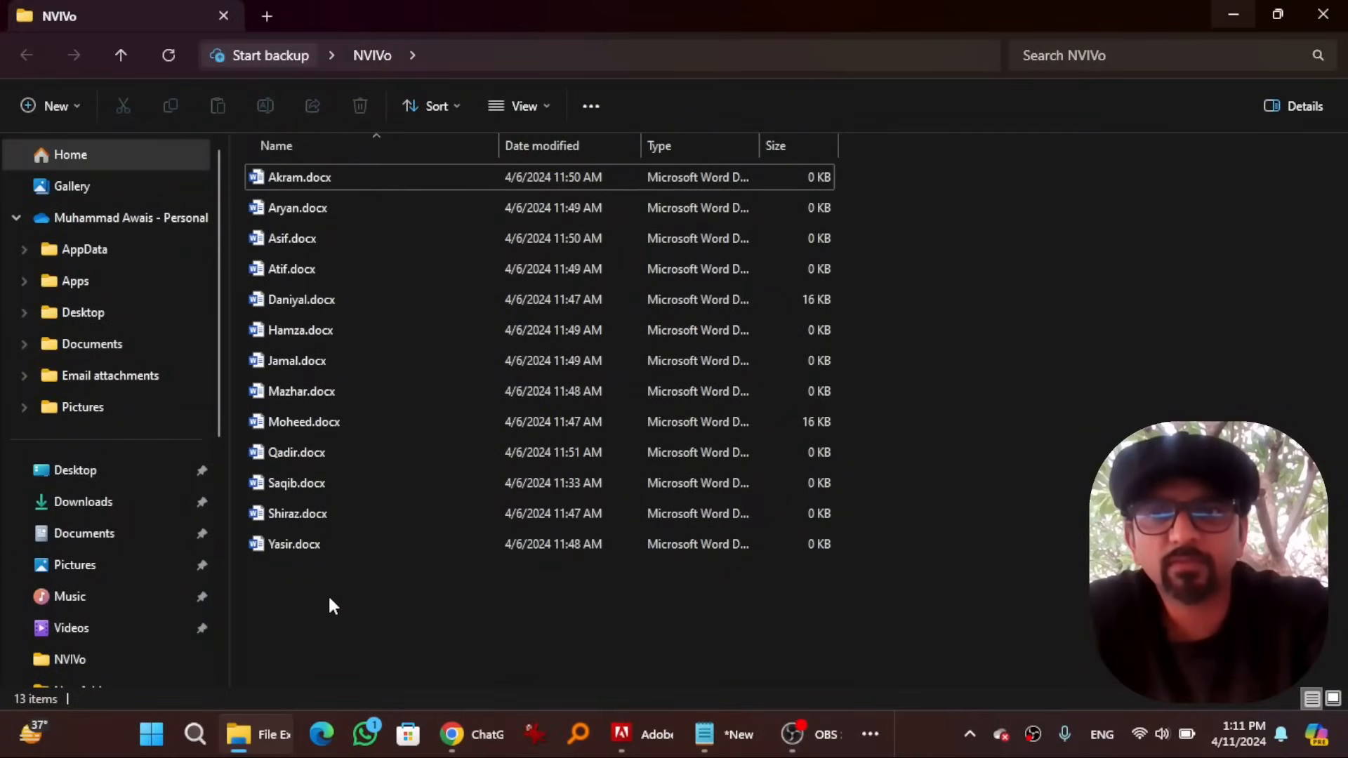
pyautogui.moveTo(392, 602)
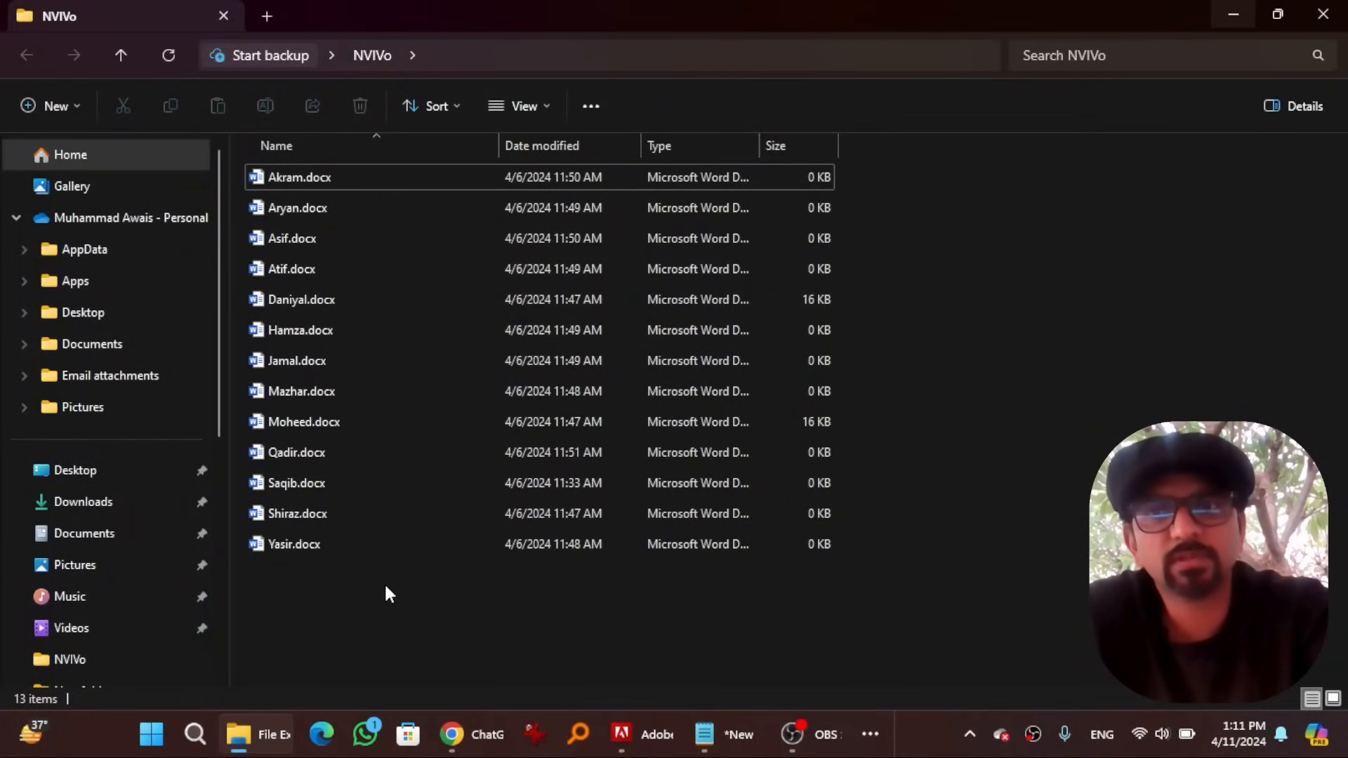
# Review an interview document, close it and launch NVivo
pyautogui.doubleClick(302, 299)
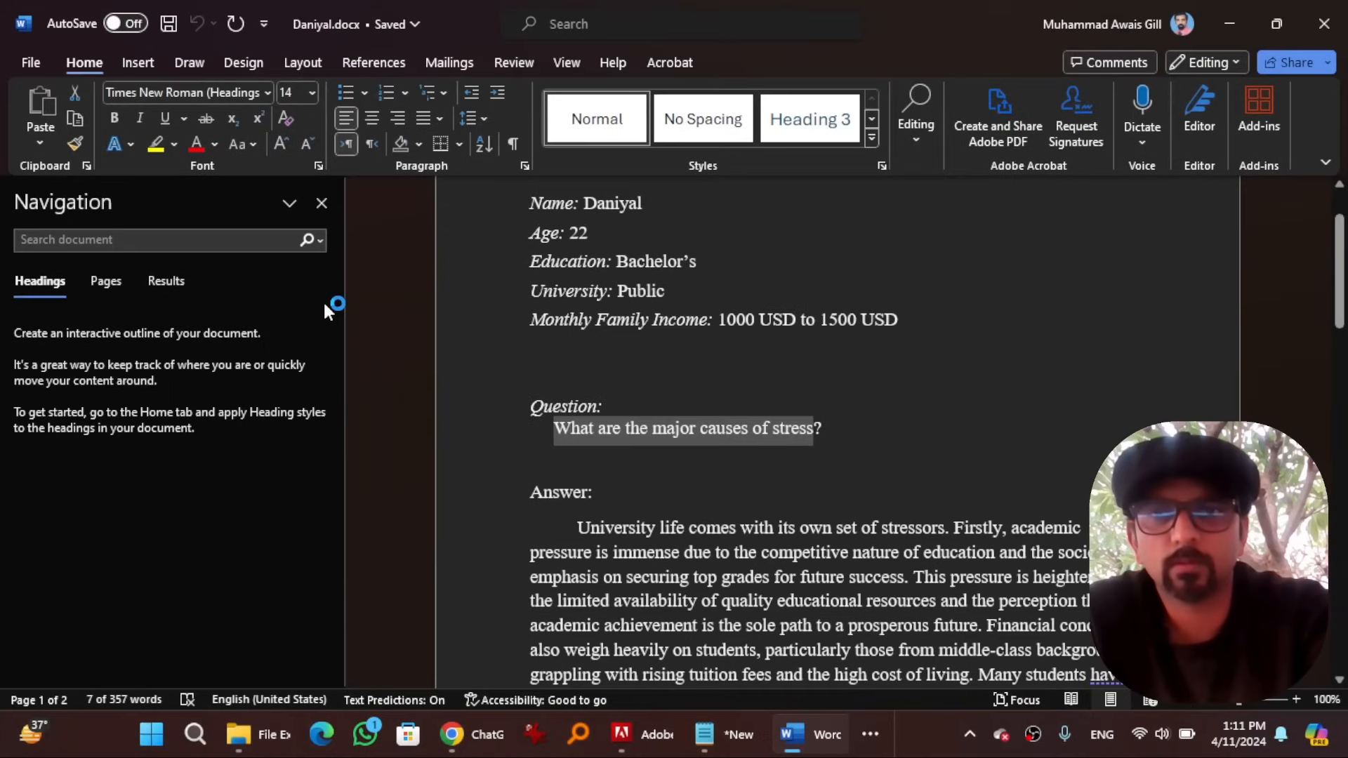
pyautogui.click(586, 203)
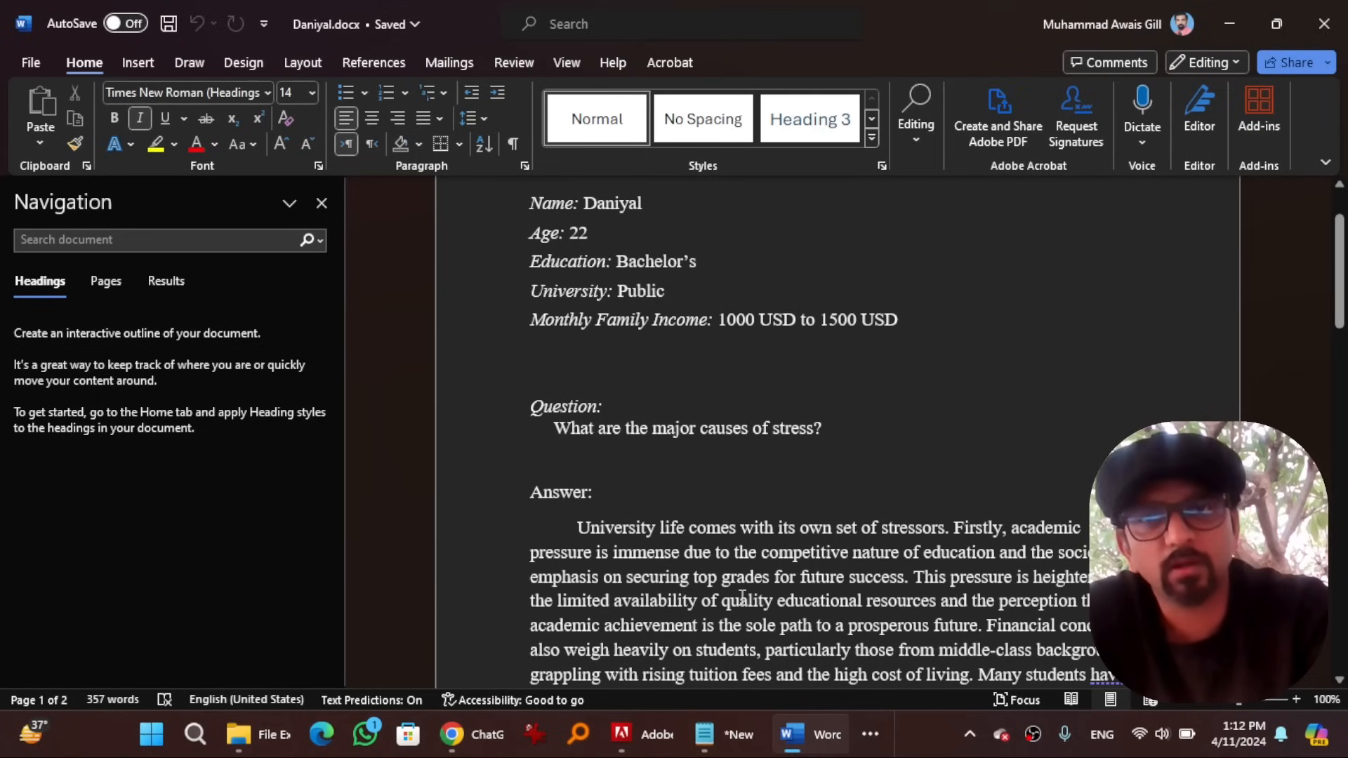
pyautogui.click(243, 732)
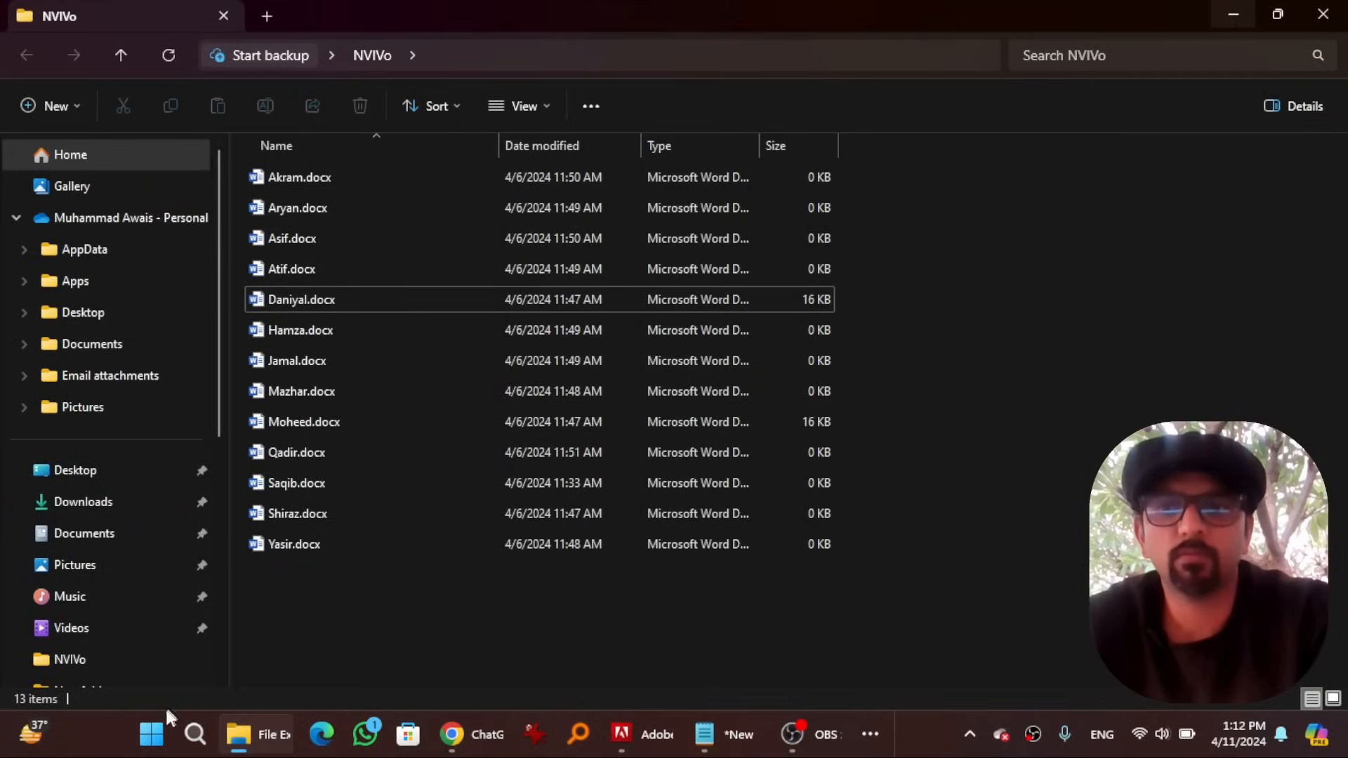
pyautogui.click(151, 735)
pyautogui.write('Caus')
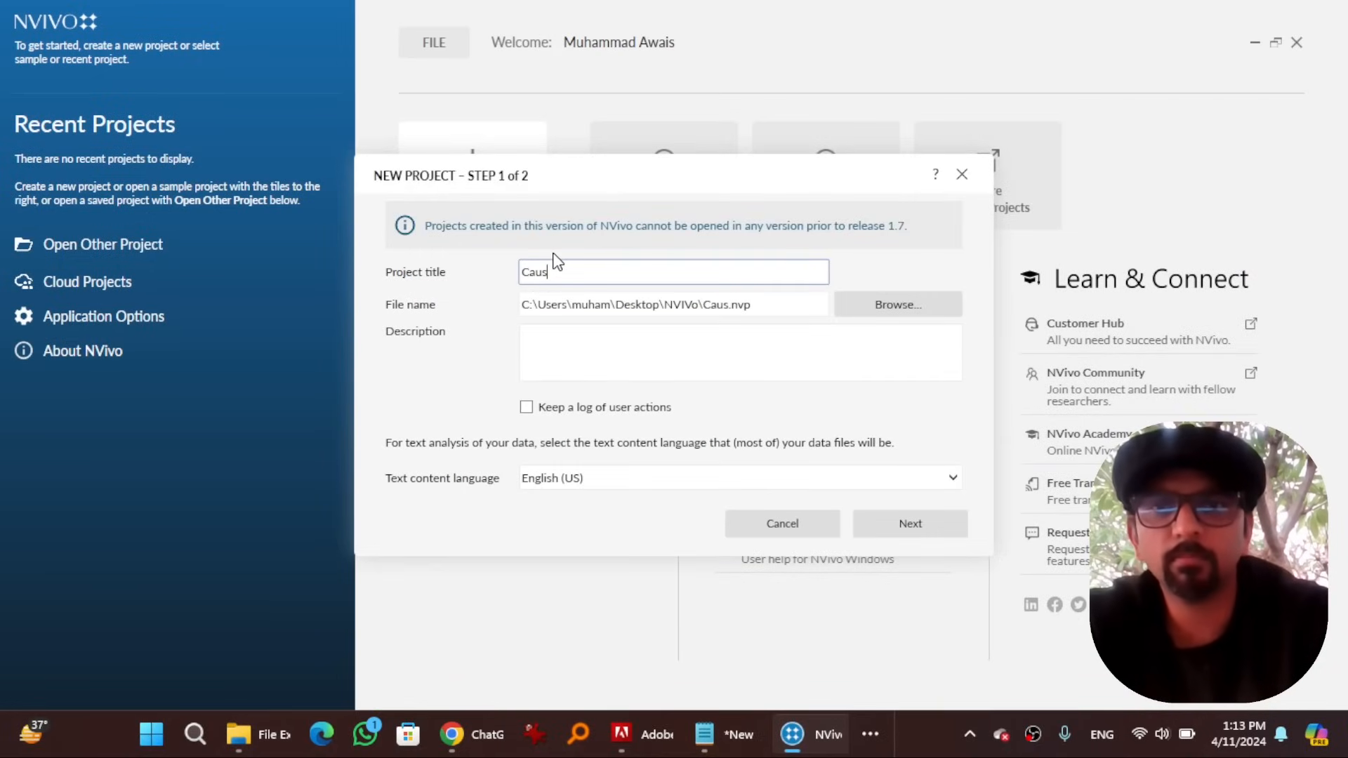
# Create a new project titled 'Causes of Stress' and skip the welcome tour
pyautogui.write('es of Stress')
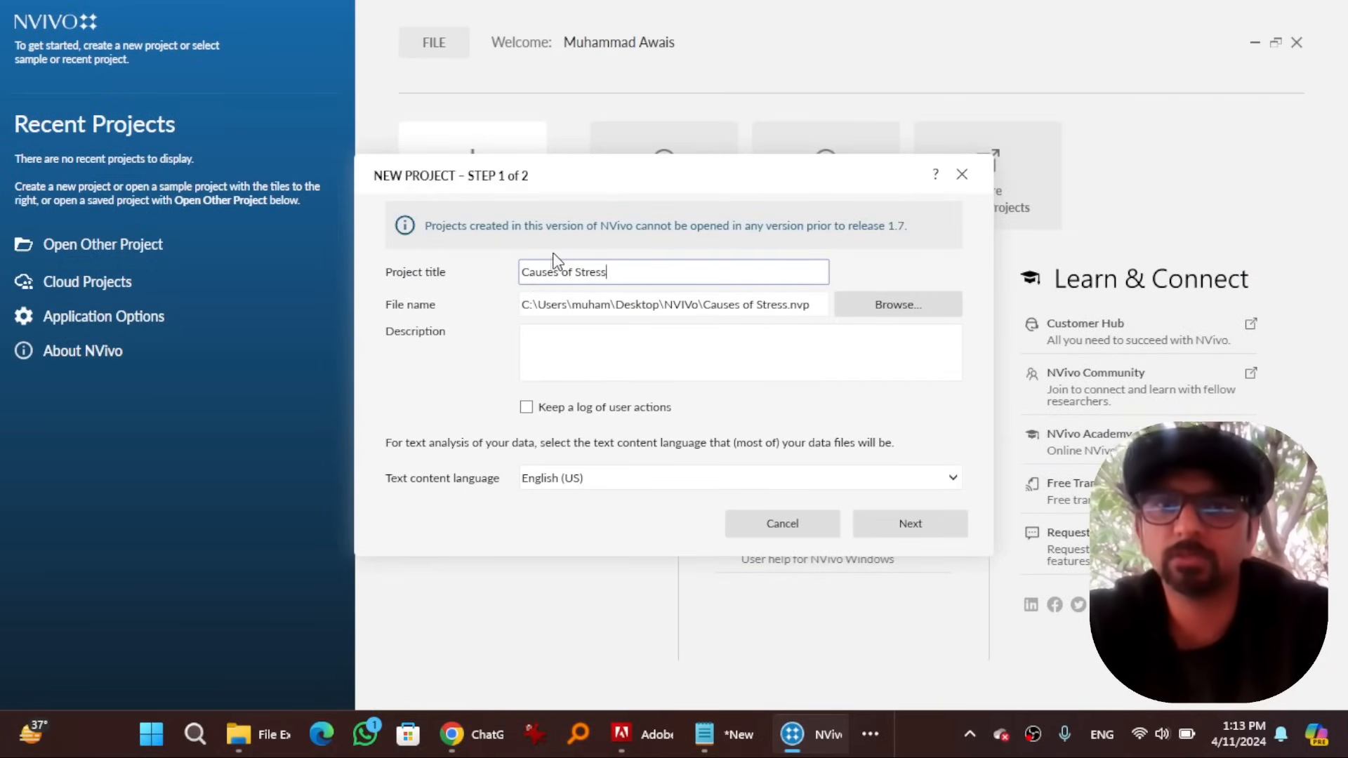
pyautogui.click(908, 524)
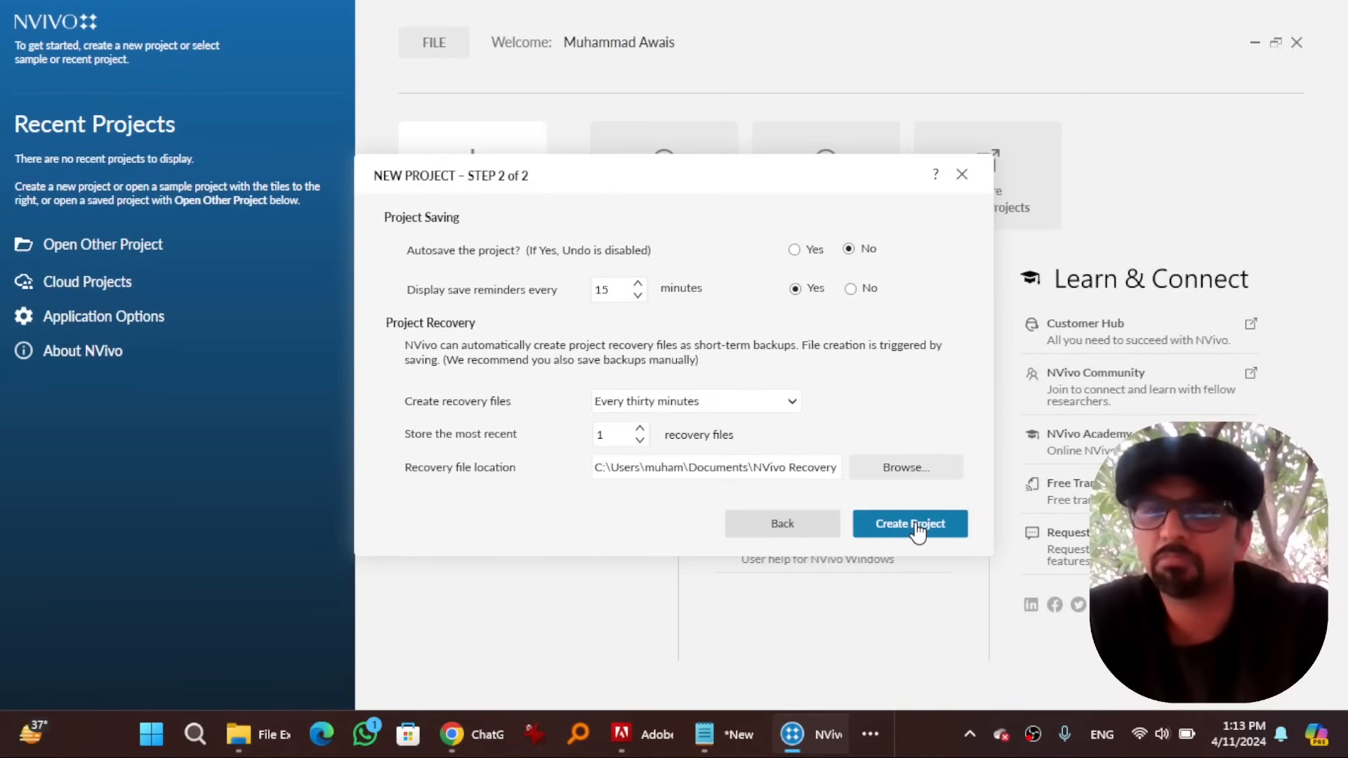
pyautogui.click(910, 523)
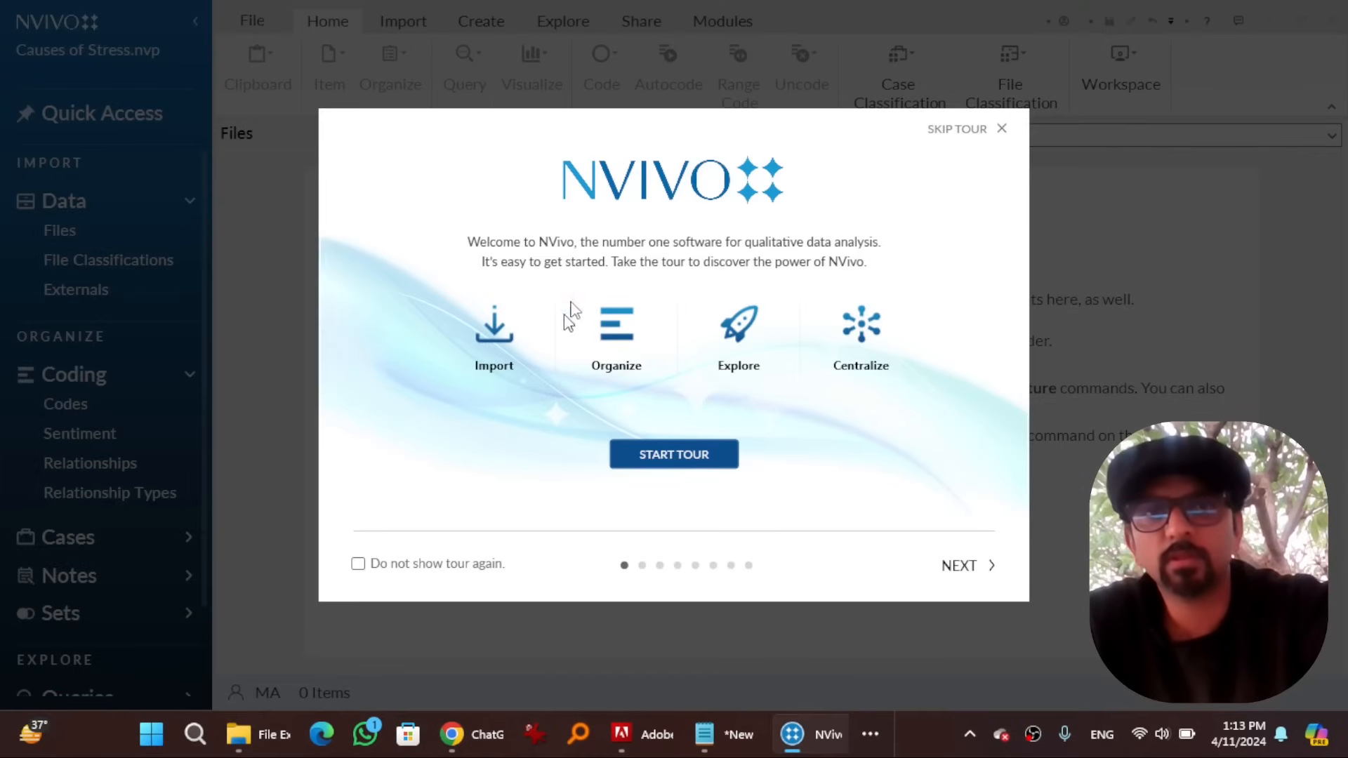
pyautogui.click(1001, 127)
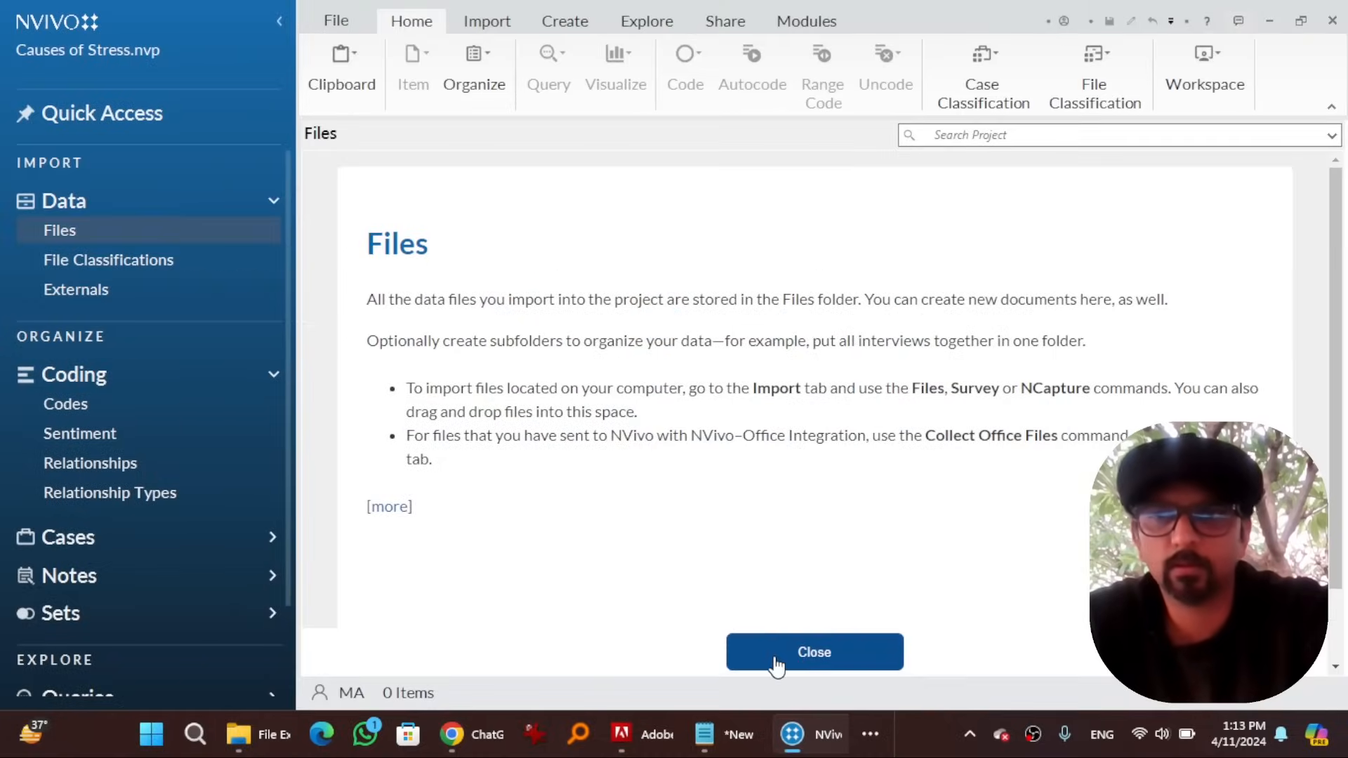
# Dismiss the Files introduction and expand the Cases area in the navigation pane
pyautogui.click(813, 651)
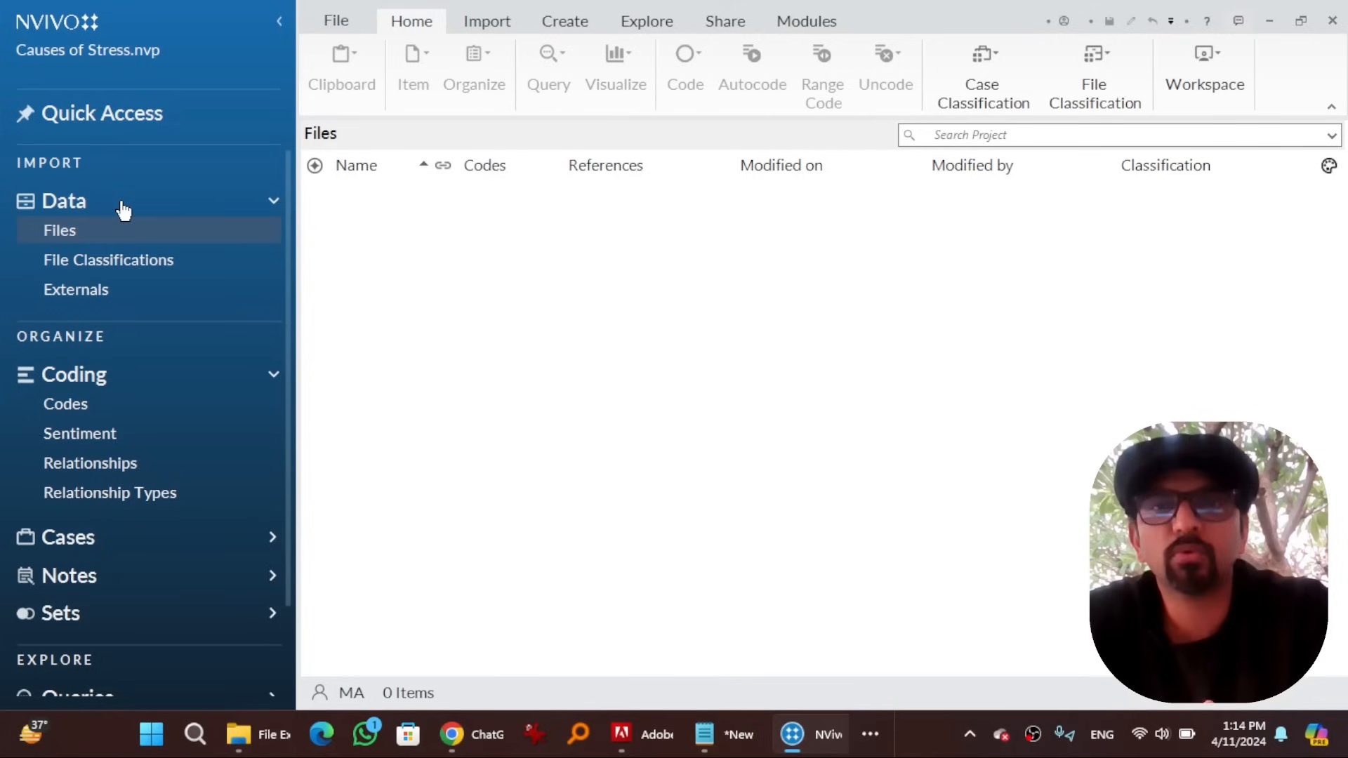
pyautogui.moveTo(140, 391)
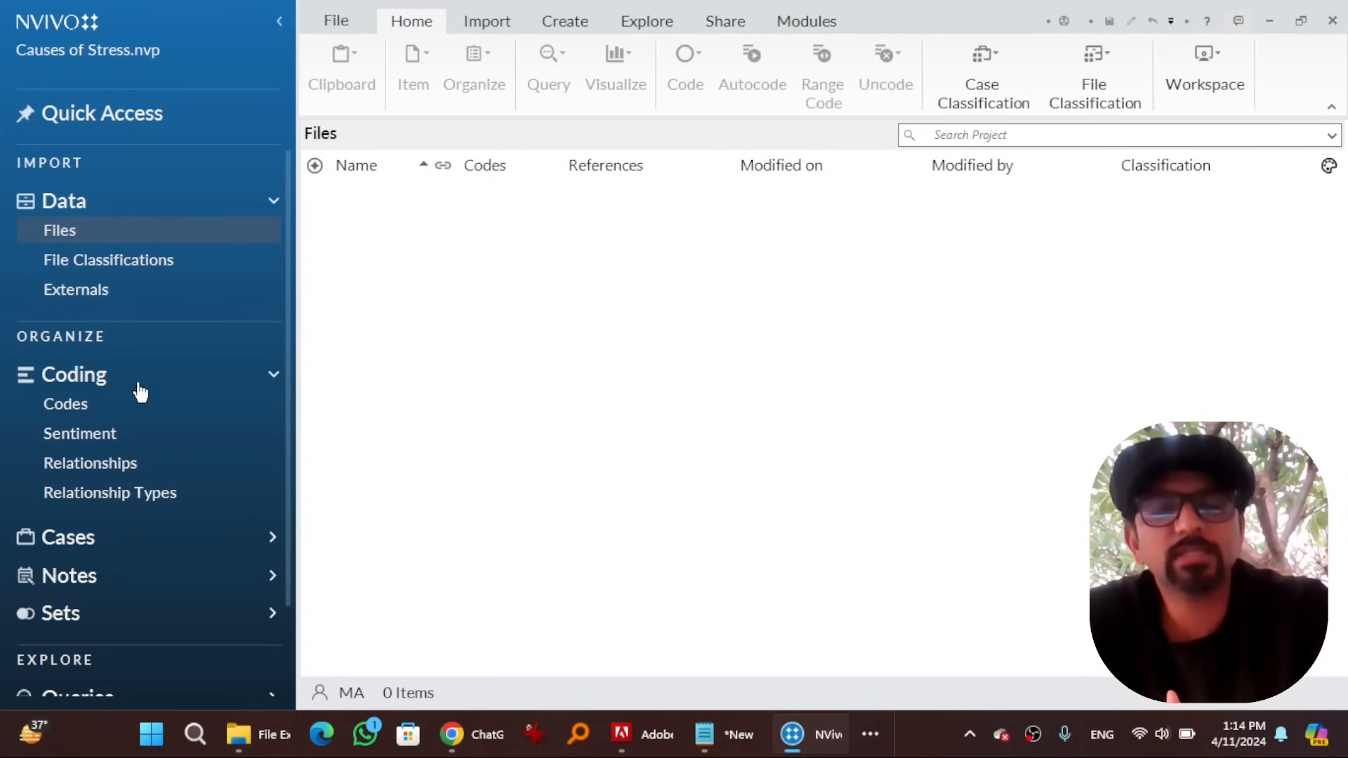
pyautogui.moveTo(140, 392)
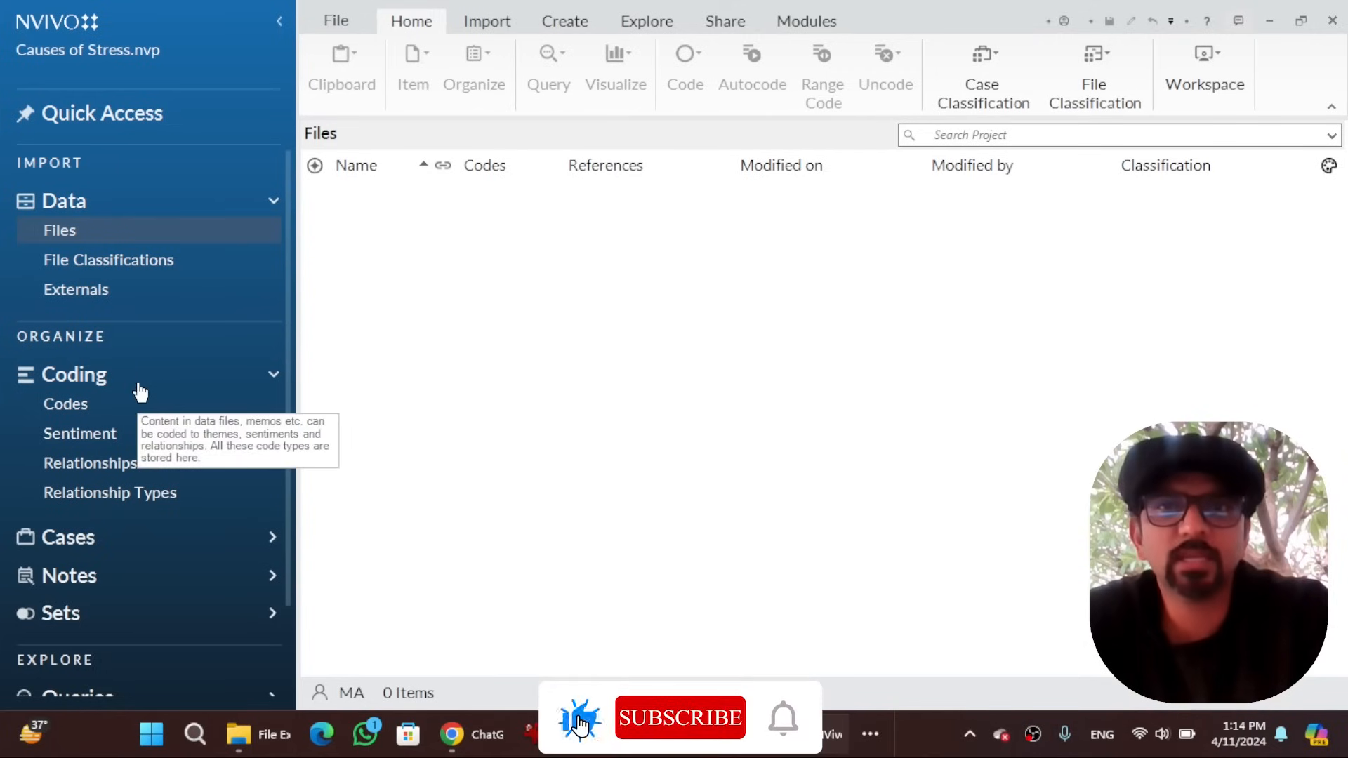
pyautogui.click(69, 536)
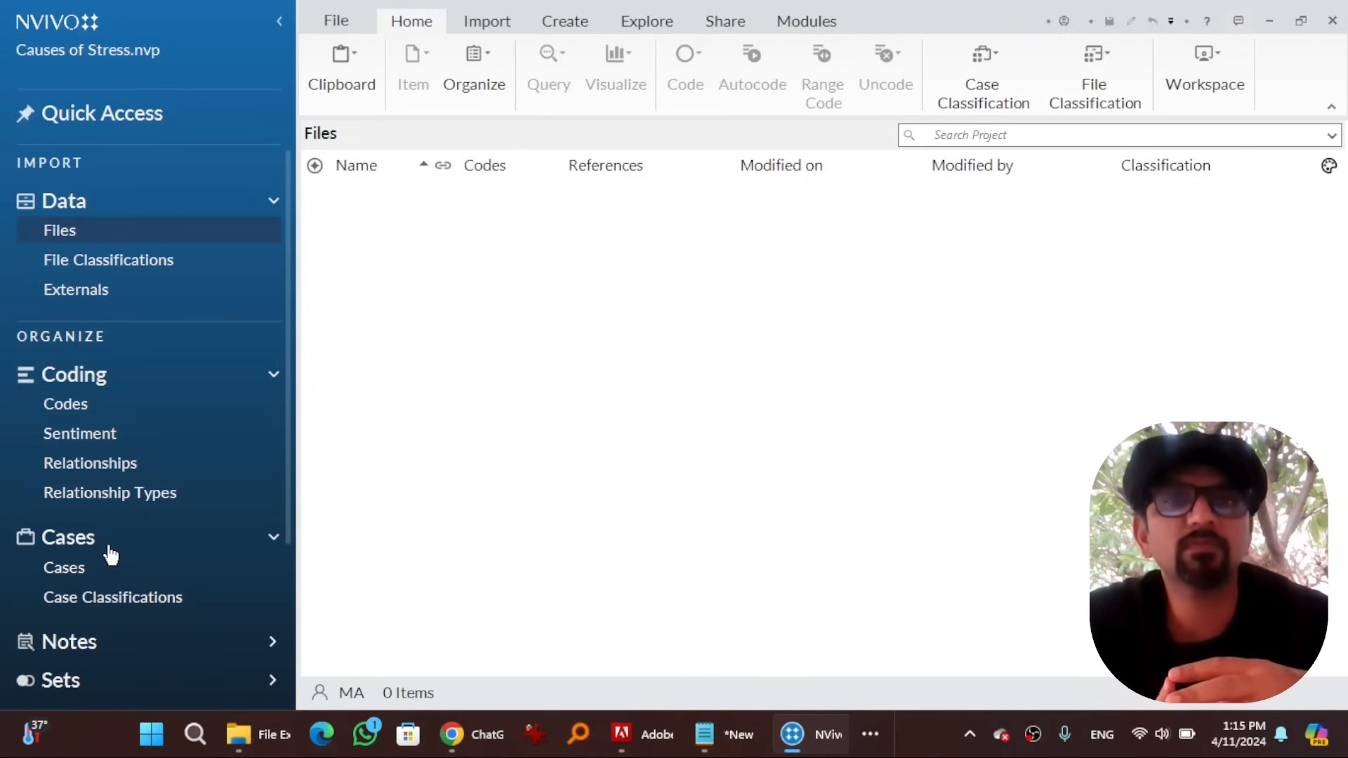
pyautogui.moveTo(177, 549)
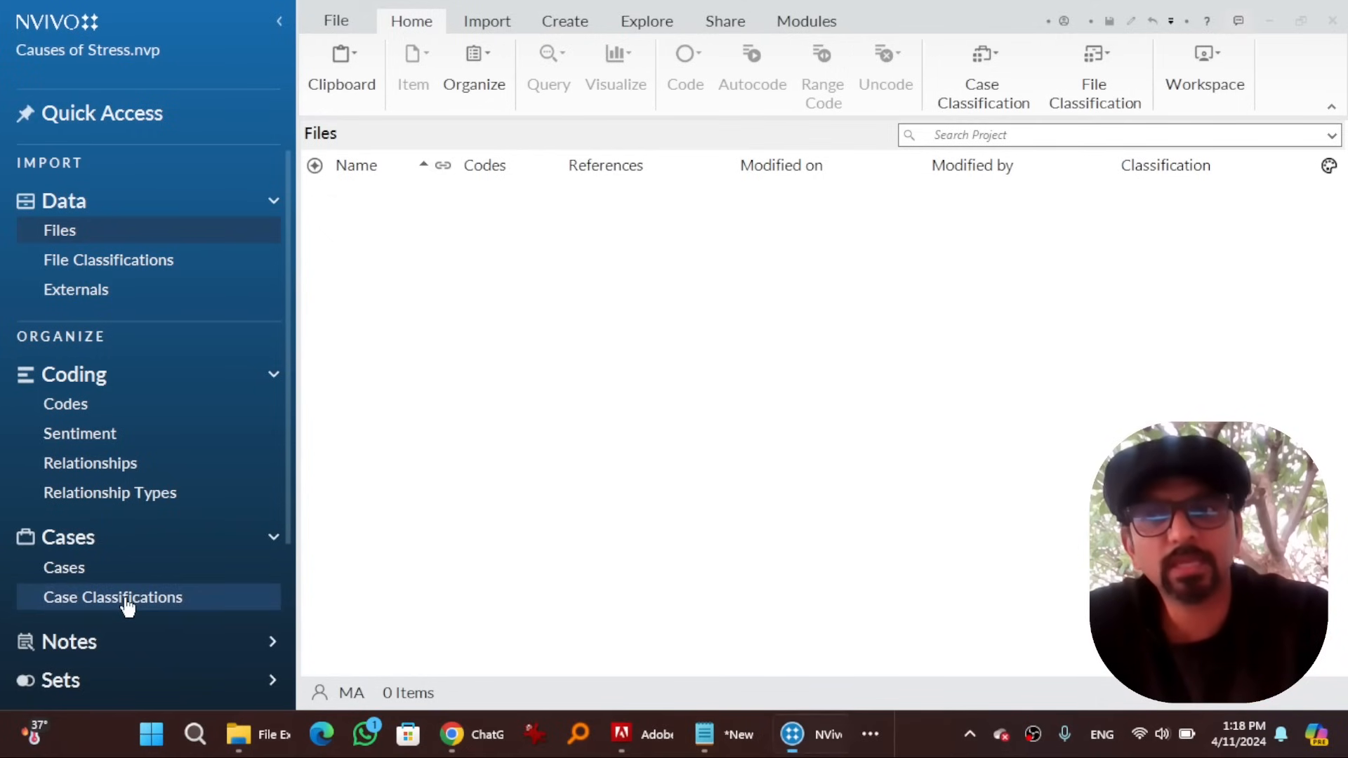
# Add a case classification named 'People' and bring up its options
pyautogui.click(112, 597)
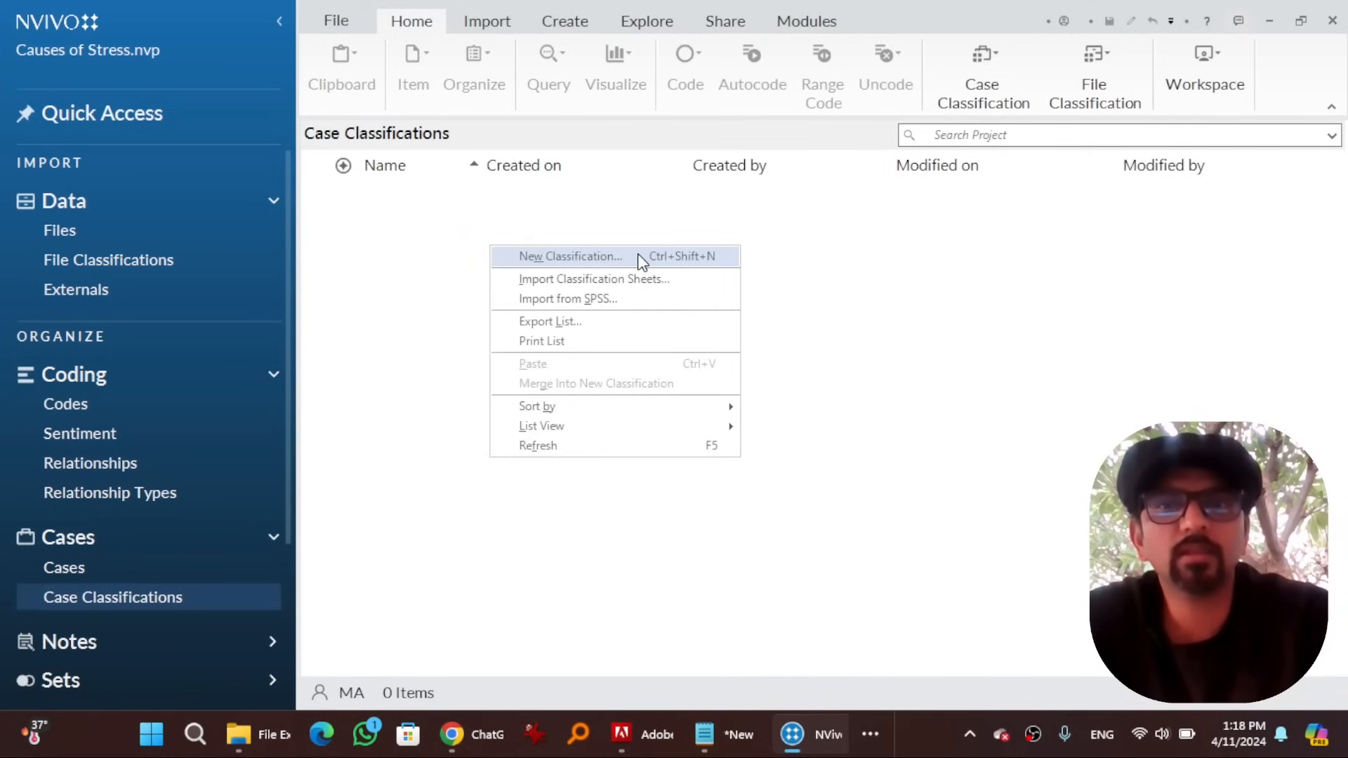
pyautogui.click(570, 256)
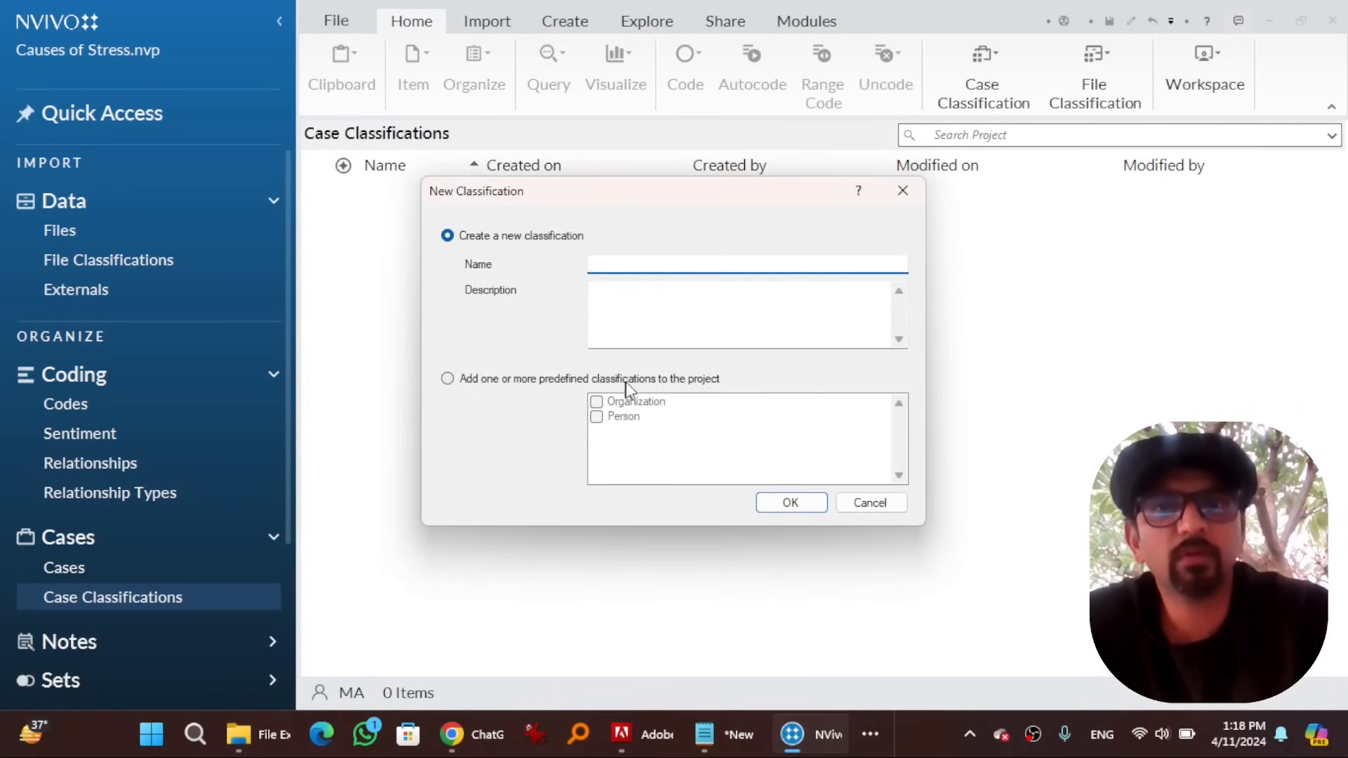
pyautogui.moveTo(627, 417)
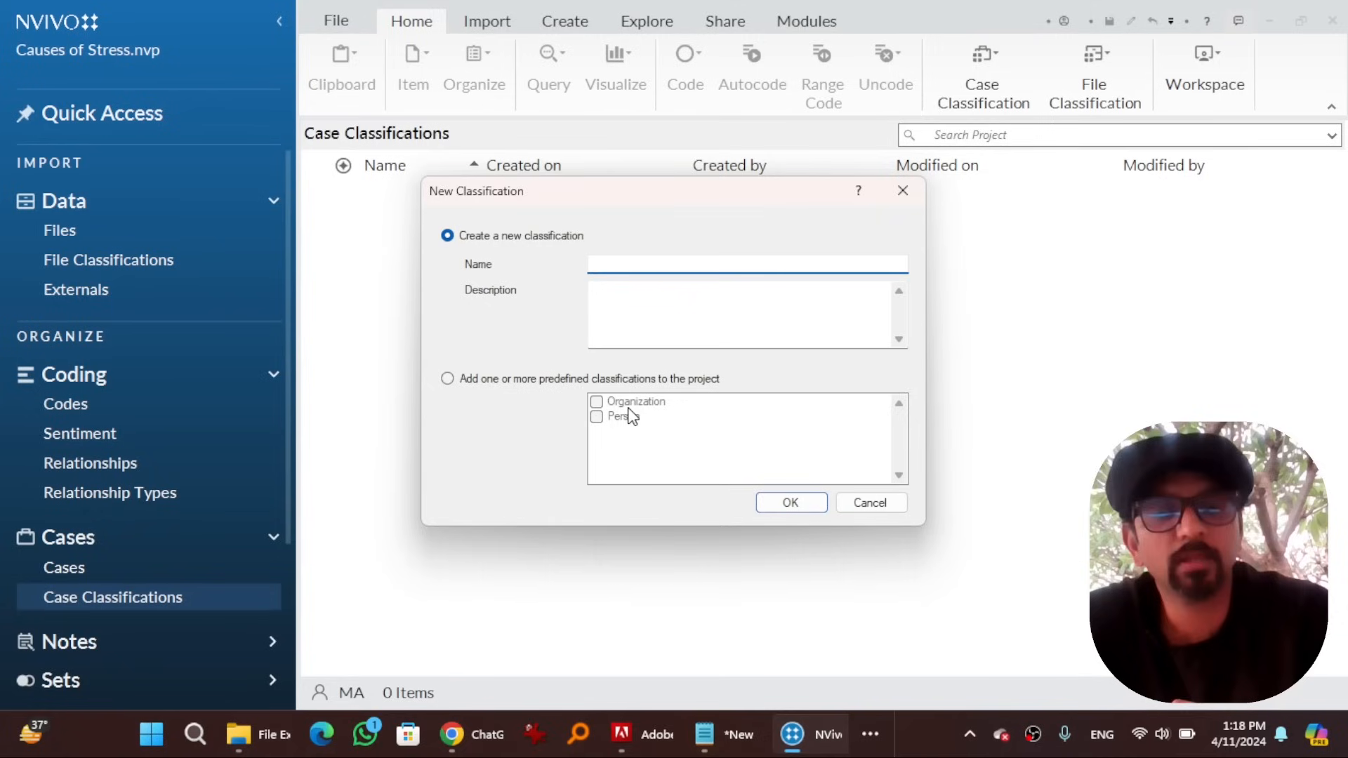
pyautogui.moveTo(628, 422)
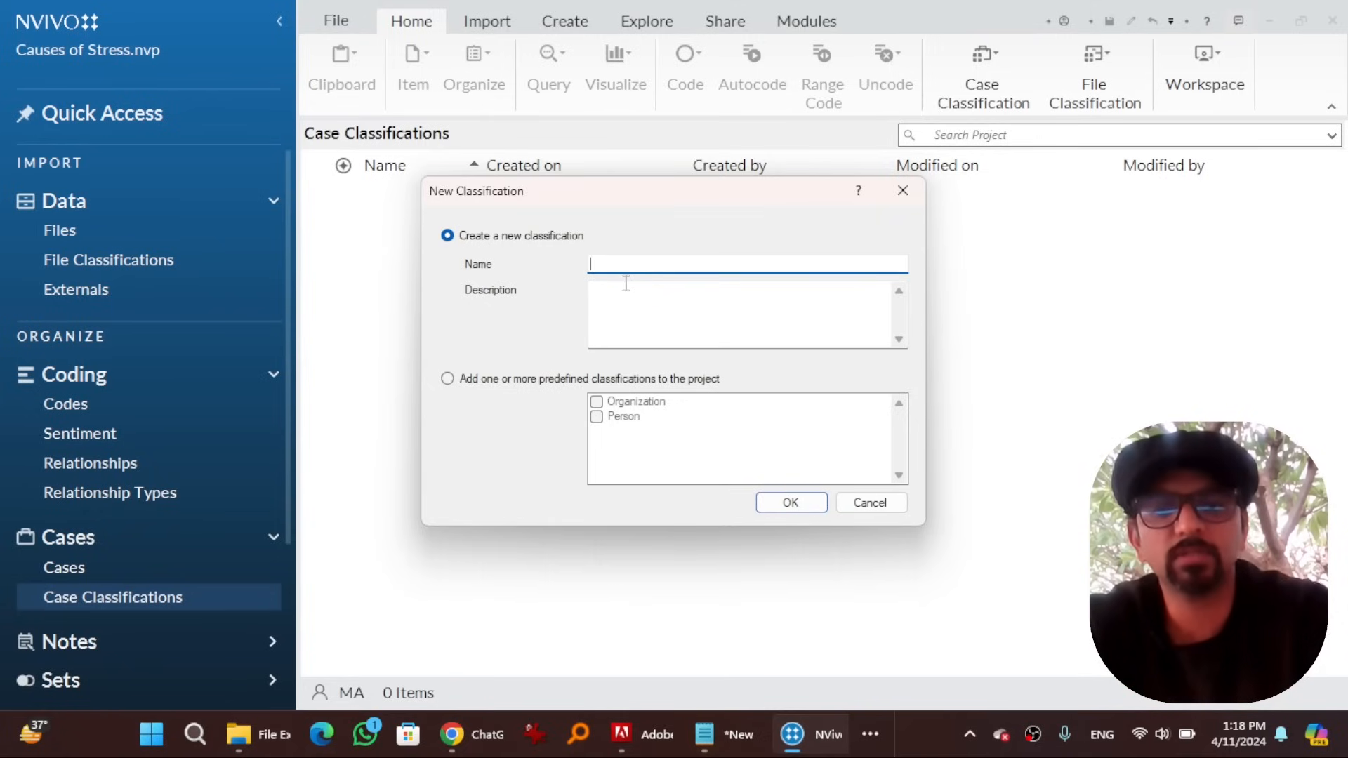
pyautogui.write('People')
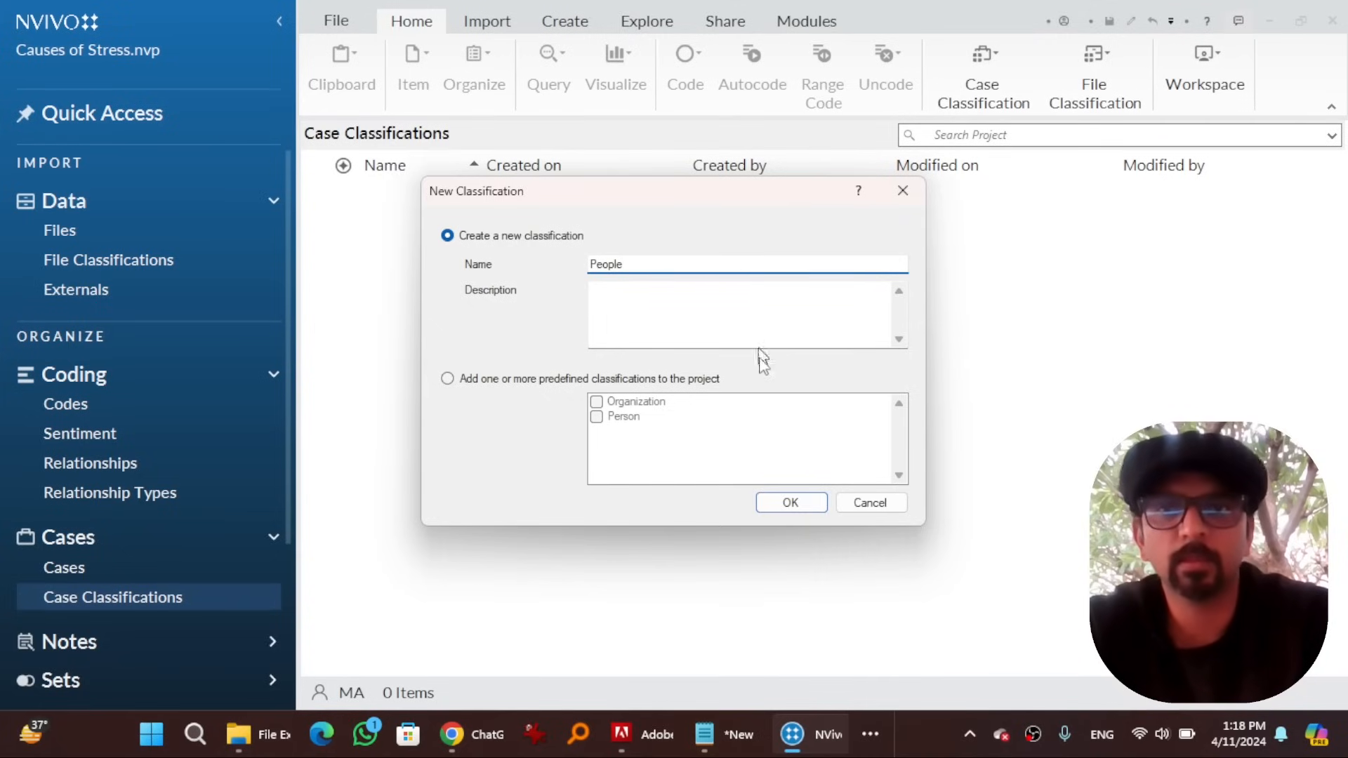
pyautogui.click(789, 502)
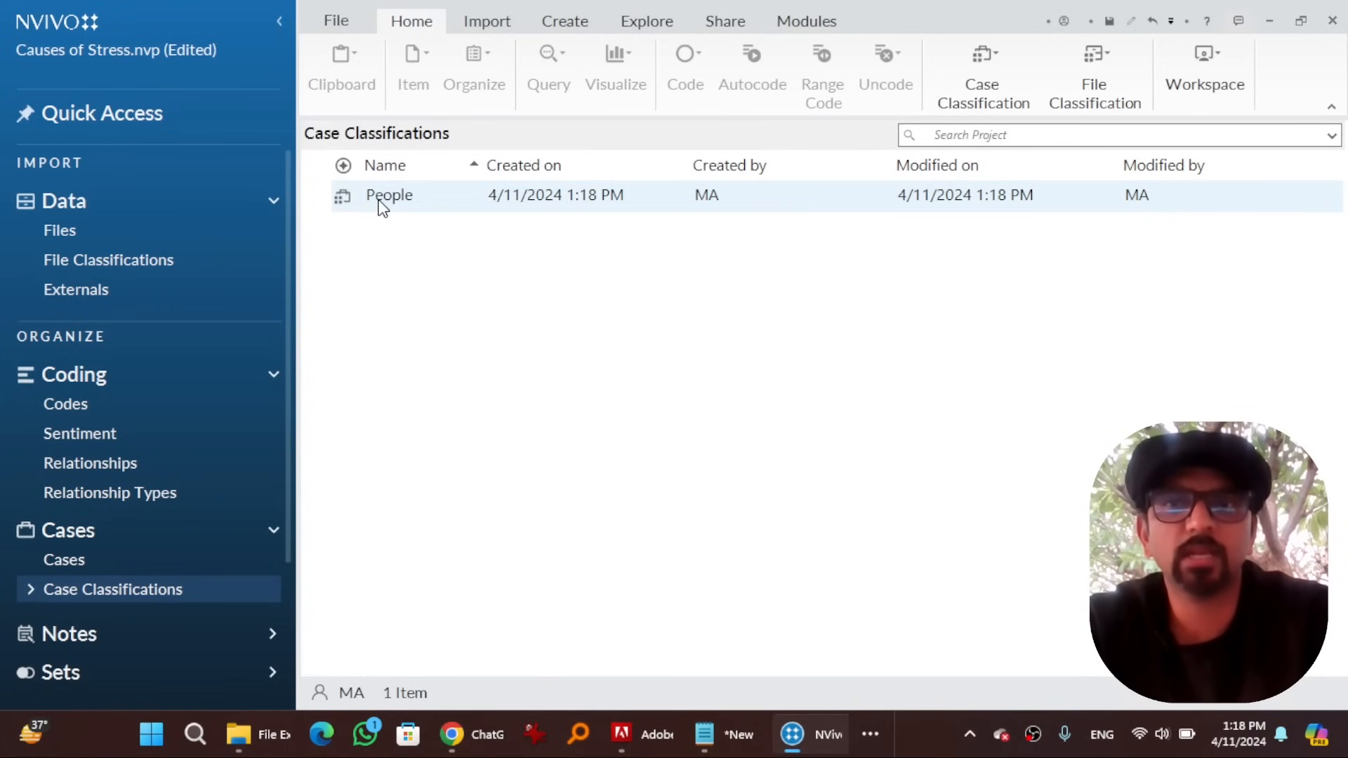
pyautogui.rightClick(387, 195)
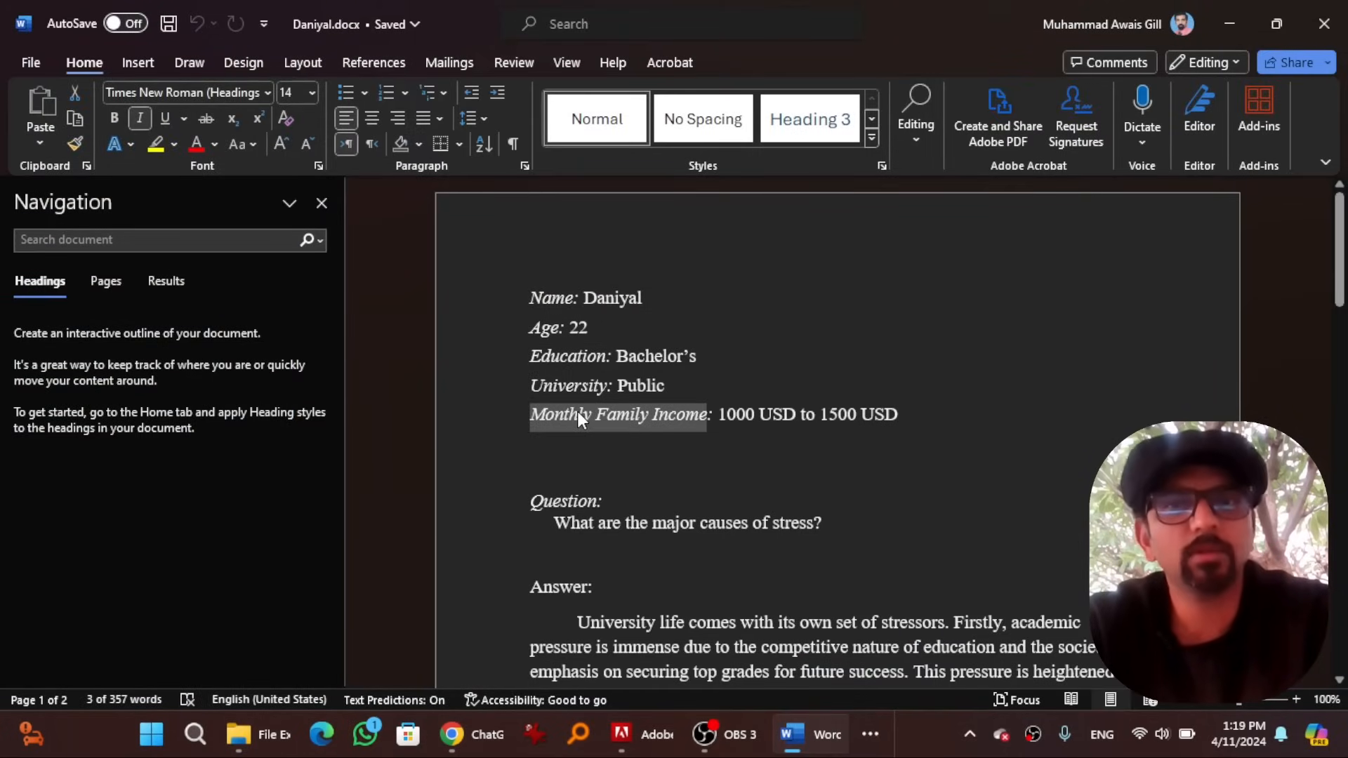
# Add a text attribute named Age to the People classification
pyautogui.click(653, 473)
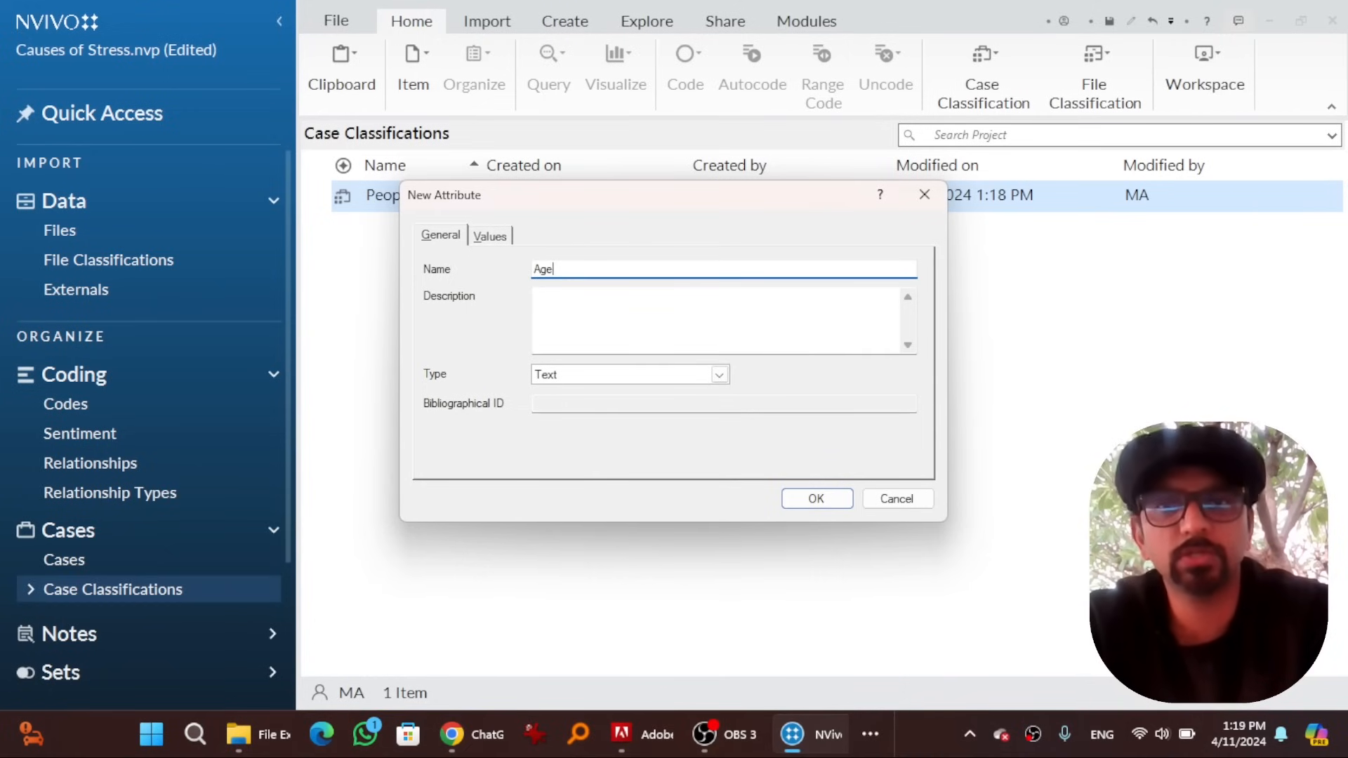
pyautogui.click(814, 498)
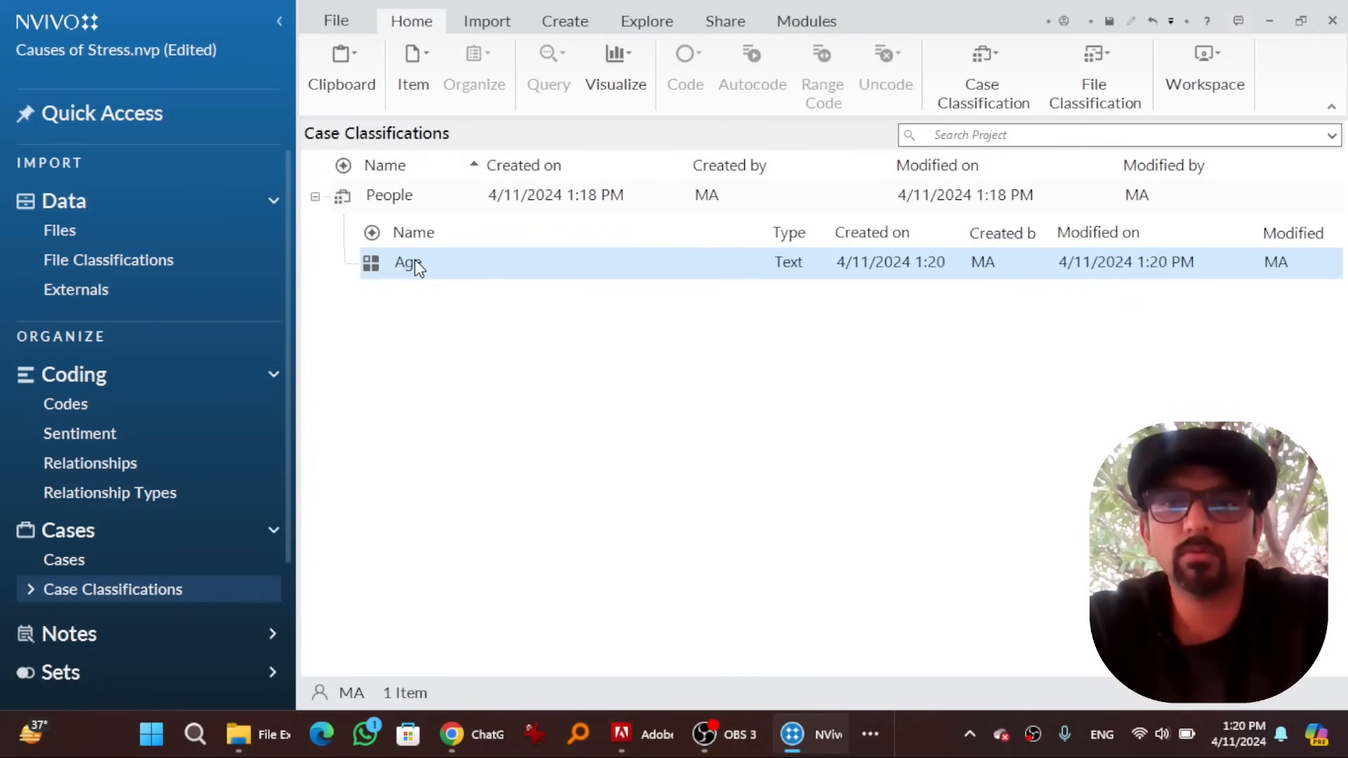
# Give the Age attribute four value rows (22, 23, 24, 25)
pyautogui.doubleClick(412, 262)
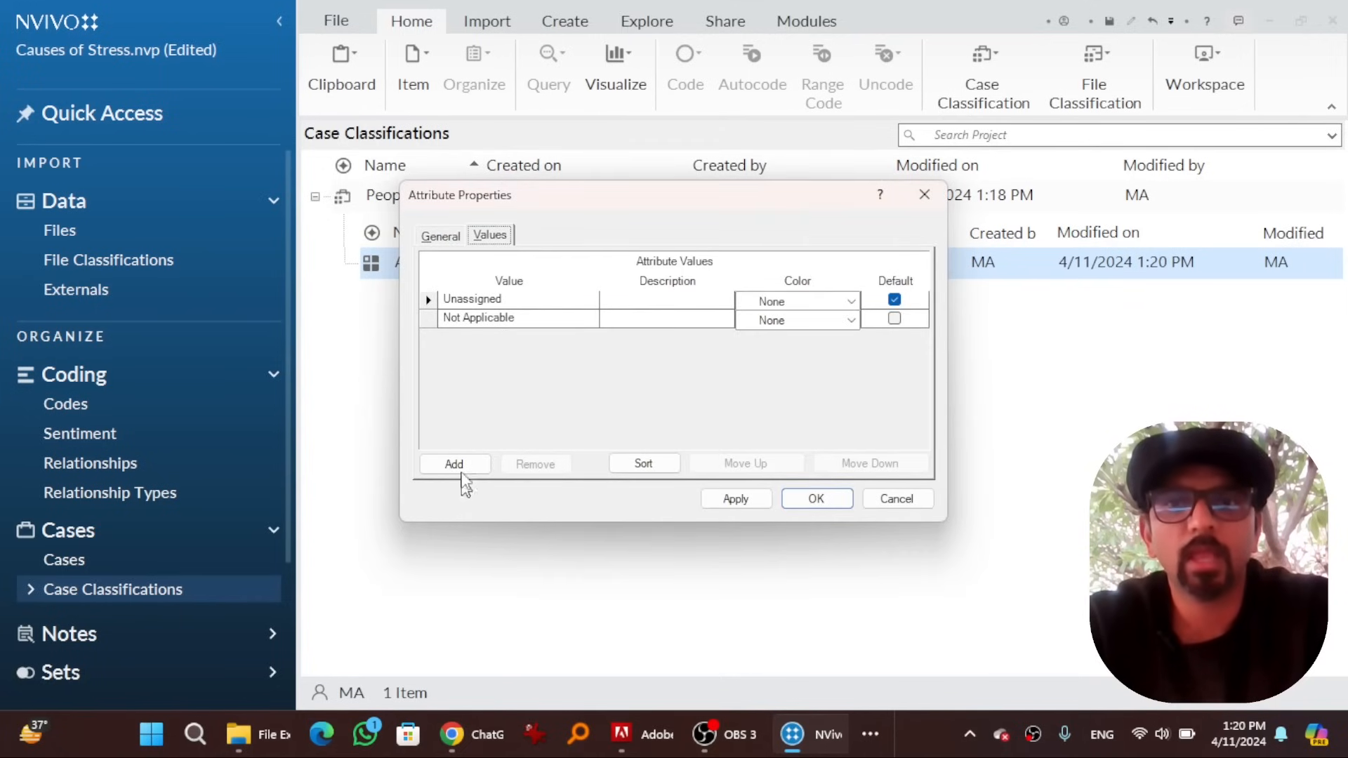
pyautogui.click(454, 463)
pyautogui.write('22')
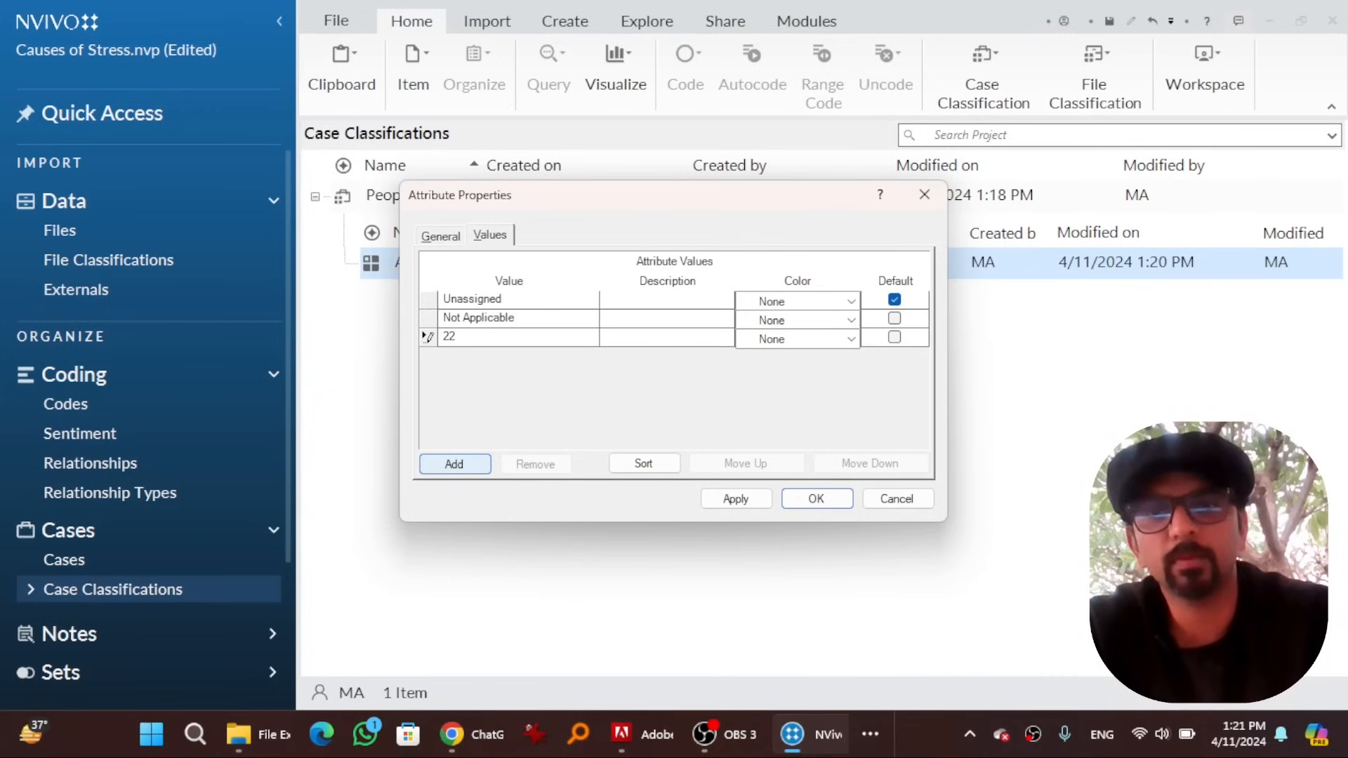
pyautogui.click(454, 465)
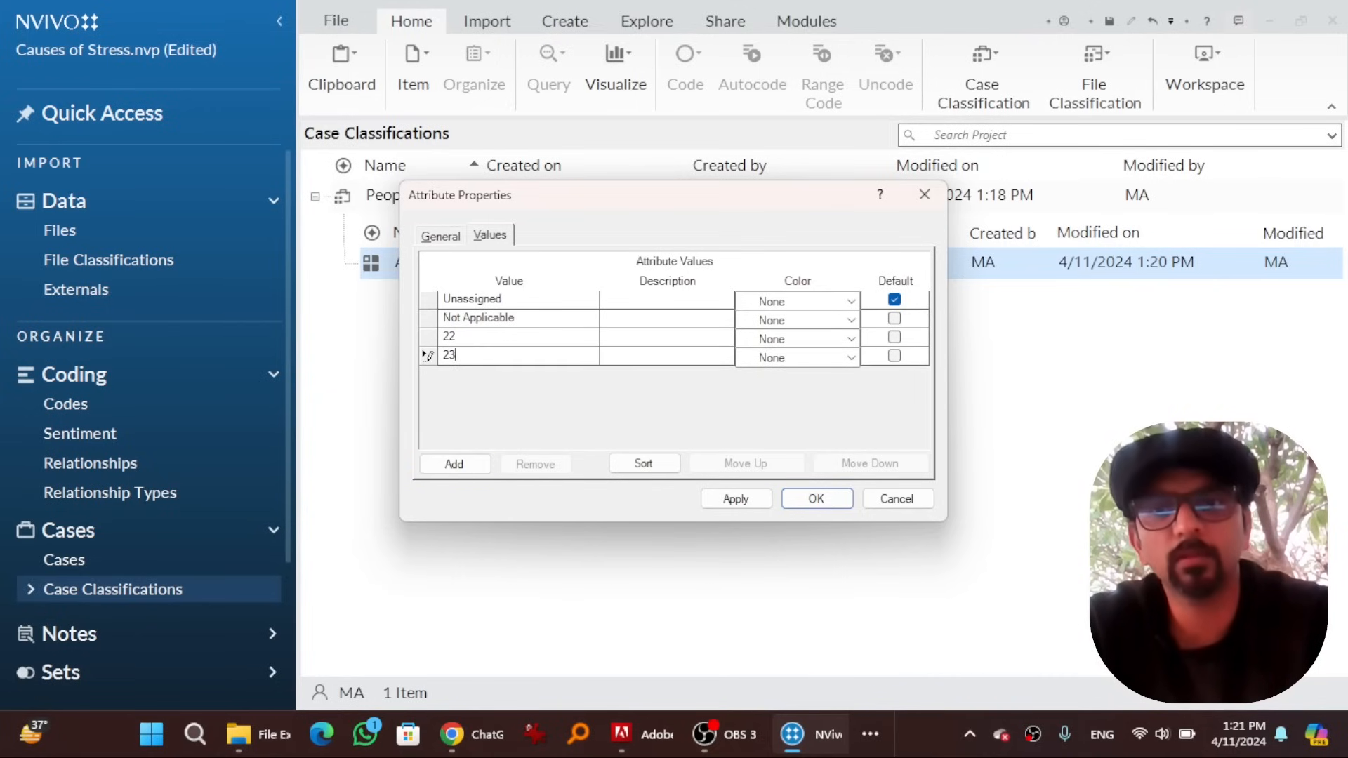
pyautogui.click(454, 465)
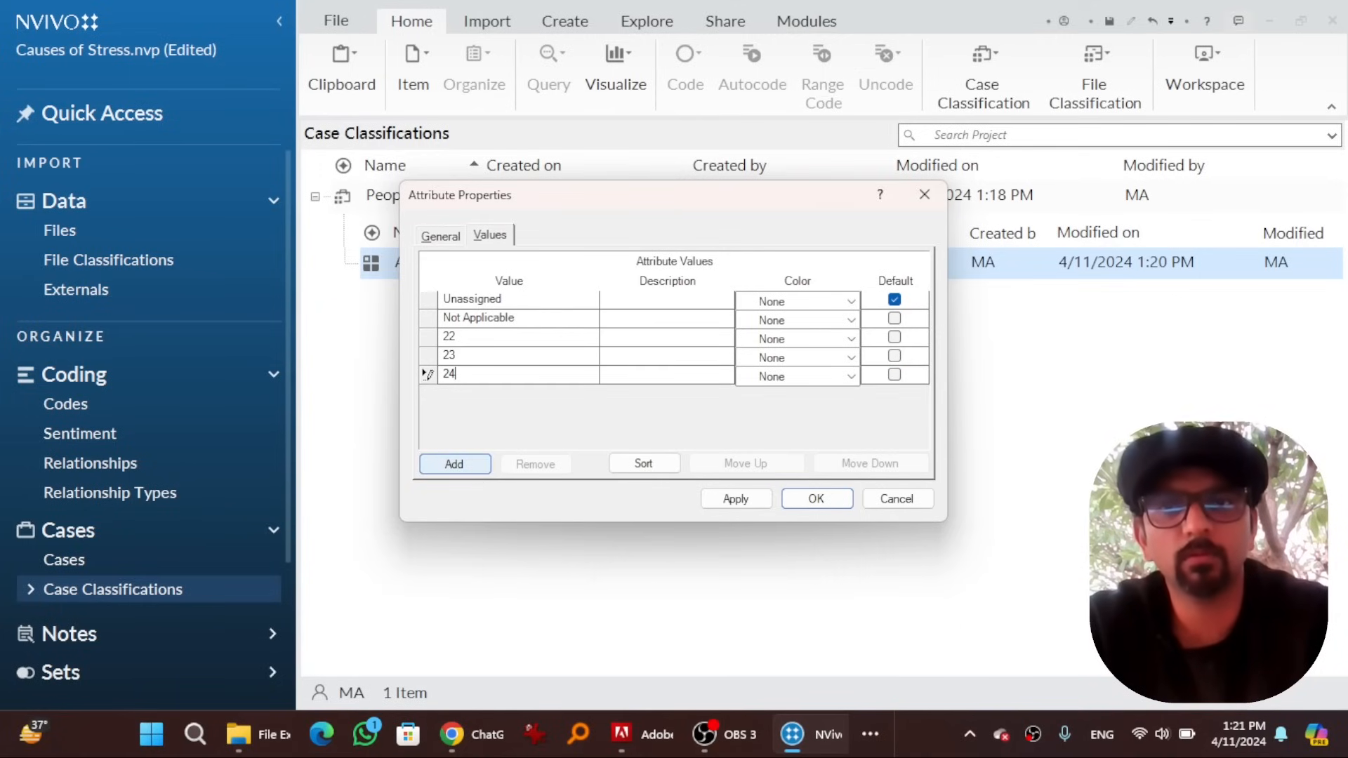
pyautogui.click(453, 464)
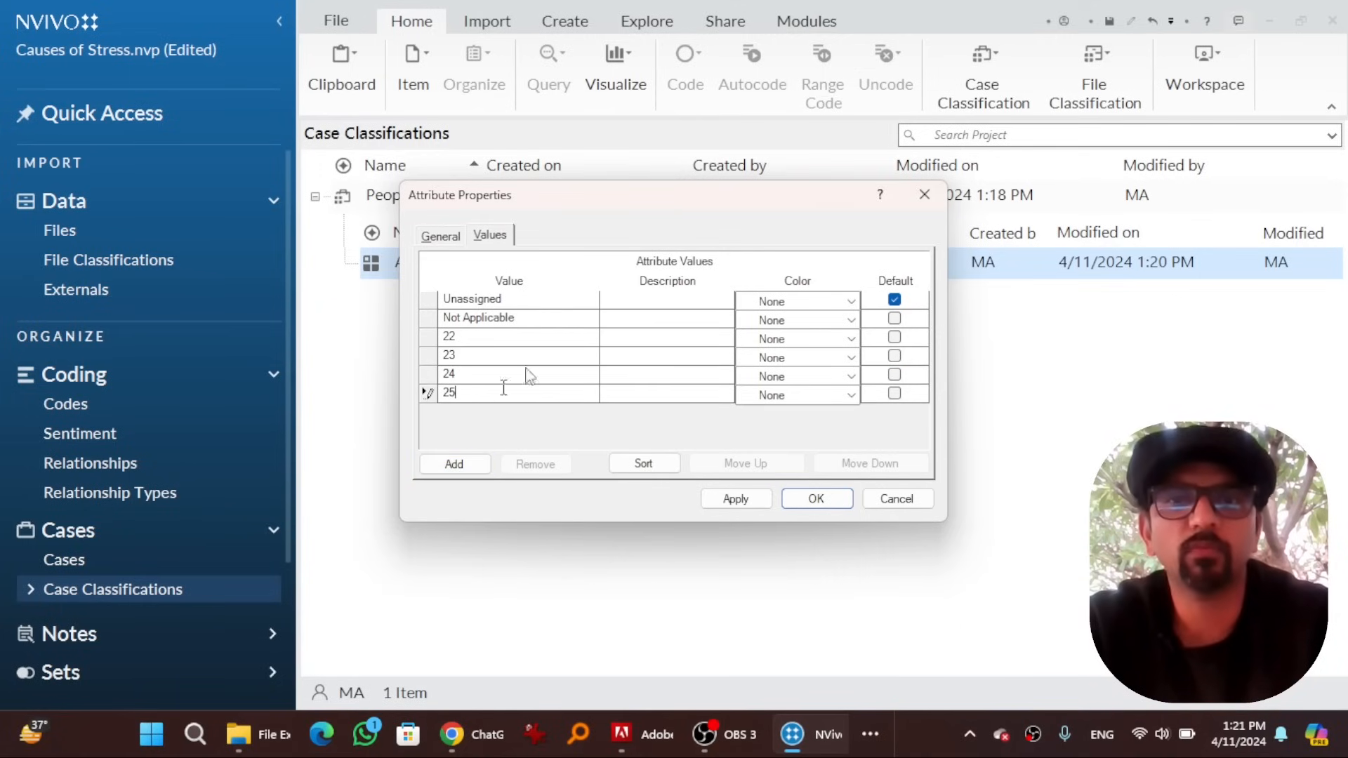
pyautogui.click(814, 498)
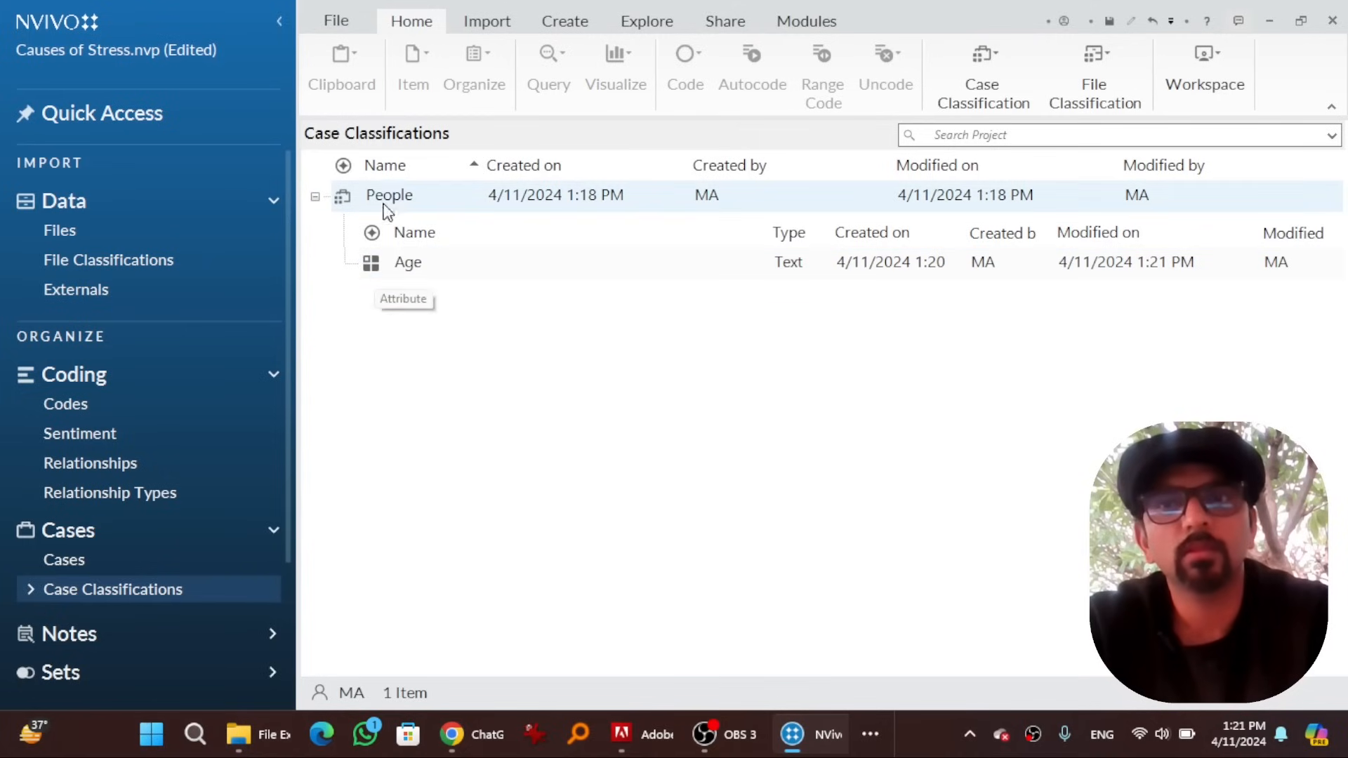
# Add an Education attribute to People and start defining the next attribute's values
pyautogui.click(403, 298)
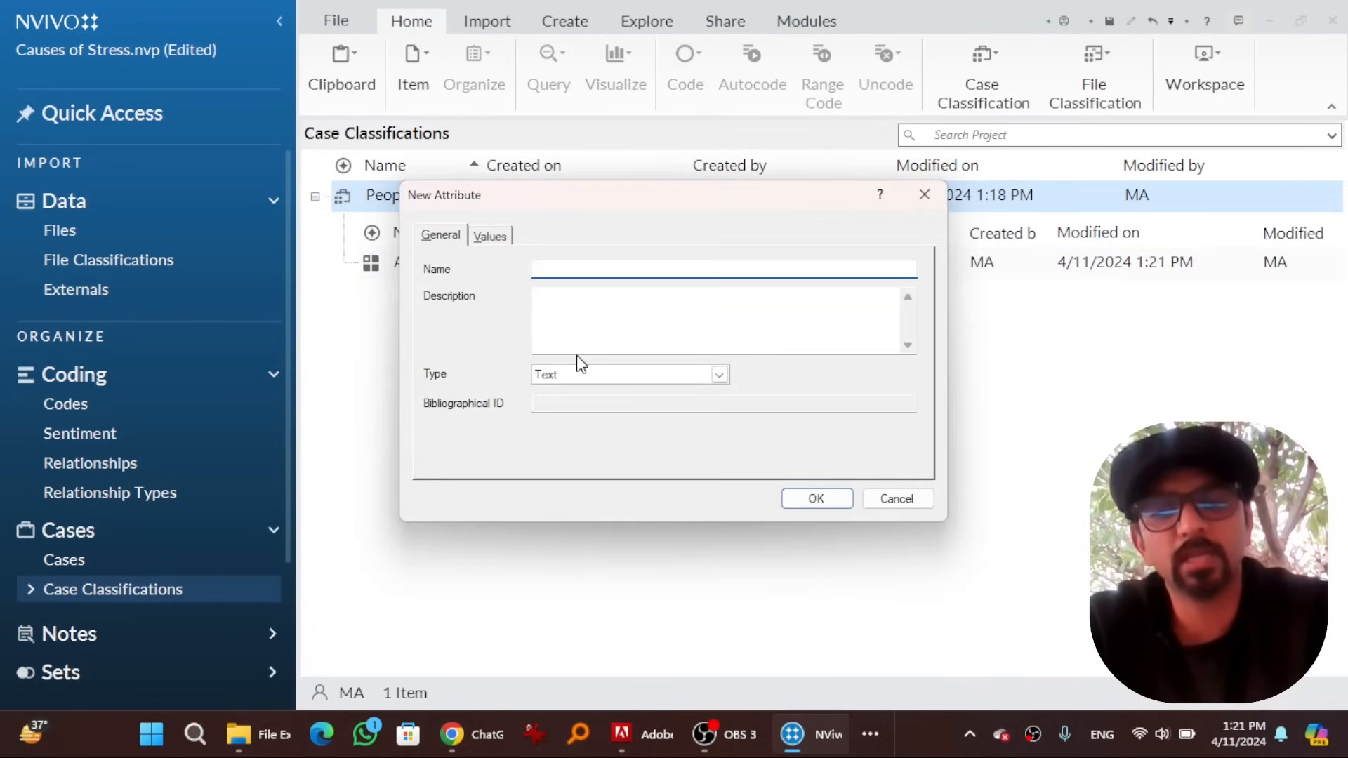
pyautogui.write('Education')
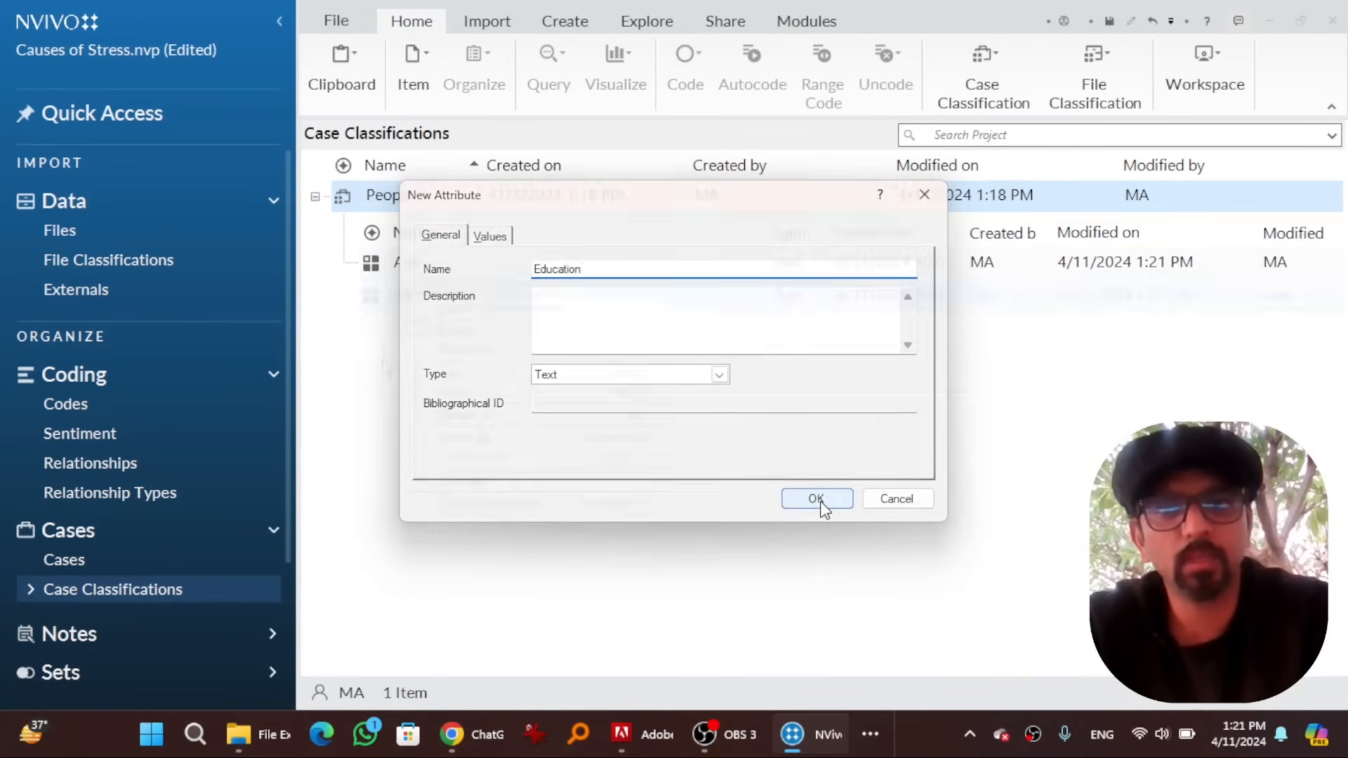
pyautogui.click(815, 499)
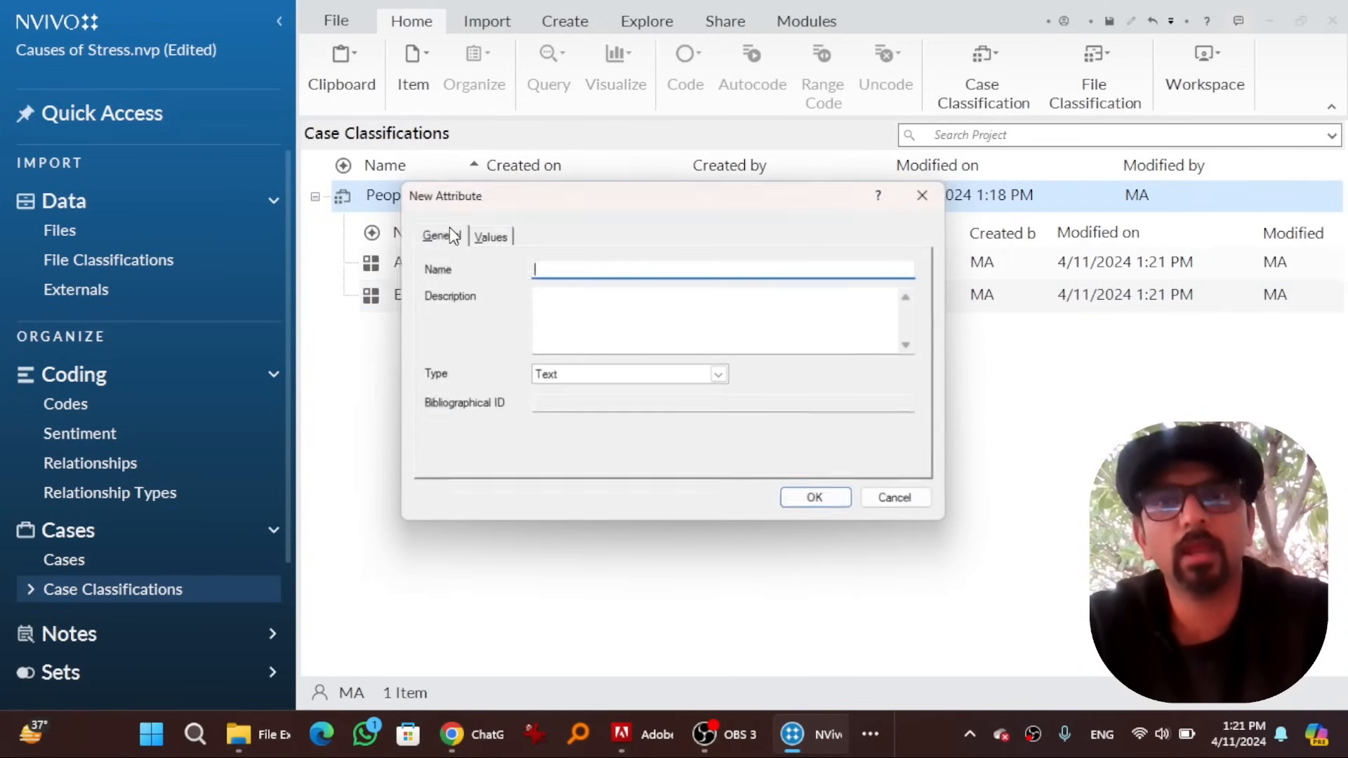
pyautogui.click(489, 235)
pyautogui.write('Publ')
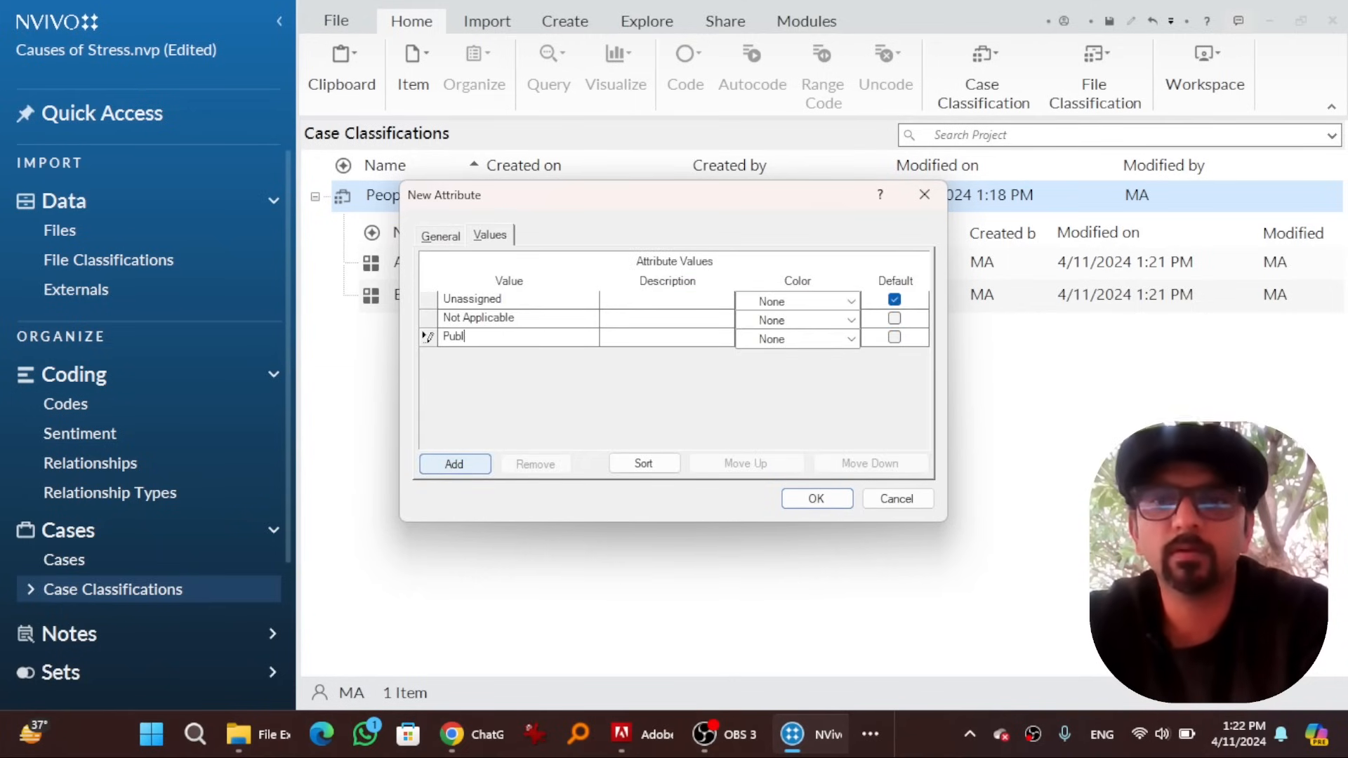
pyautogui.click(439, 236)
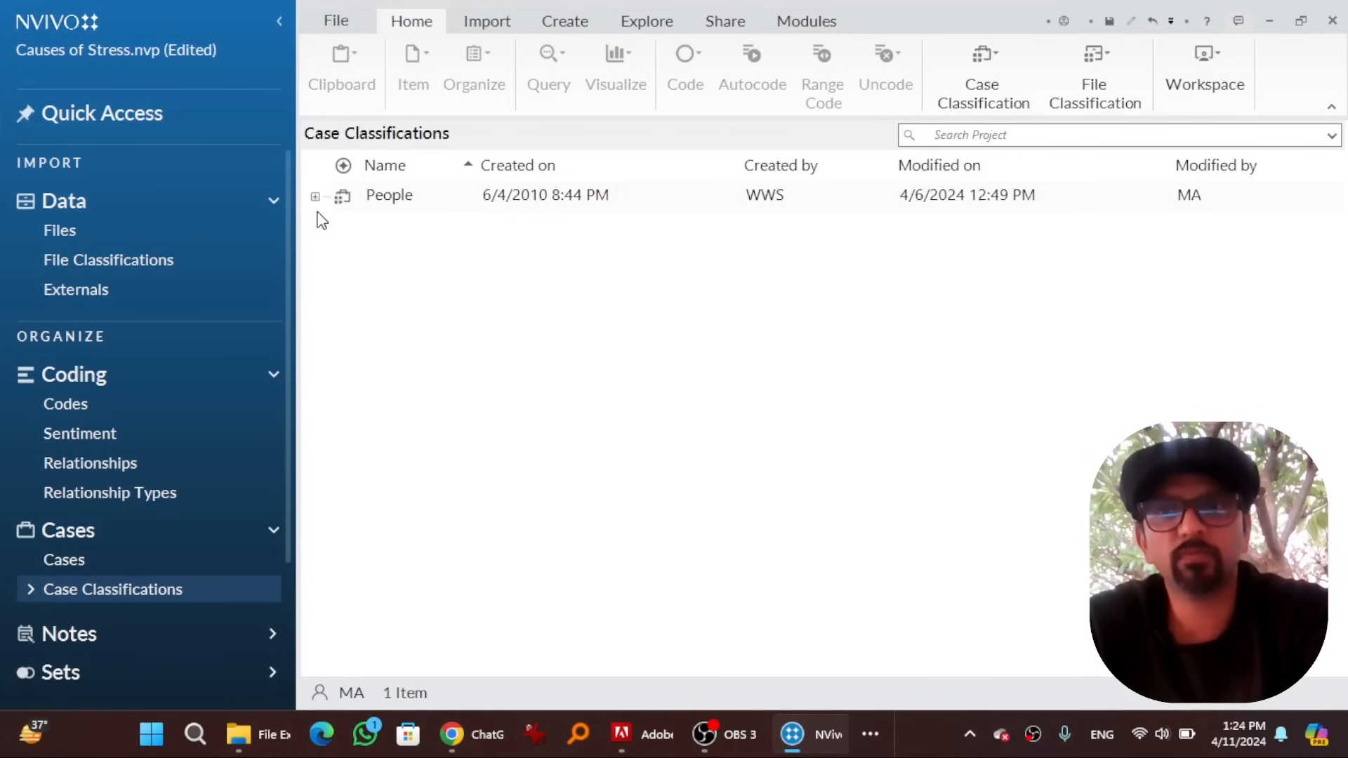
# Review the values of Age, Education and Family Monthly Income under People, closing each unchanged
pyautogui.click(314, 195)
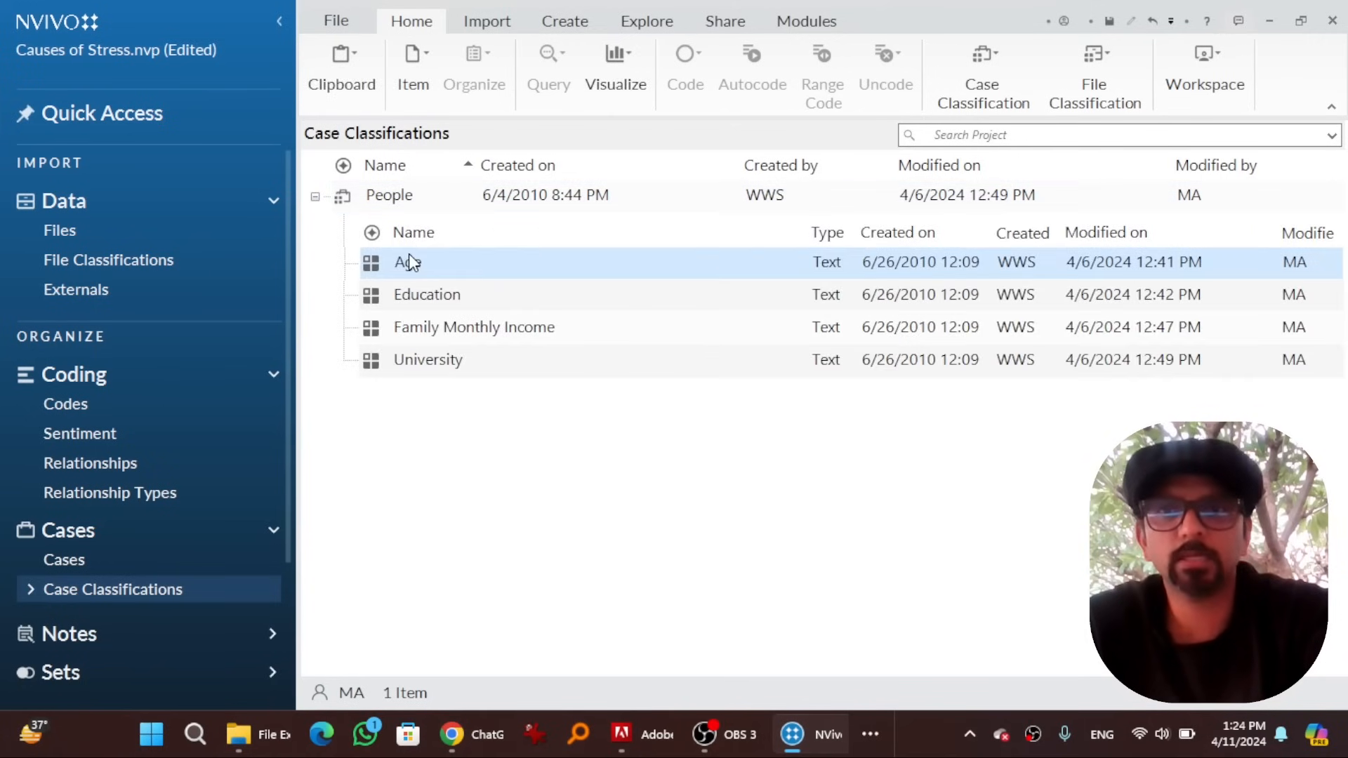
pyautogui.doubleClick(406, 263)
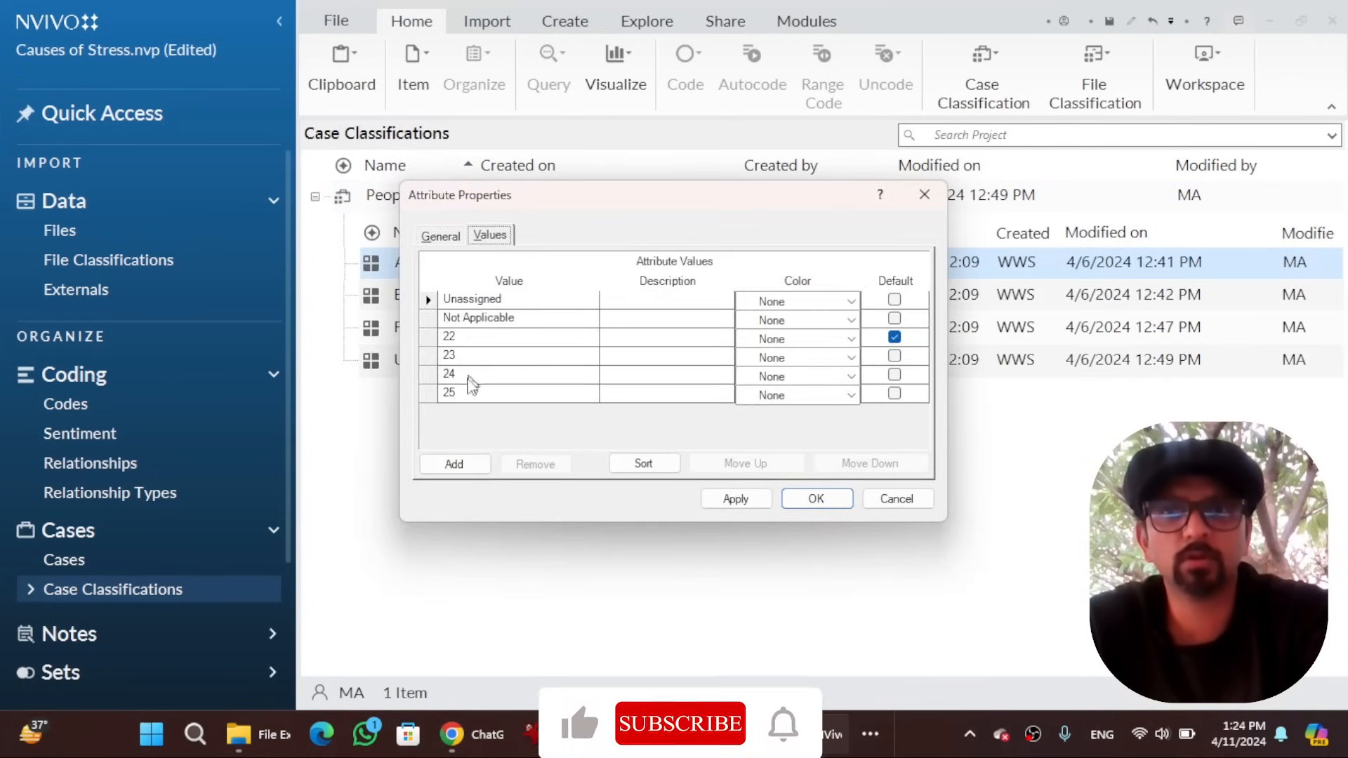
pyautogui.click(815, 499)
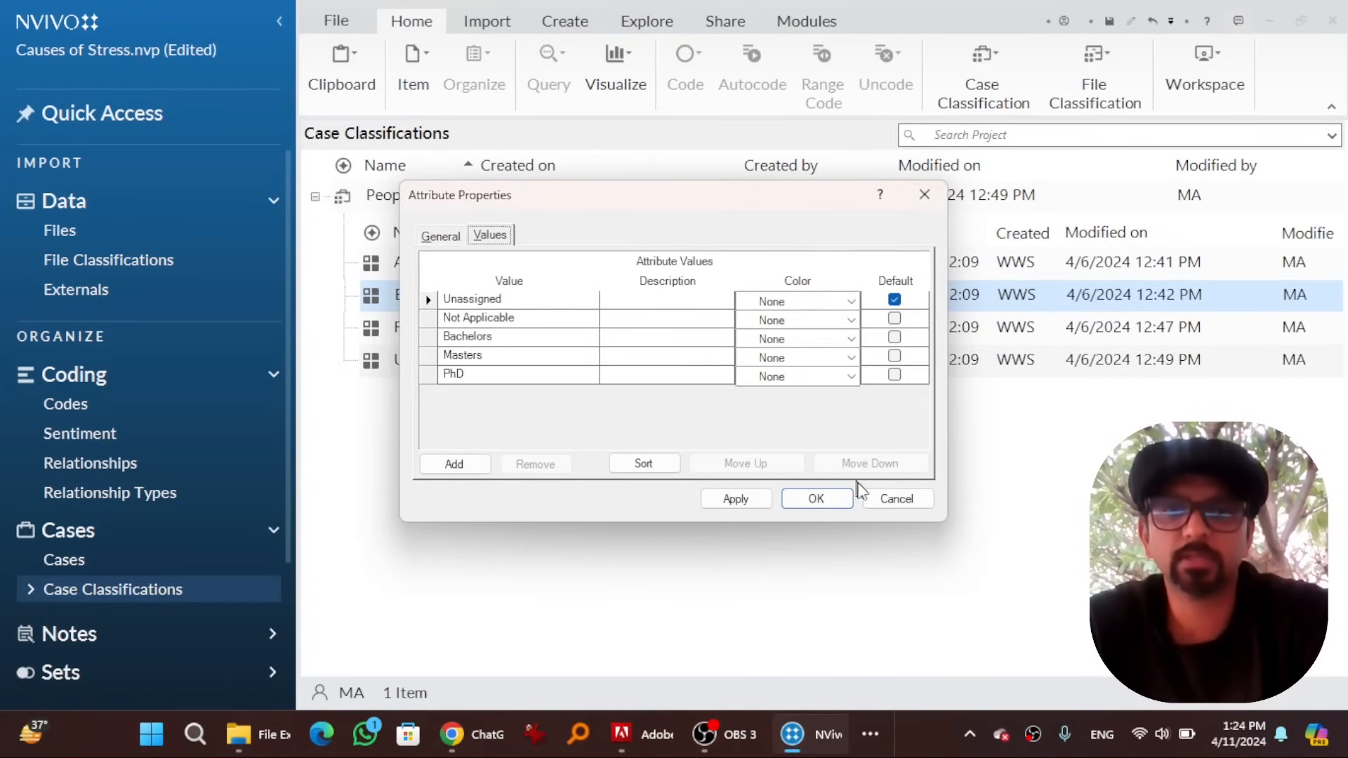
pyautogui.click(439, 236)
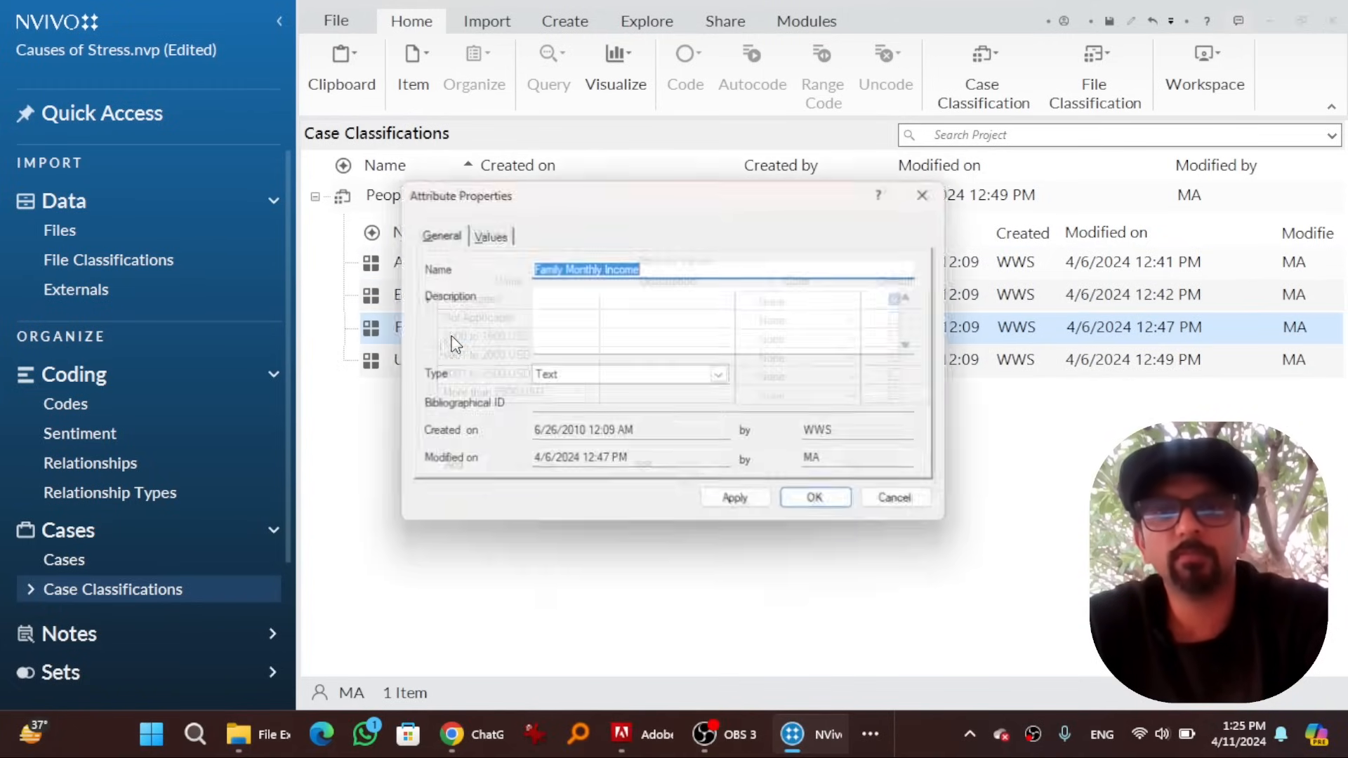
pyautogui.click(489, 236)
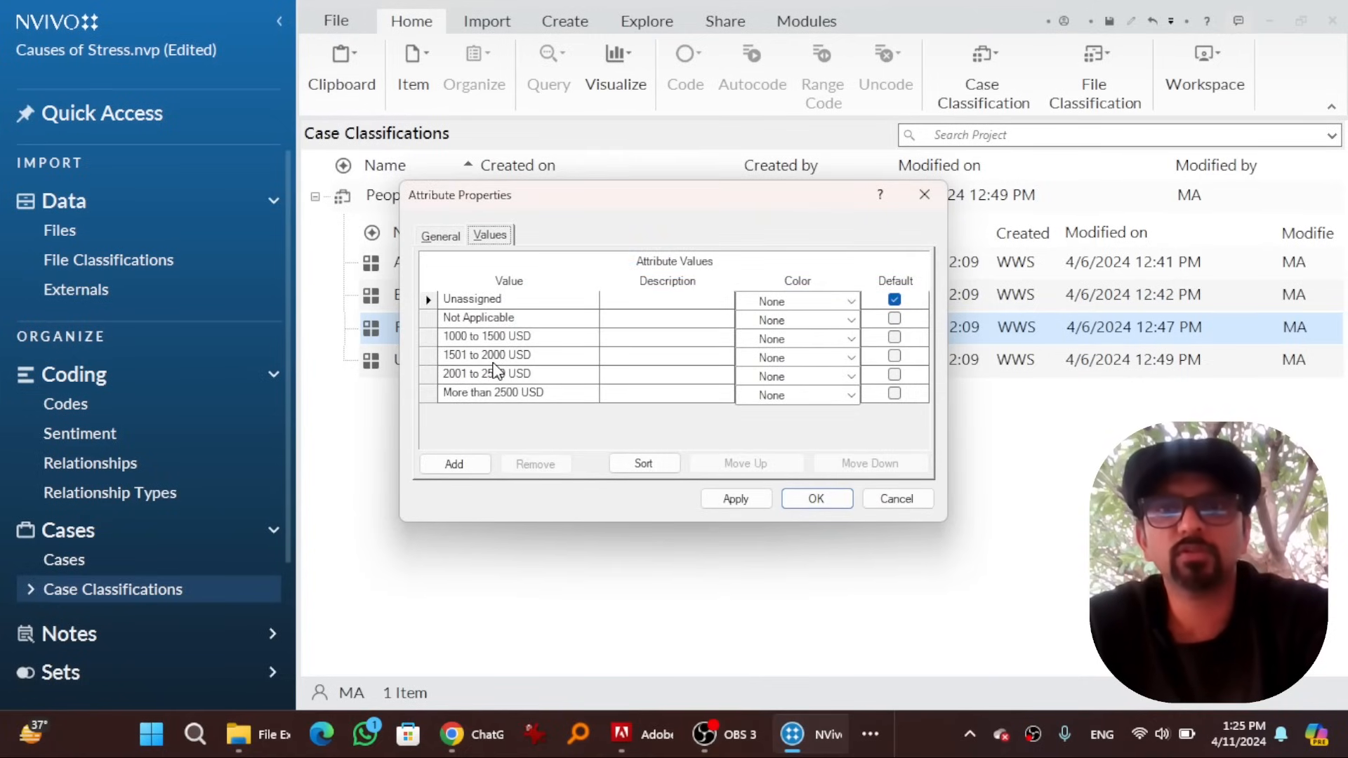
pyautogui.moveTo(478, 410)
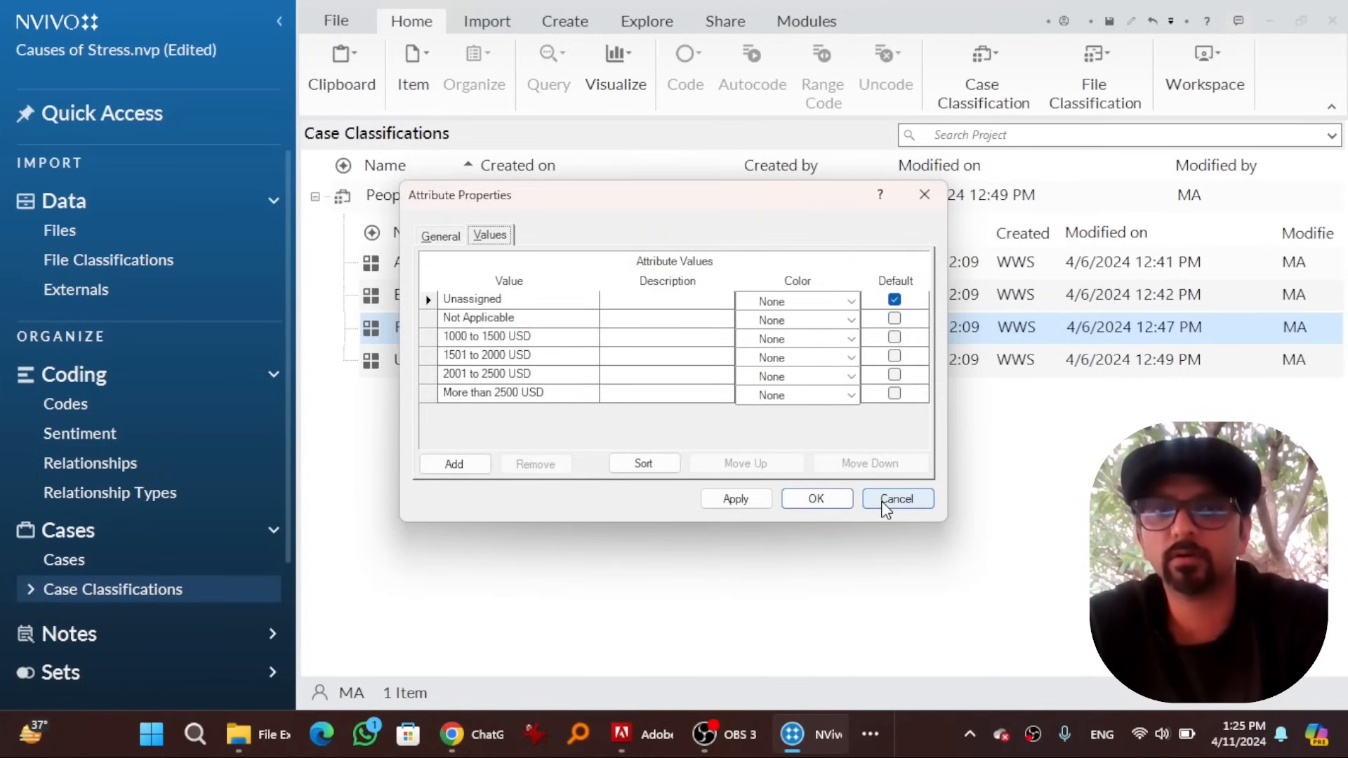
pyautogui.click(898, 499)
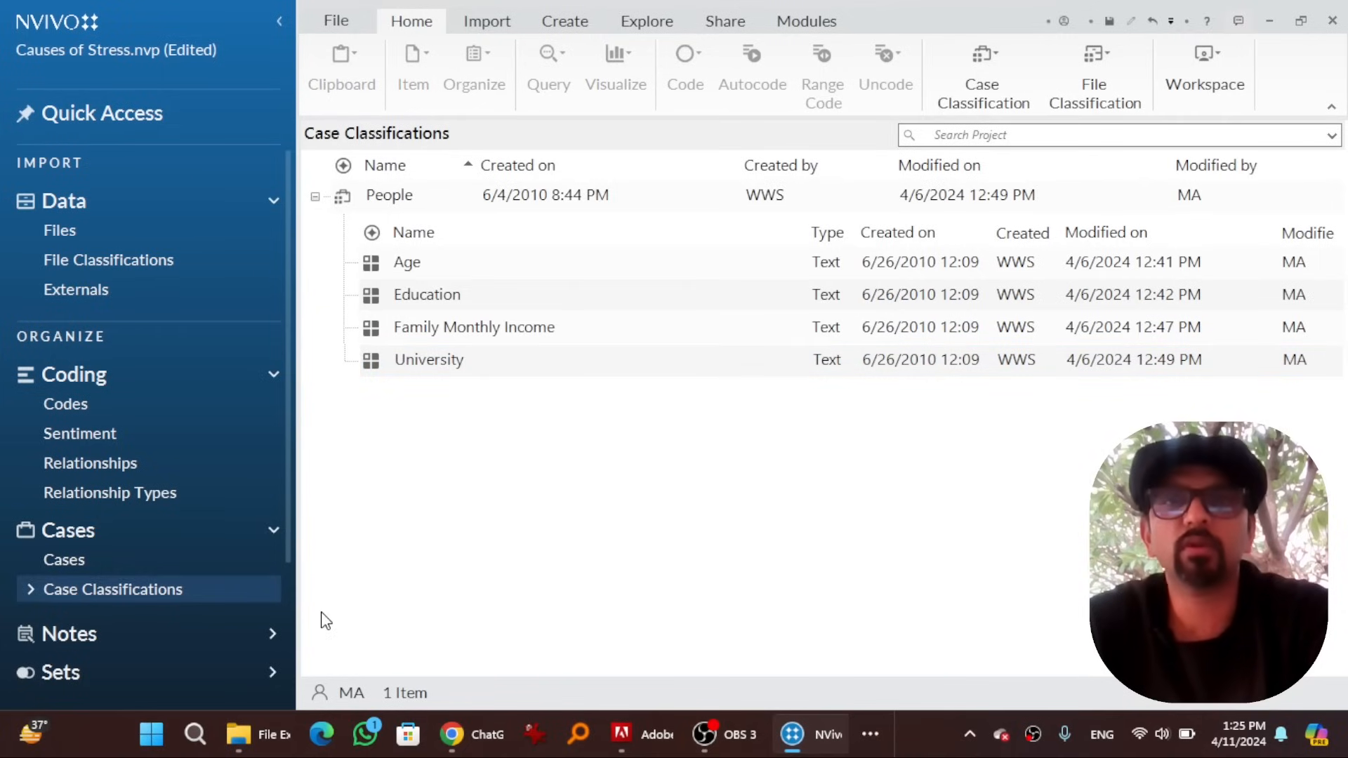
pyautogui.moveTo(484, 549)
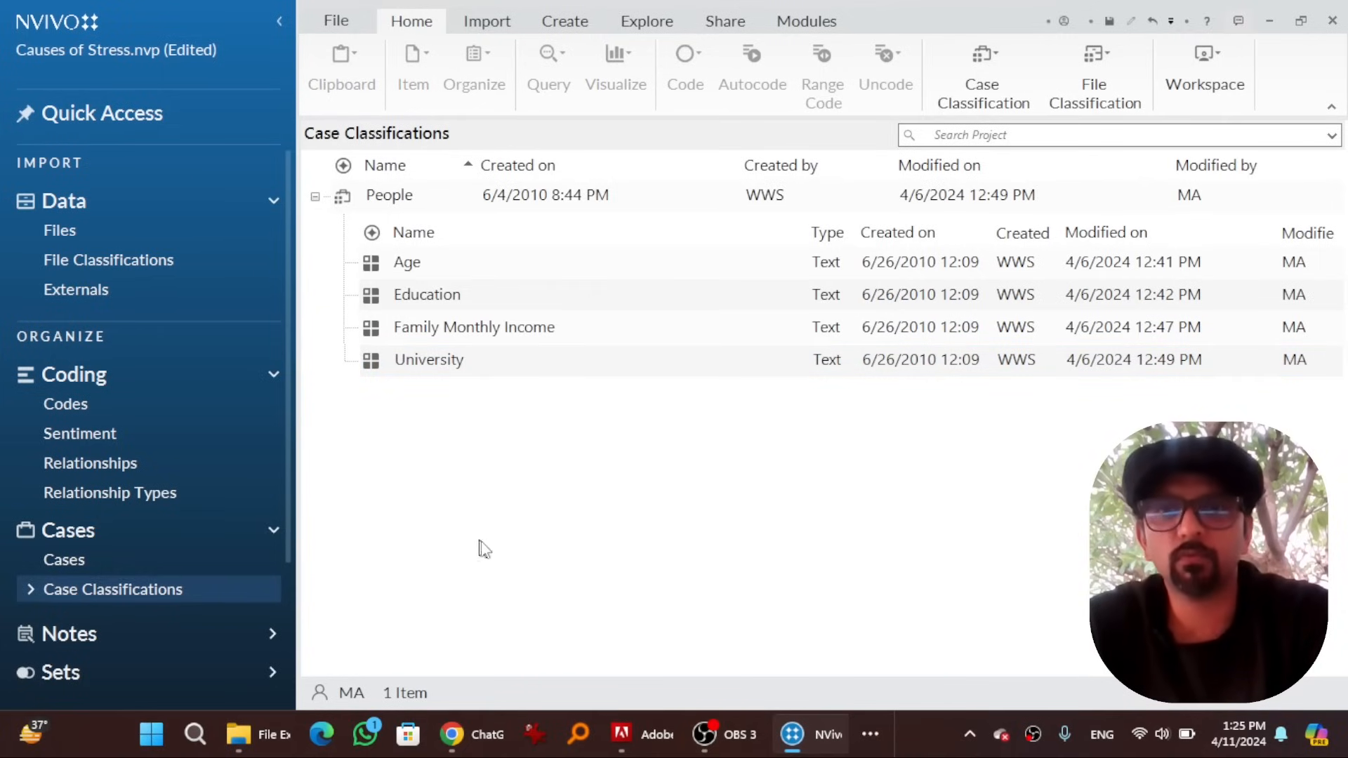
# Import the Daniyal interview .docx, creating a case for it under People
pyautogui.click(59, 230)
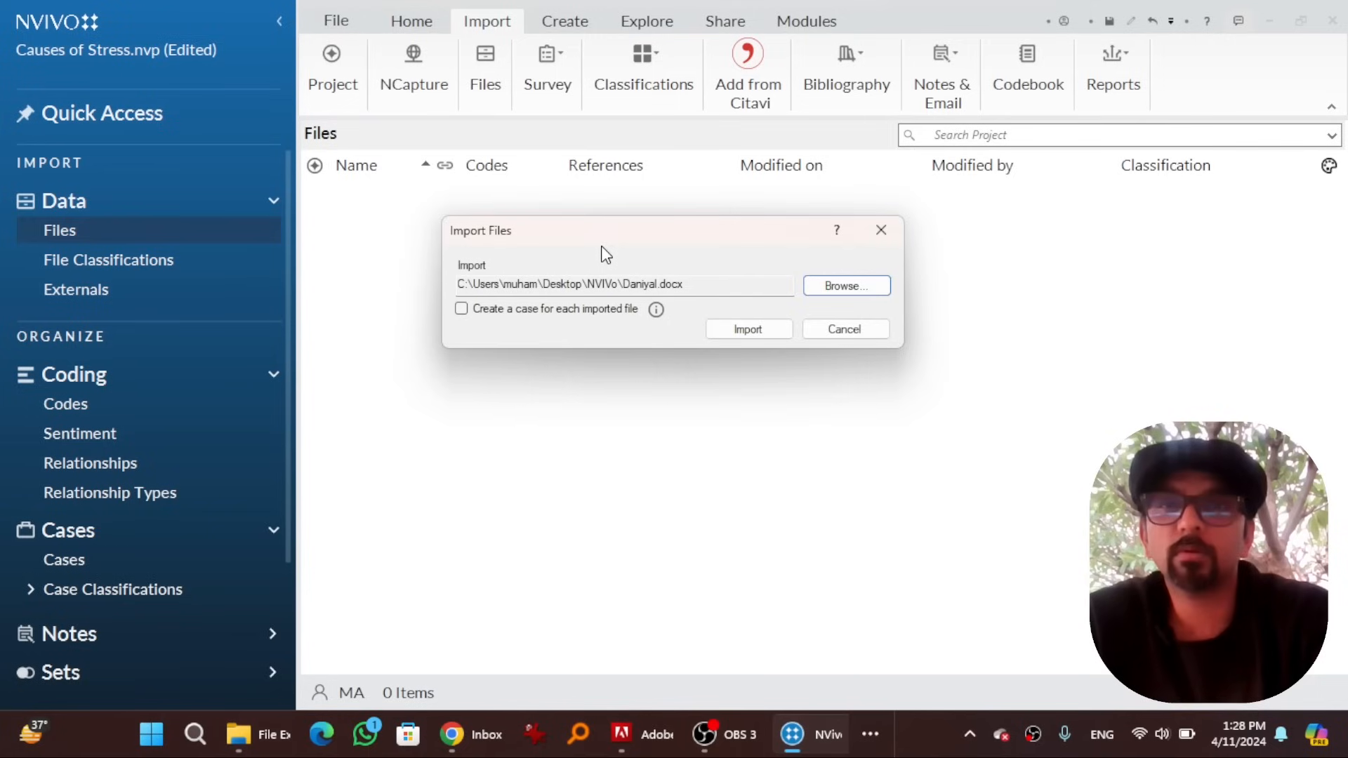
pyautogui.moveTo(538, 277)
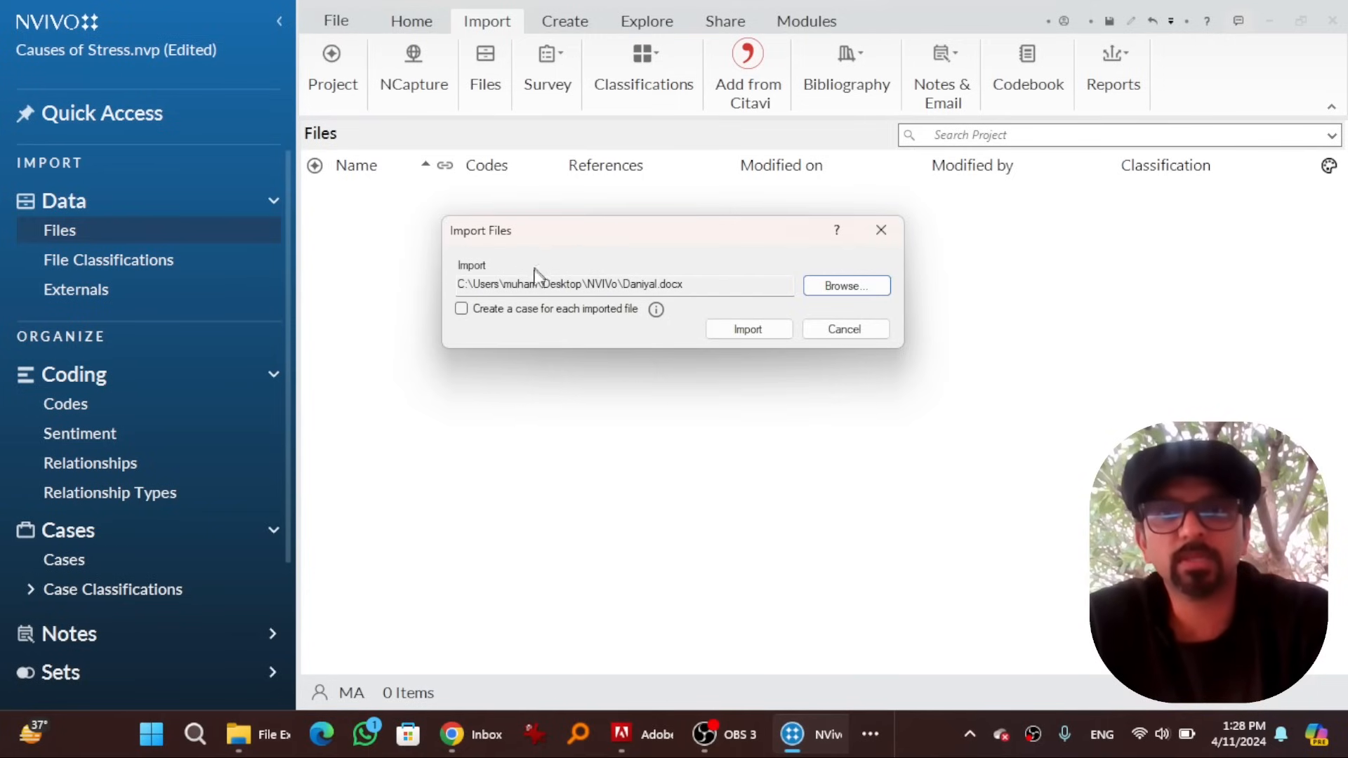
pyautogui.moveTo(489, 312)
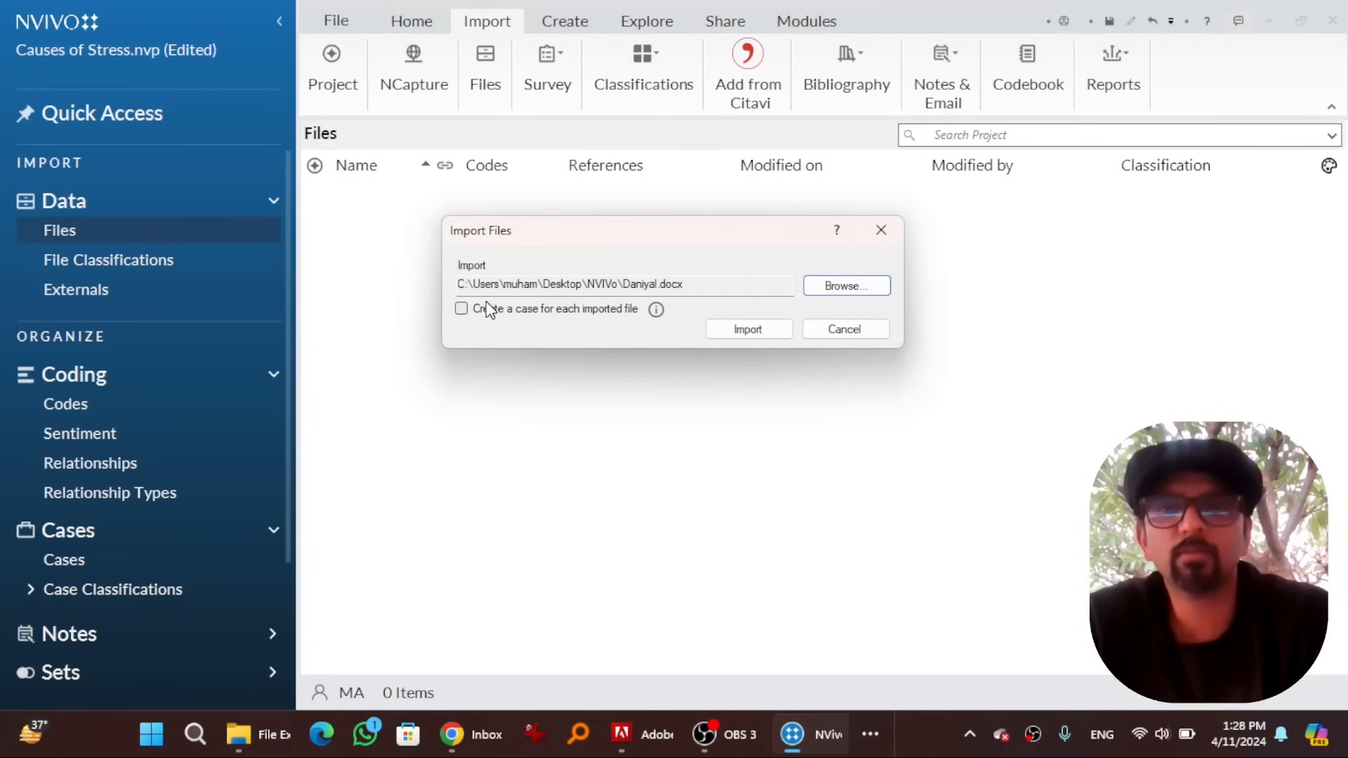
pyautogui.moveTo(591, 320)
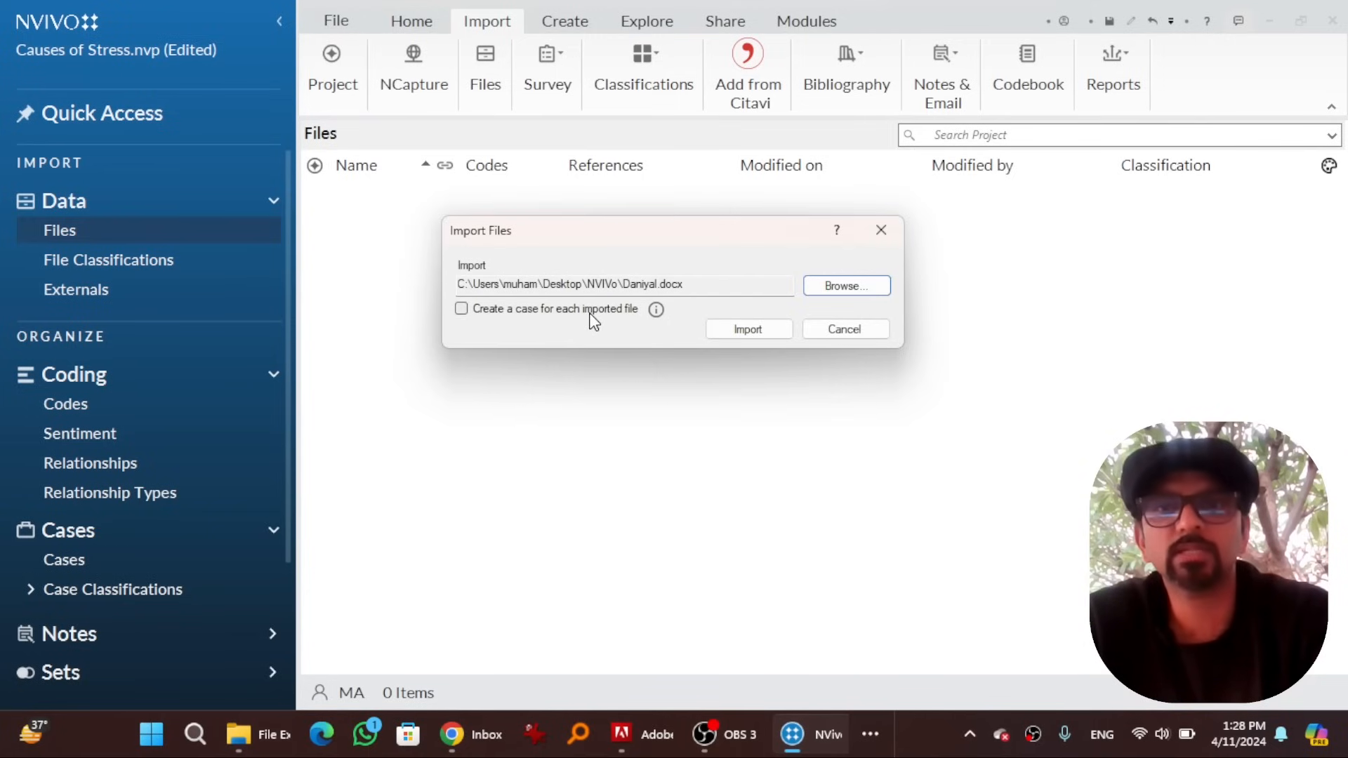
pyautogui.click(462, 309)
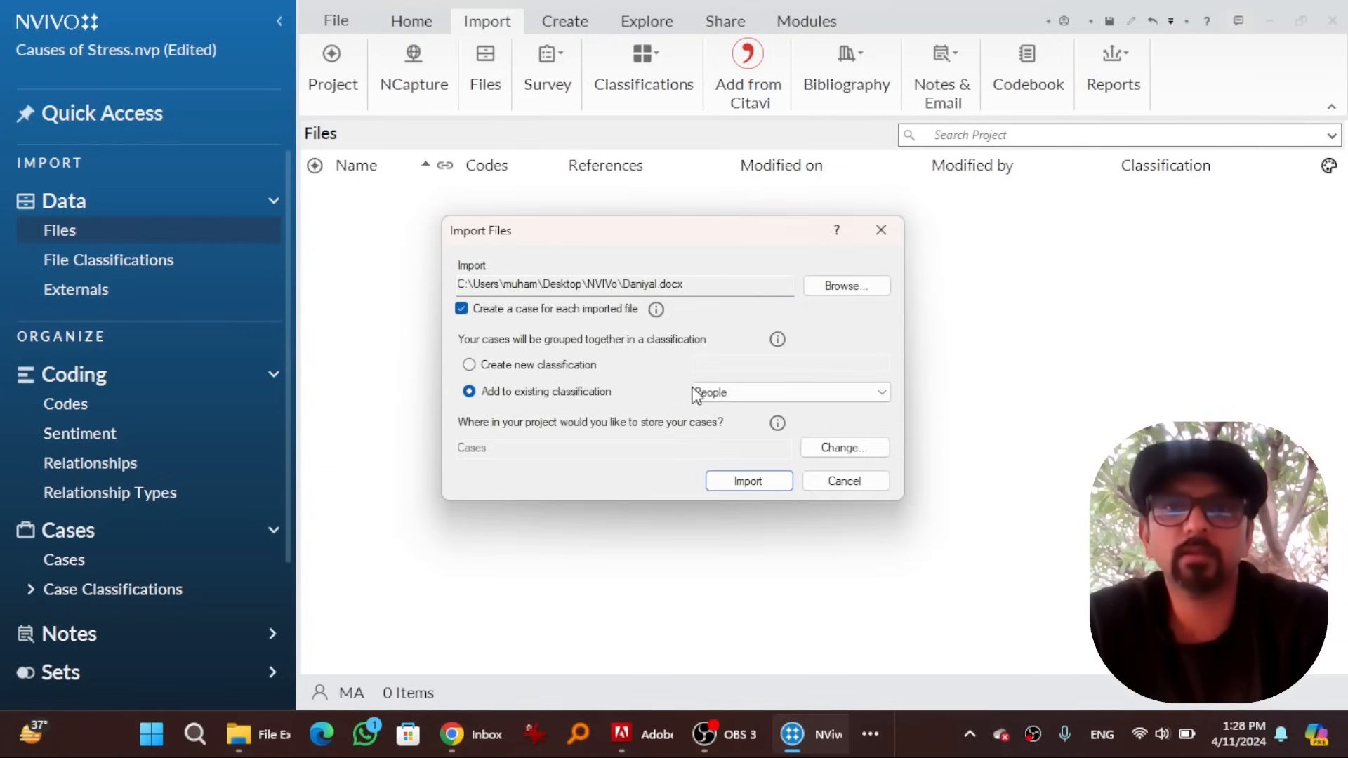
pyautogui.moveTo(559, 348)
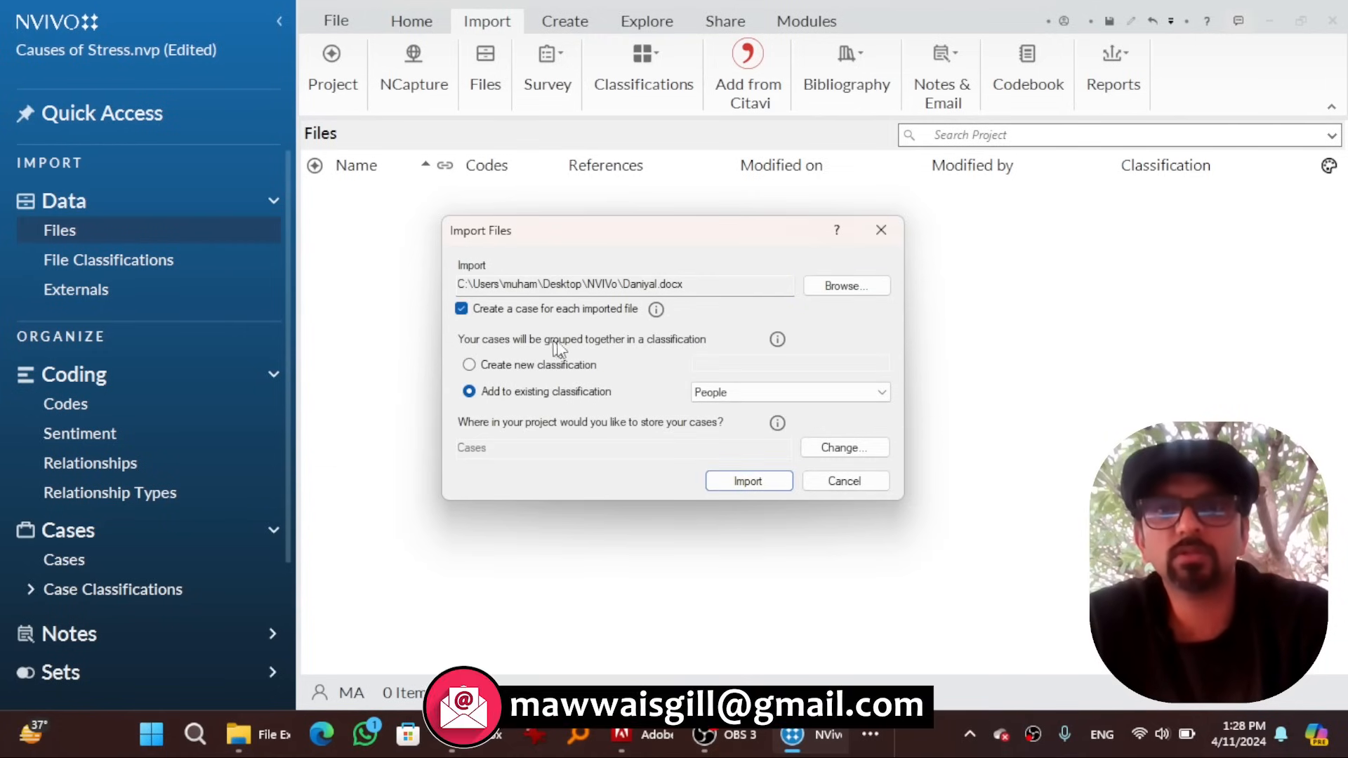
pyautogui.moveTo(636, 396)
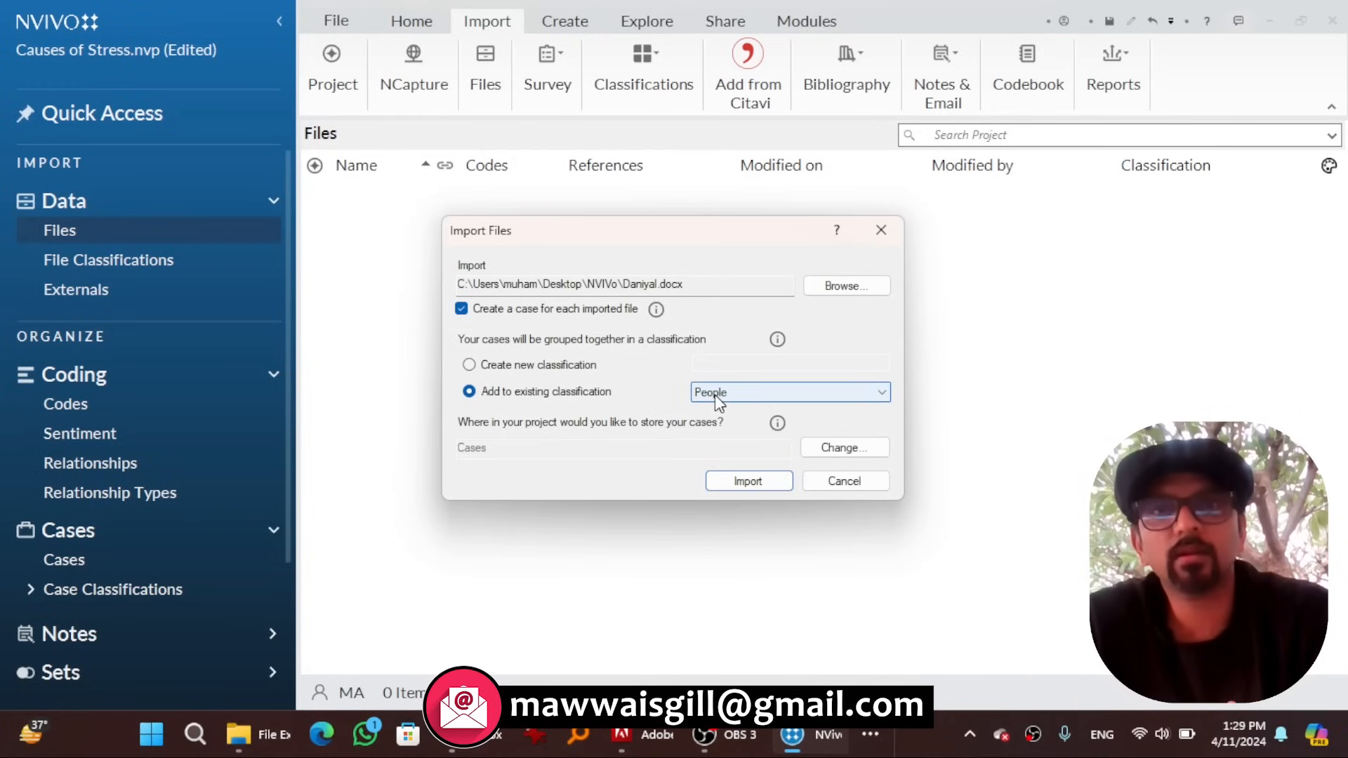
pyautogui.moveTo(592, 418)
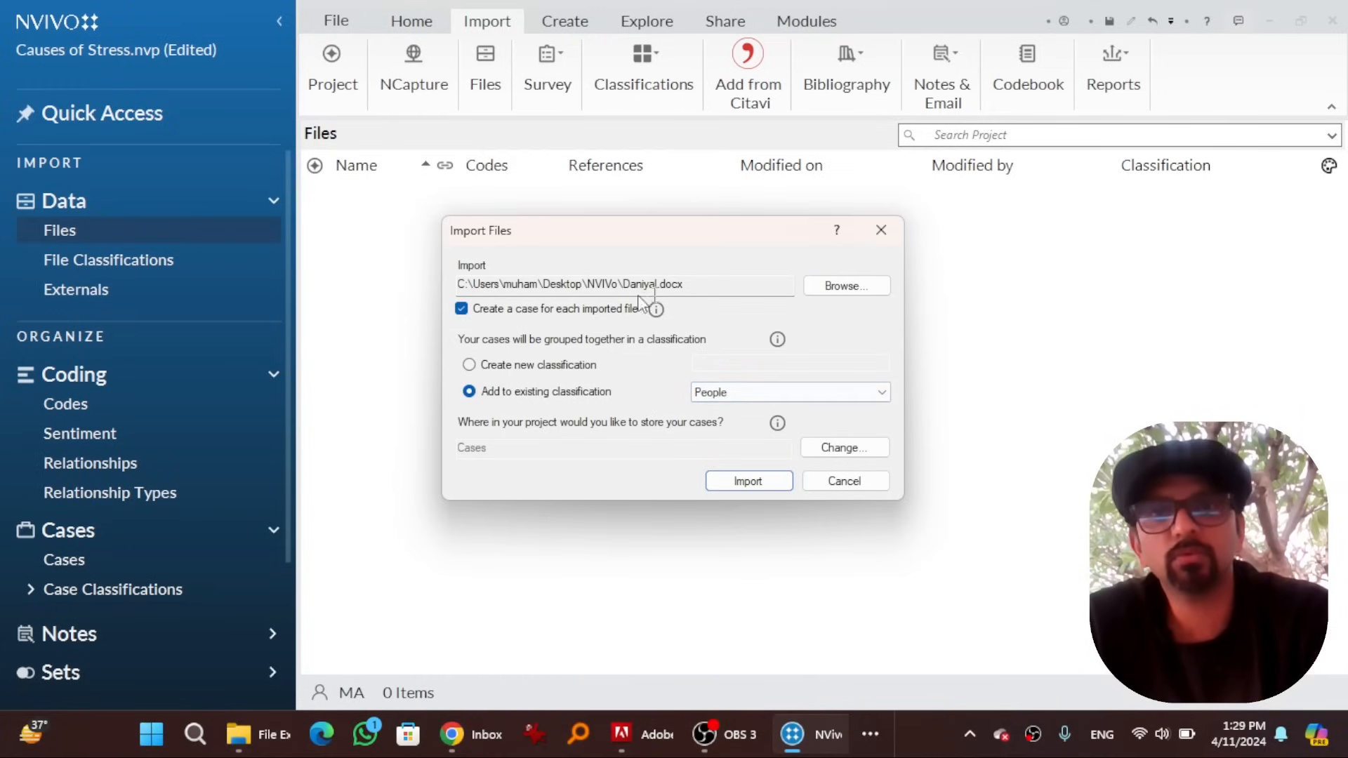
pyautogui.click(747, 480)
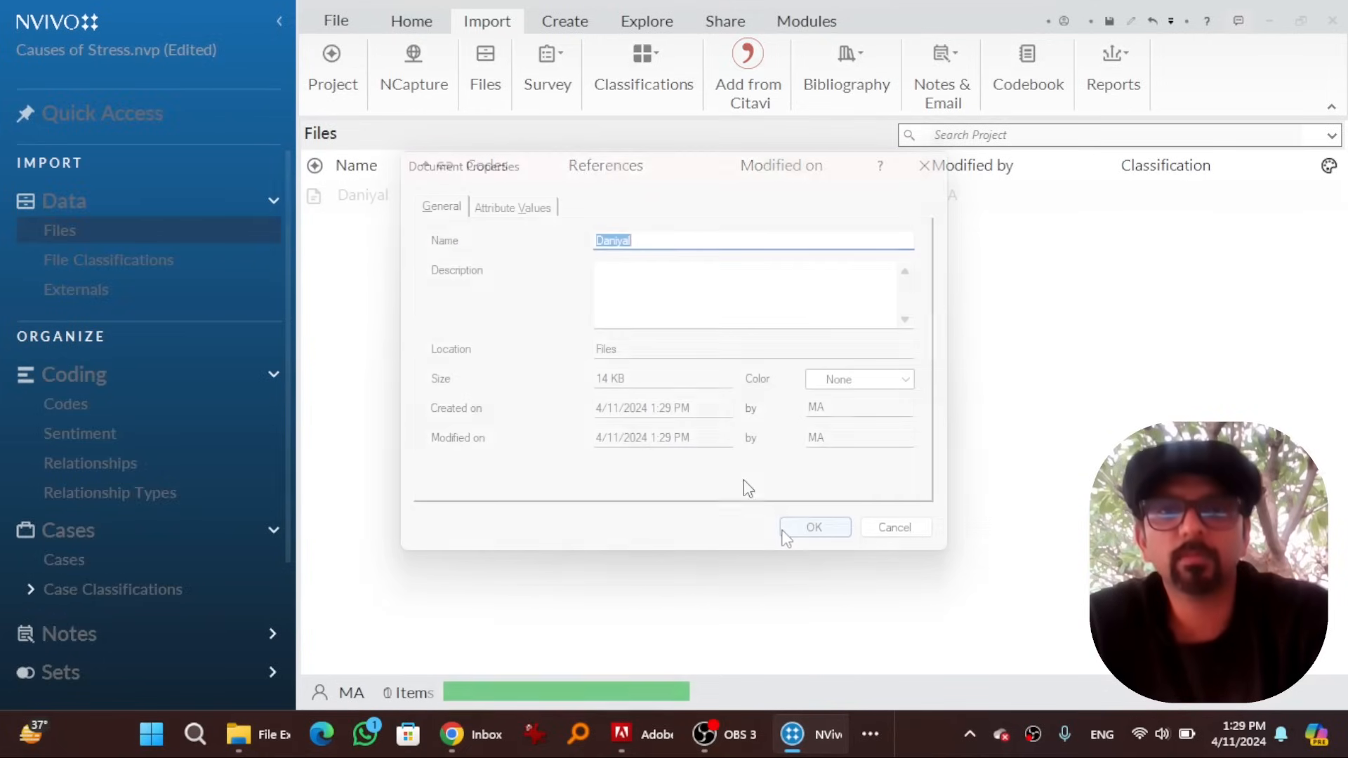
pyautogui.click(813, 527)
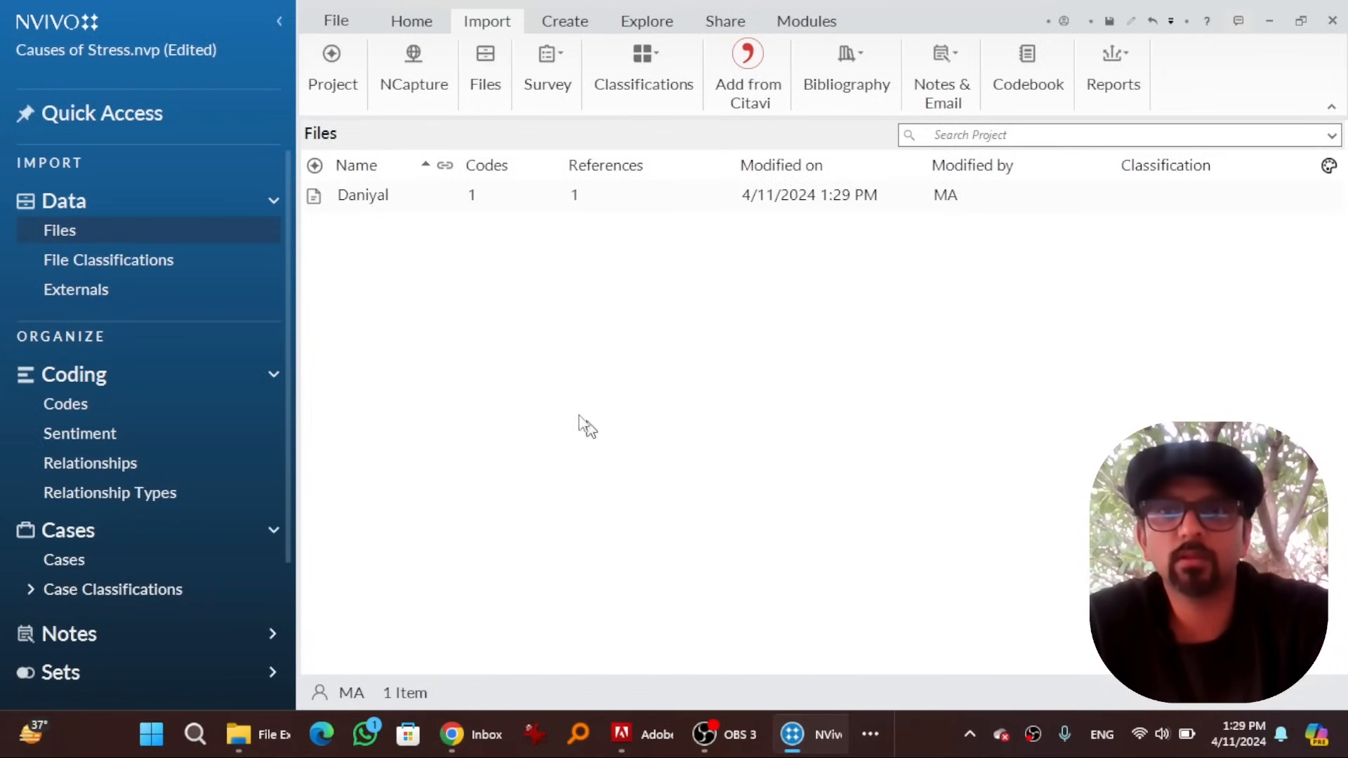
pyautogui.moveTo(219, 360)
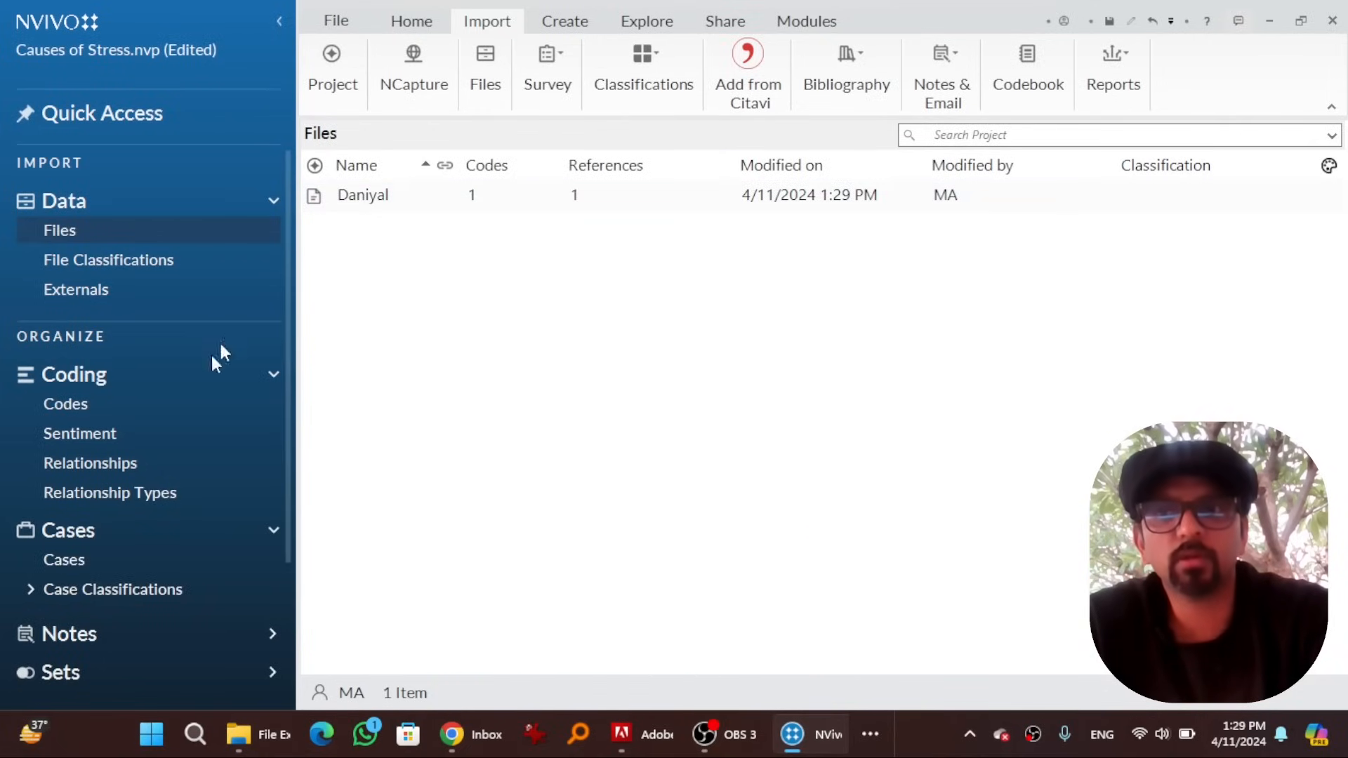
# Bring up Daniyal's case properties at the Attribute Values list
pyautogui.click(63, 561)
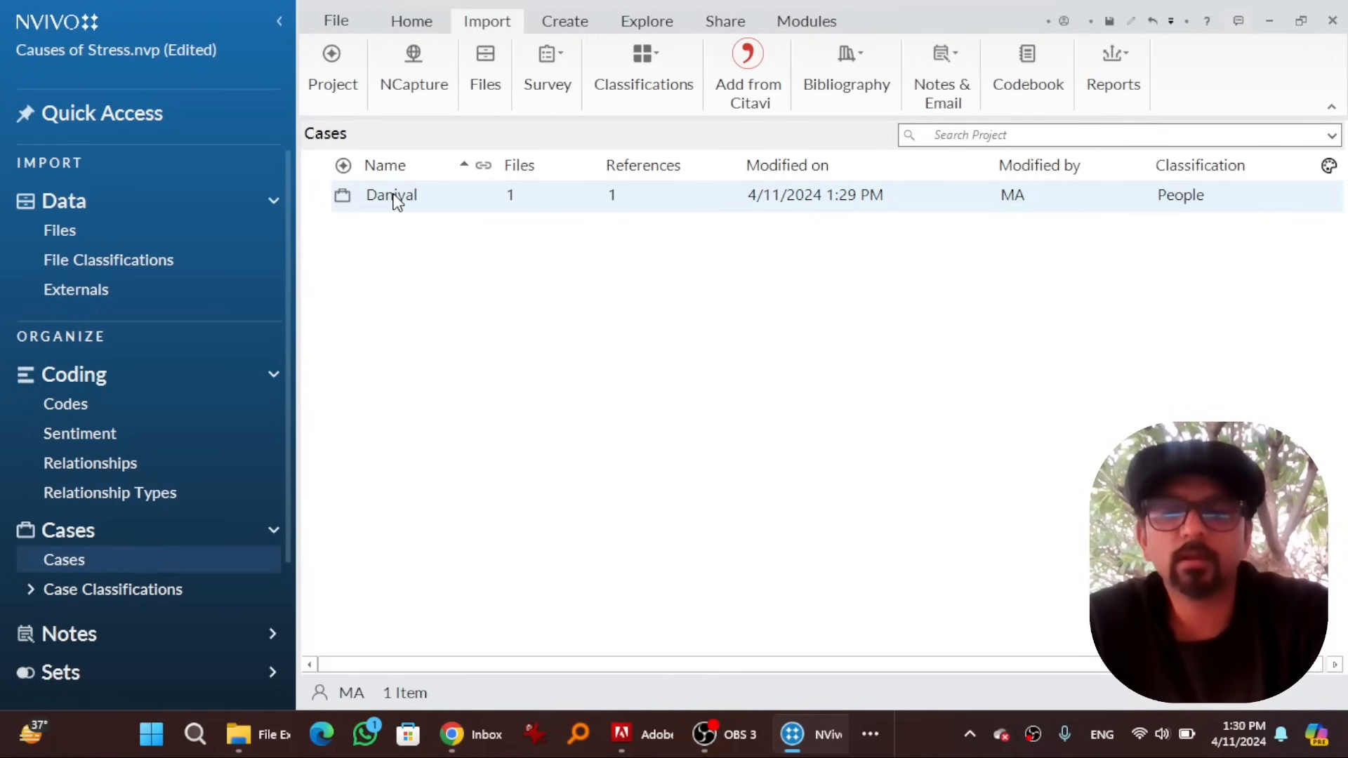
pyautogui.rightClick(390, 196)
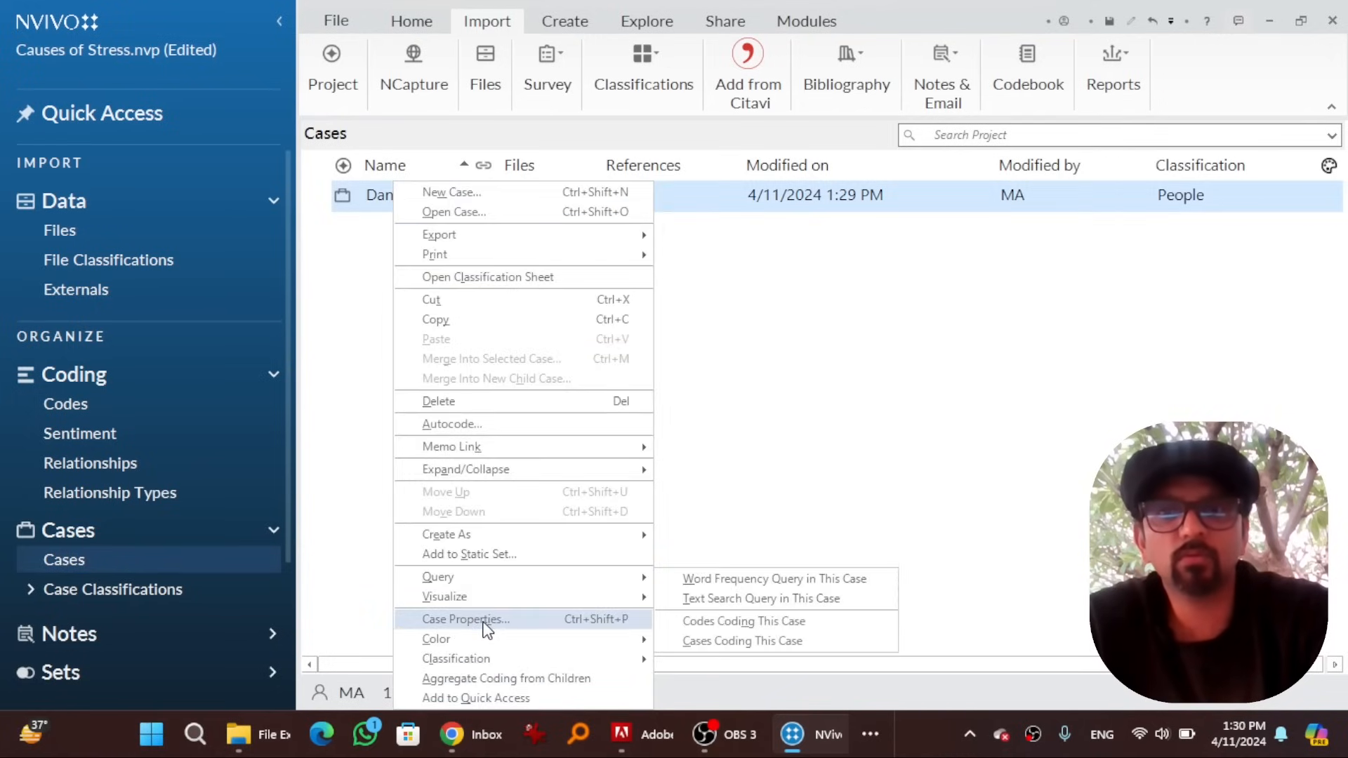
pyautogui.click(466, 619)
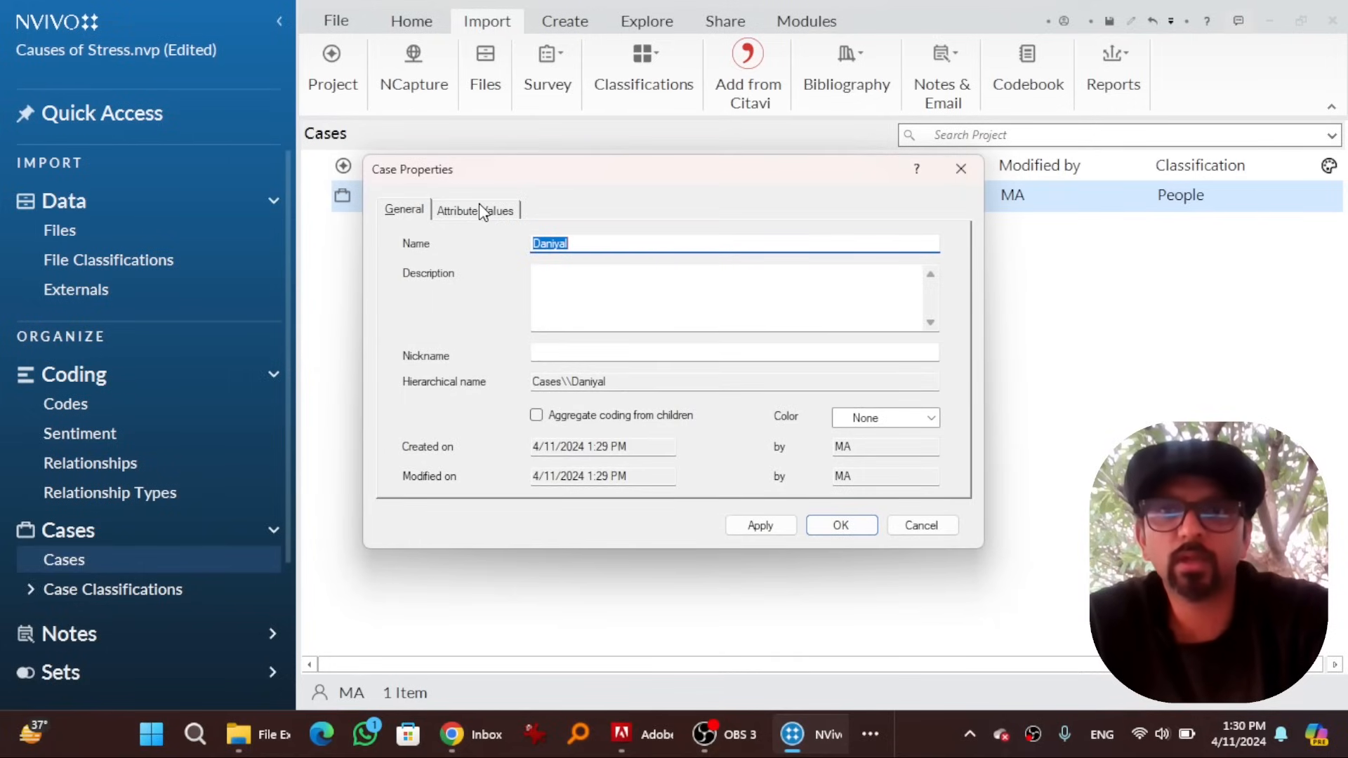
pyautogui.click(473, 210)
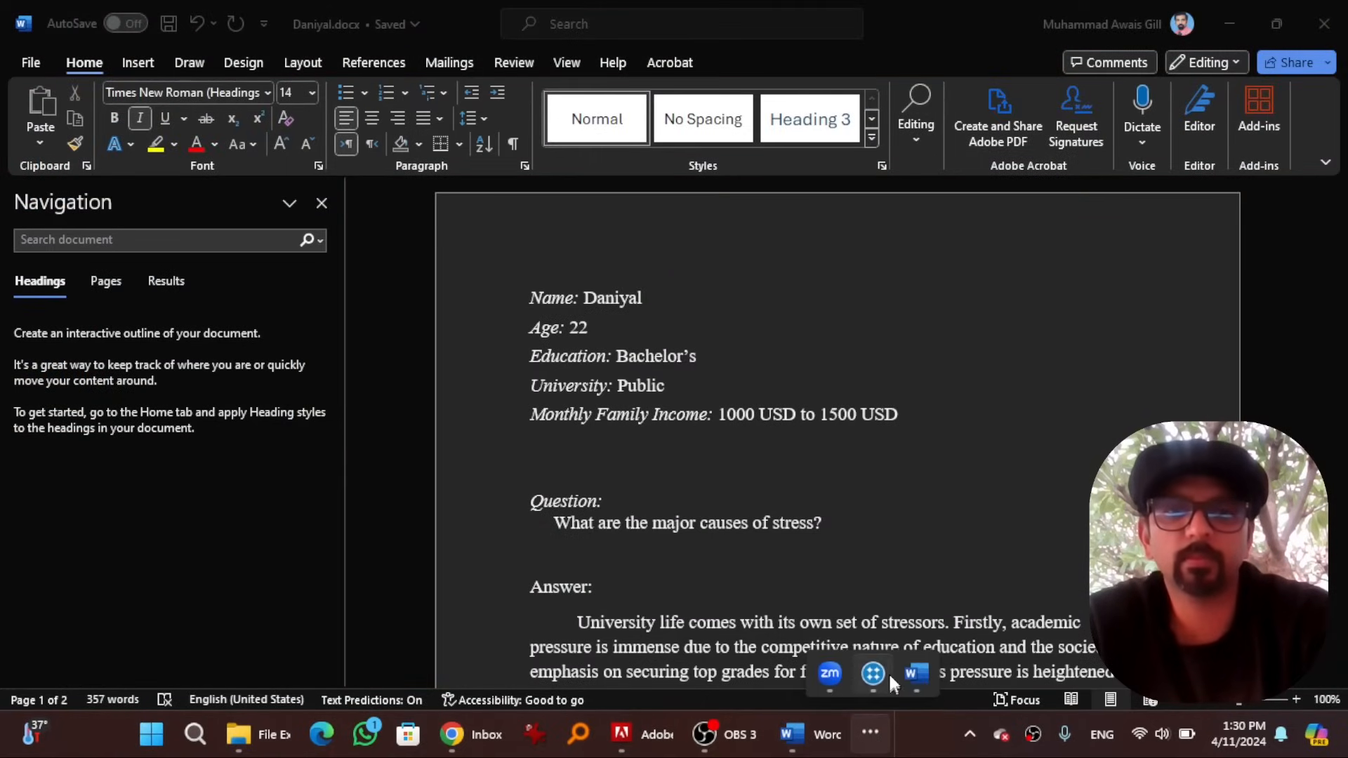
# Set University to Public, income to 1000 to 1500 USD, choose Education and save
pyautogui.click(829, 735)
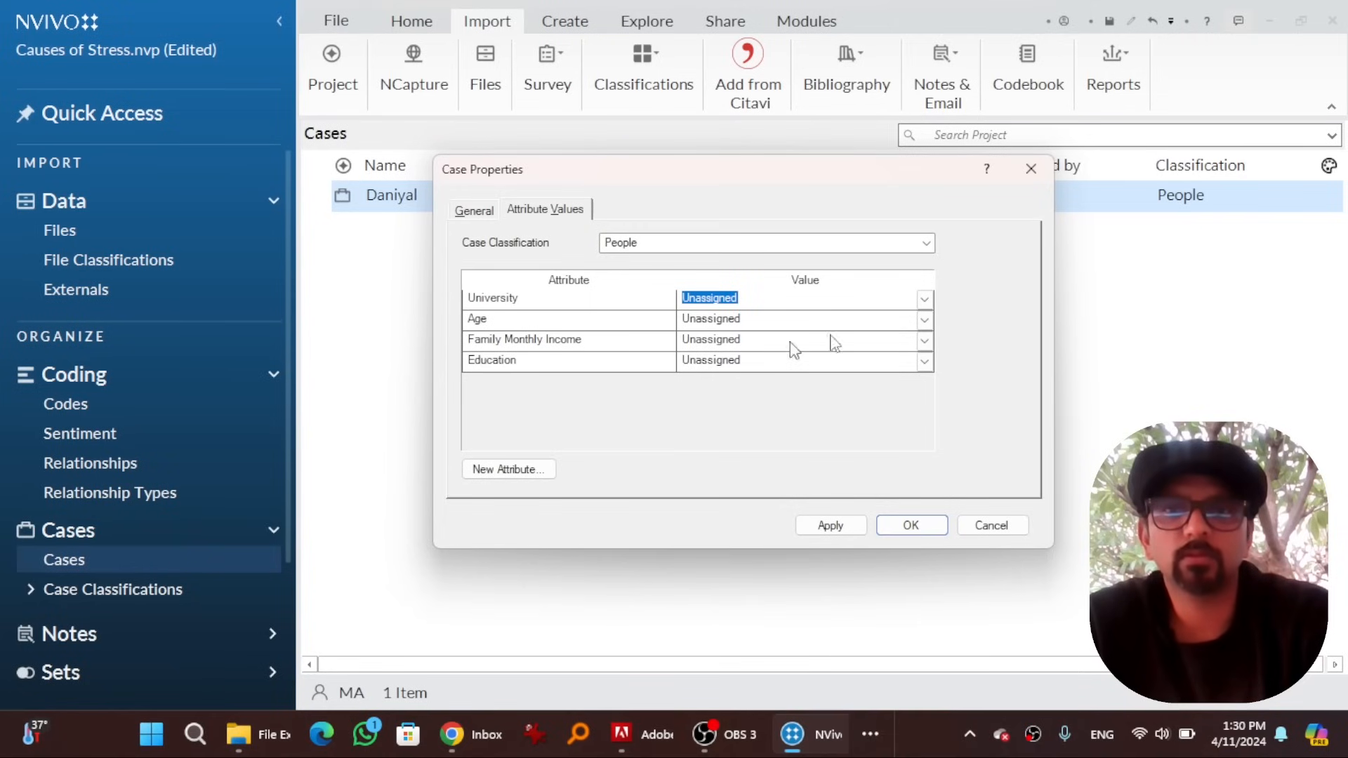
pyautogui.click(925, 297)
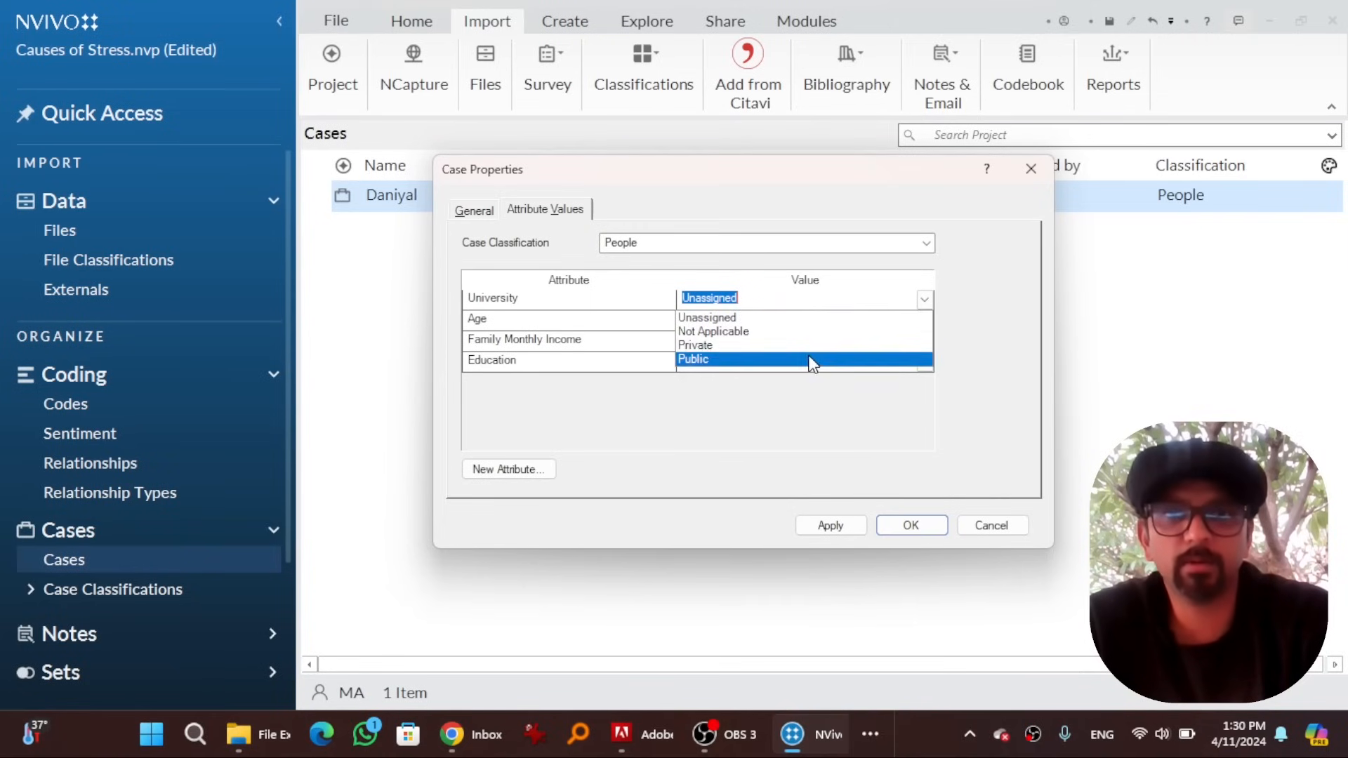
pyautogui.click(692, 360)
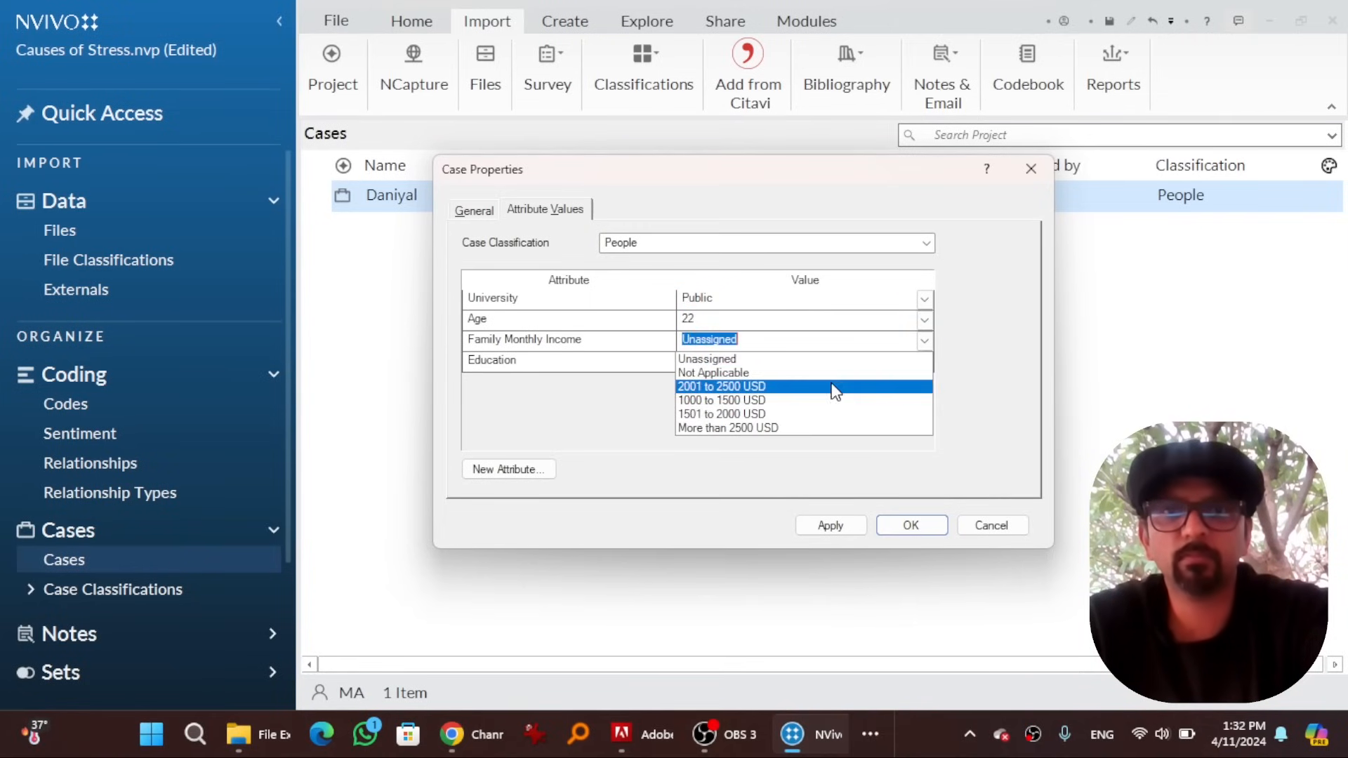
pyautogui.click(721, 400)
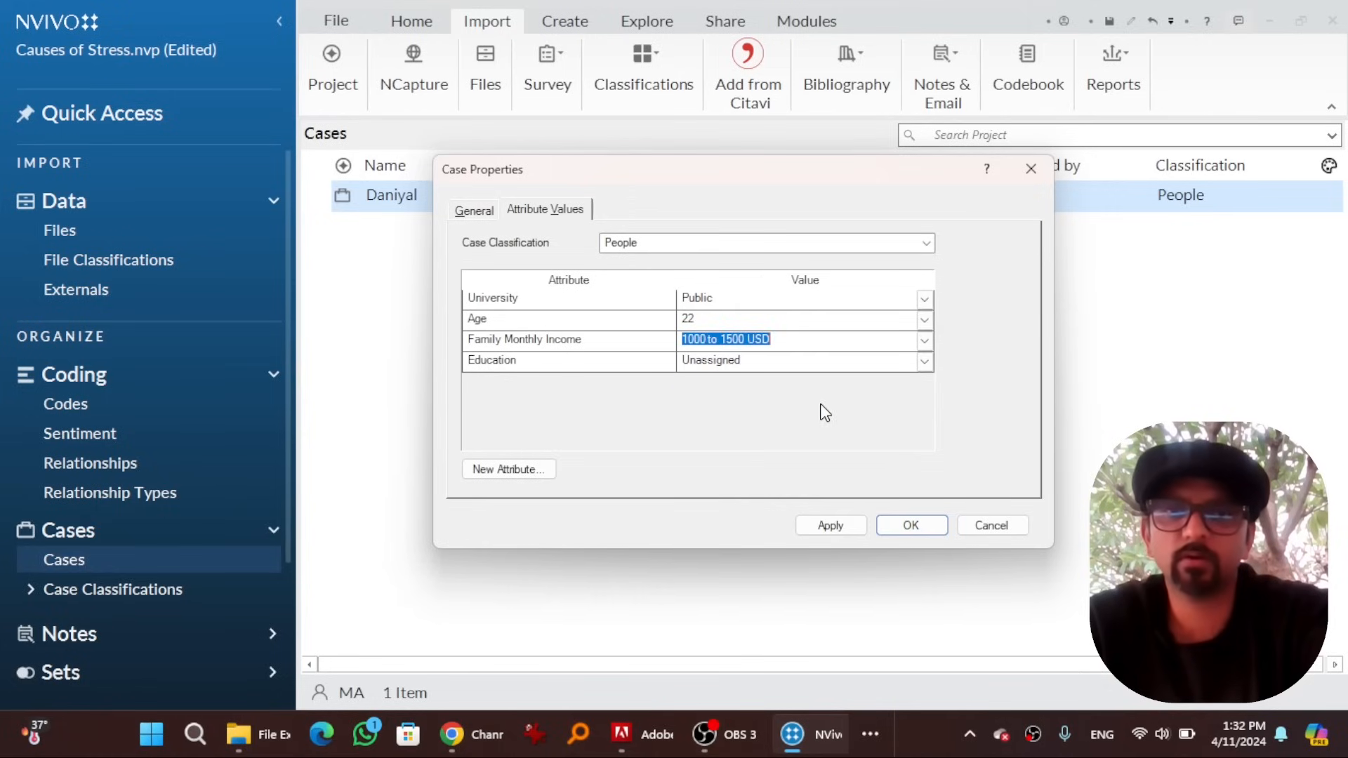
pyautogui.click(924, 361)
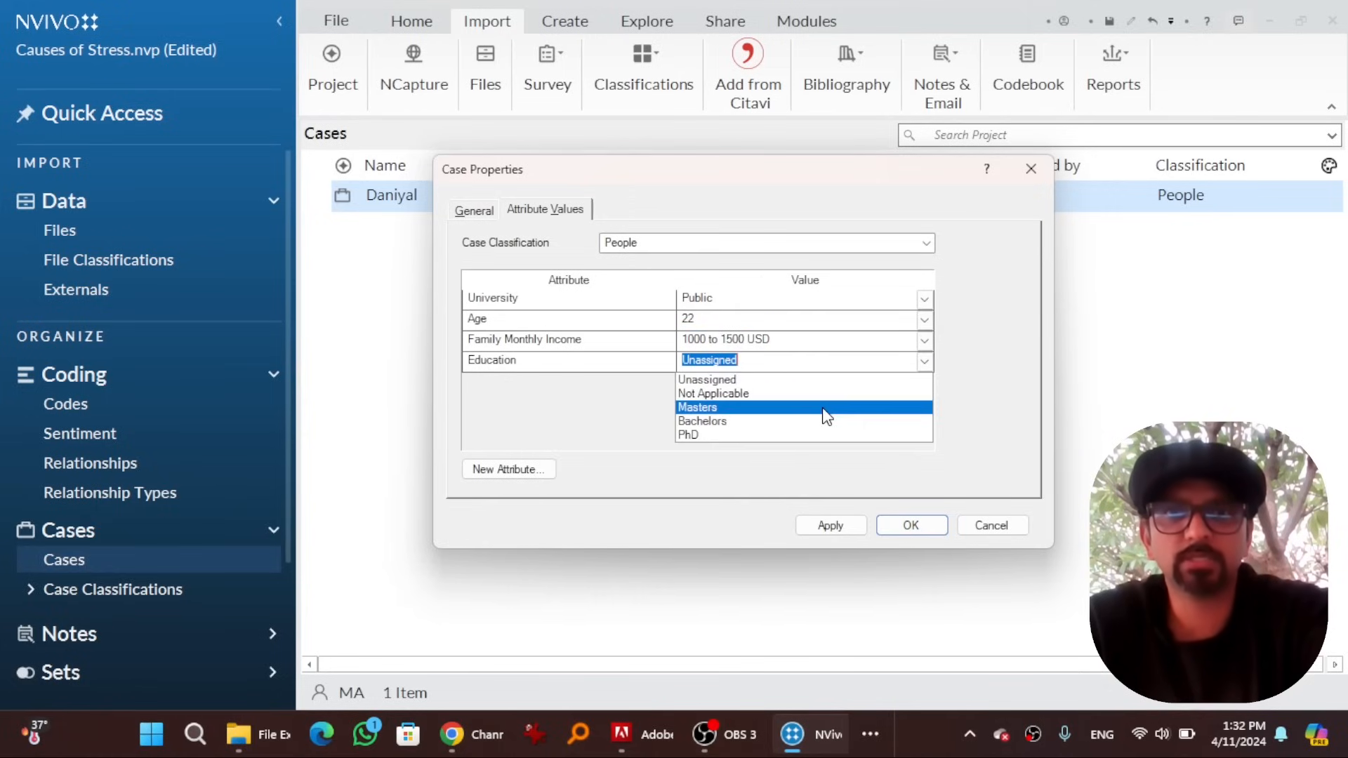
pyautogui.click(910, 525)
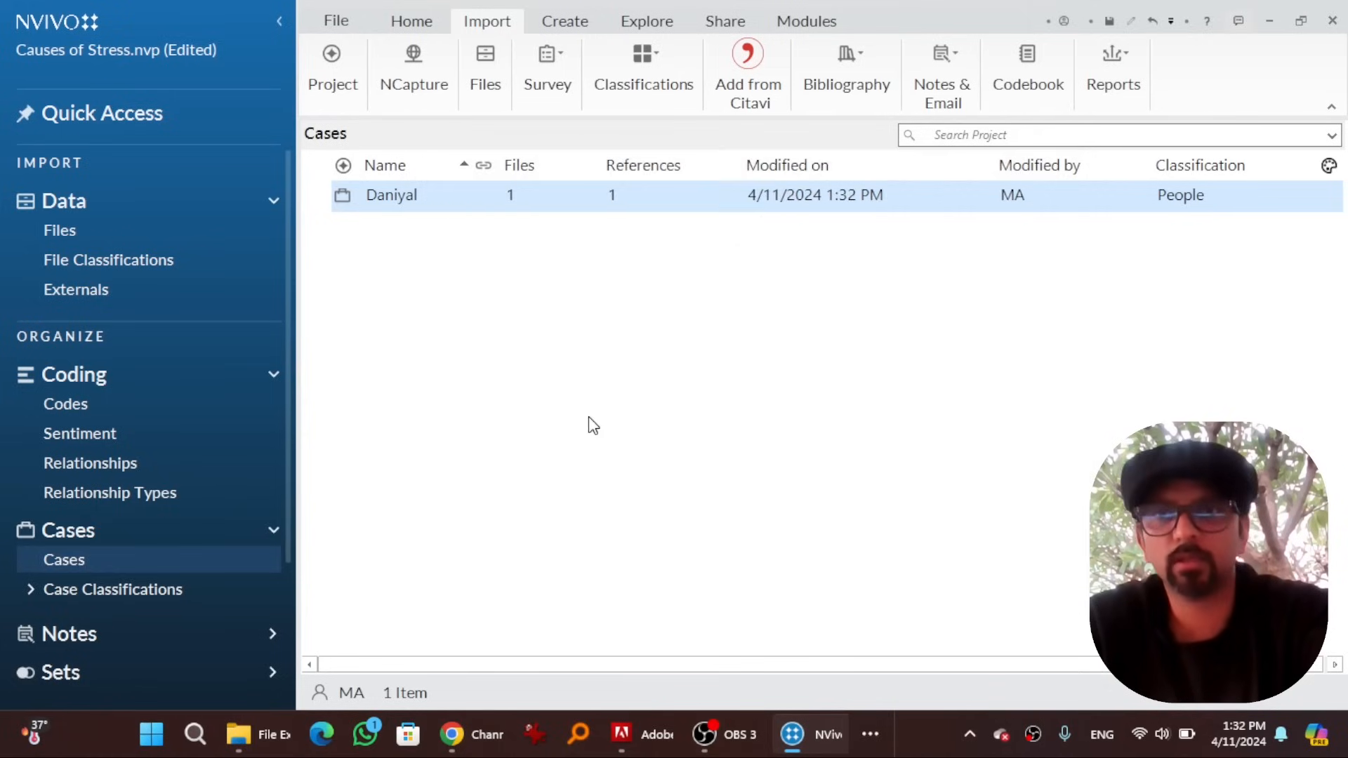
pyautogui.moveTo(408, 222)
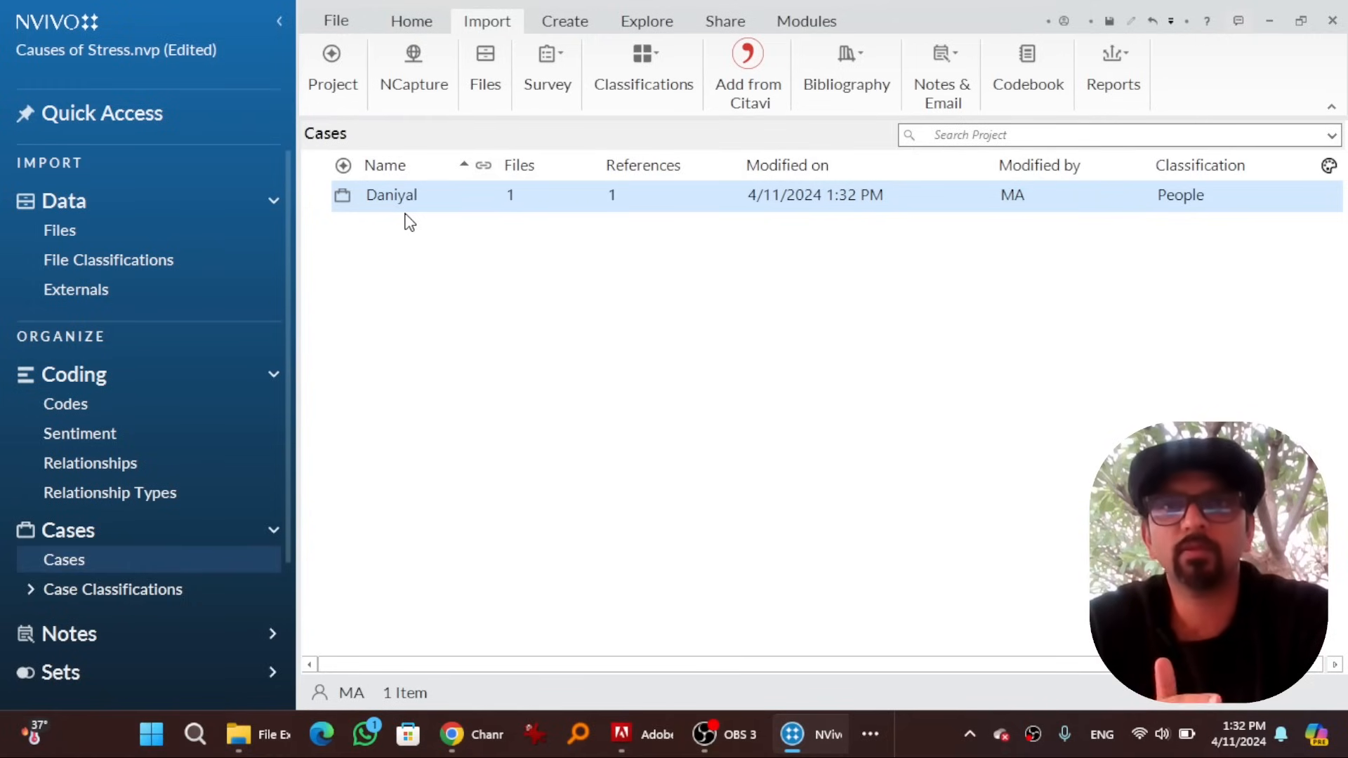
pyautogui.moveTo(408, 240)
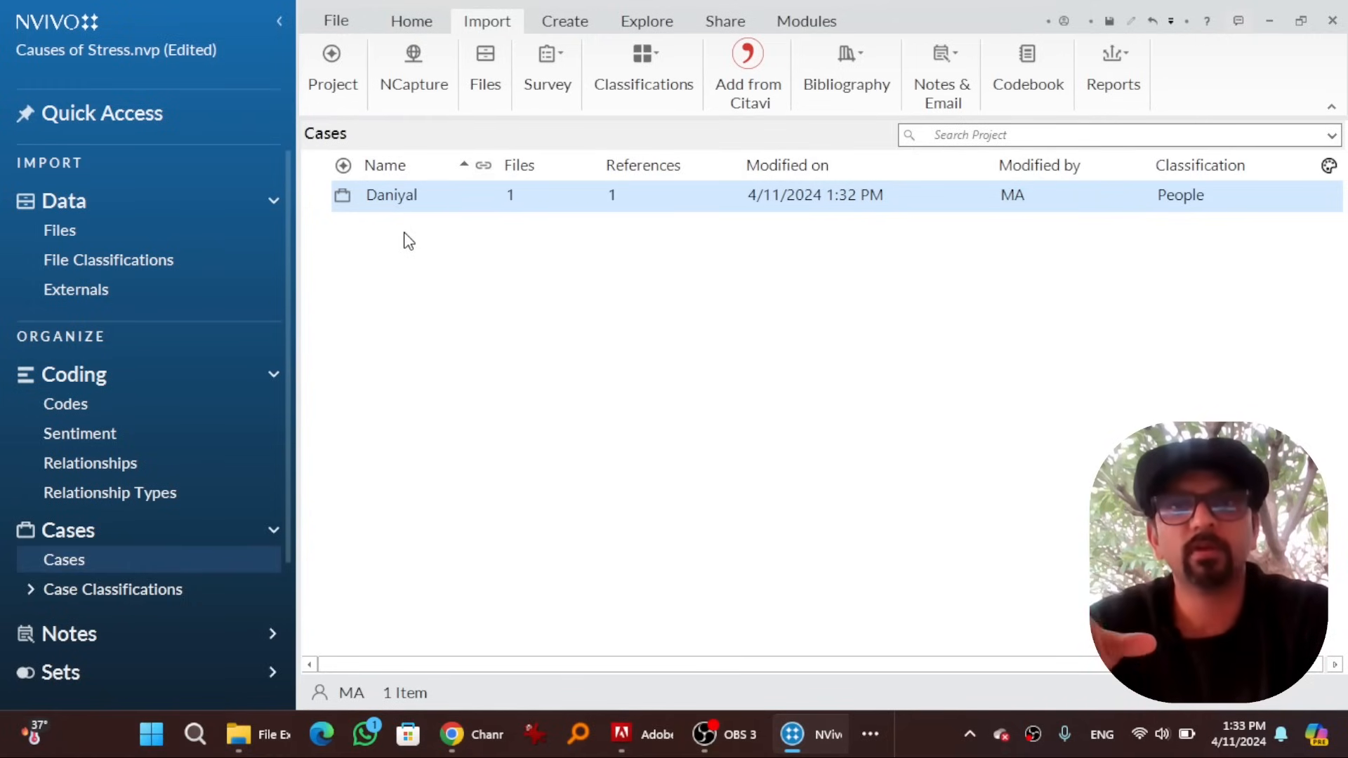
pyautogui.moveTo(400, 245)
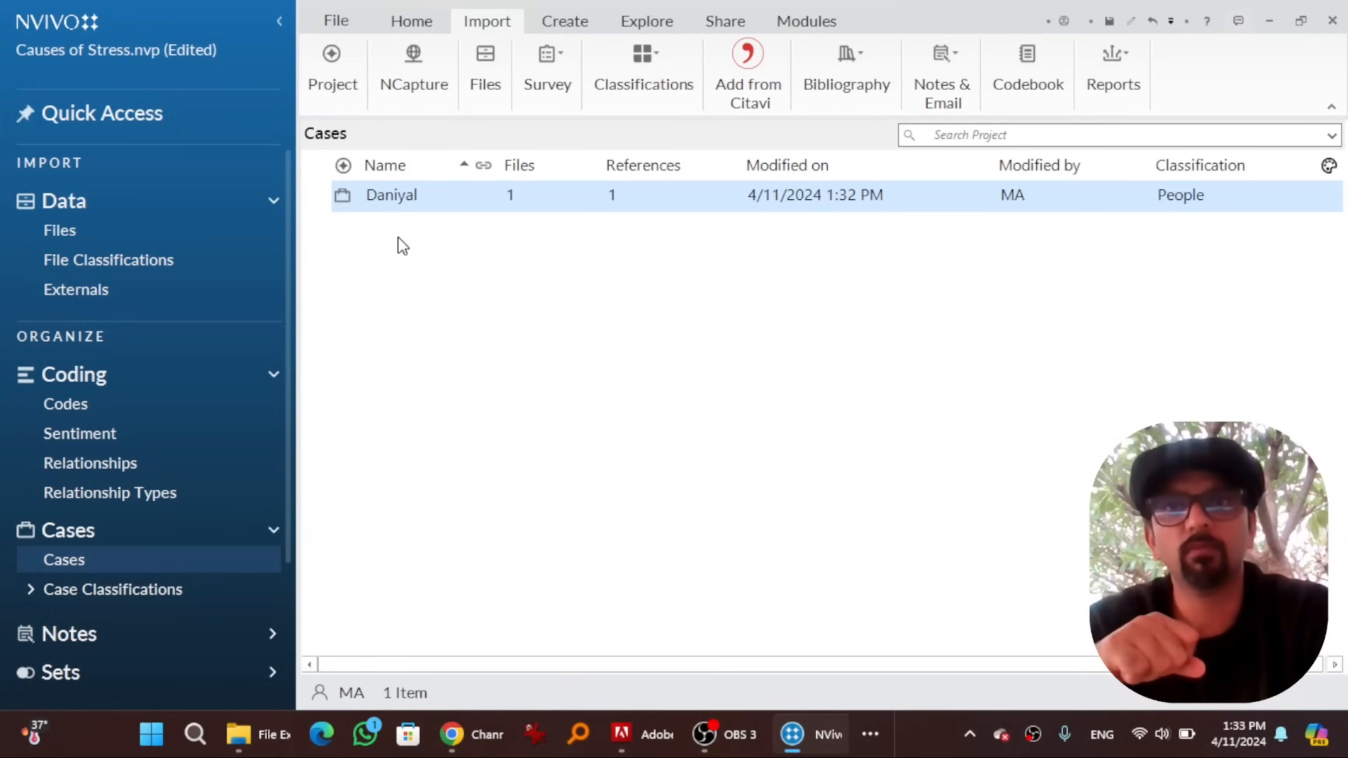
# Import the remaining interview documents with a People case each, then show the case list
pyautogui.click(59, 231)
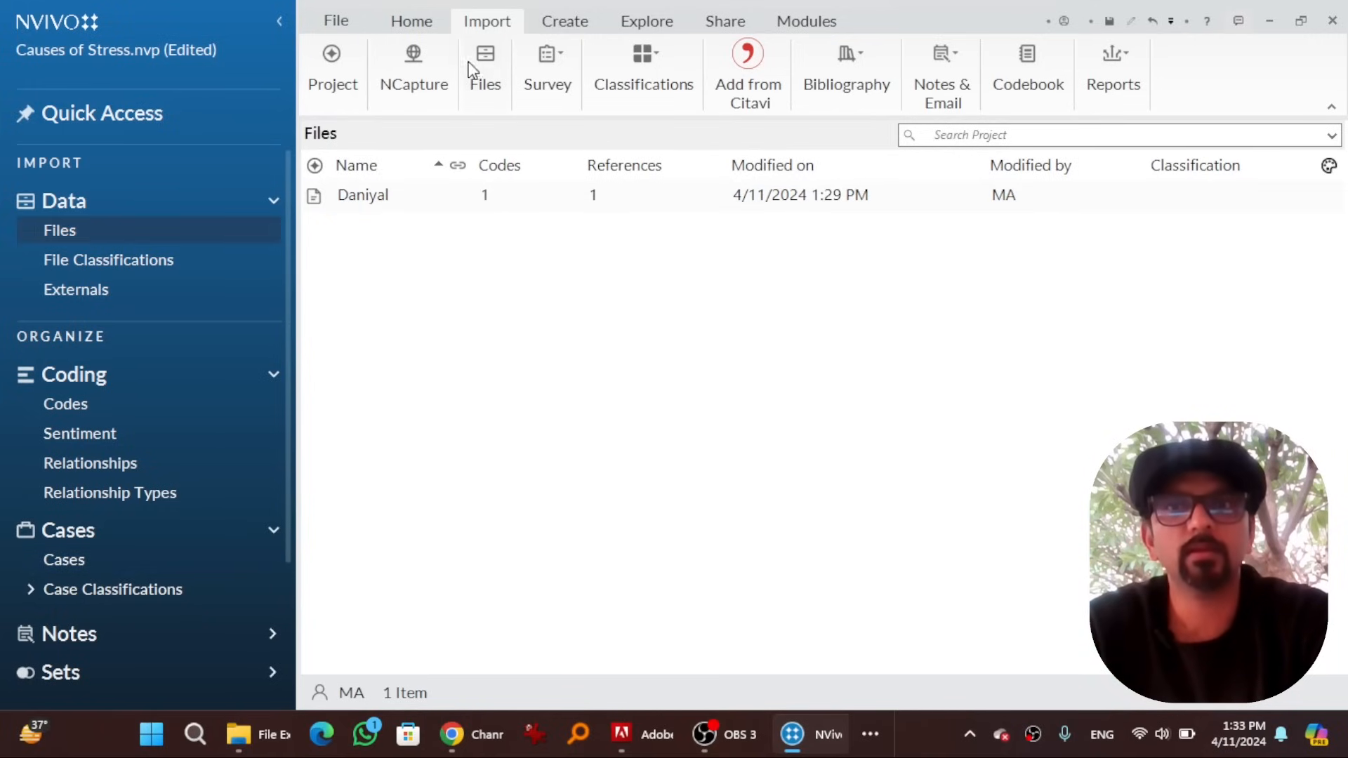
pyautogui.click(485, 69)
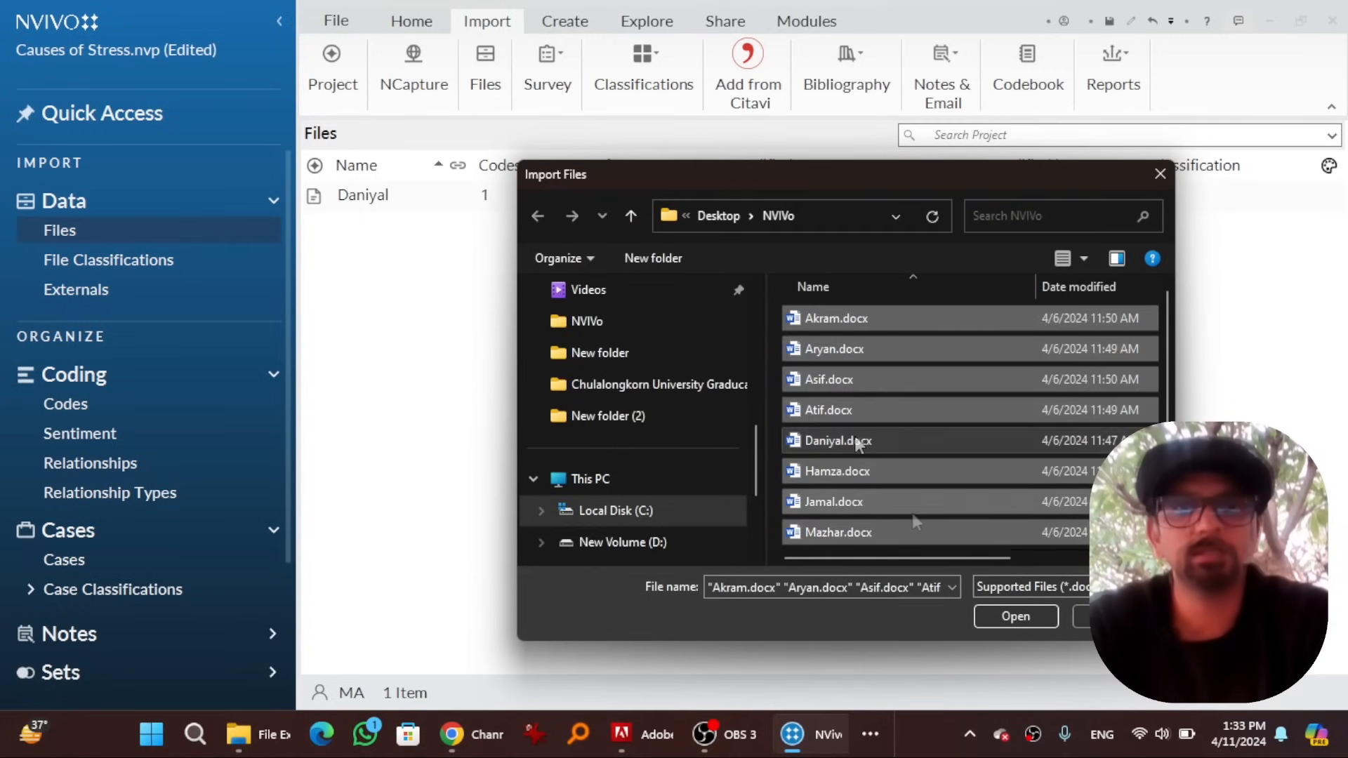
pyautogui.moveTo(911, 519)
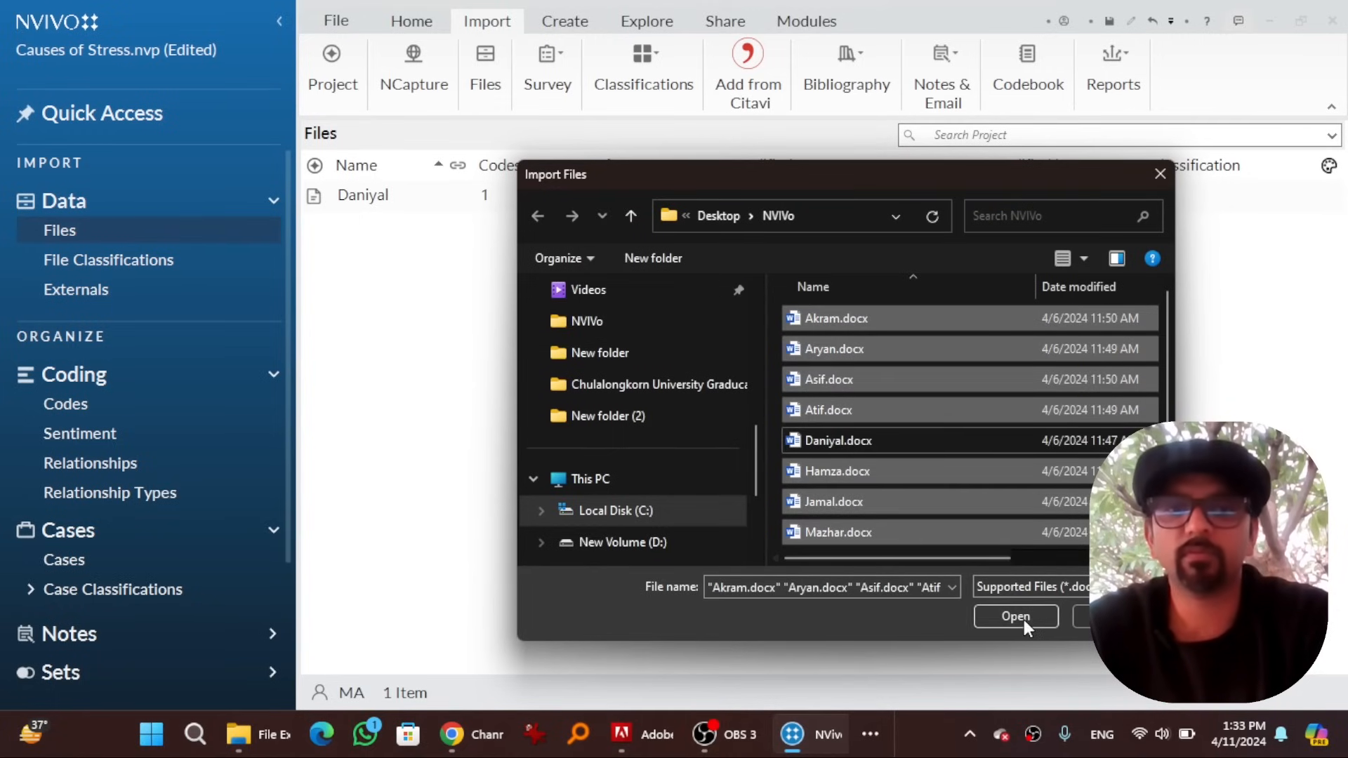
pyautogui.click(1015, 617)
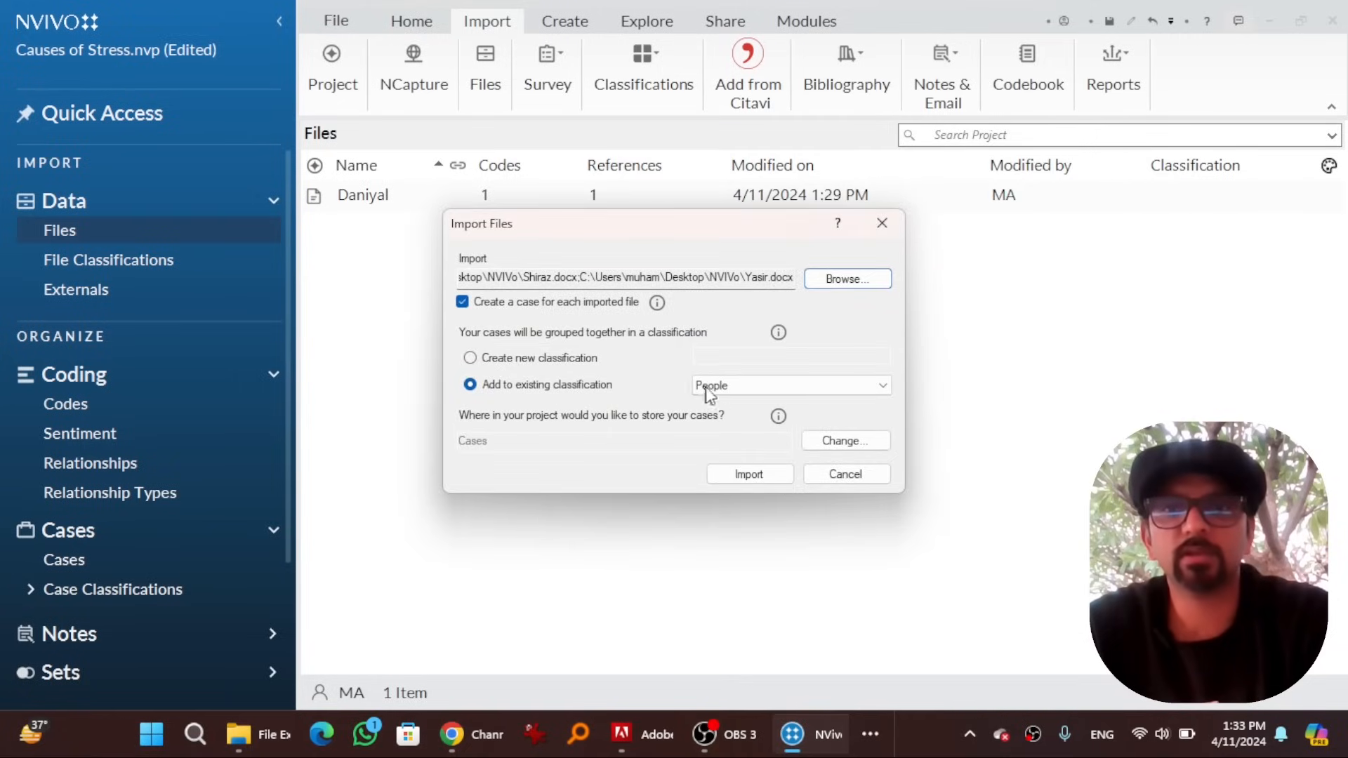
pyautogui.click(747, 473)
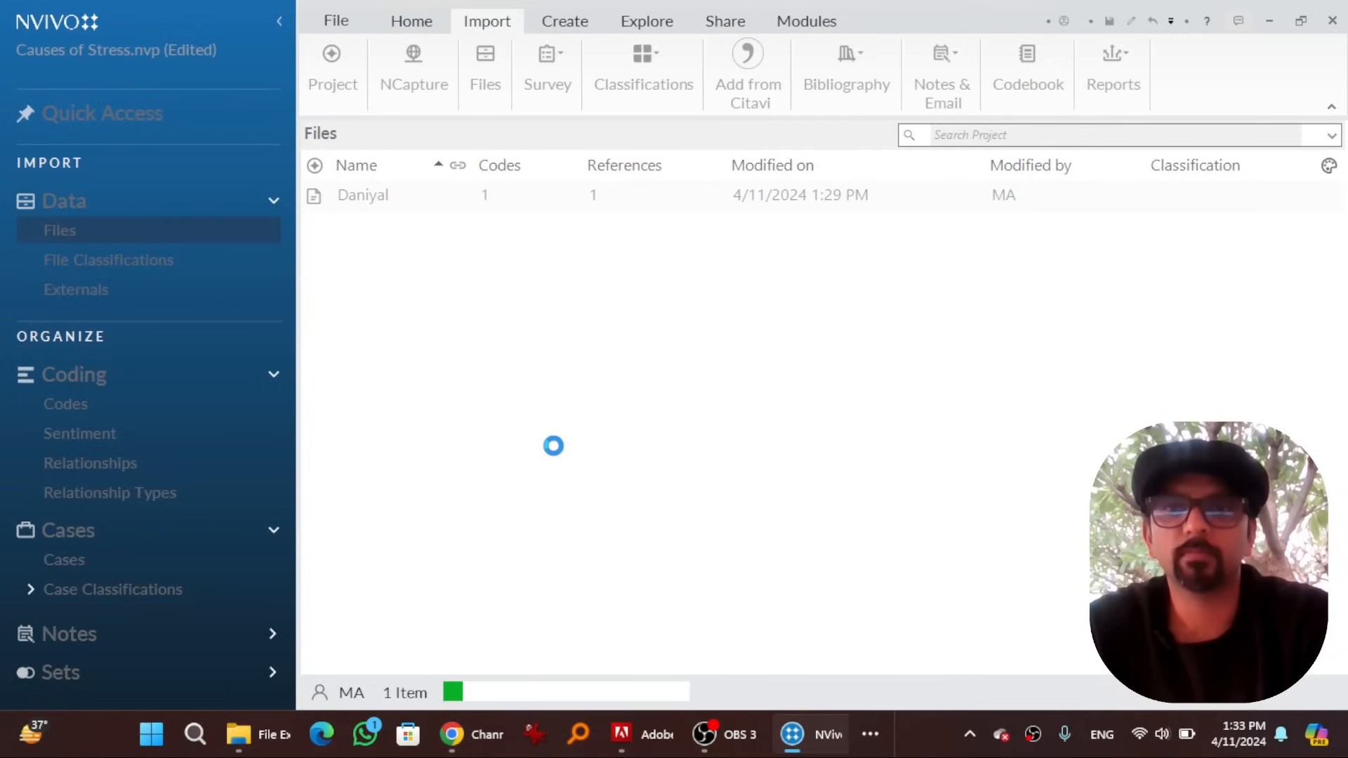
pyautogui.click(64, 560)
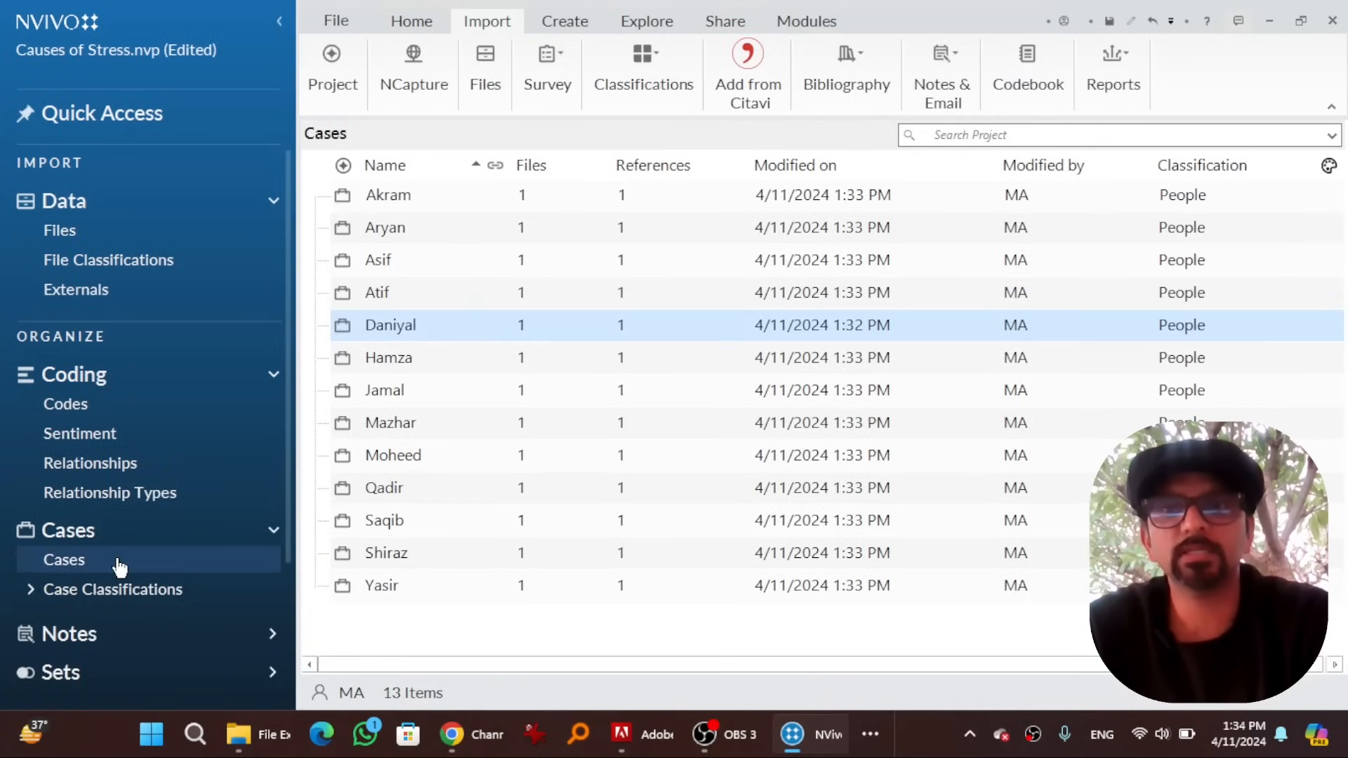
pyautogui.moveTo(397, 215)
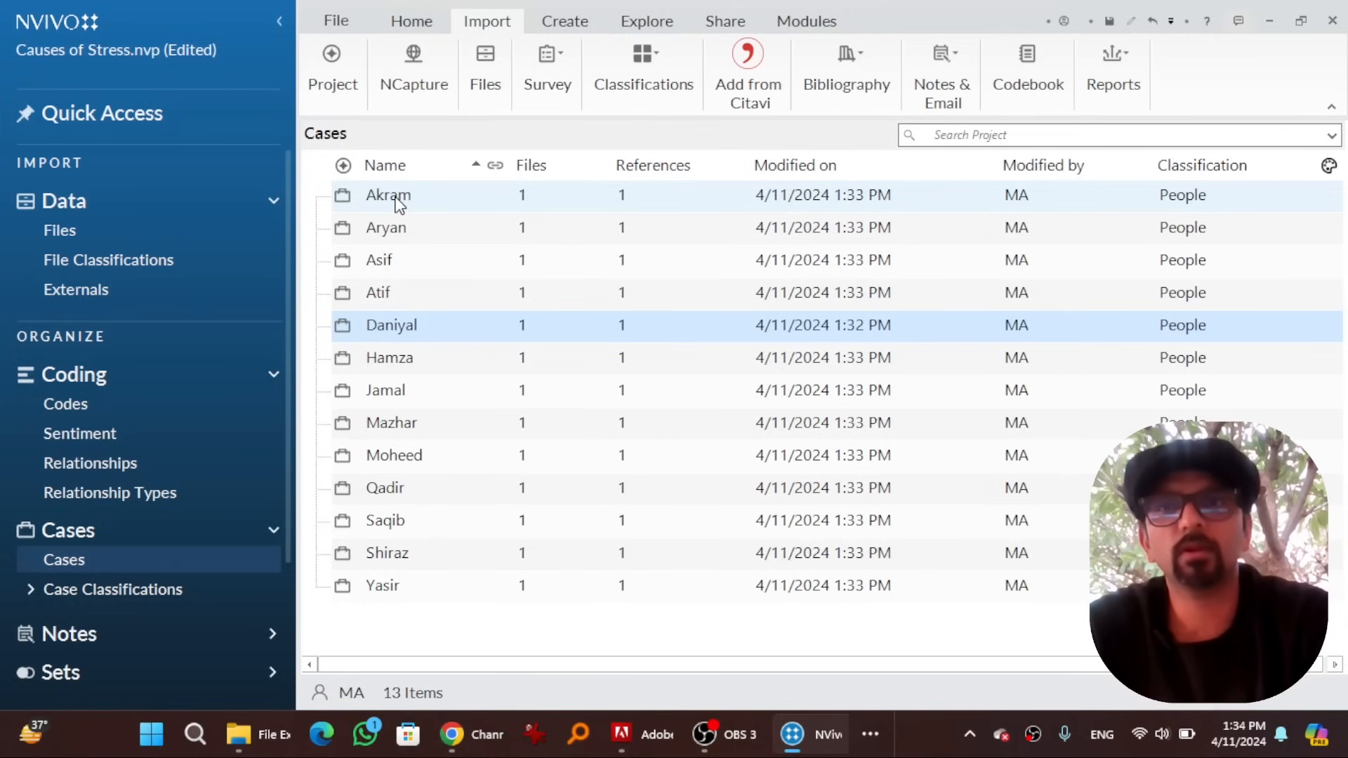
# Review Akram's attribute values, save the project and select the Daniyal case
pyautogui.rightClick(387, 194)
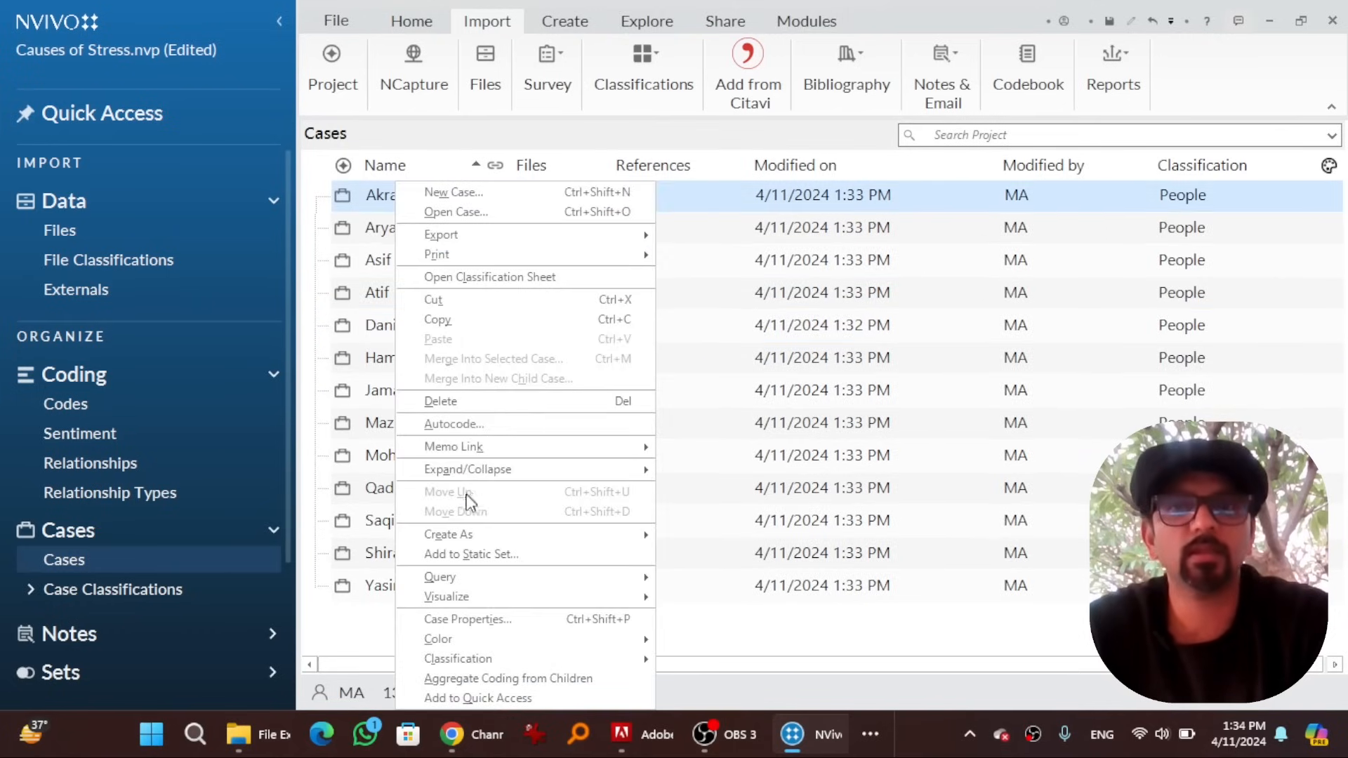
pyautogui.click(466, 619)
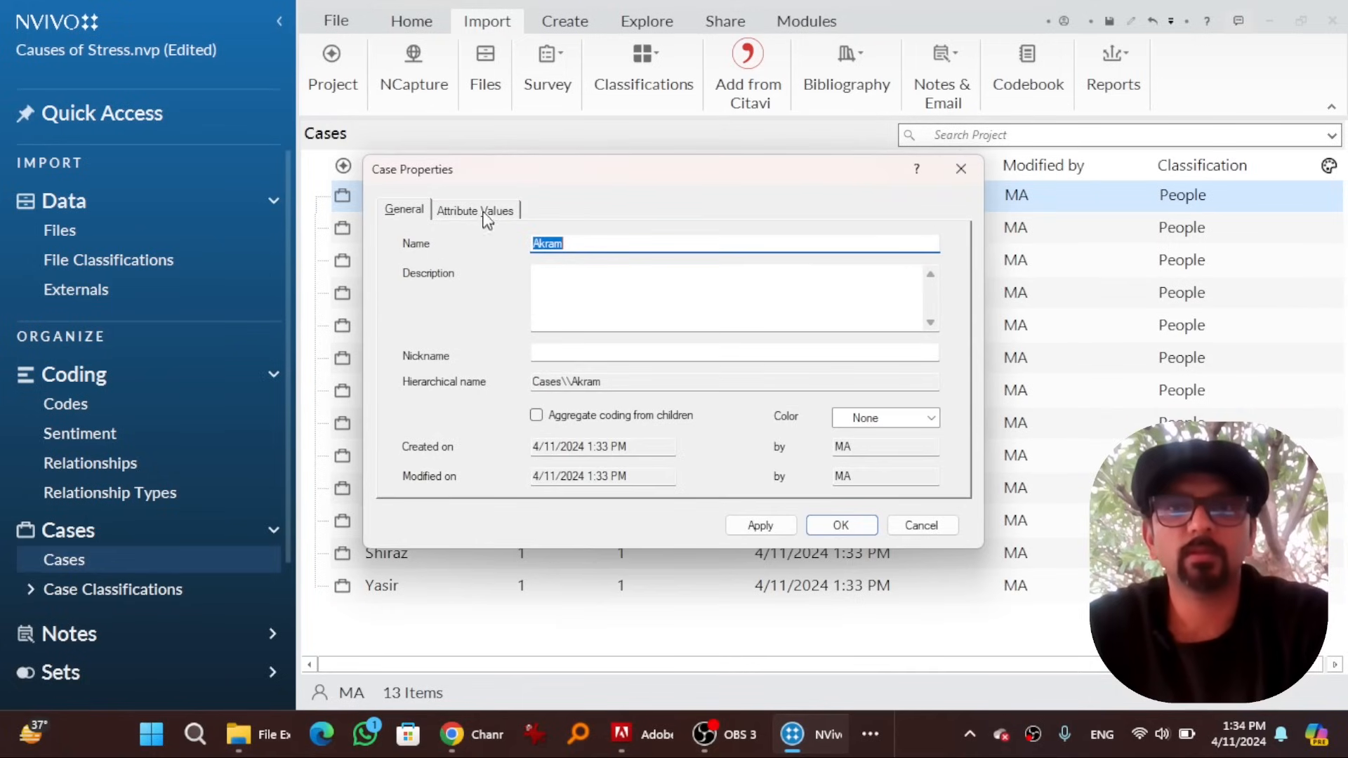
pyautogui.click(474, 209)
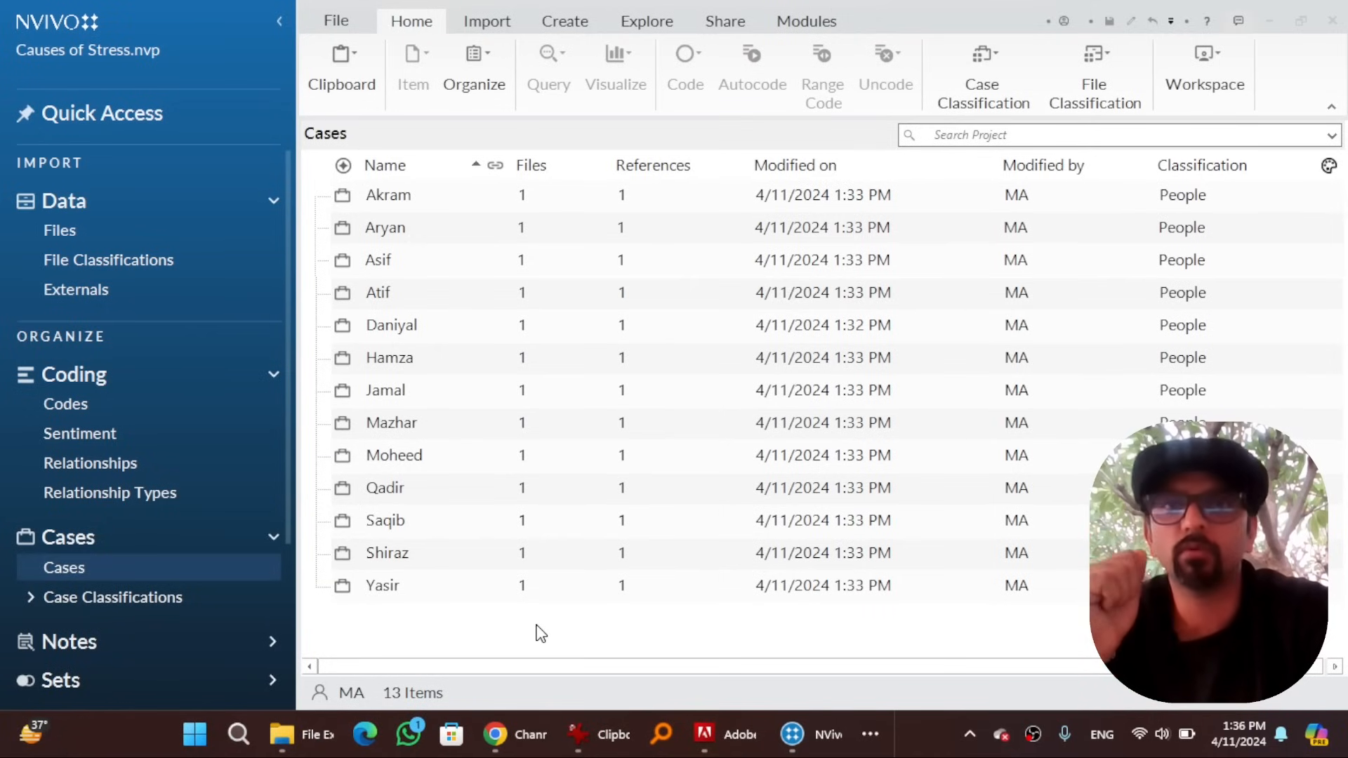
pyautogui.click(387, 554)
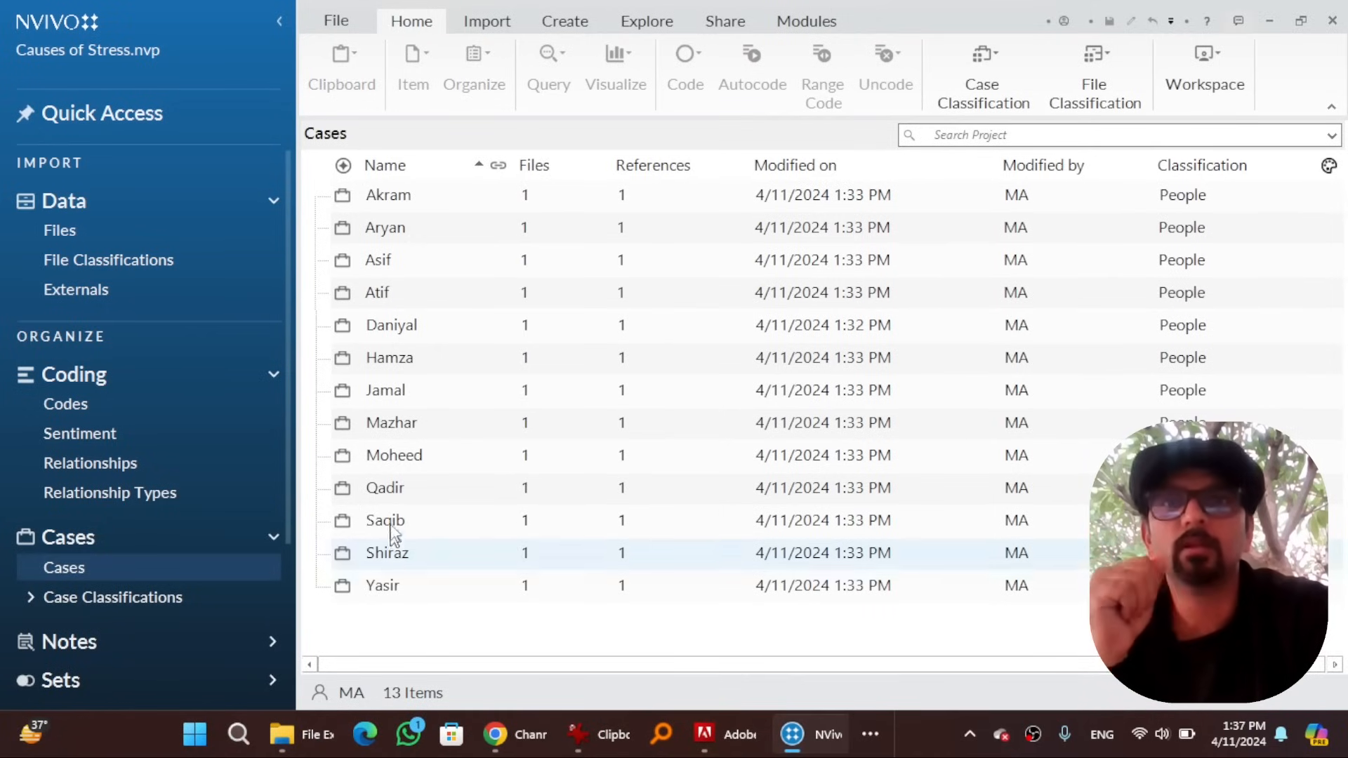
pyautogui.click(389, 324)
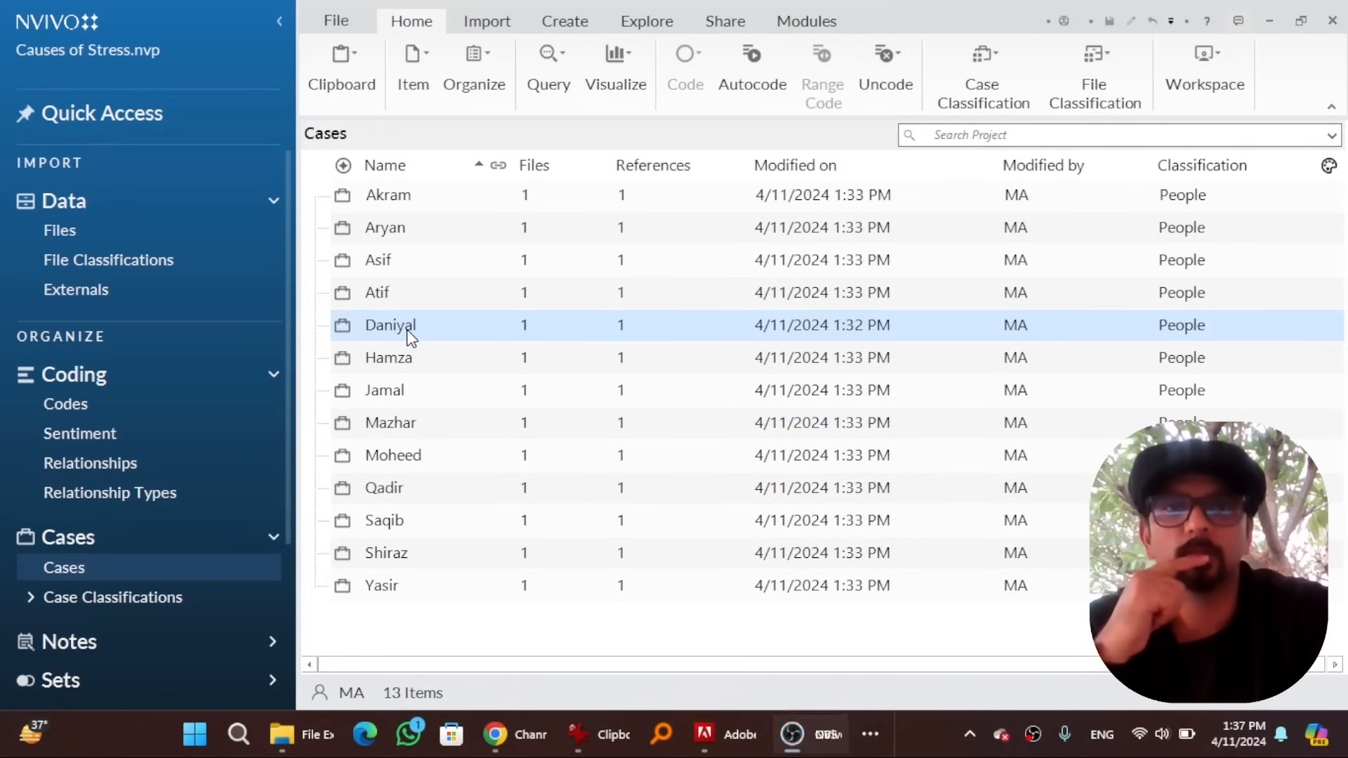
# Open Daniyal's case and scroll to the academic pressure passage in the answer
pyautogui.doubleClick(389, 324)
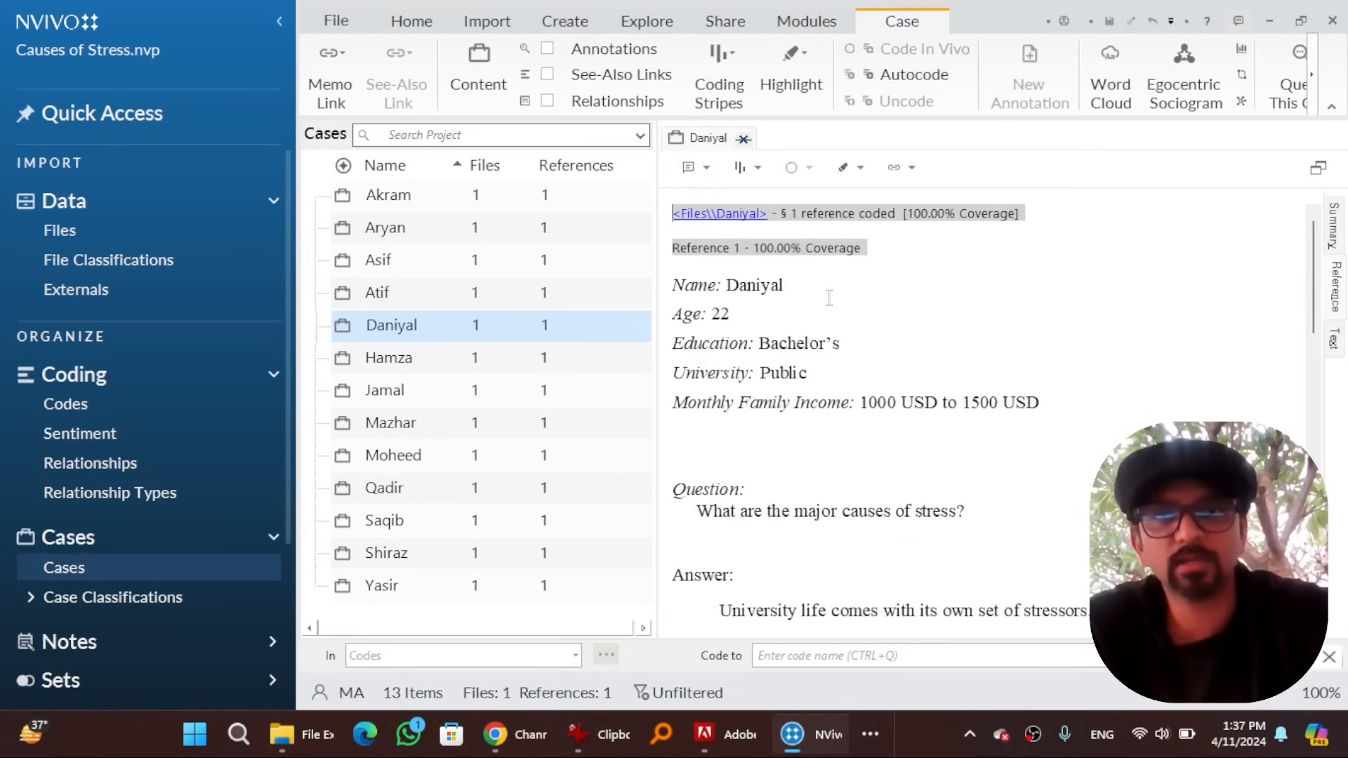
pyautogui.scroll(-3)
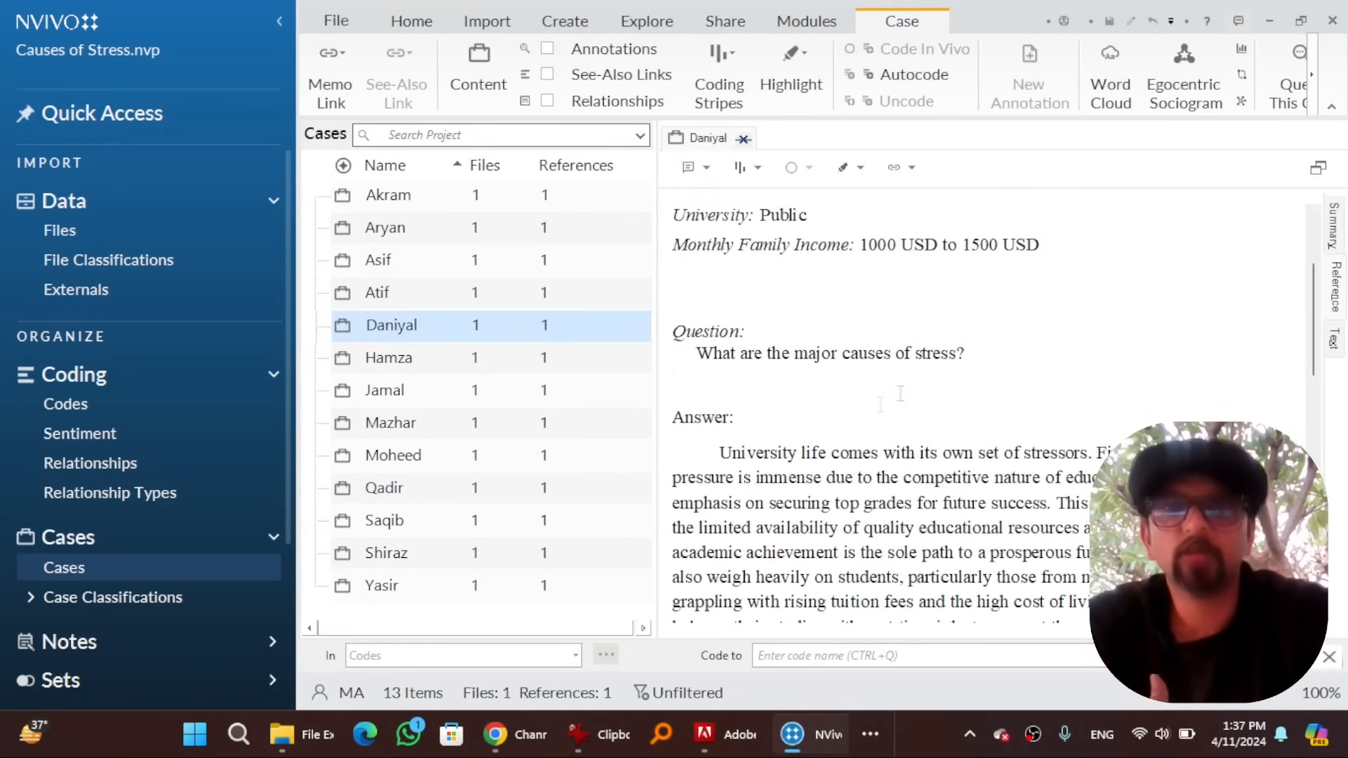
pyautogui.scroll(-3)
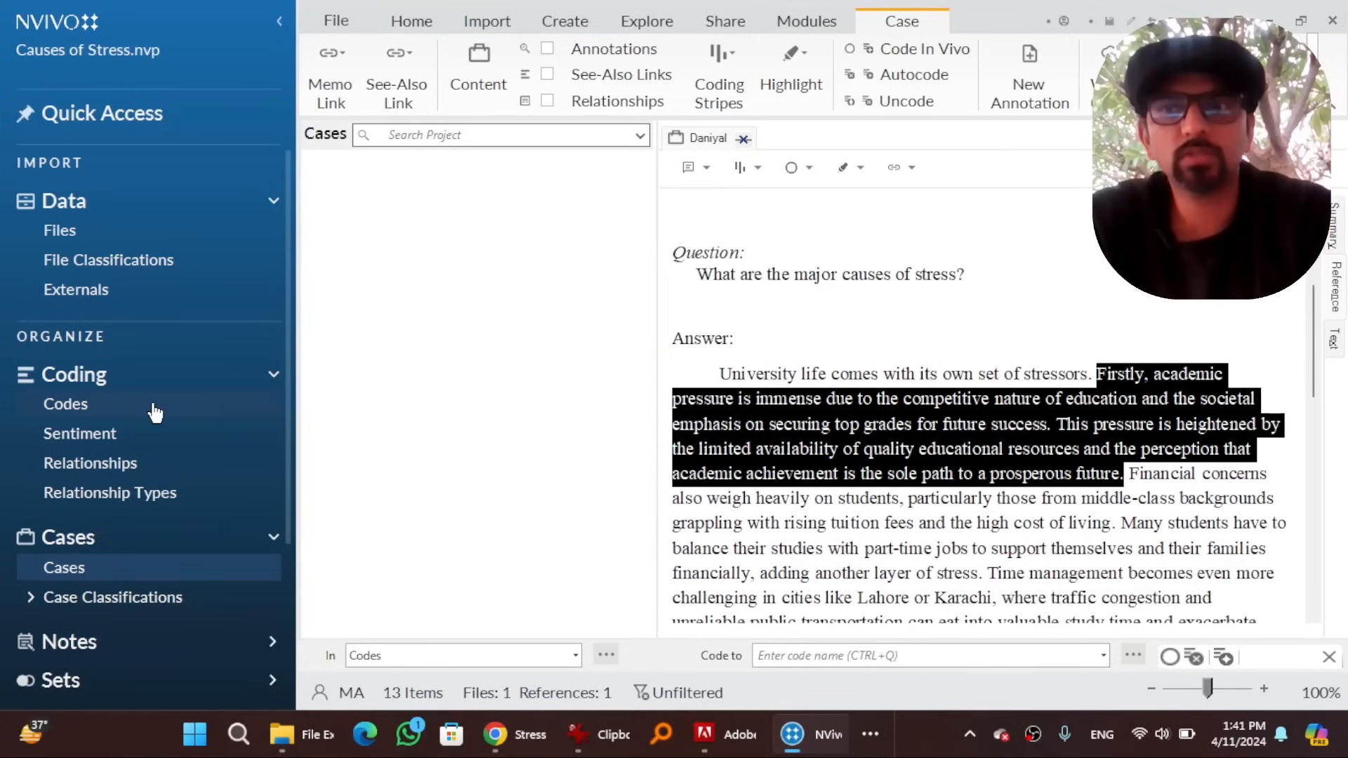
# Create a new 'Academic Pressure' code from the selected passage in the codes list
pyautogui.click(66, 405)
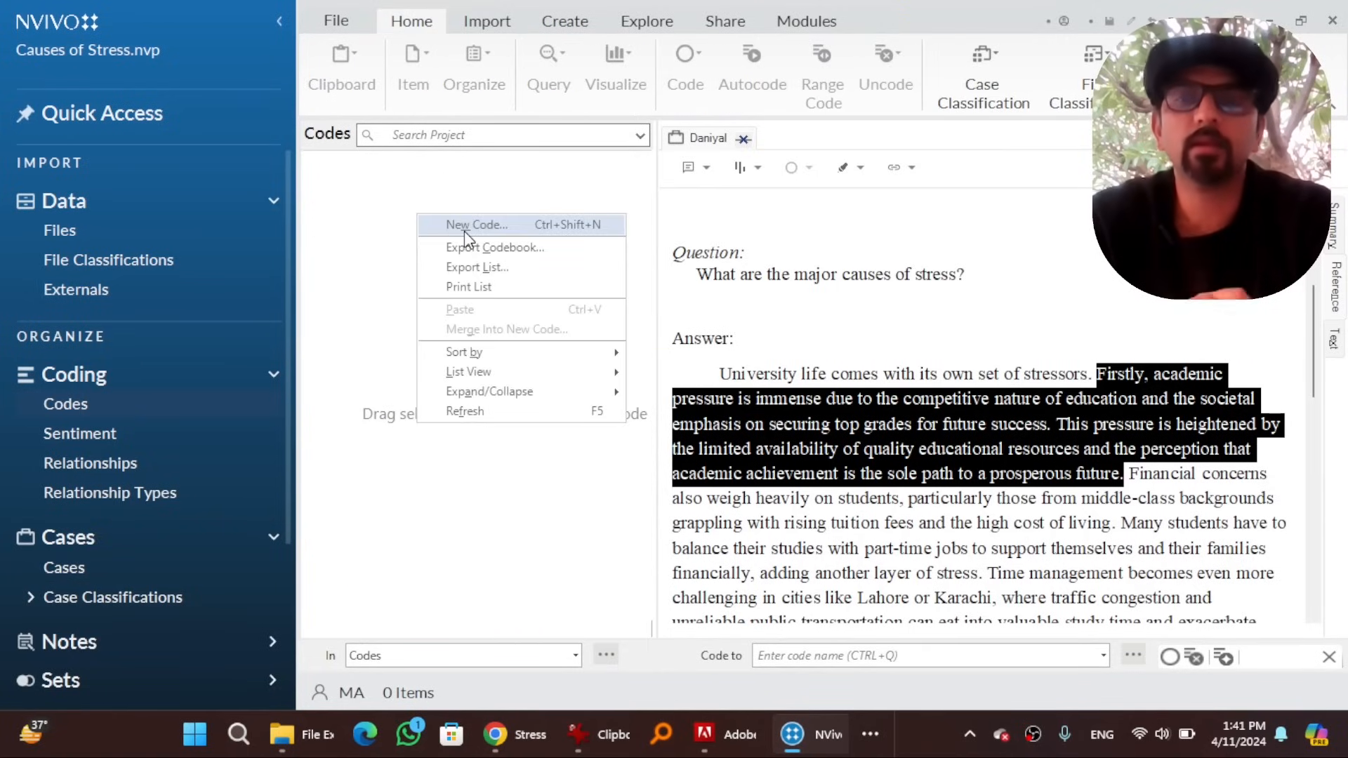
pyautogui.click(475, 224)
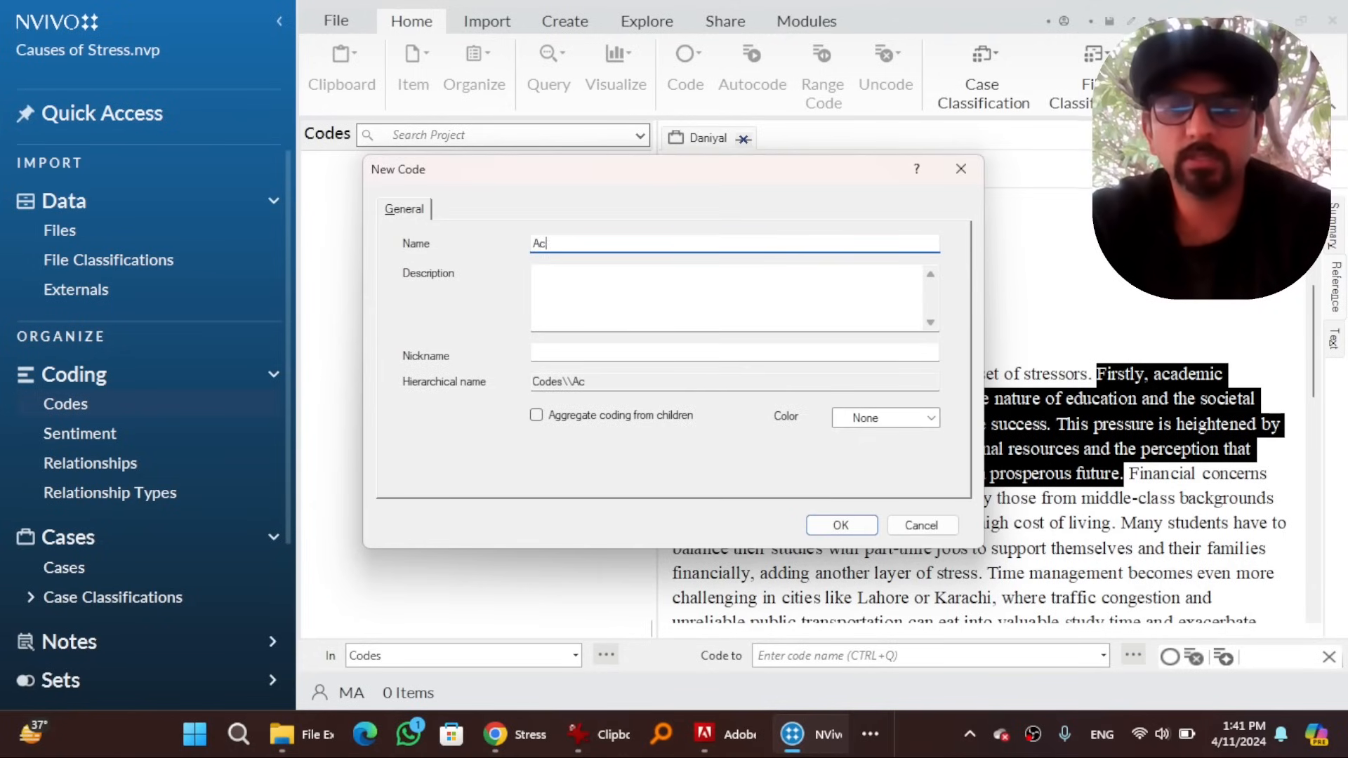
pyautogui.write('ademic Pressure')
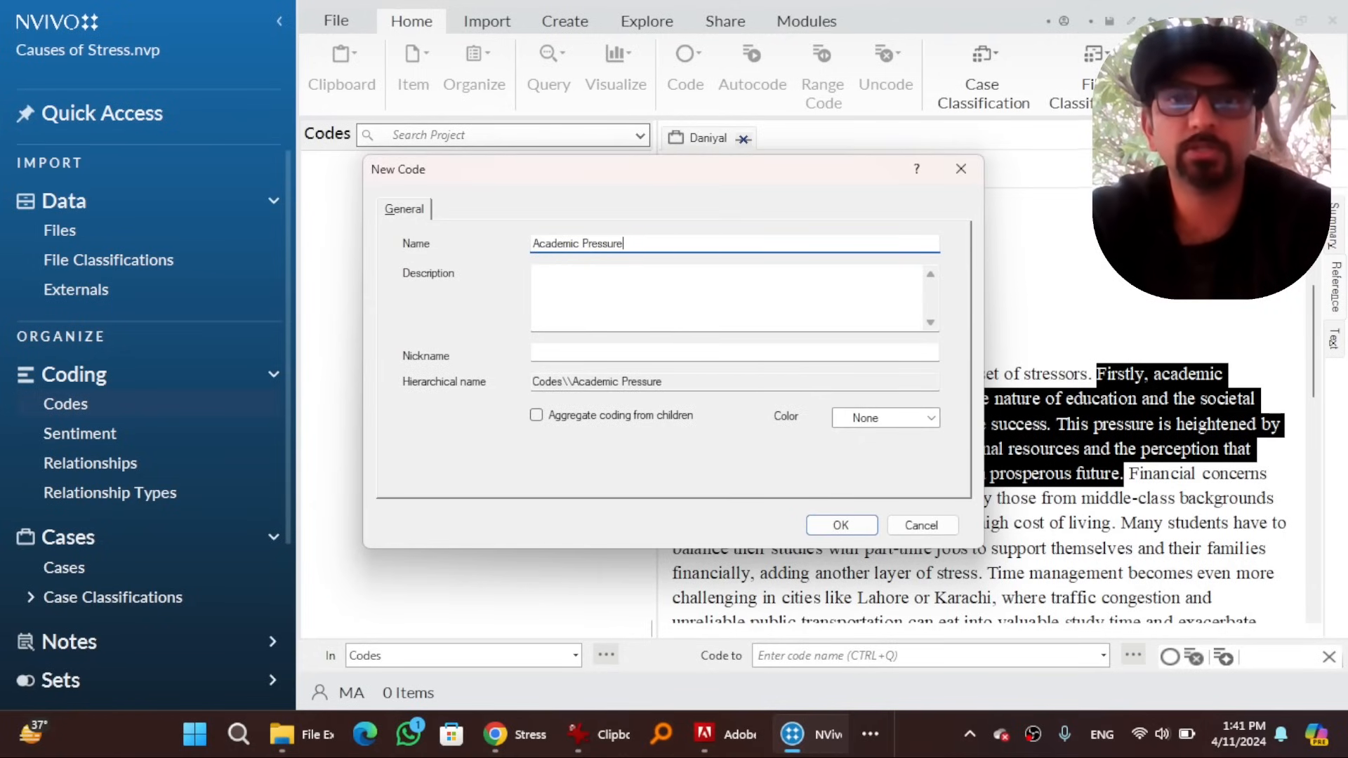
pyautogui.click(841, 525)
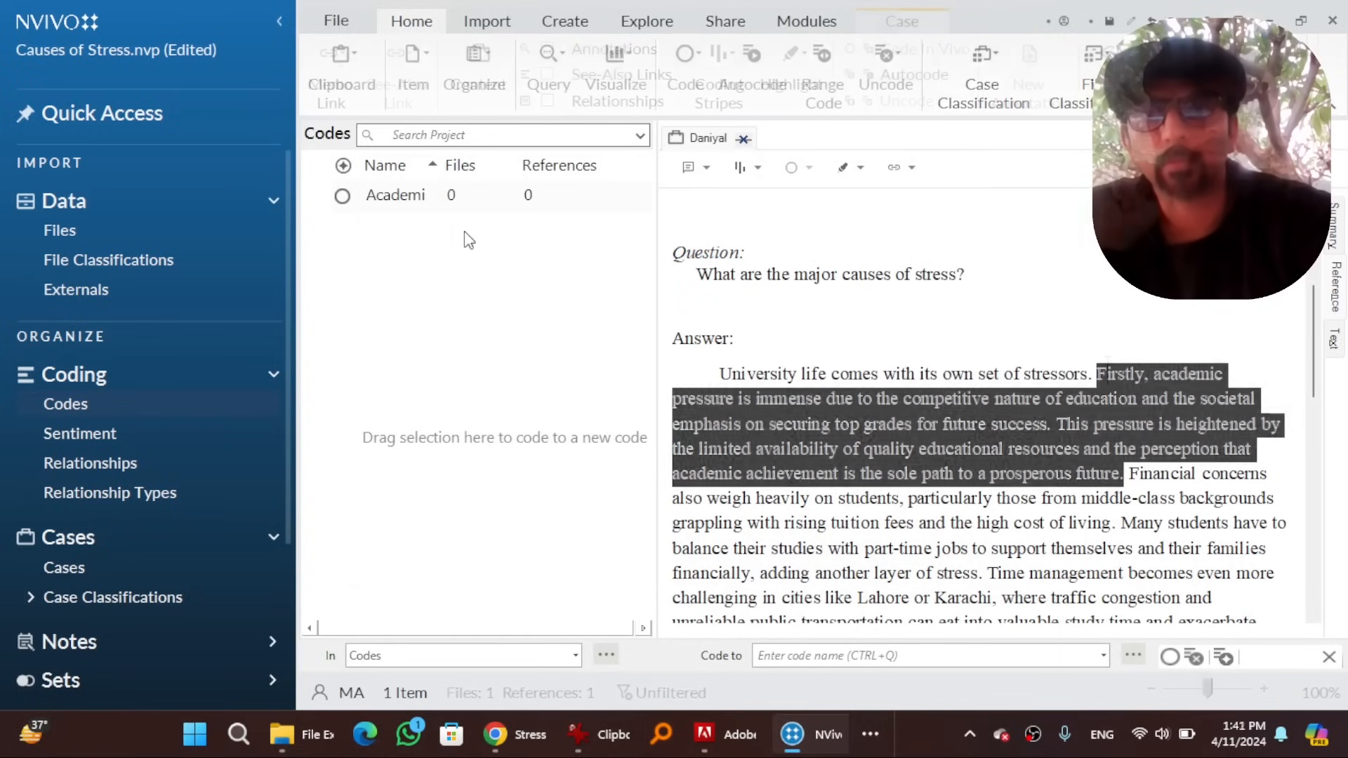
pyautogui.click(901, 21)
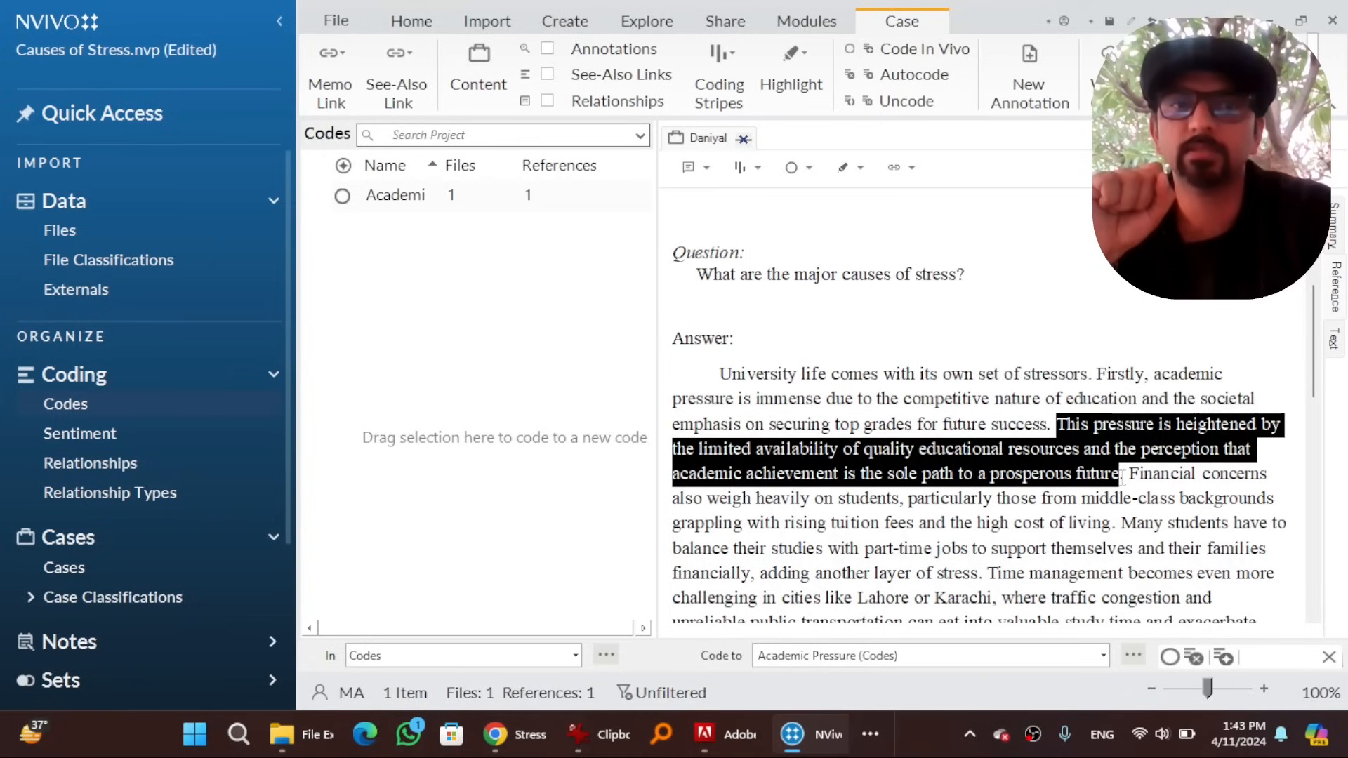
pyautogui.click(396, 195)
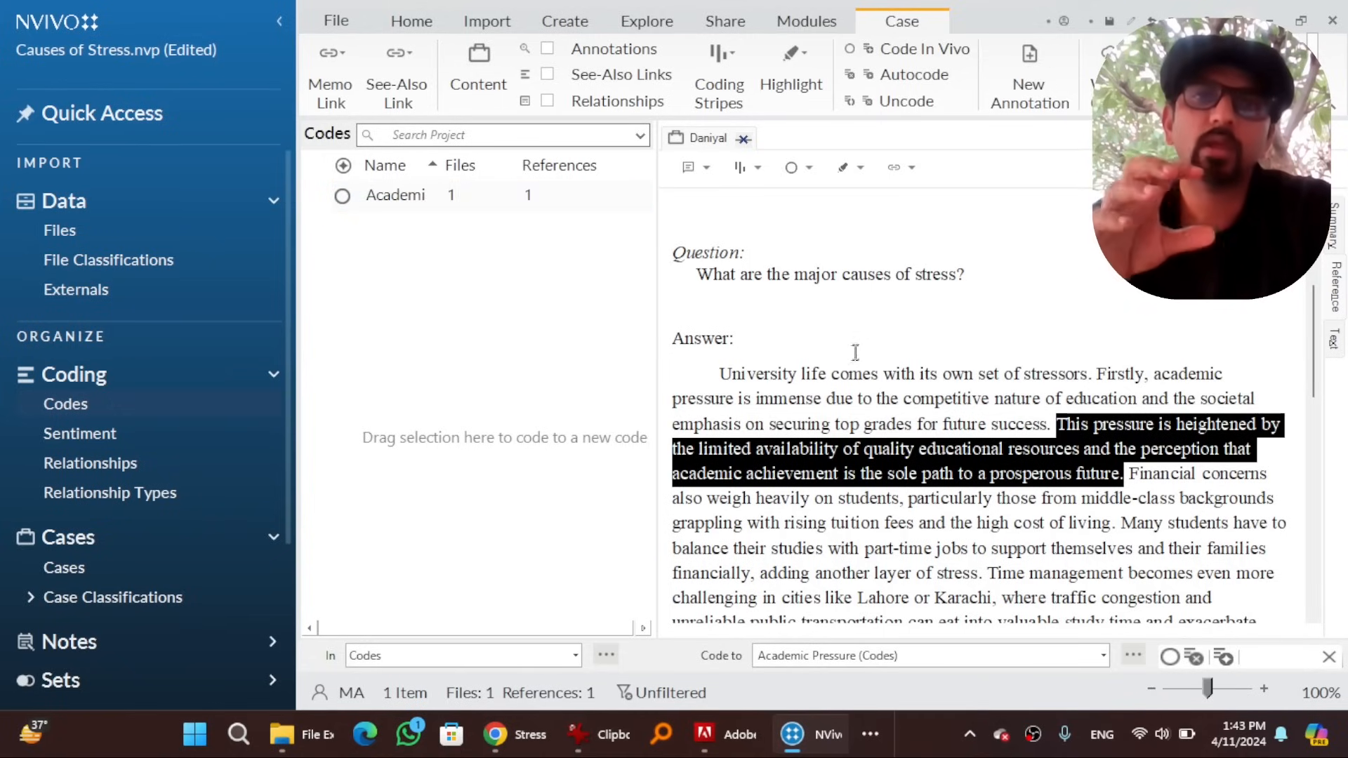
pyautogui.moveTo(851, 360)
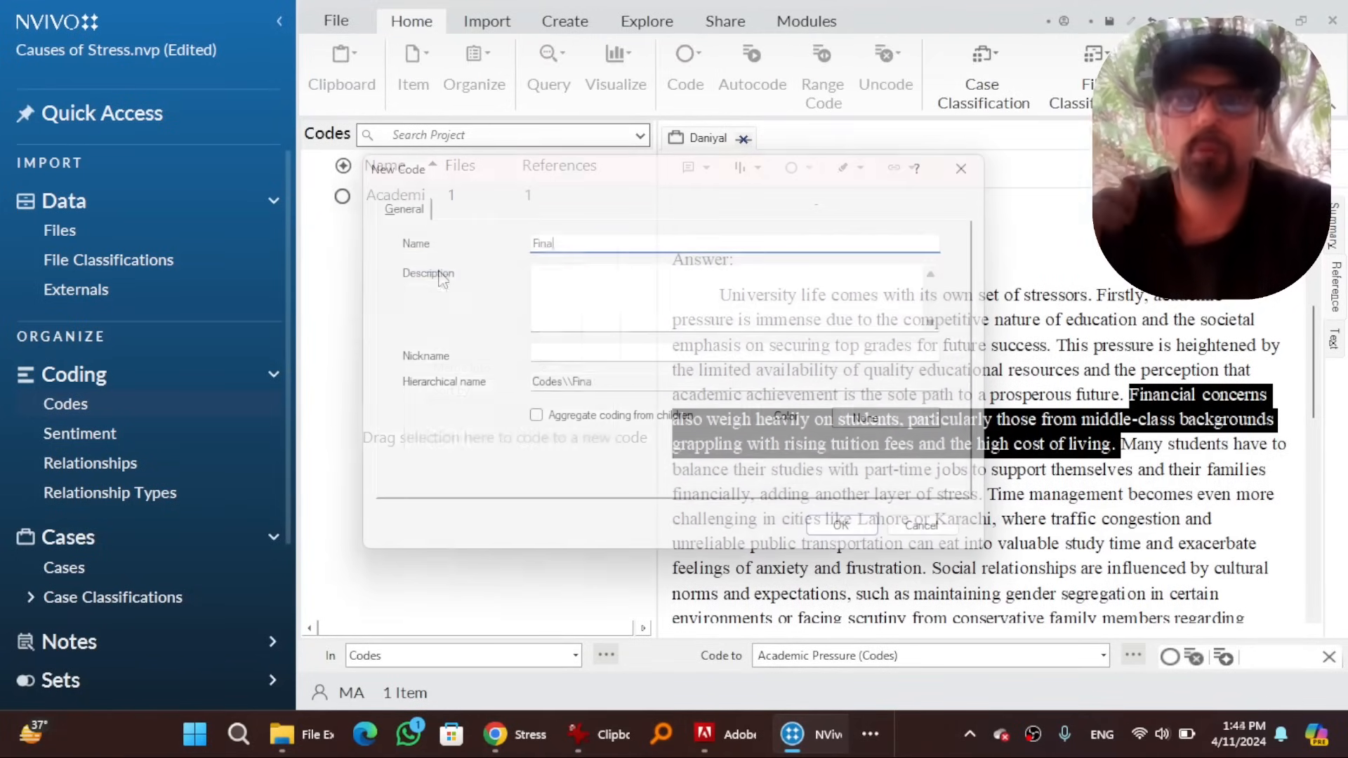
# Code the selected passage to a new 'Financial Concerns' code
pyautogui.write('Financial Concerns')
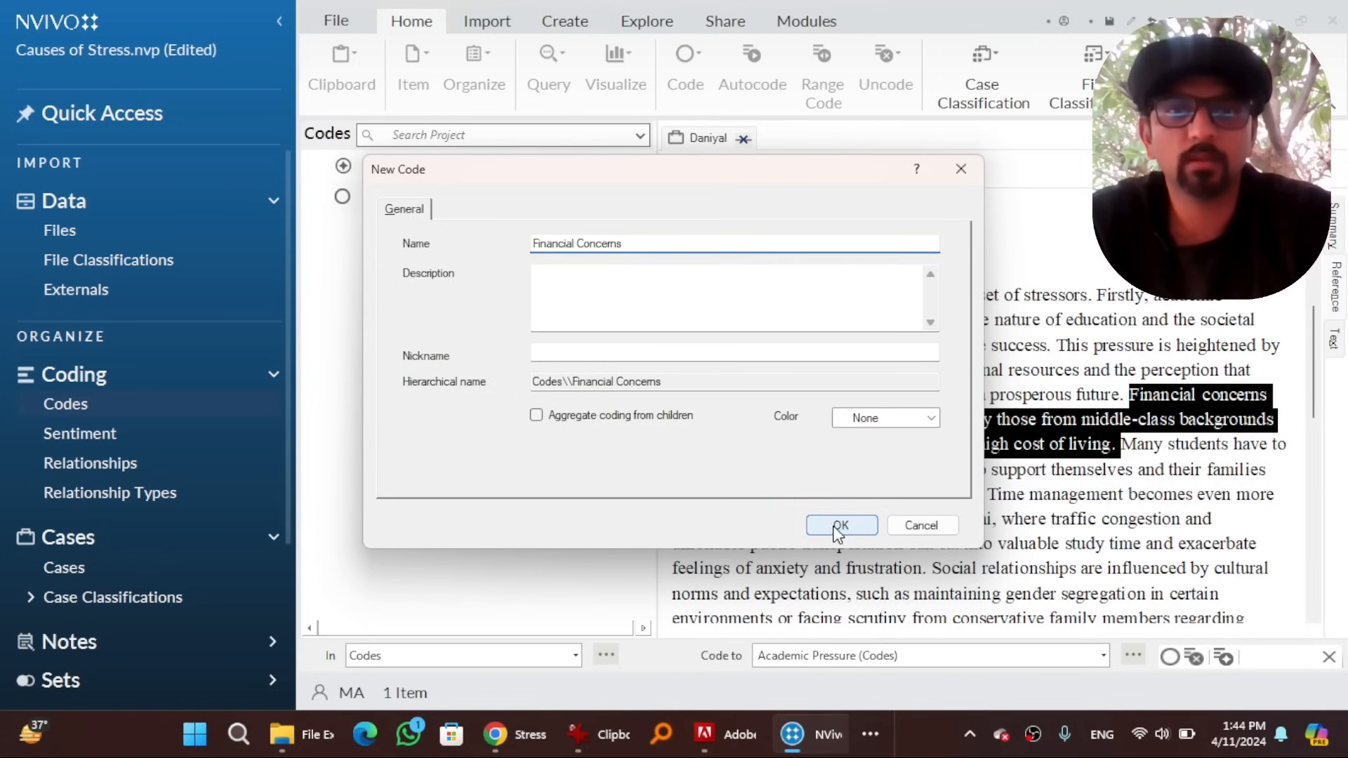
pyautogui.click(841, 525)
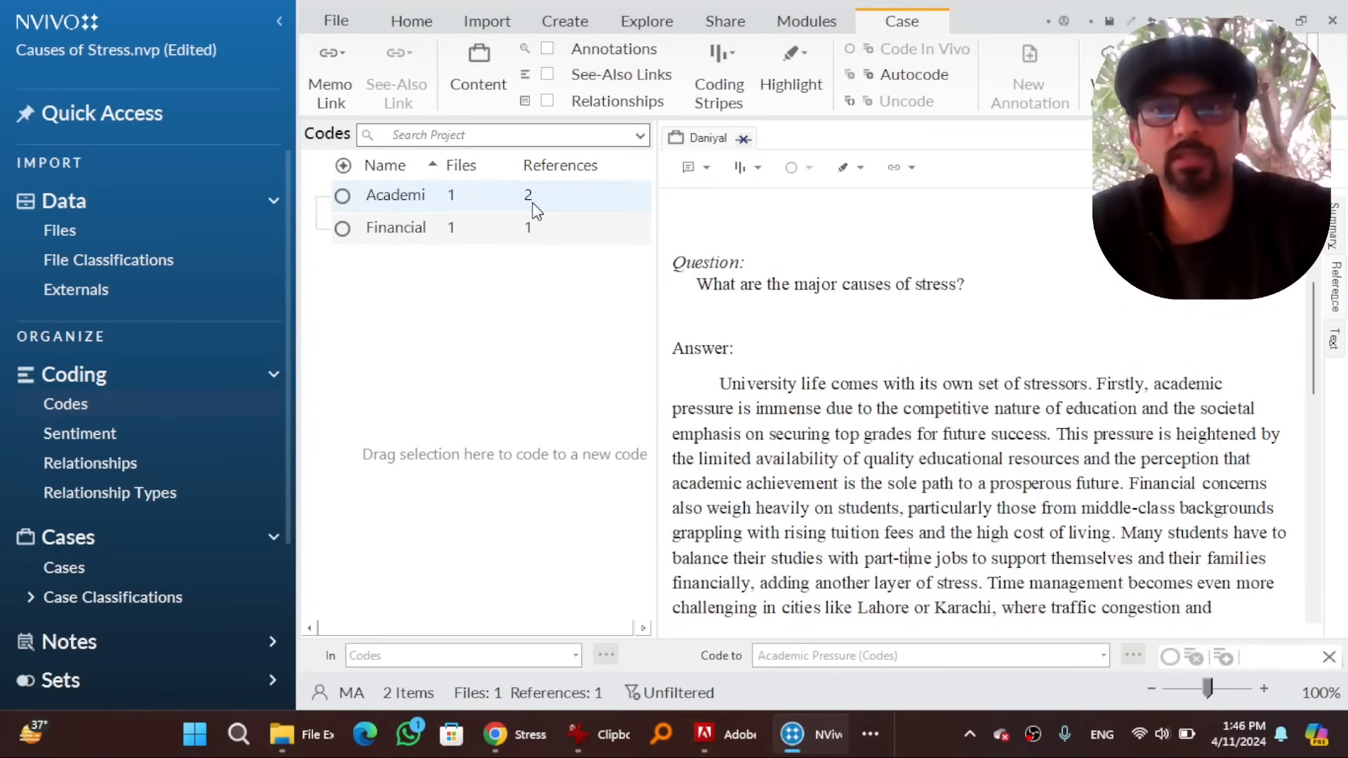
pyautogui.moveTo(451, 205)
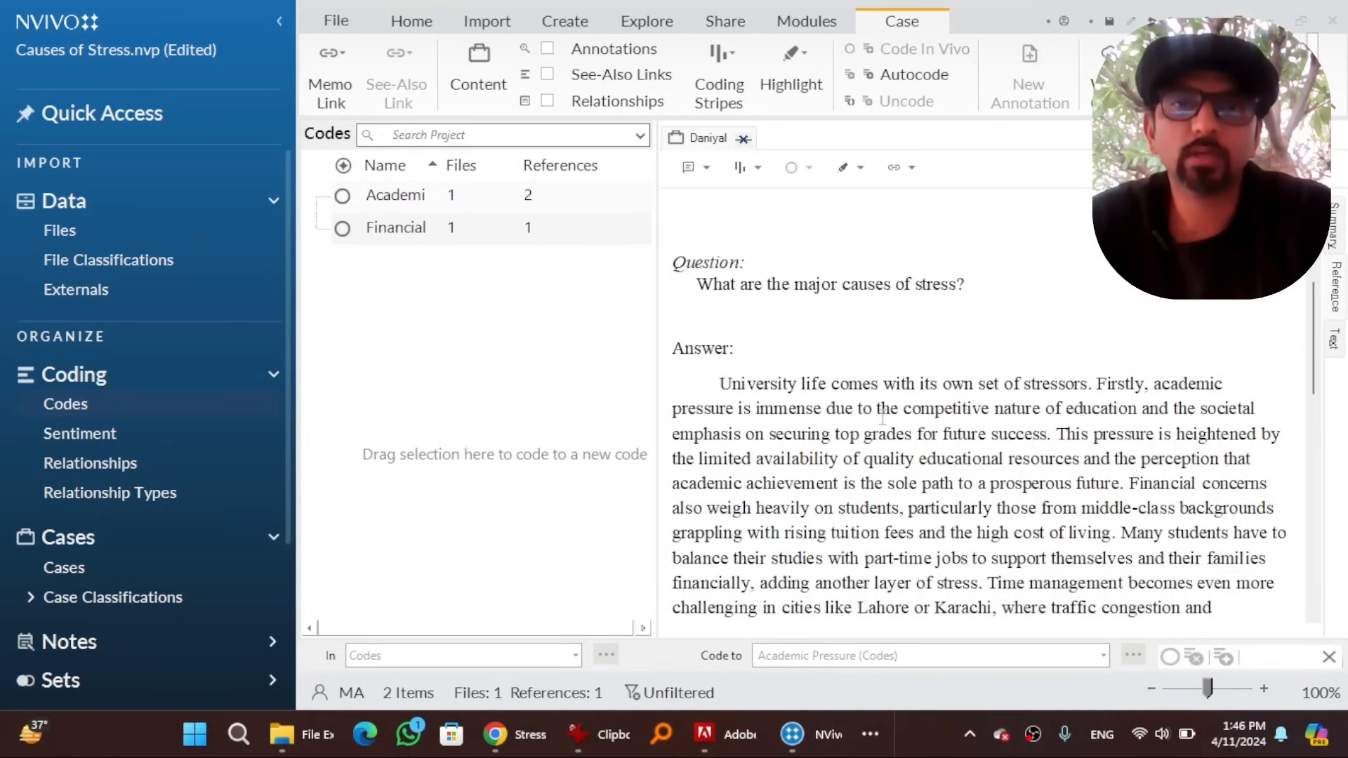
pyautogui.moveTo(480, 295)
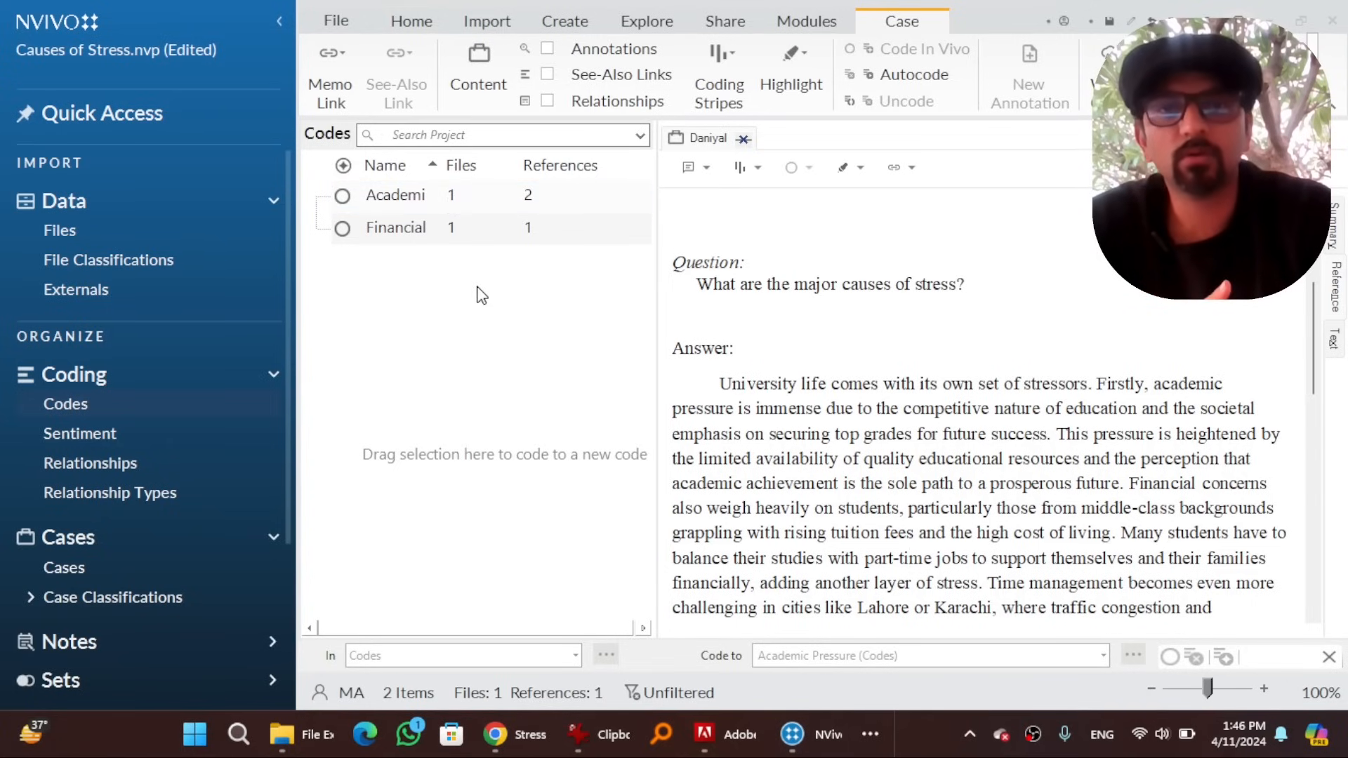
pyautogui.moveTo(438, 296)
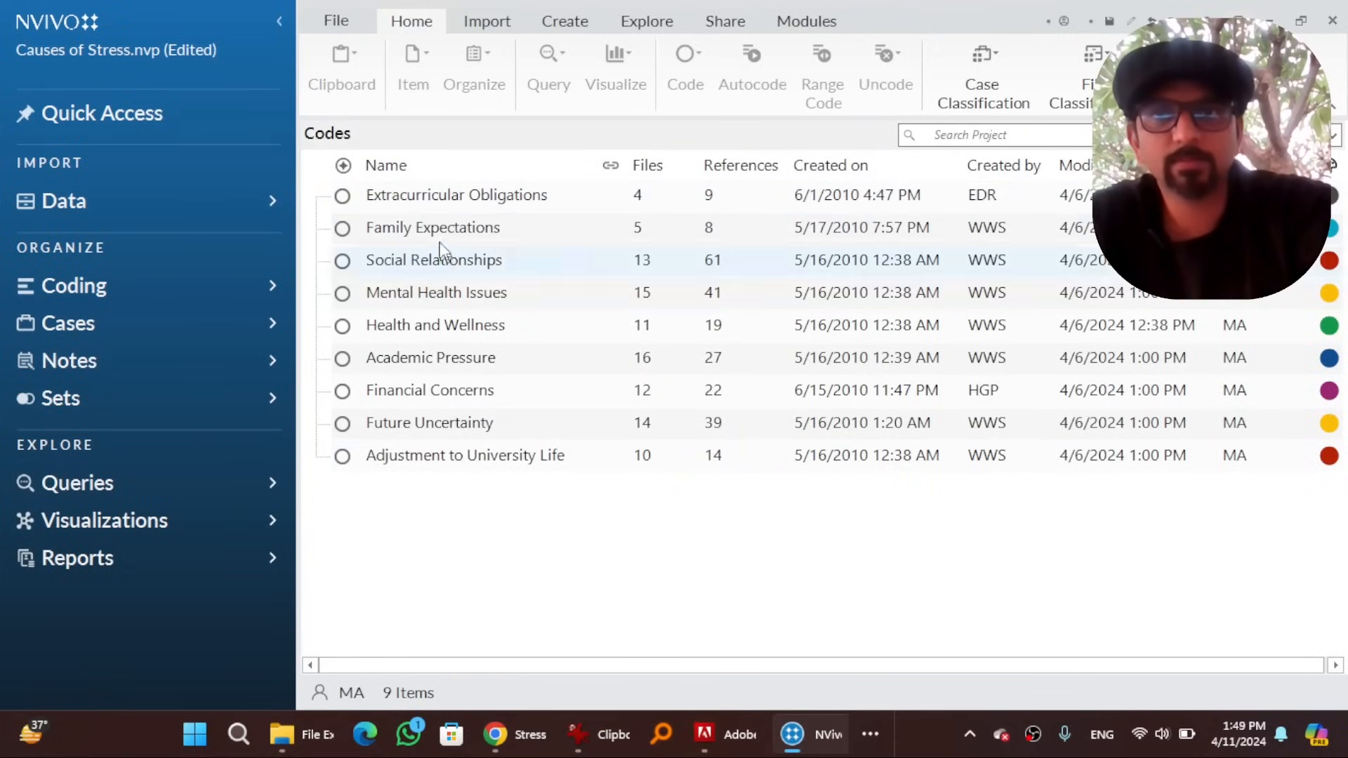
# Show the project's nine codes with their file and reference counts
pyautogui.click(433, 227)
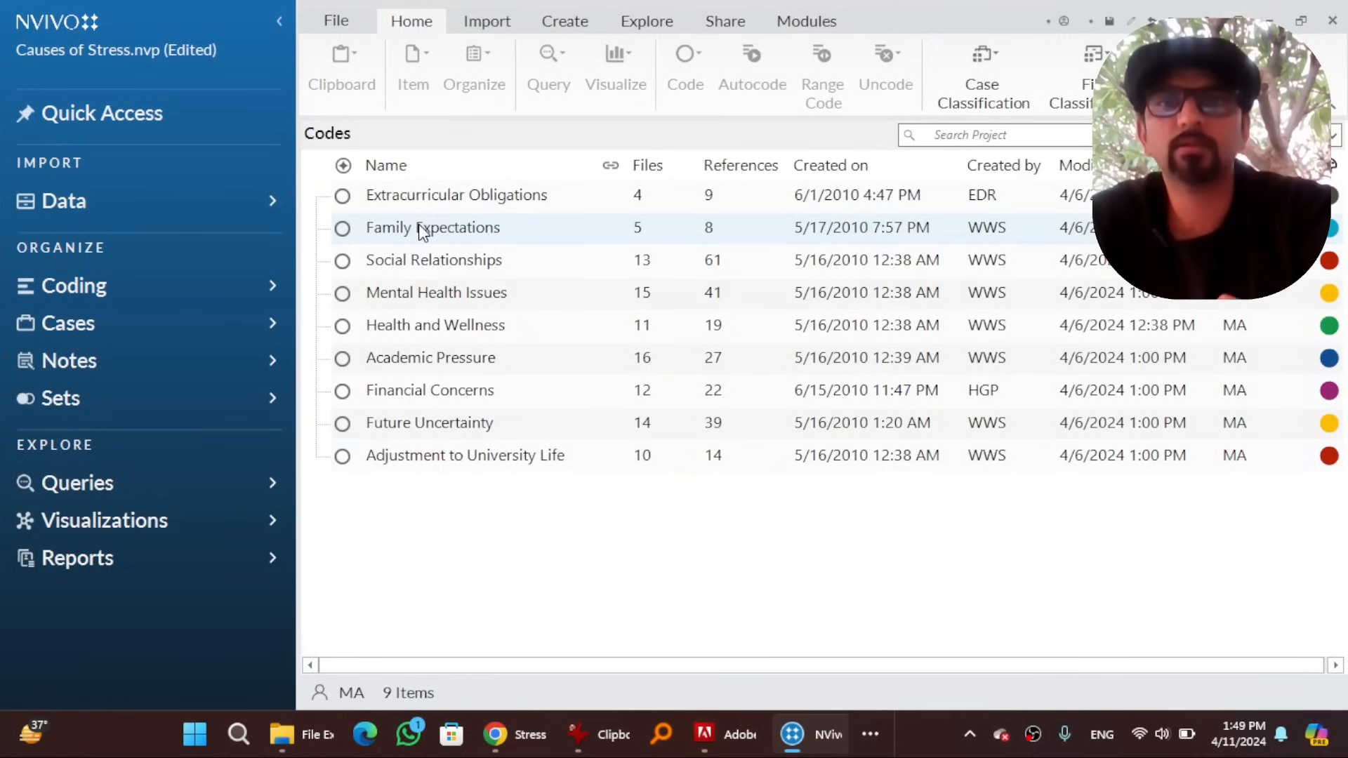
pyautogui.moveTo(387, 401)
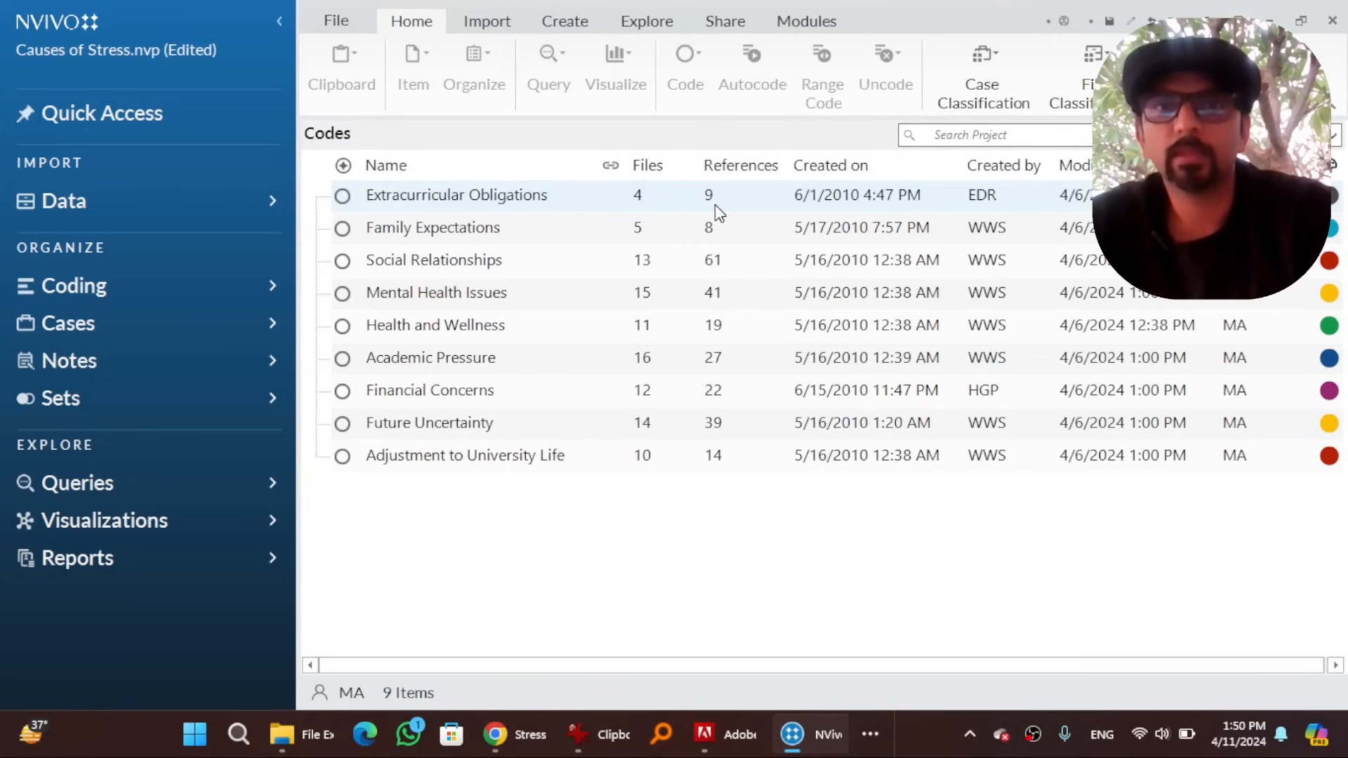
pyautogui.moveTo(661, 206)
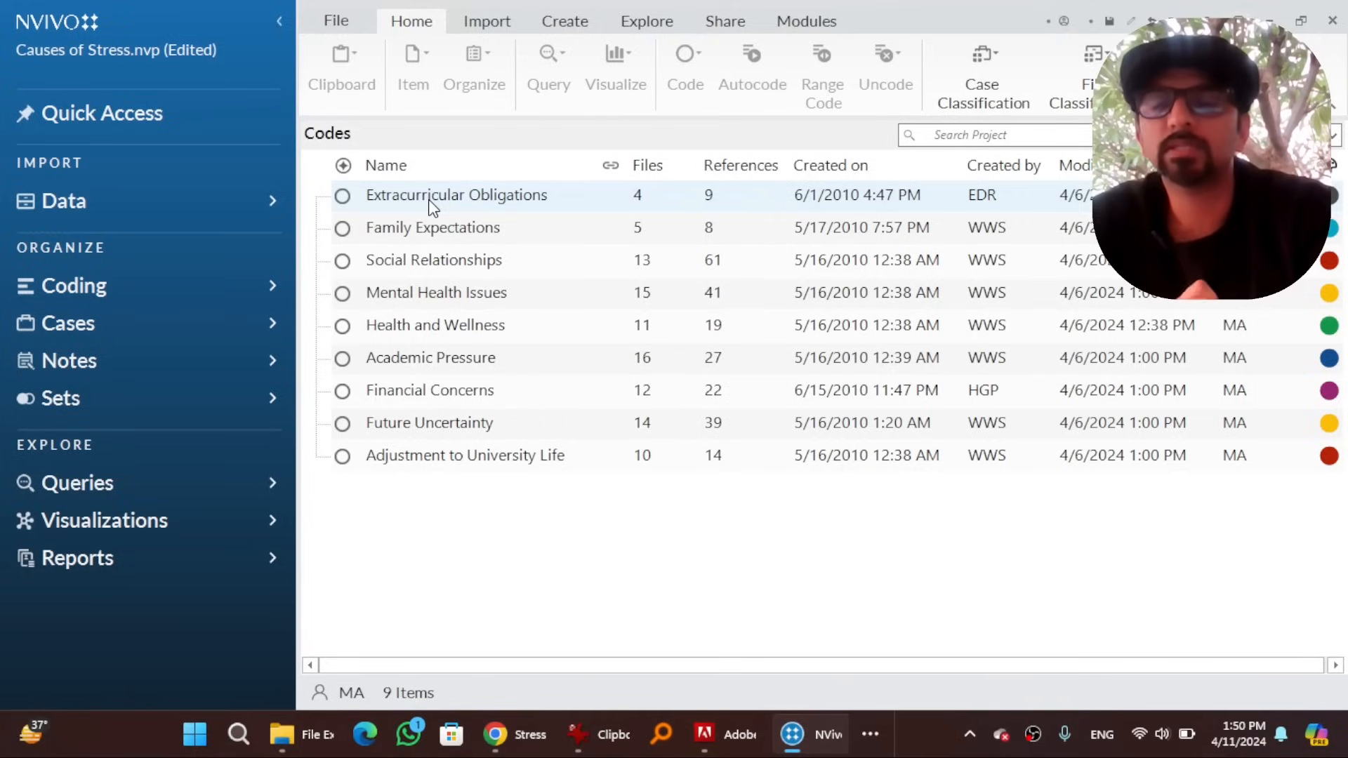
pyautogui.moveTo(170, 300)
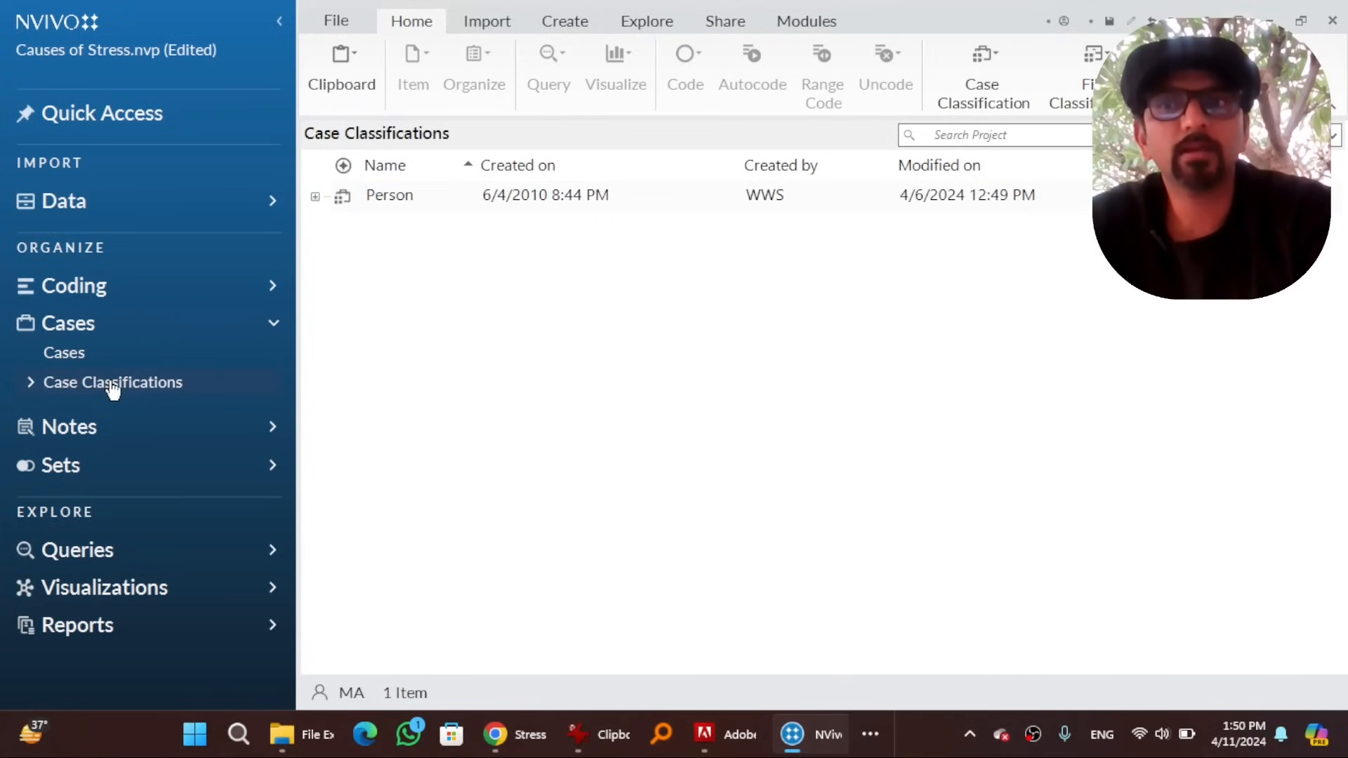
pyautogui.click(314, 195)
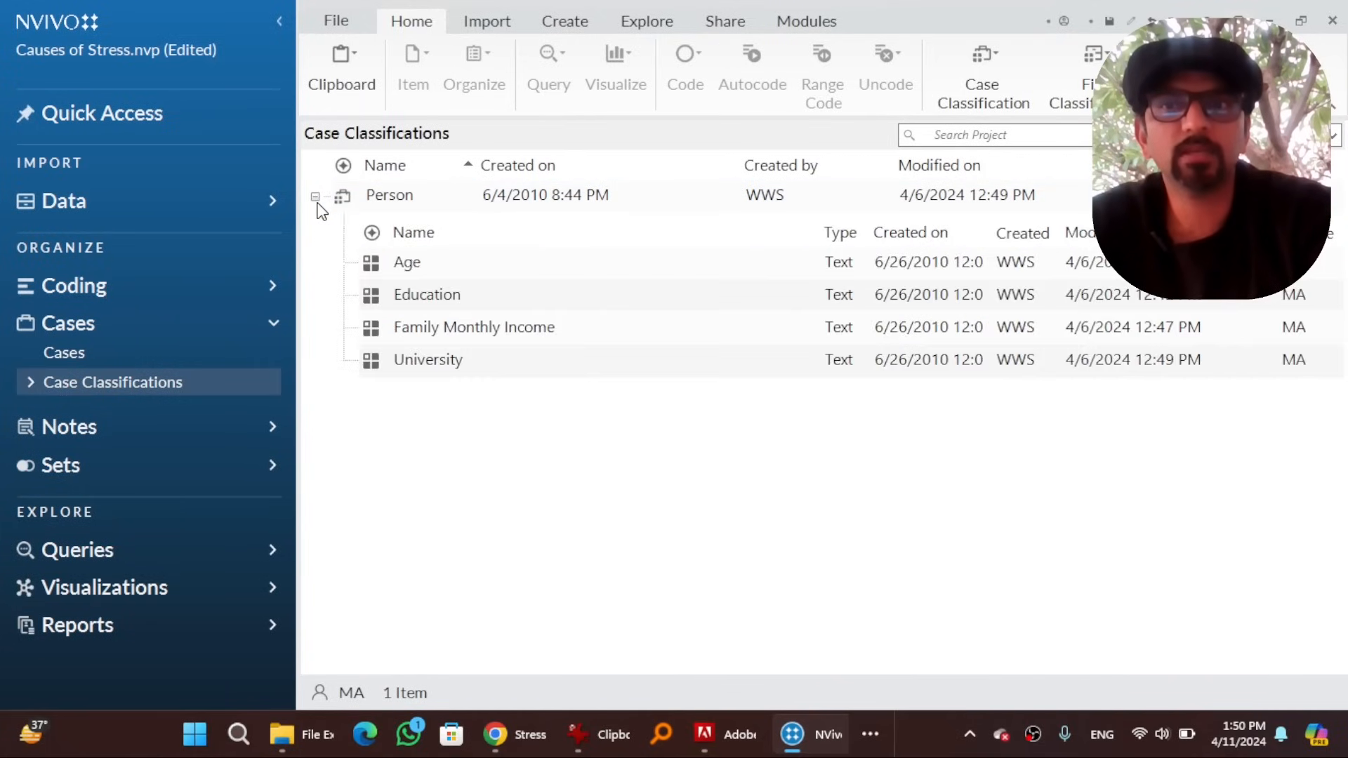
pyautogui.click(389, 195)
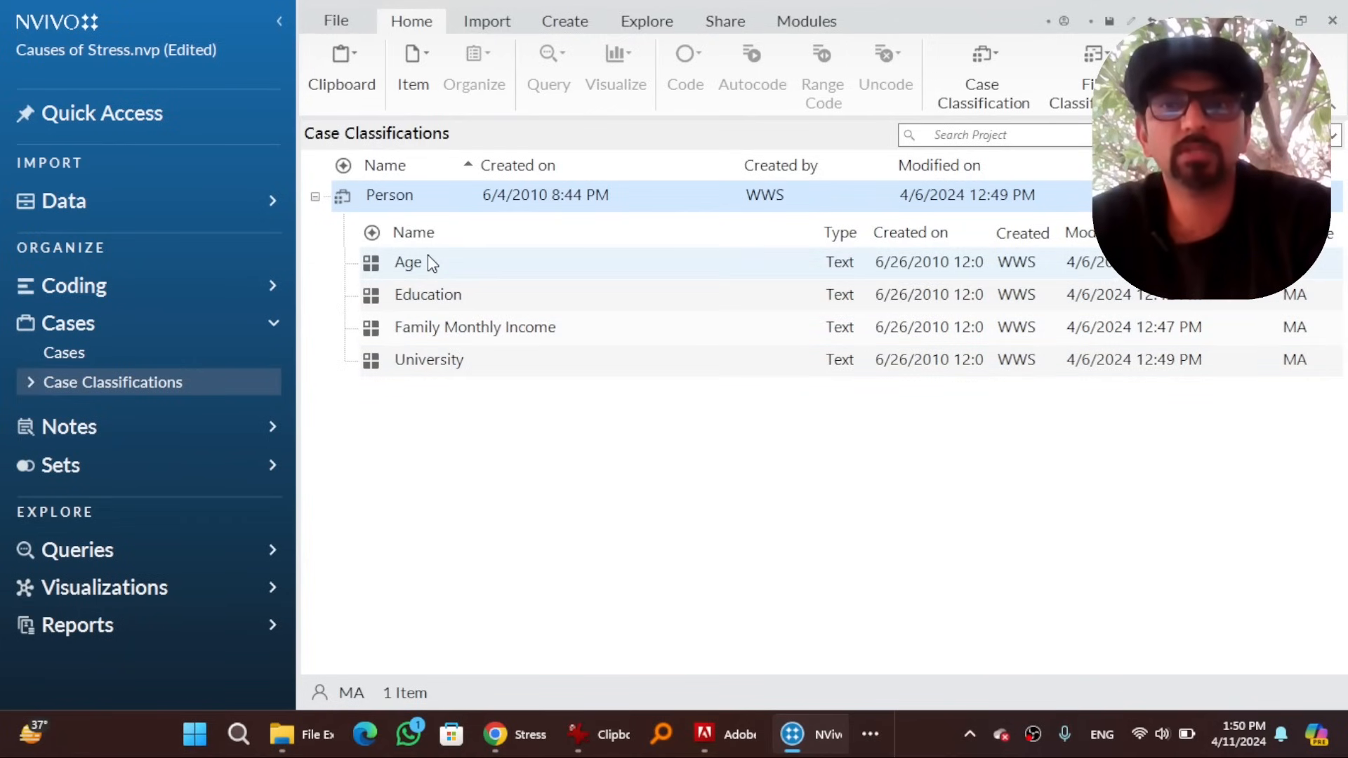
pyautogui.doubleClick(407, 263)
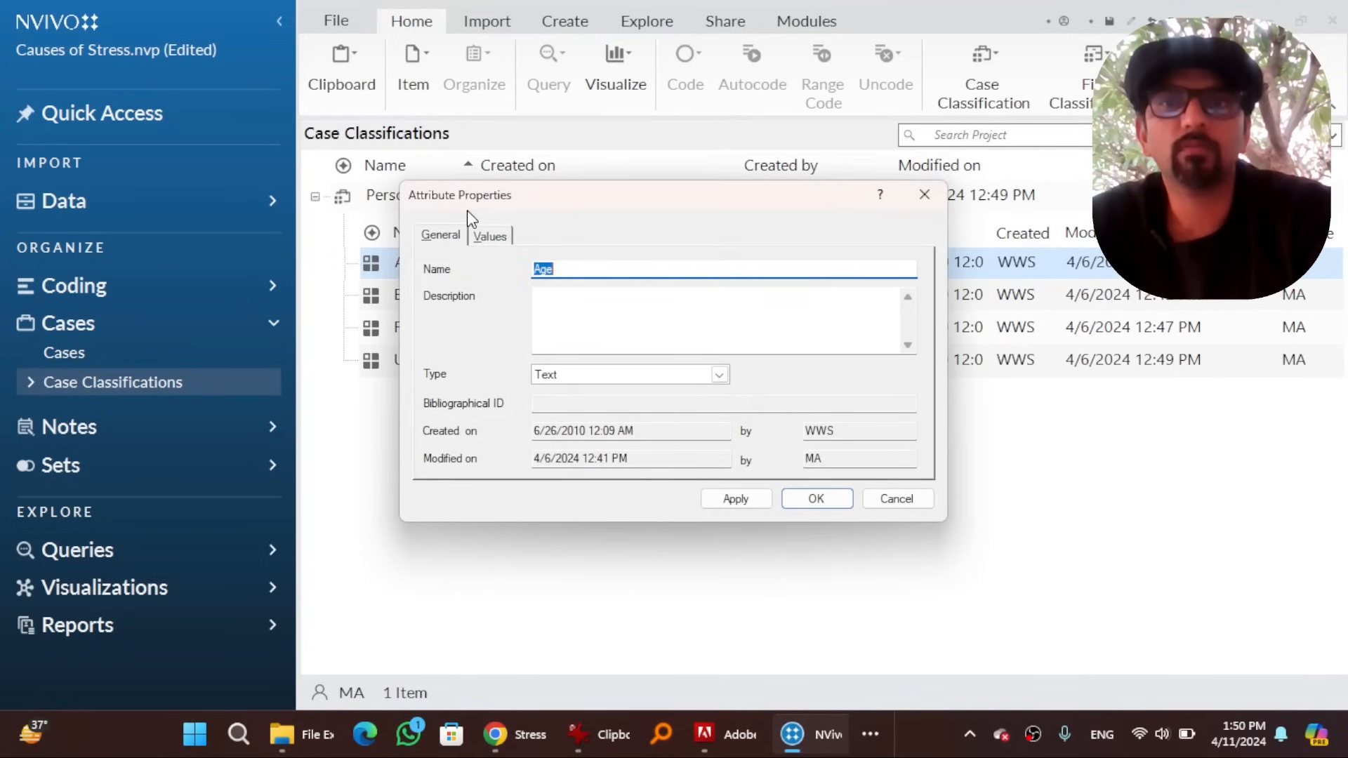
pyautogui.click(489, 236)
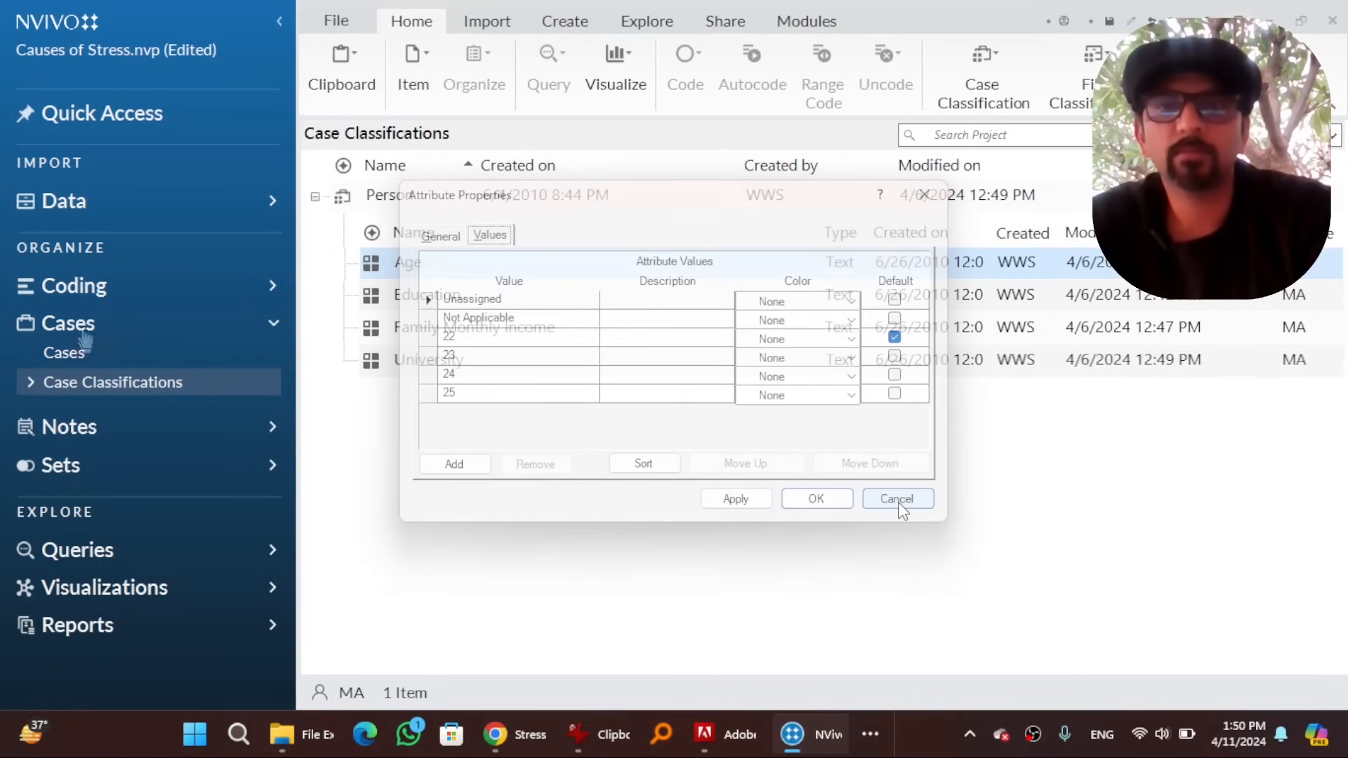
pyautogui.click(898, 498)
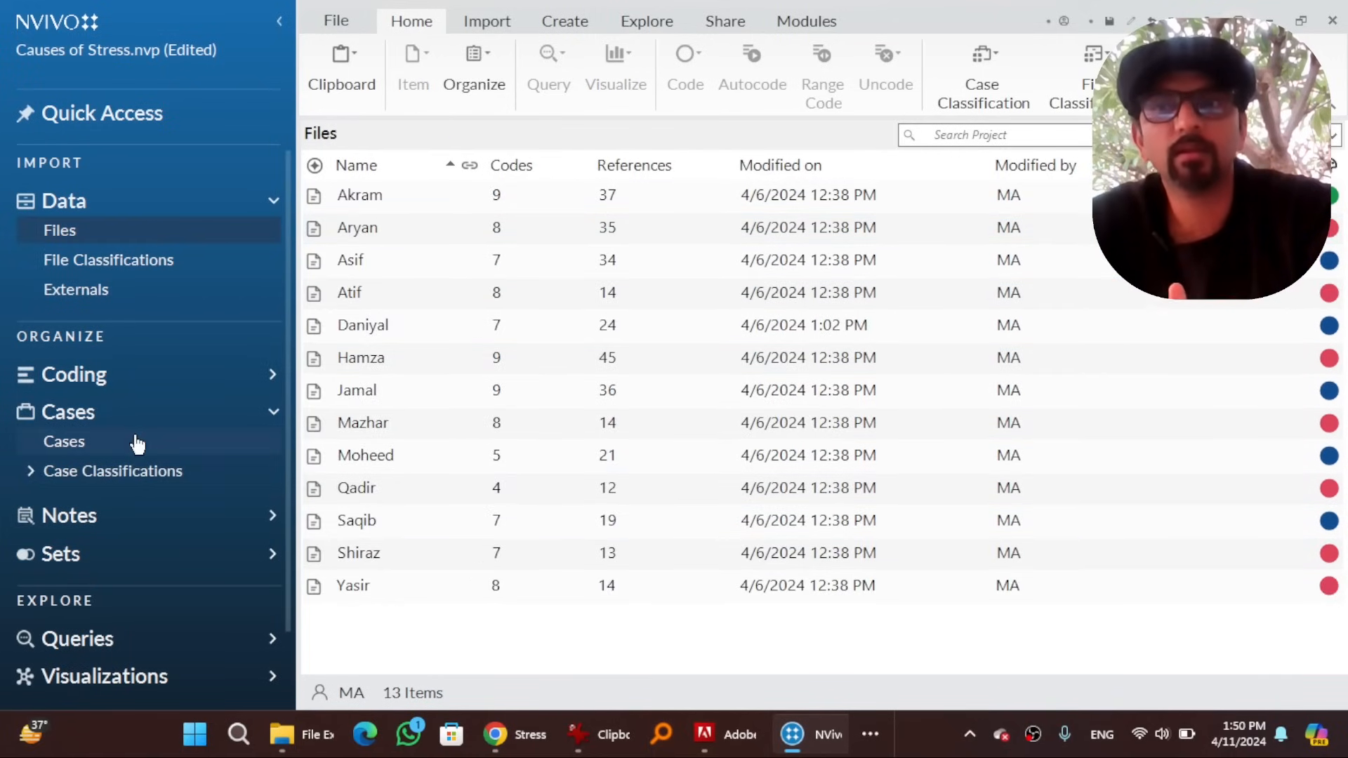
pyautogui.click(63, 441)
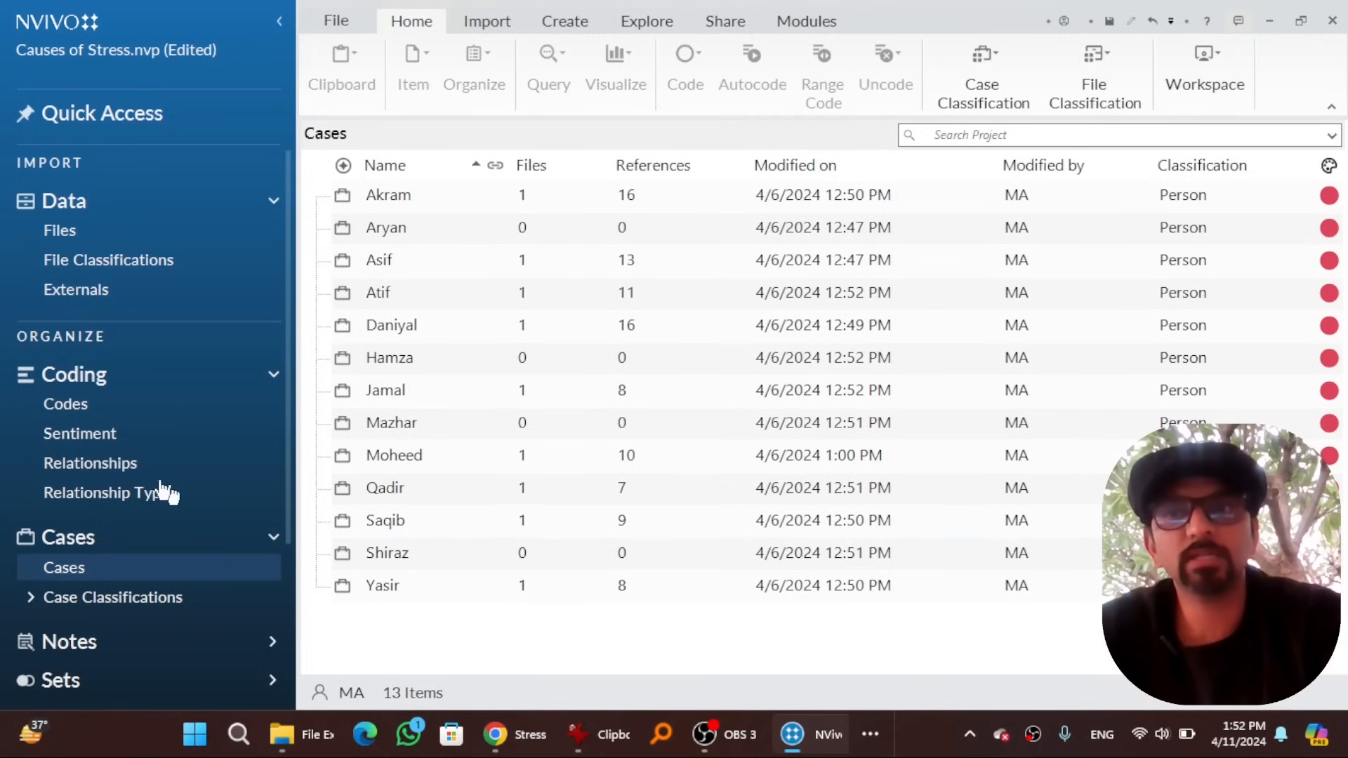
pyautogui.click(66, 403)
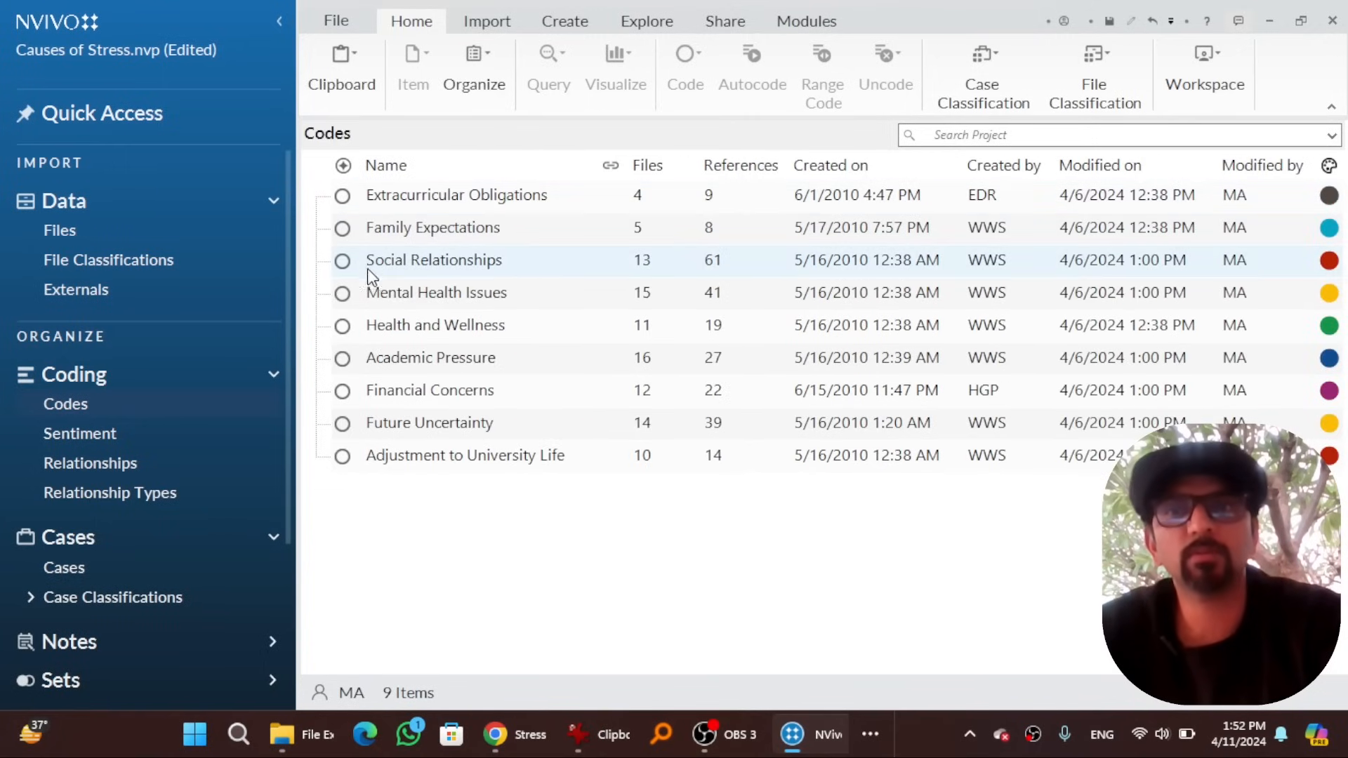
pyautogui.moveTo(410, 497)
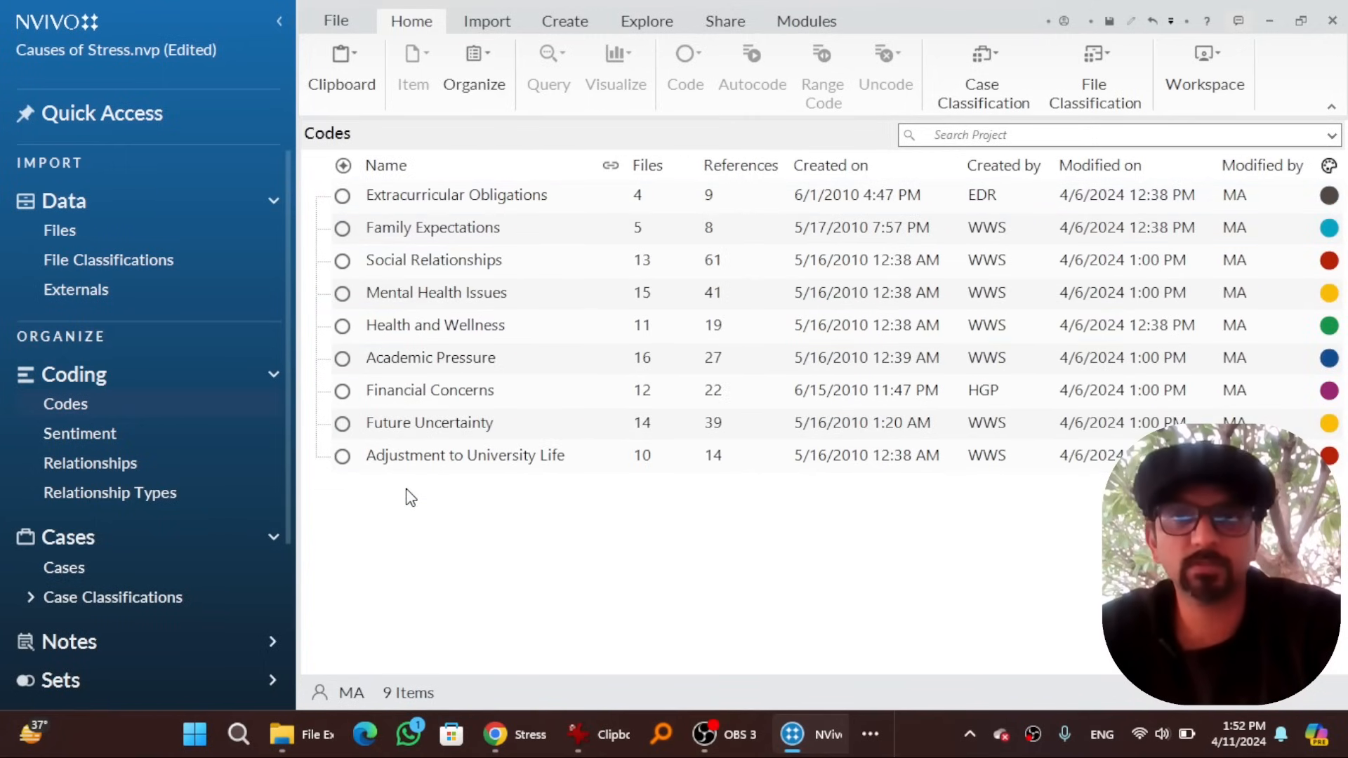
pyautogui.click(465, 455)
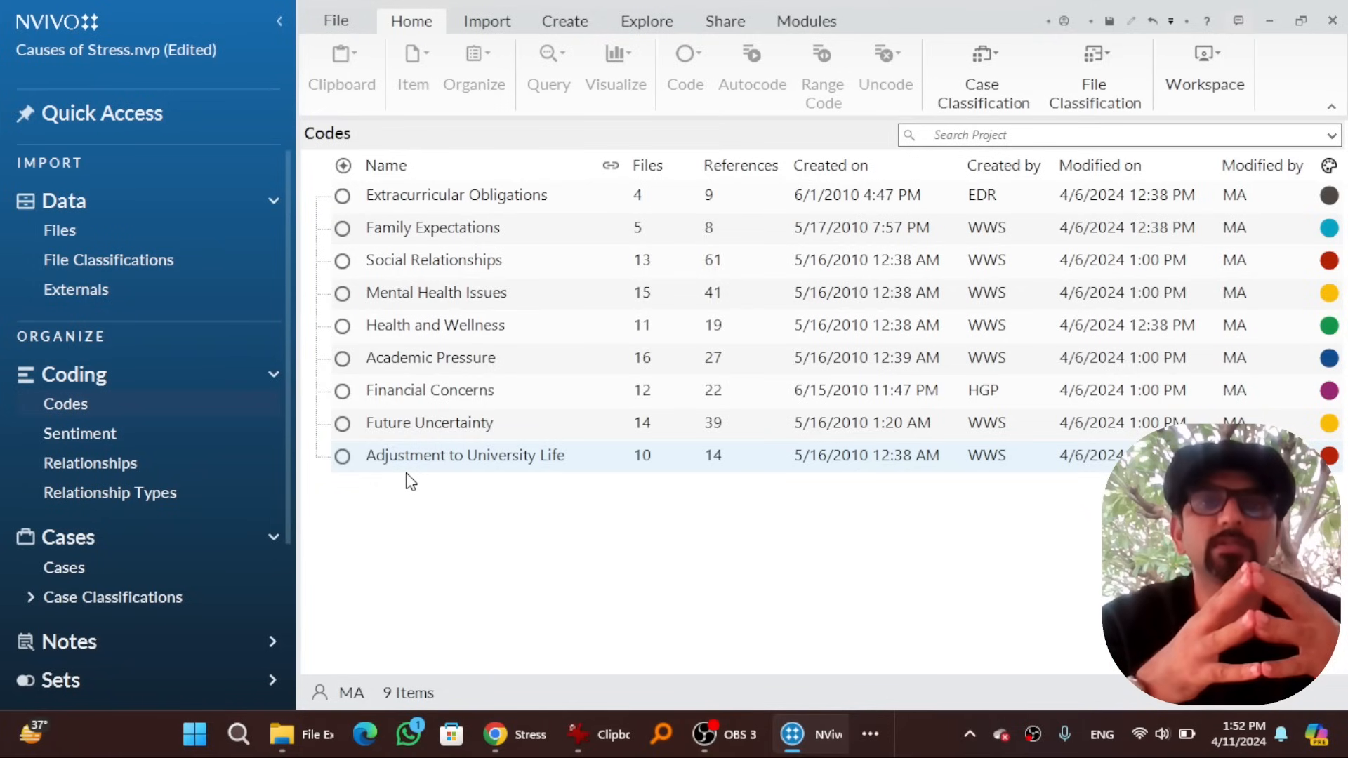
# Start a new Word Frequency query from the Explore tools
pyautogui.click(63, 568)
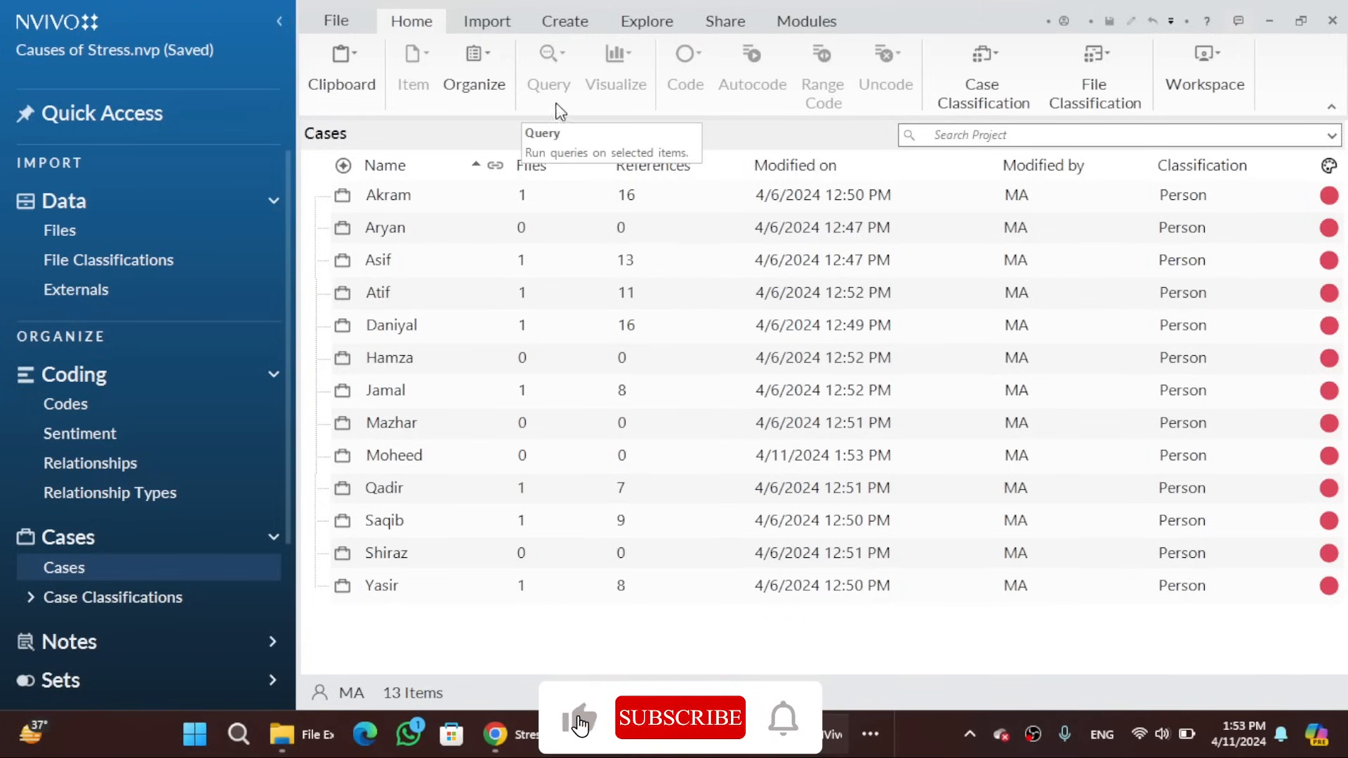
pyautogui.click(646, 21)
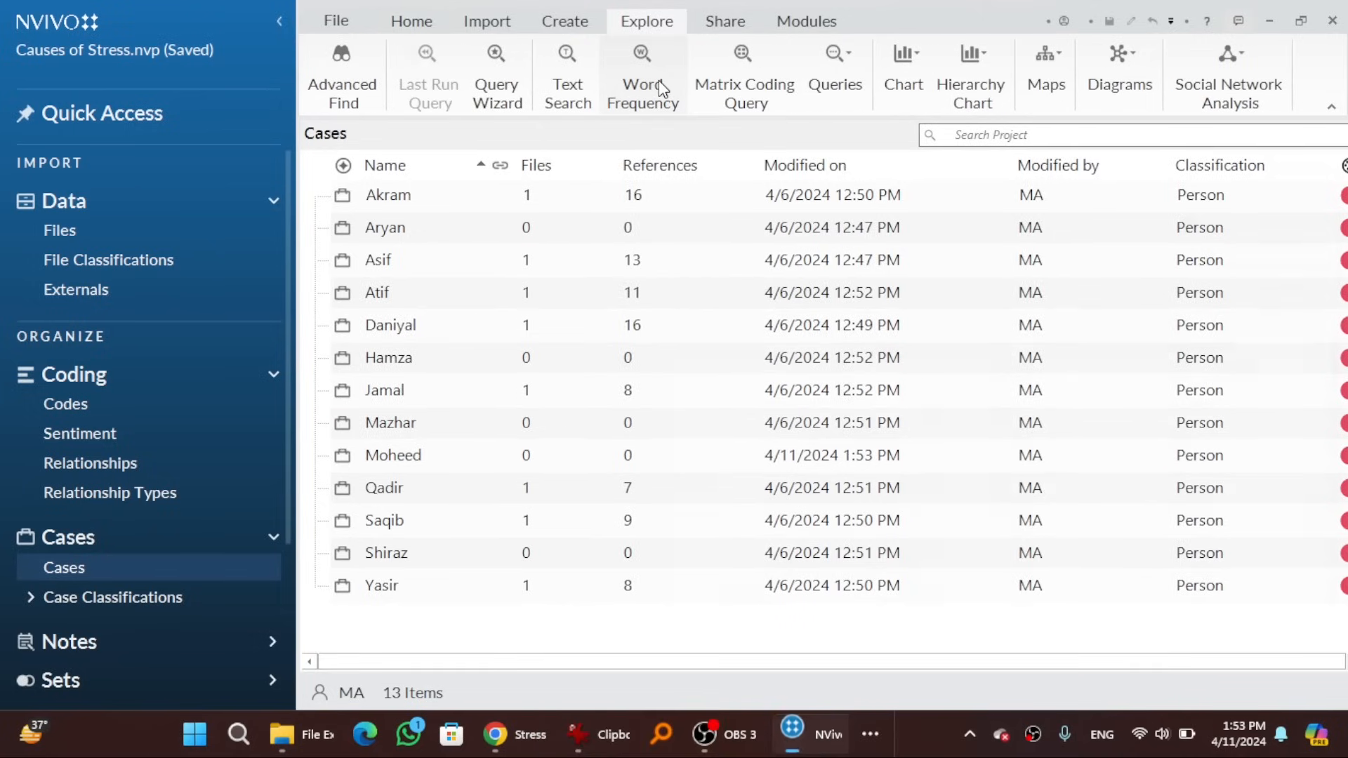
pyautogui.click(642, 76)
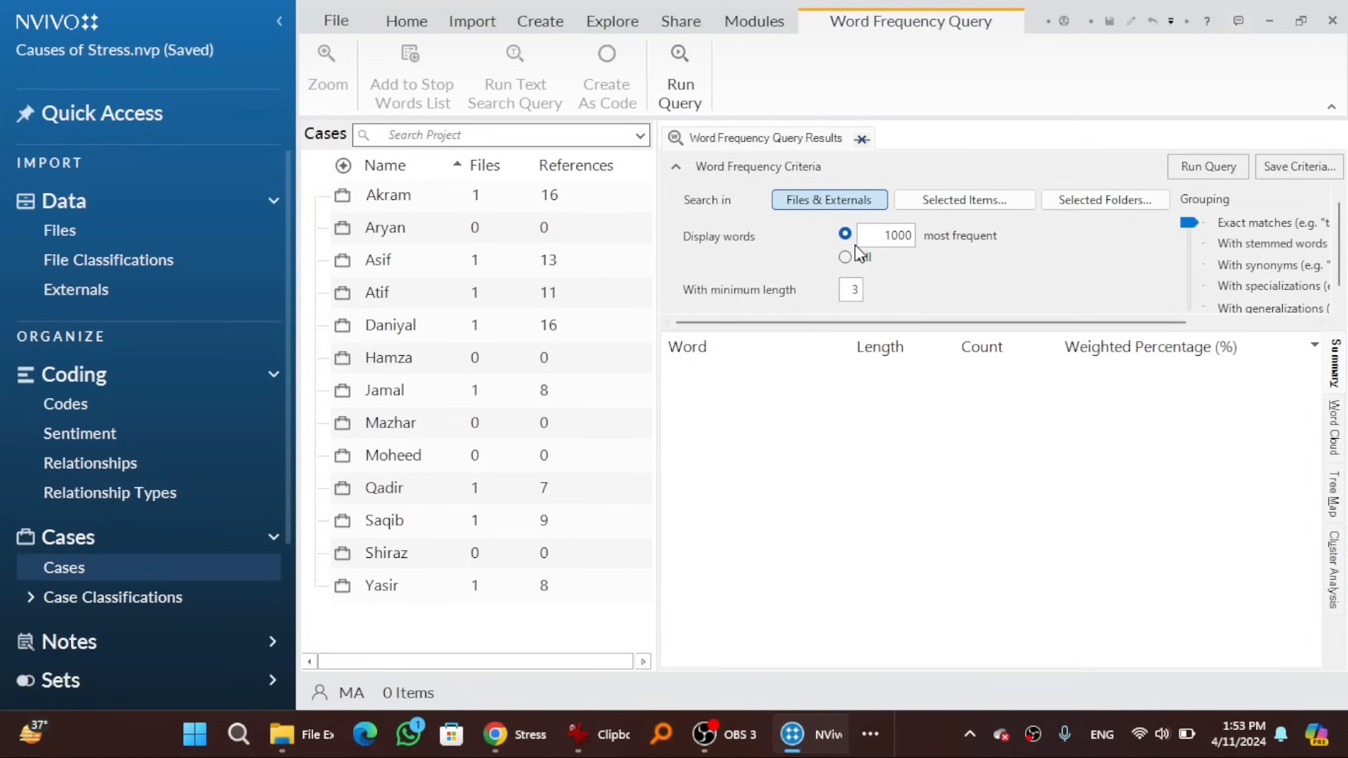
pyautogui.moveTo(963, 199)
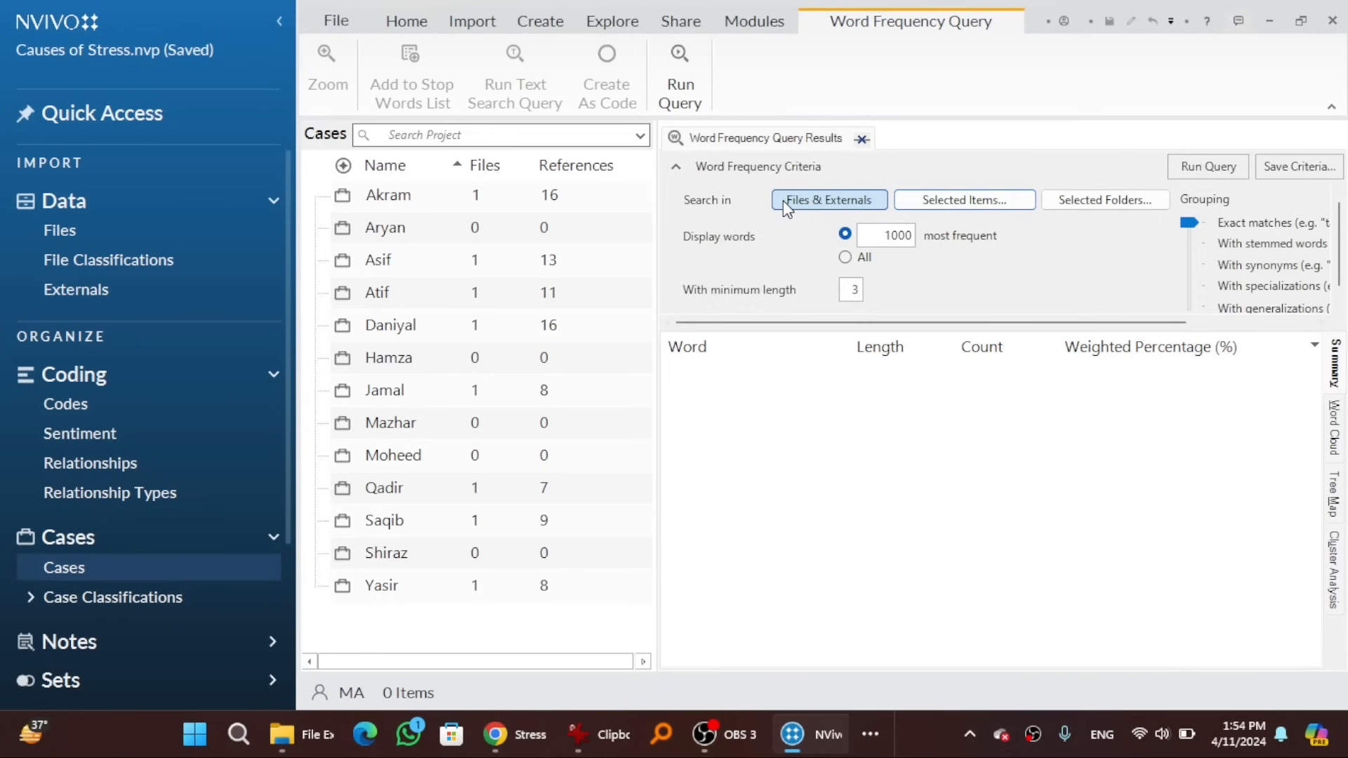
# Limit the search to Daniyal's interview file and select the most-frequent-words count to change it
pyautogui.click(963, 200)
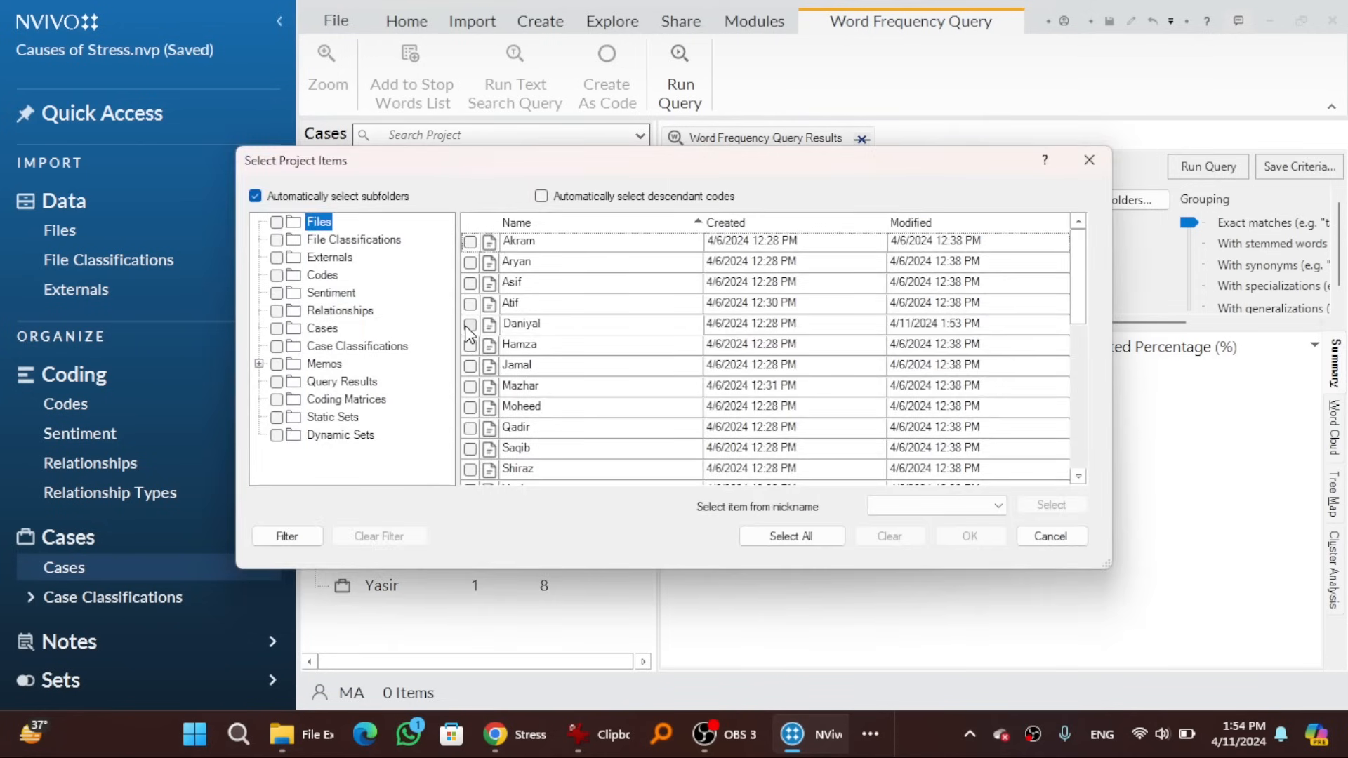
pyautogui.click(960, 530)
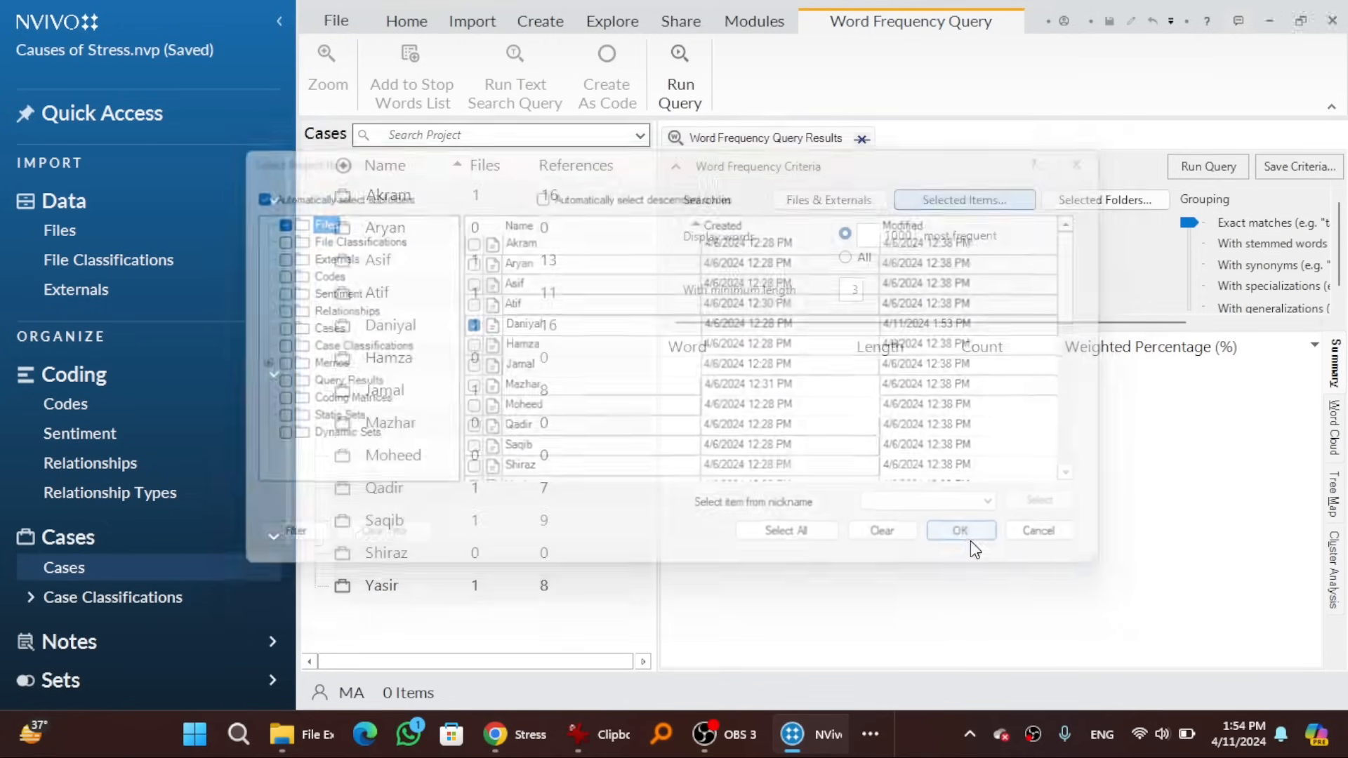
pyautogui.click(960, 530)
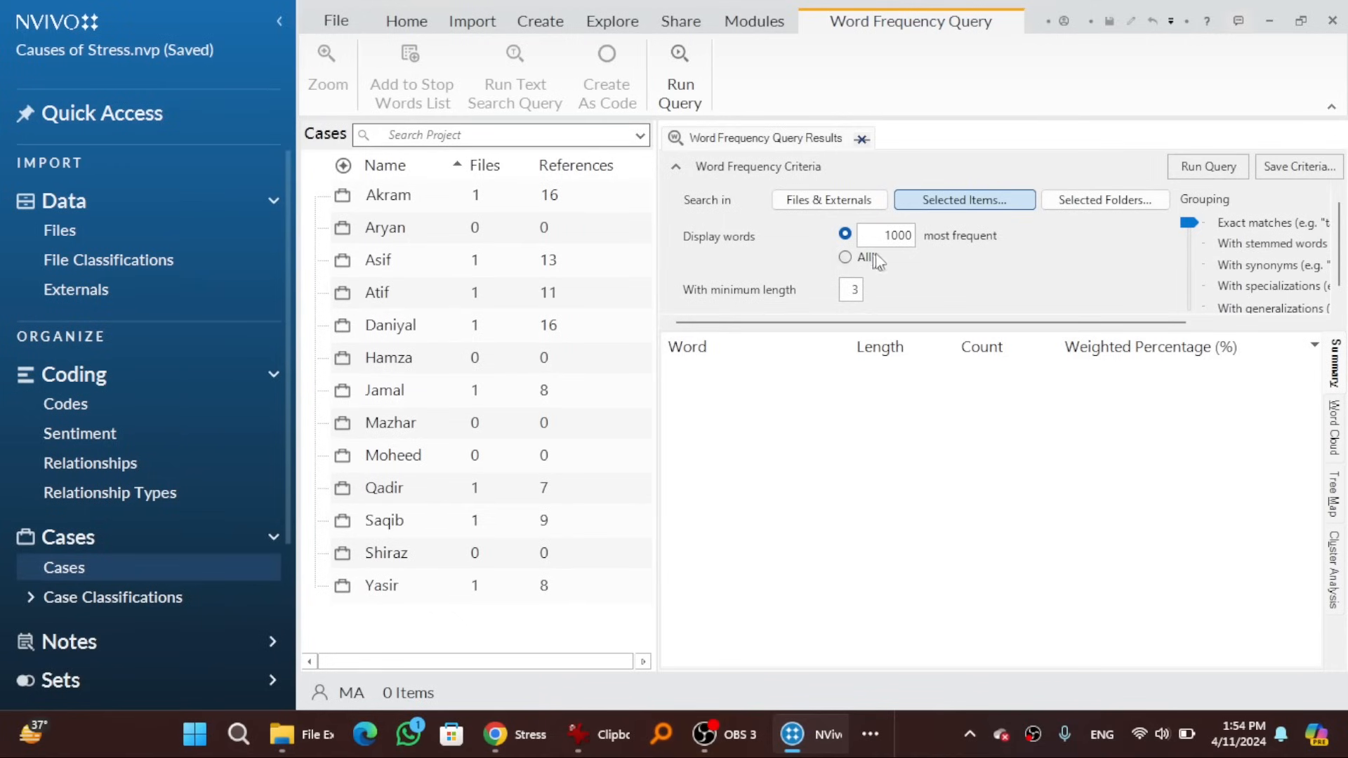
pyautogui.moveTo(900, 250)
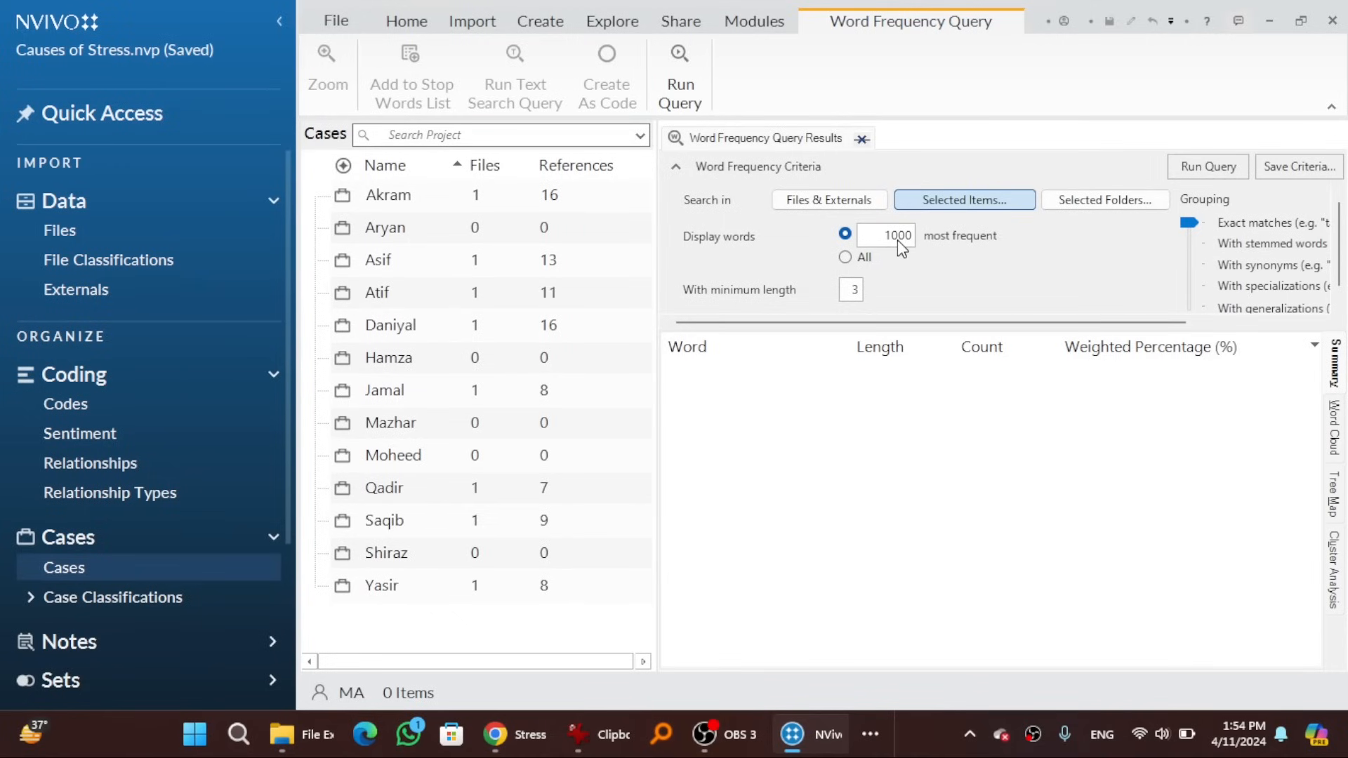
pyautogui.tripleClick(886, 235)
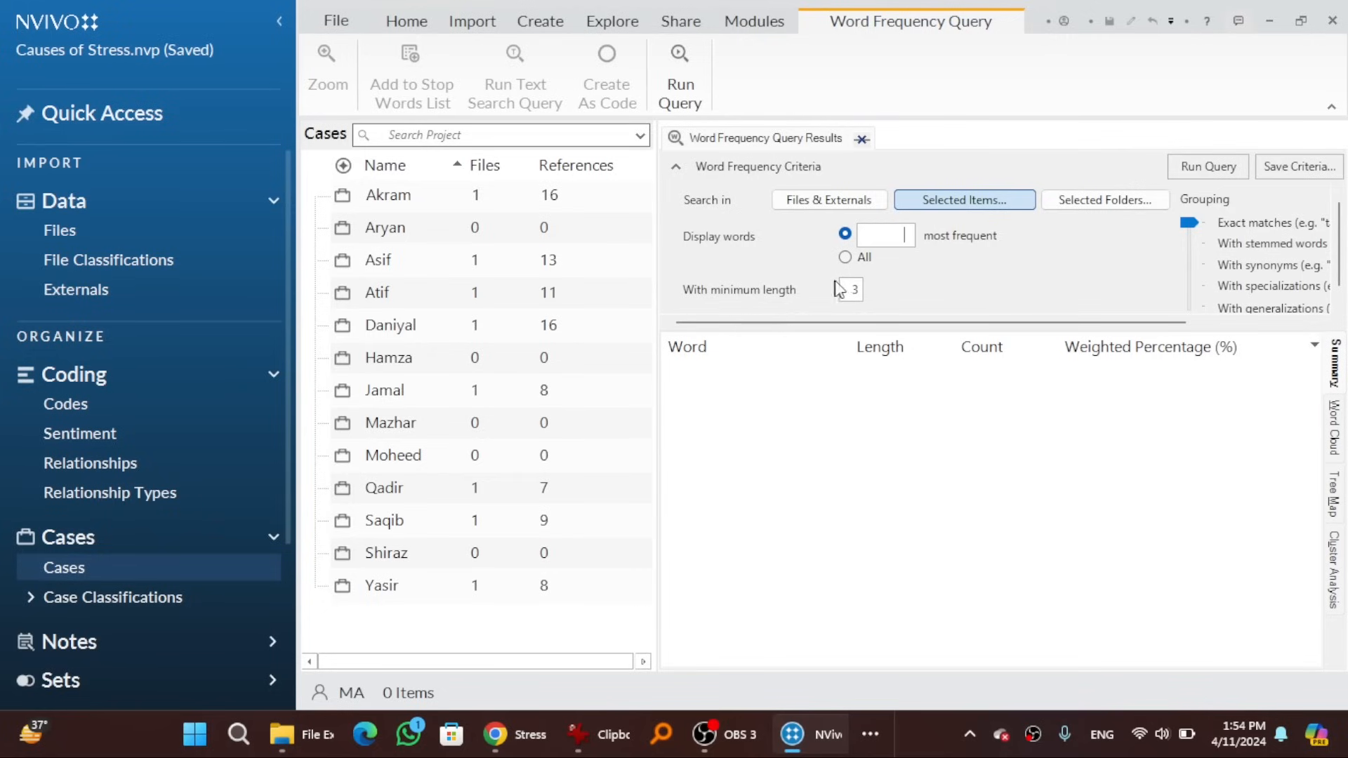
pyautogui.moveTo(720, 308)
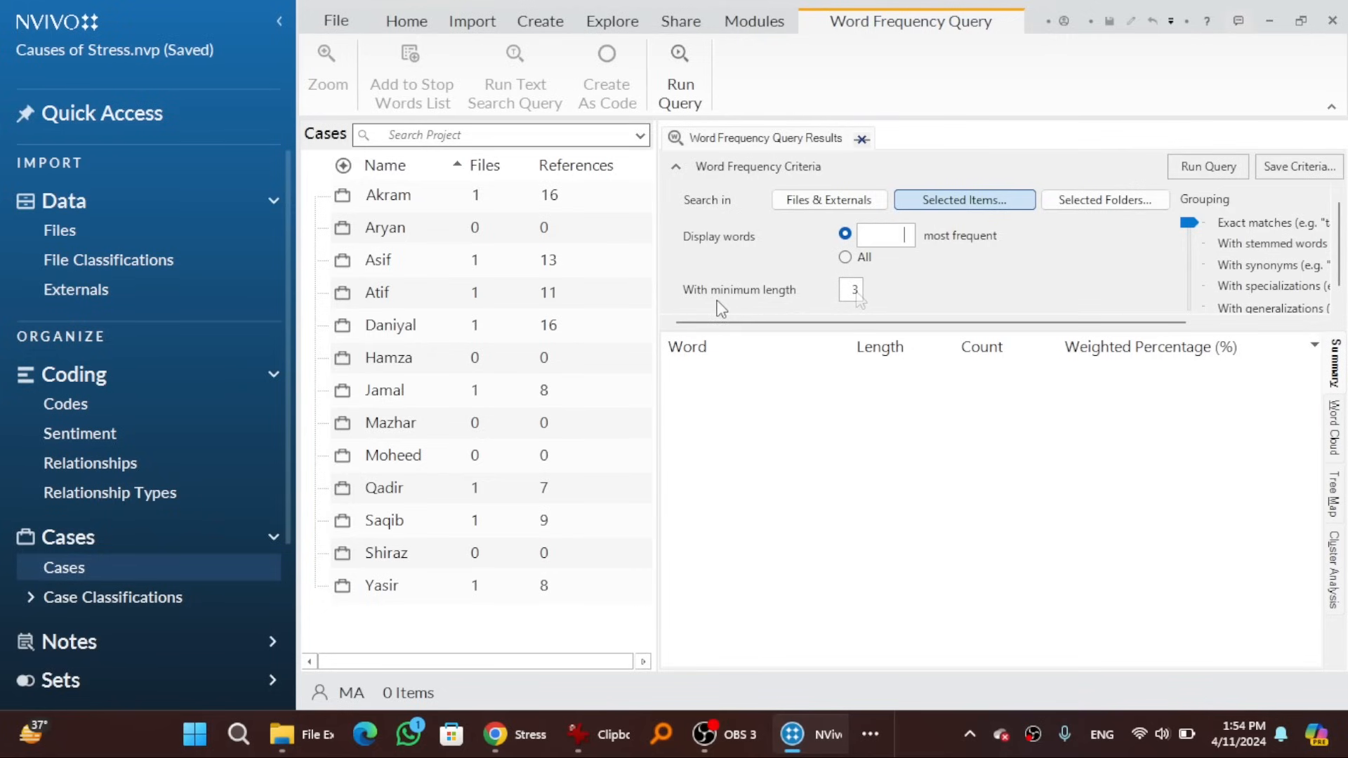
pyautogui.moveTo(785, 309)
pyautogui.write('10')
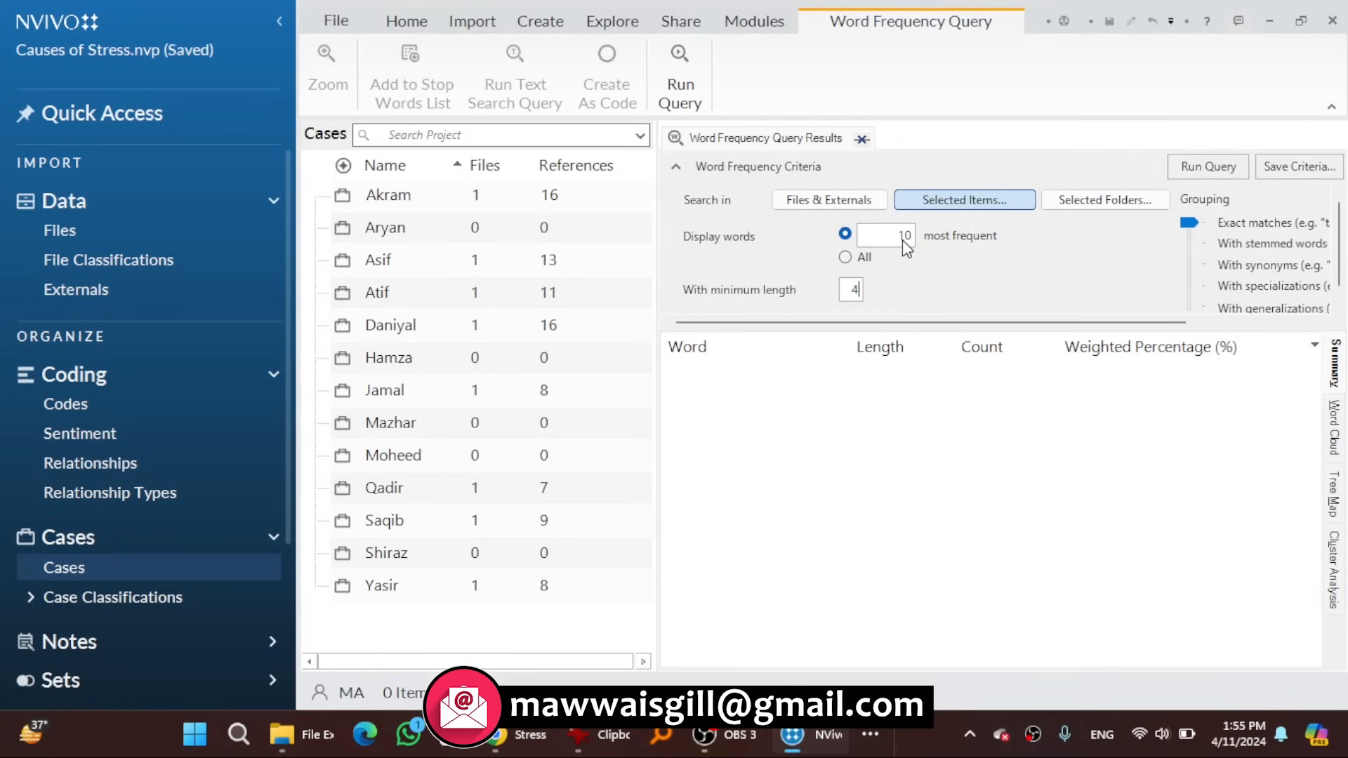
pyautogui.moveTo(749, 313)
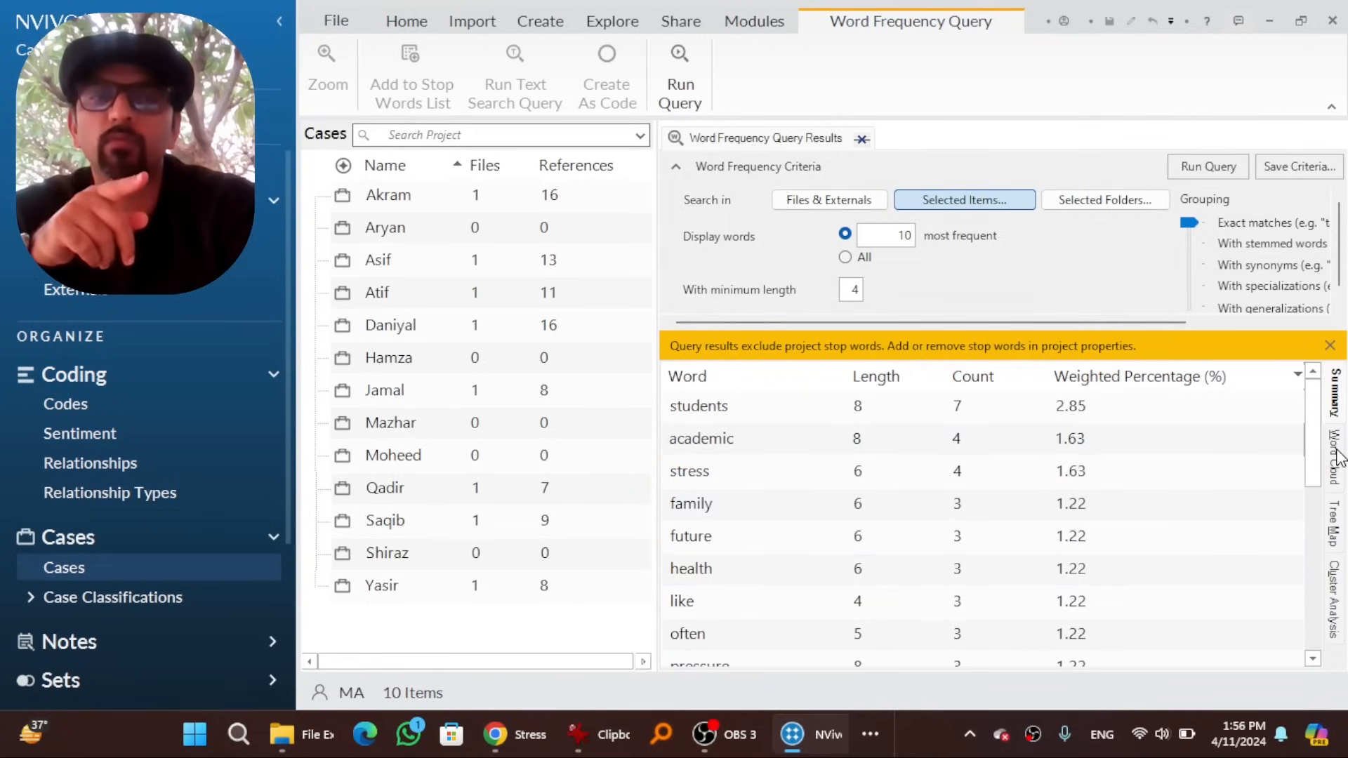
# View results as a word cloud, add 'like' to the stop words, rerun, and show a tree map
pyautogui.click(1333, 455)
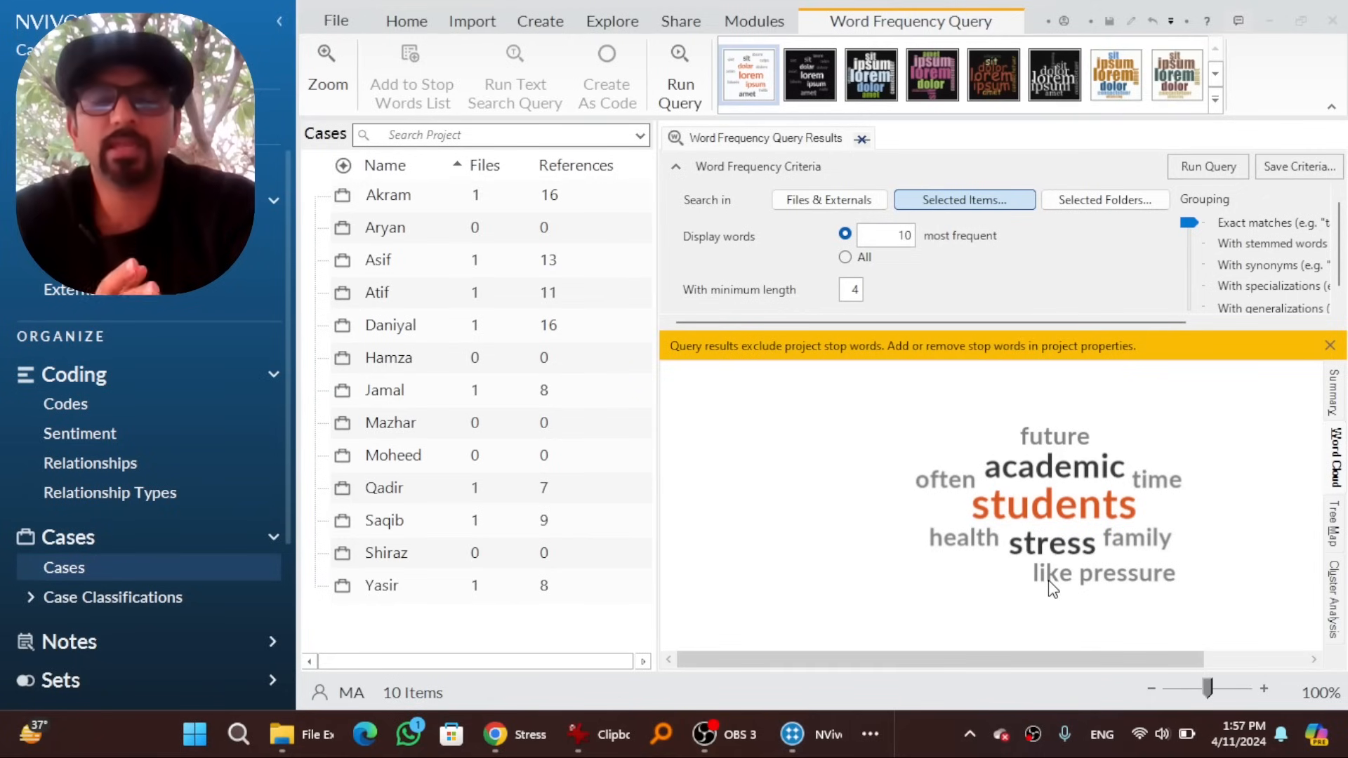
pyautogui.moveTo(1055, 599)
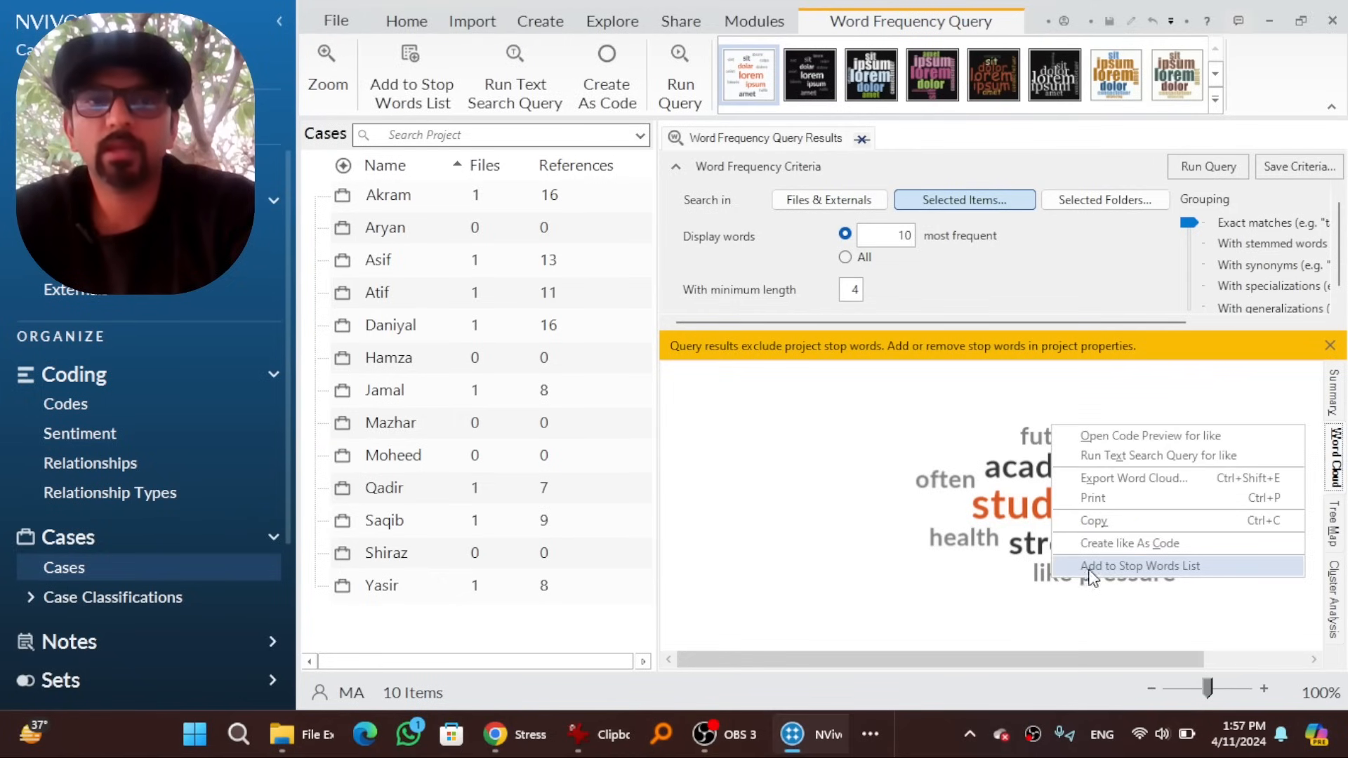
pyautogui.moveTo(1094, 577)
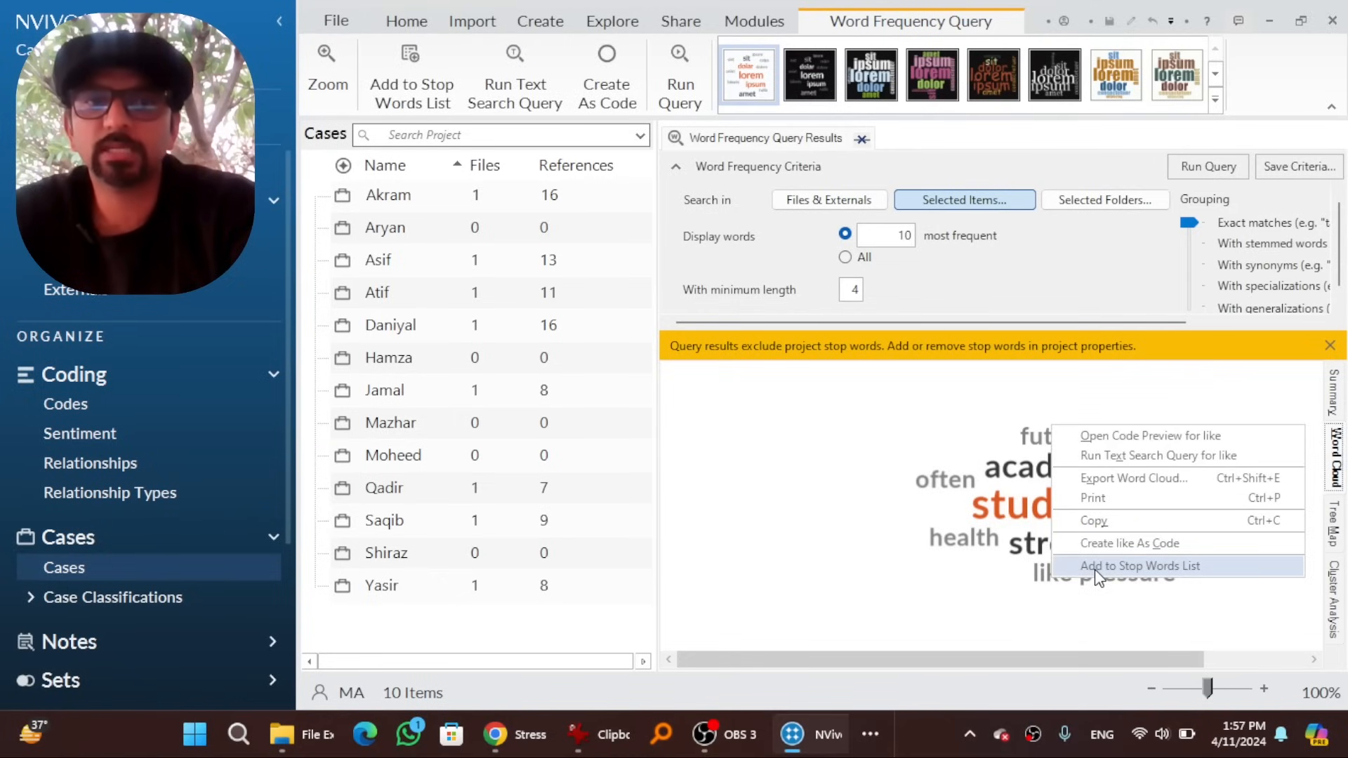
pyautogui.click(1140, 566)
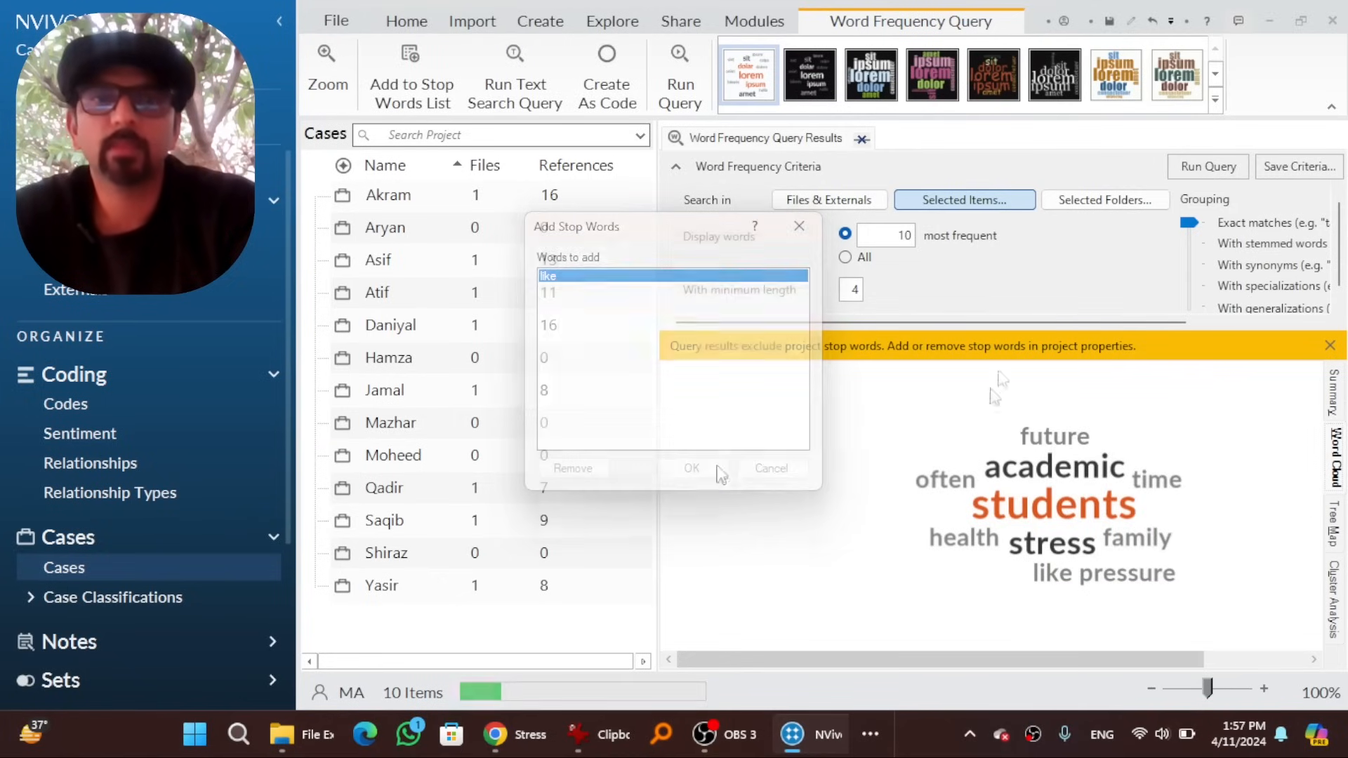
pyautogui.click(691, 468)
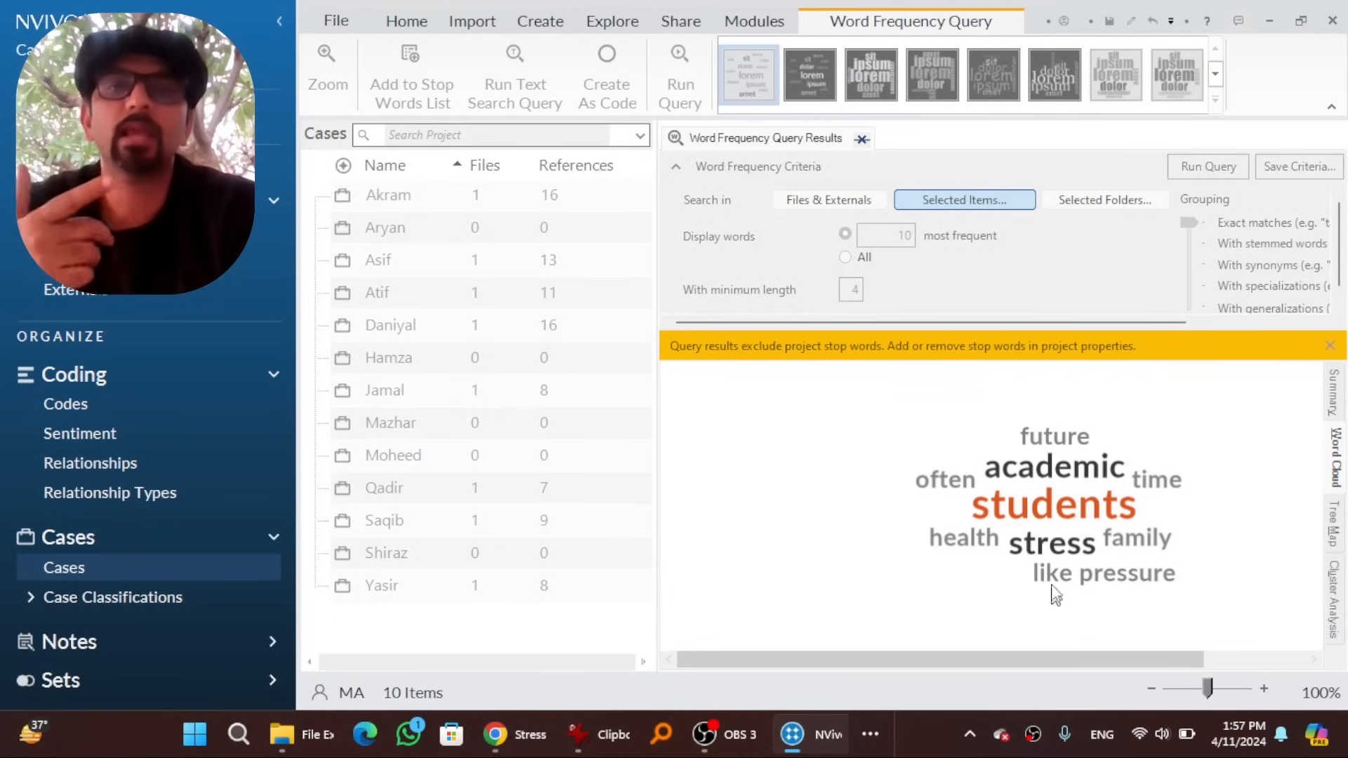
pyautogui.click(844, 235)
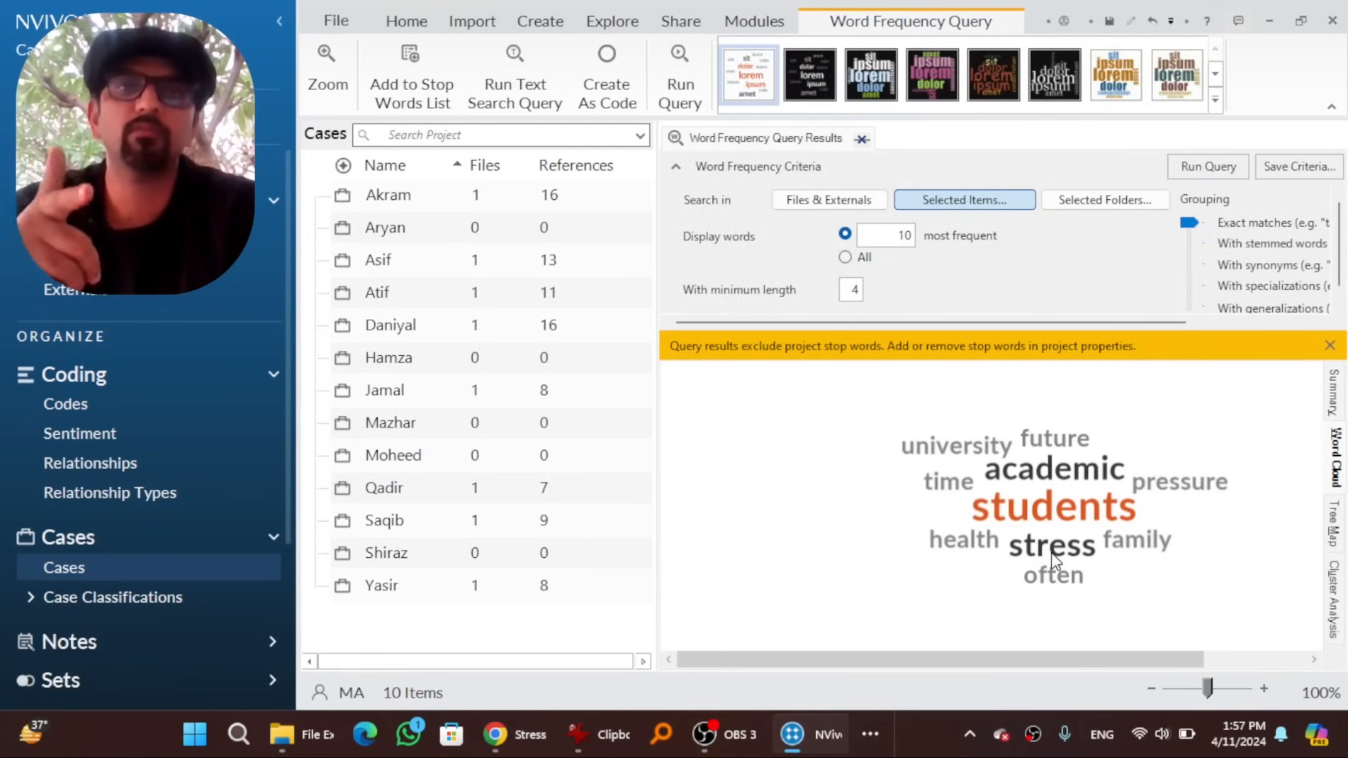
pyautogui.moveTo(1129, 595)
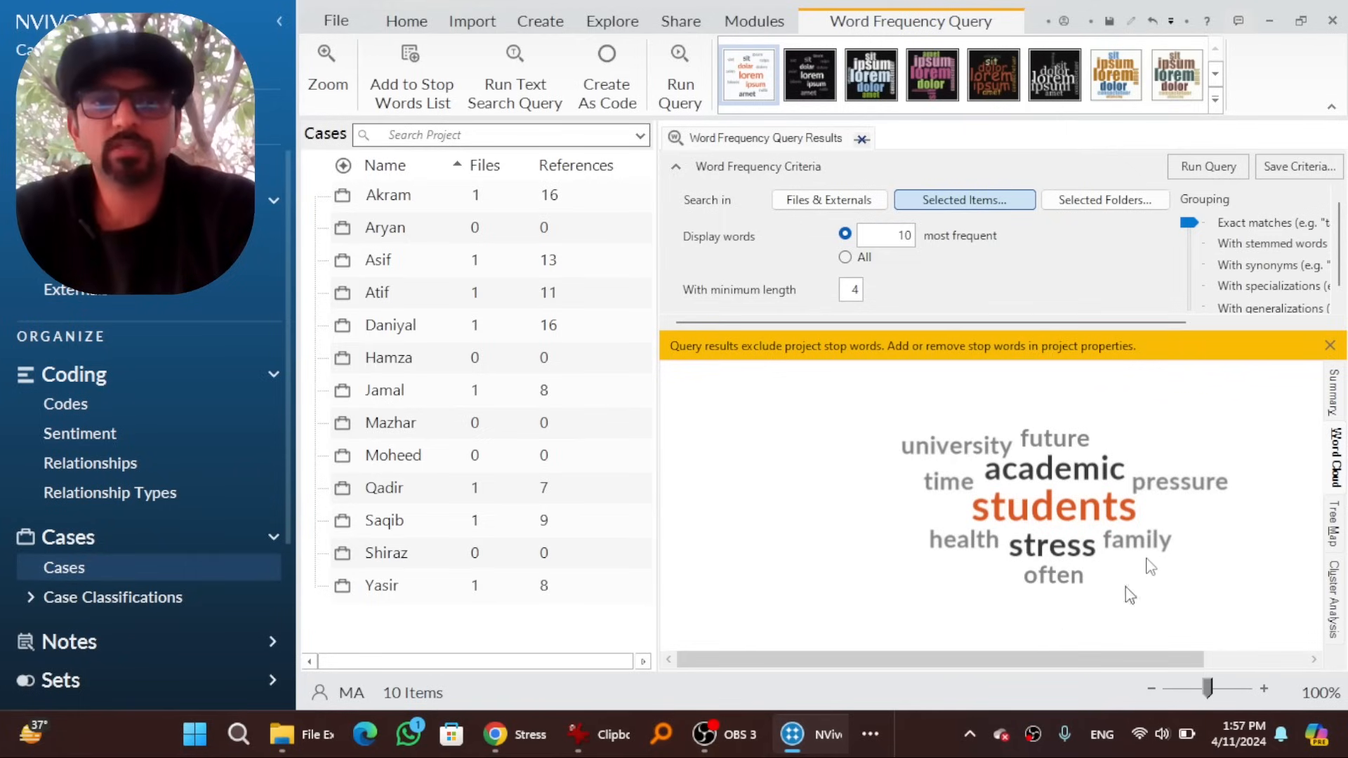
pyautogui.moveTo(1322, 416)
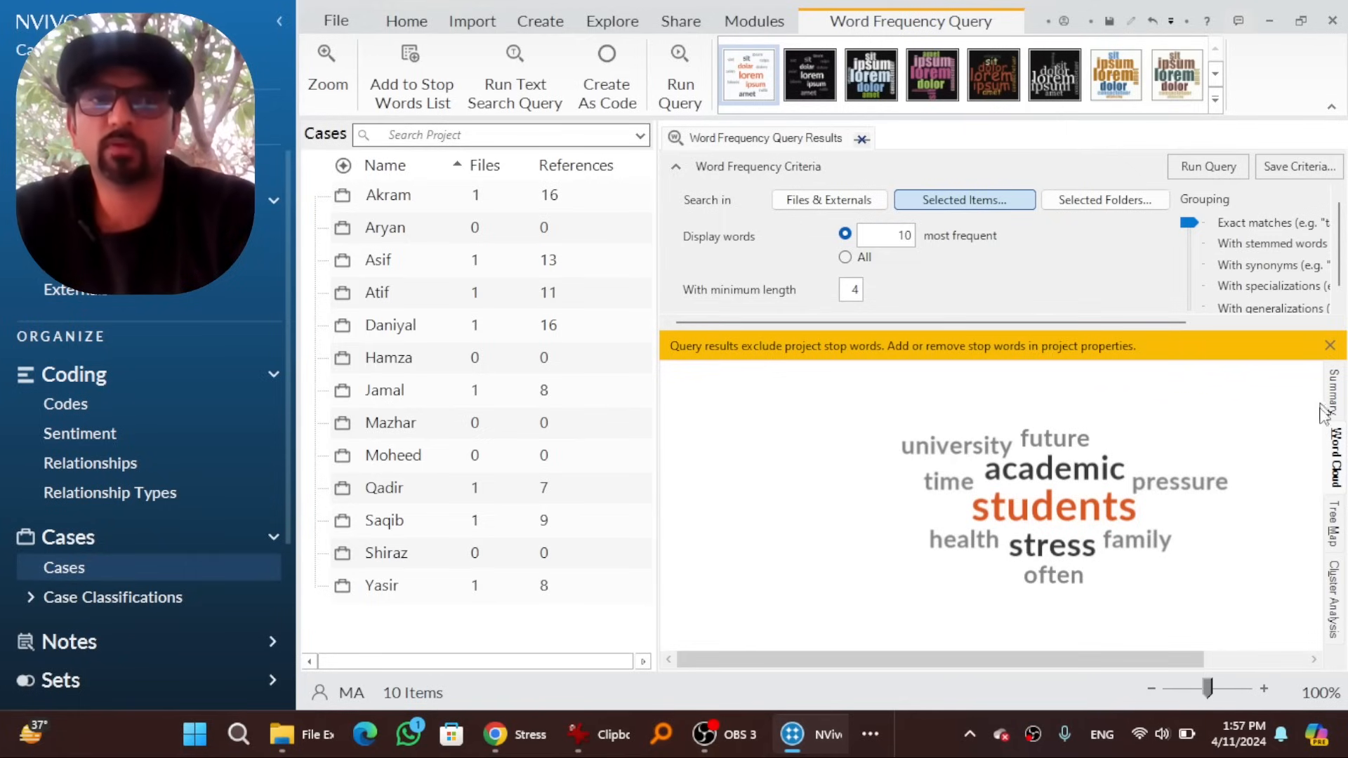
pyautogui.click(1331, 523)
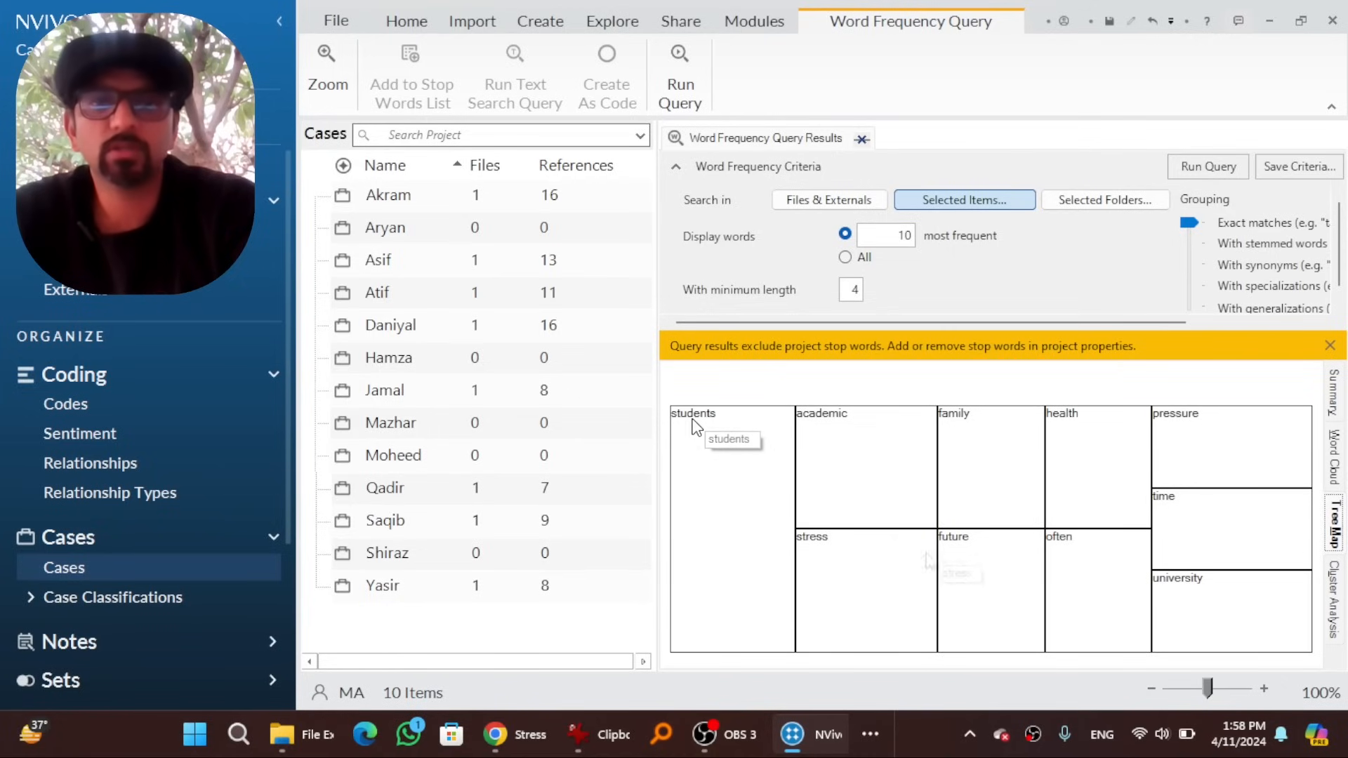
pyautogui.moveTo(1199, 588)
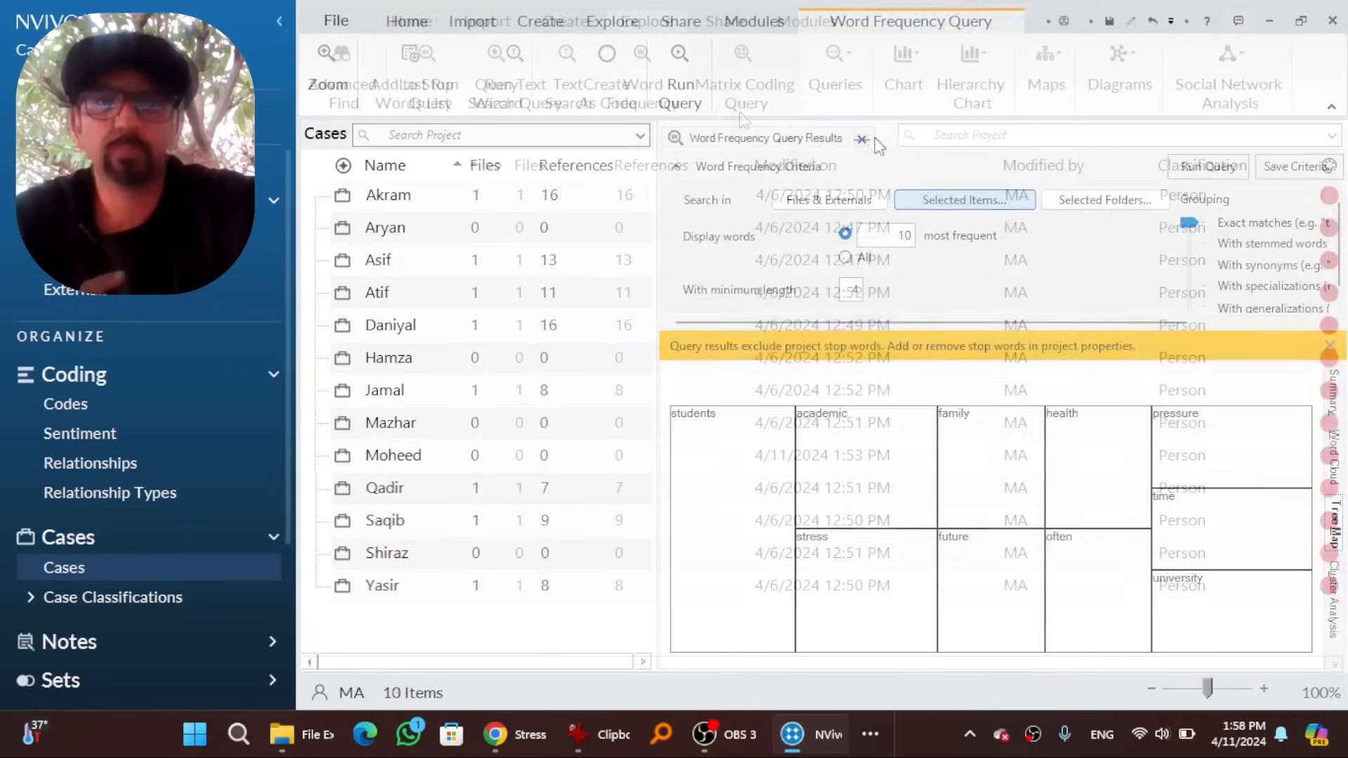
# Run a Text Search for 'Academic' limited to Daniyal's interview file
pyautogui.click(862, 139)
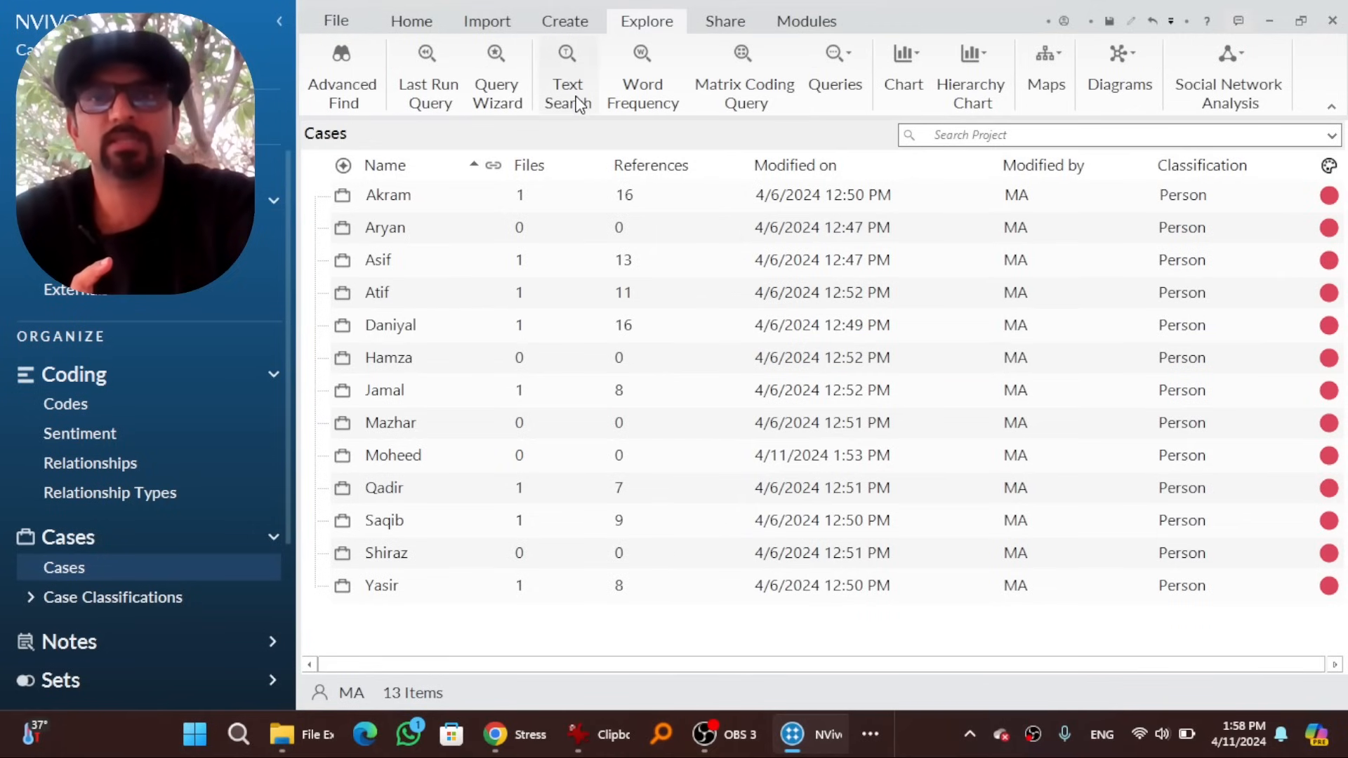
pyautogui.click(567, 76)
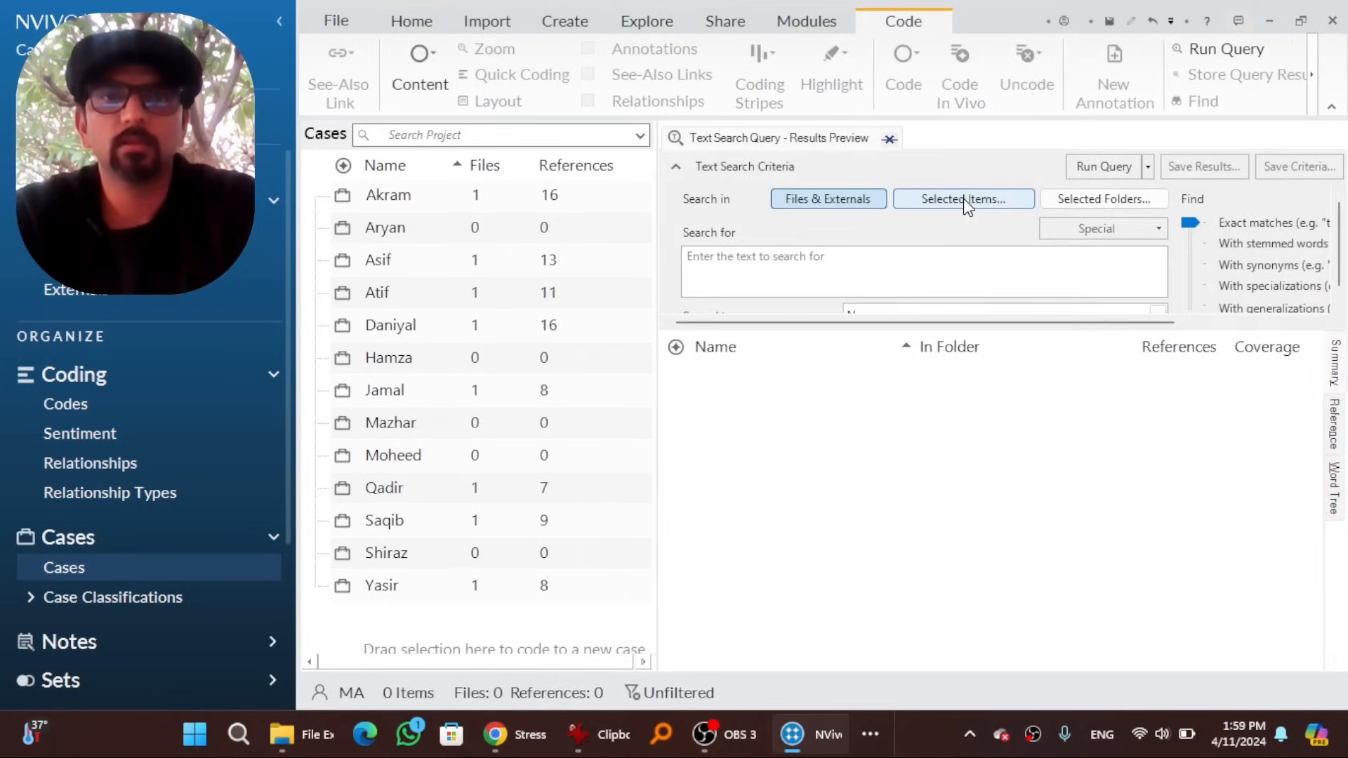
pyautogui.click(963, 198)
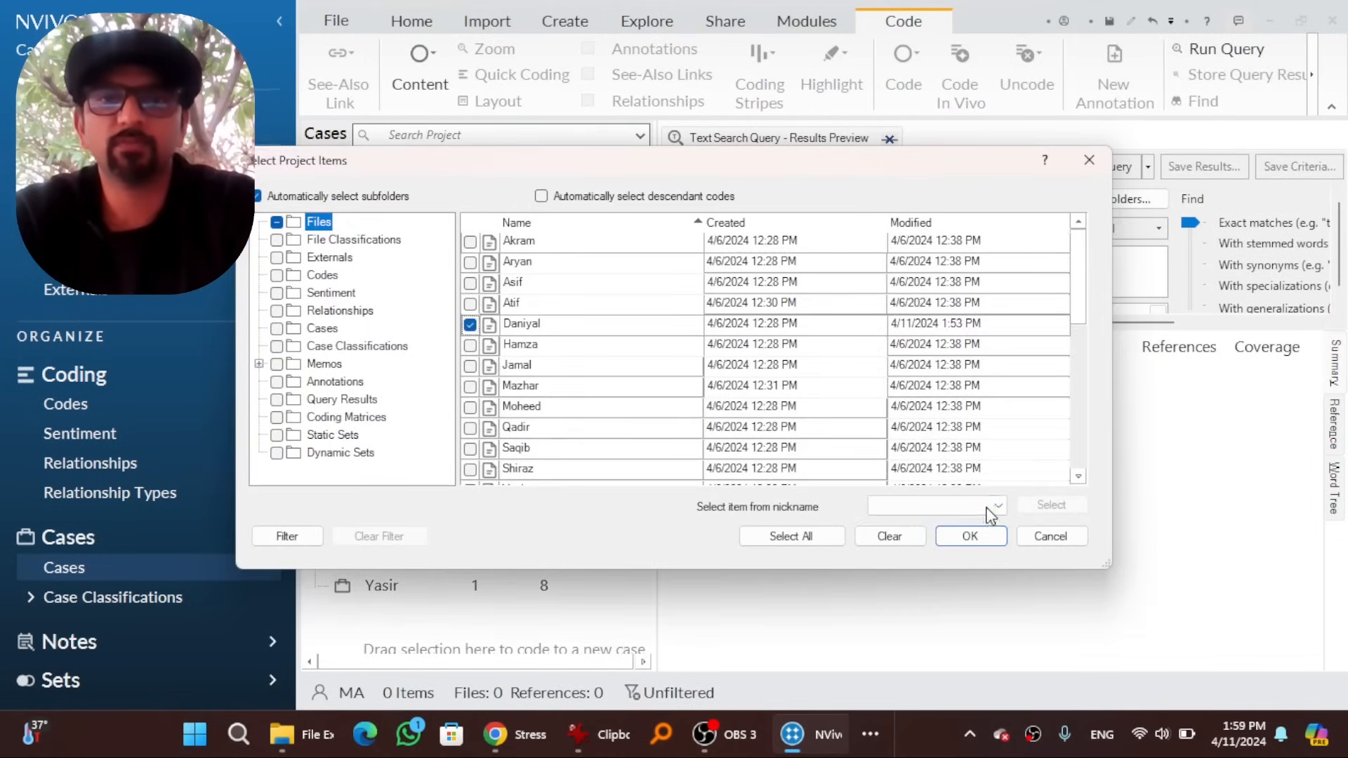
pyautogui.click(970, 535)
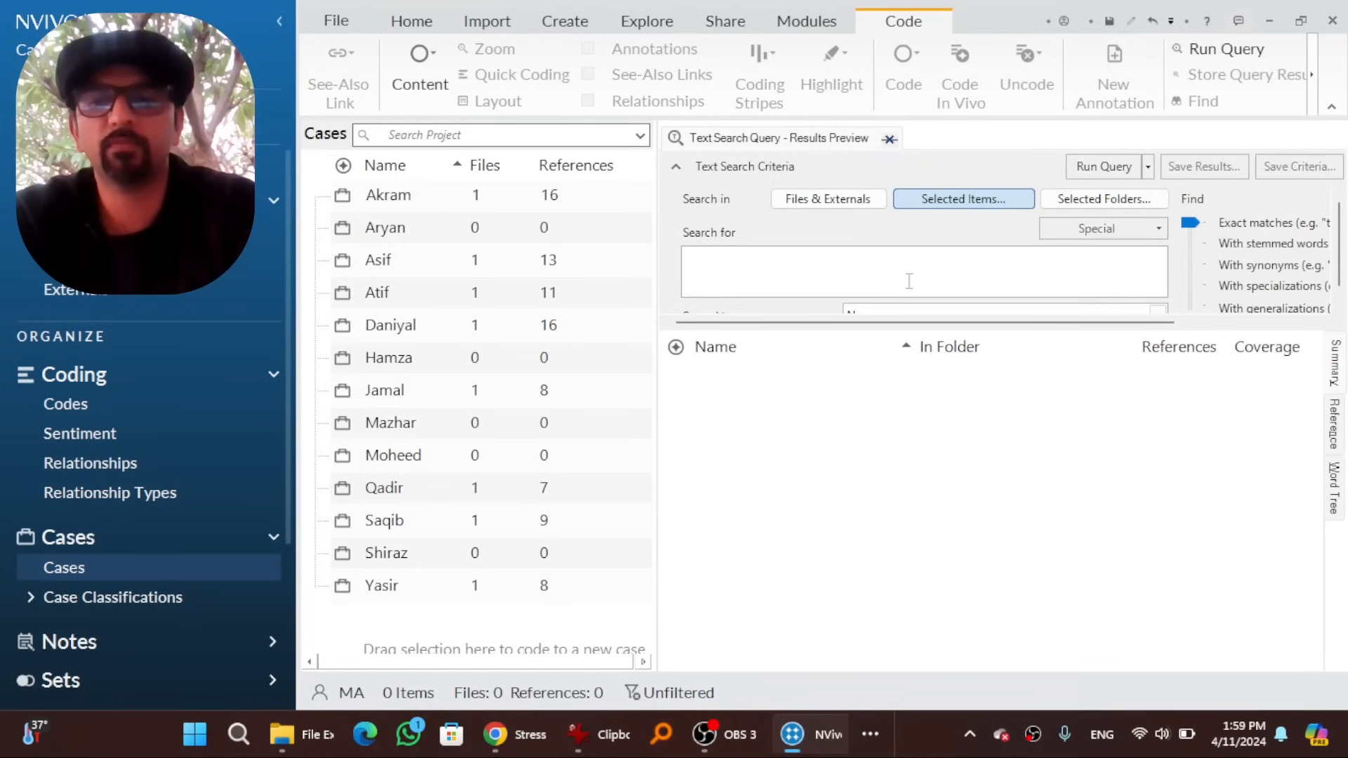
pyautogui.write('Academic')
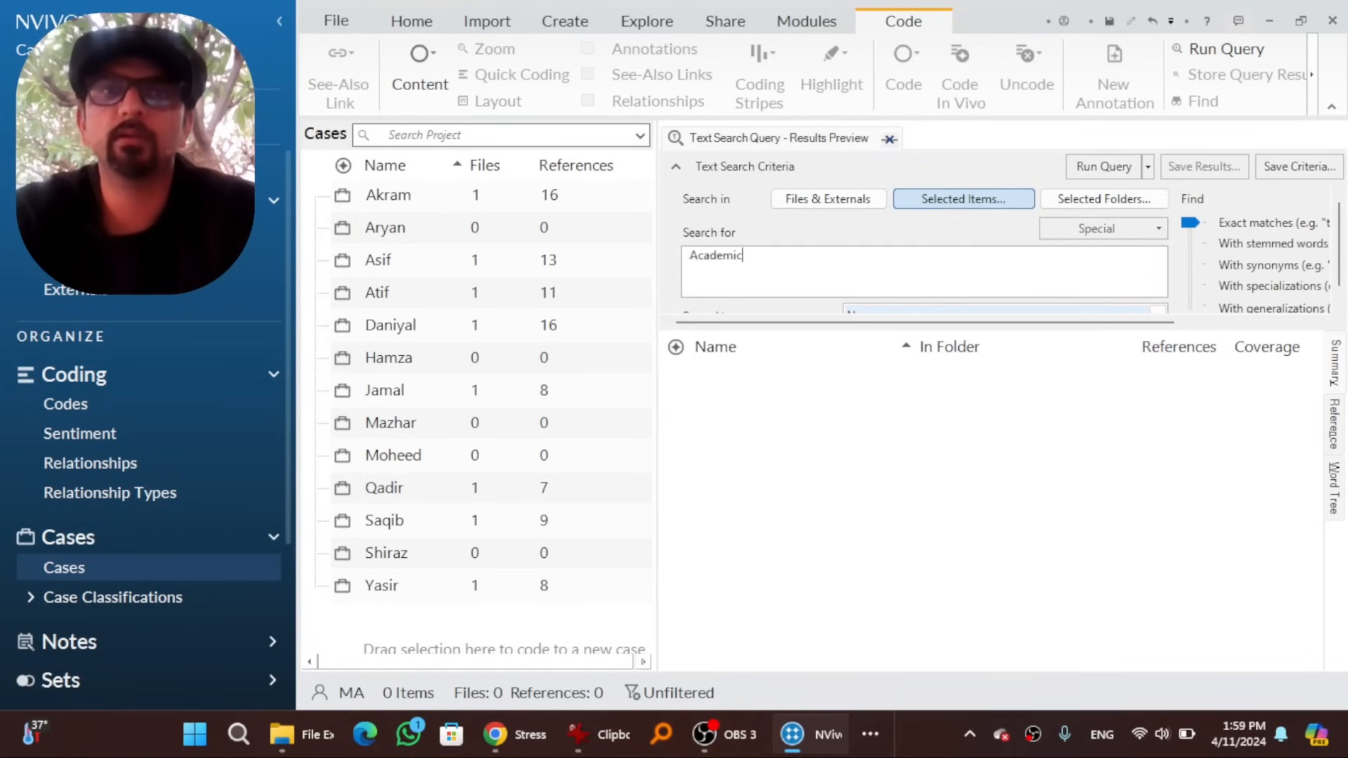
pyautogui.click(1104, 167)
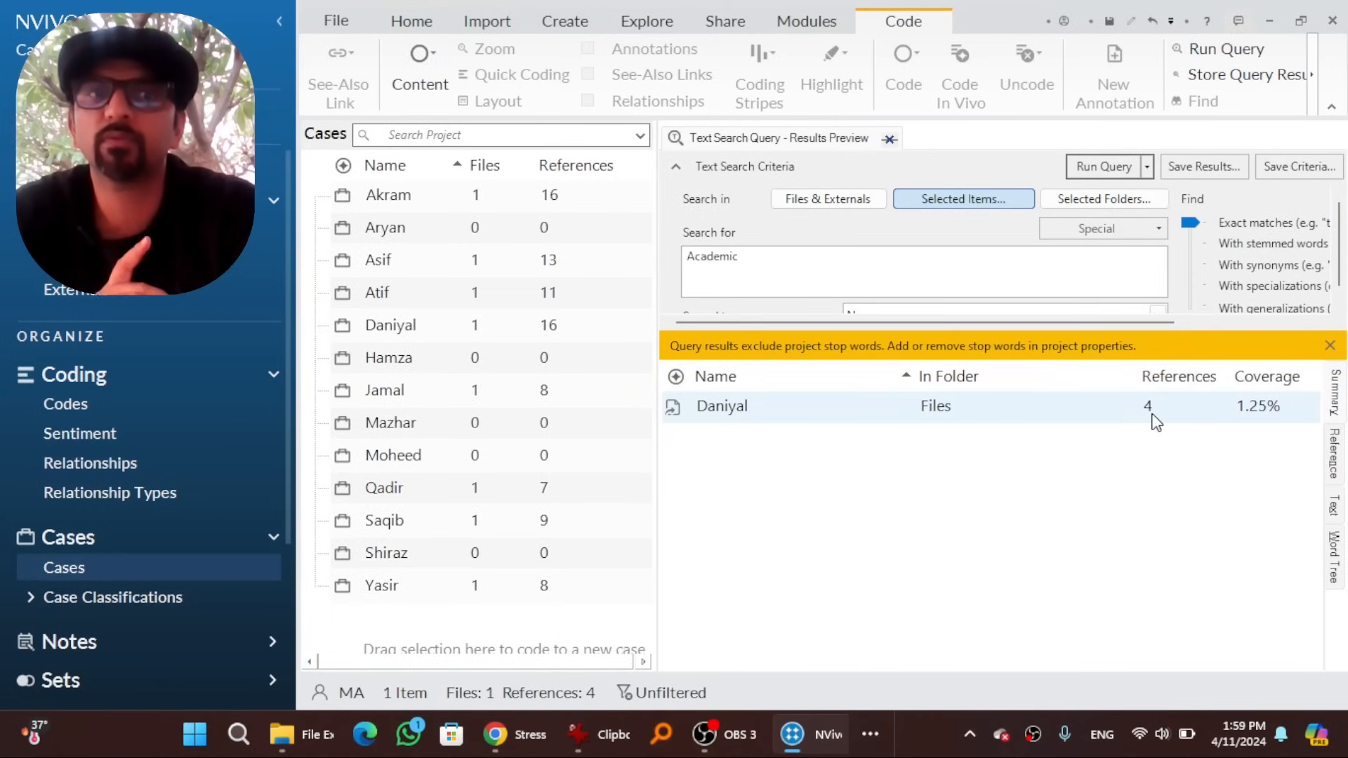
# Open the matching references and rerun the search spread to broad context
pyautogui.doubleClick(721, 405)
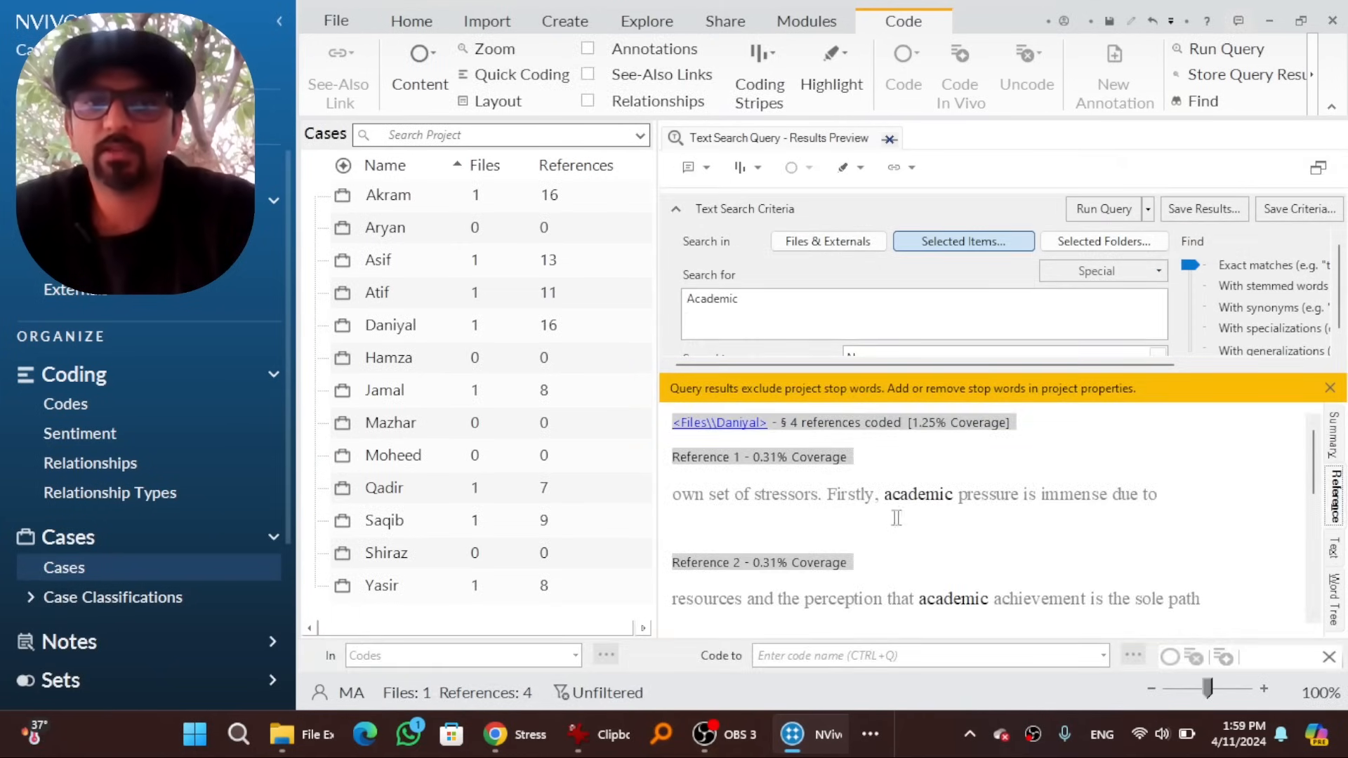
pyautogui.moveTo(1049, 376)
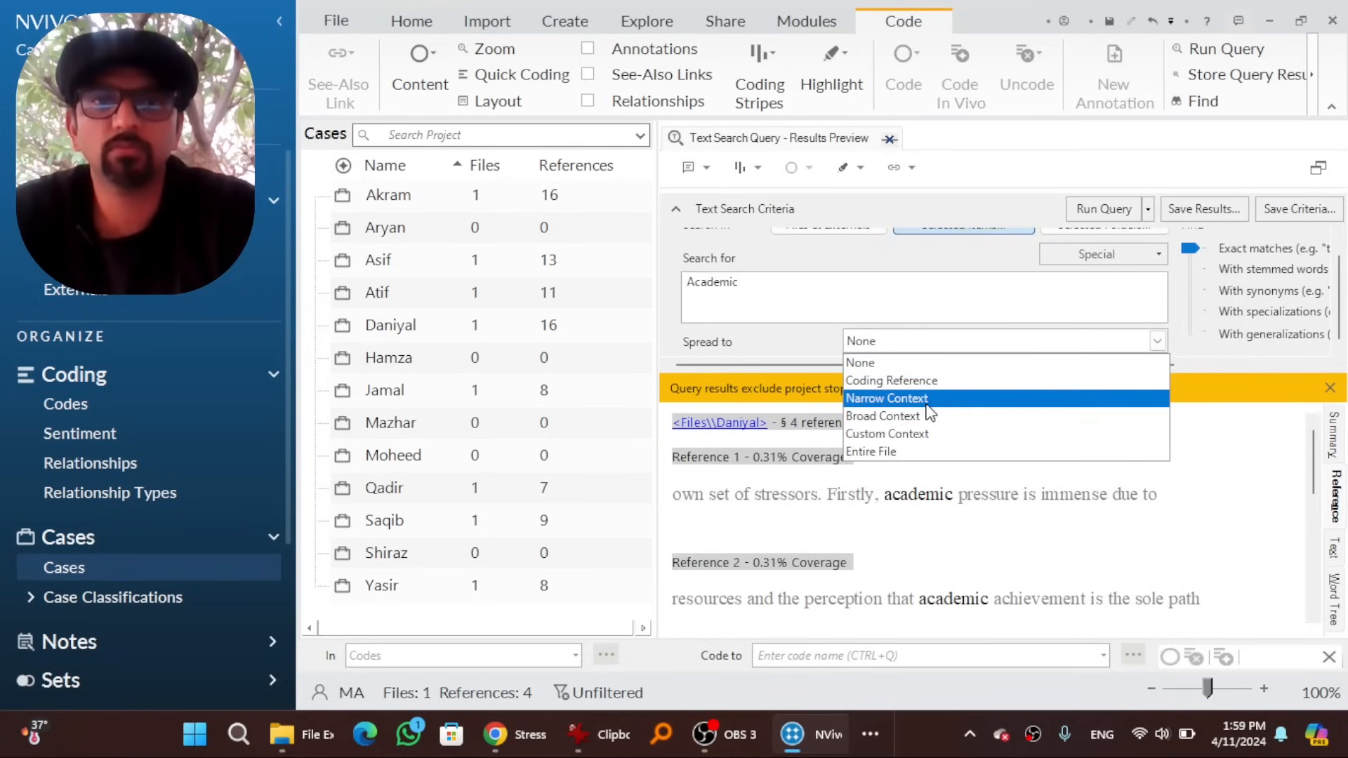
pyautogui.click(882, 415)
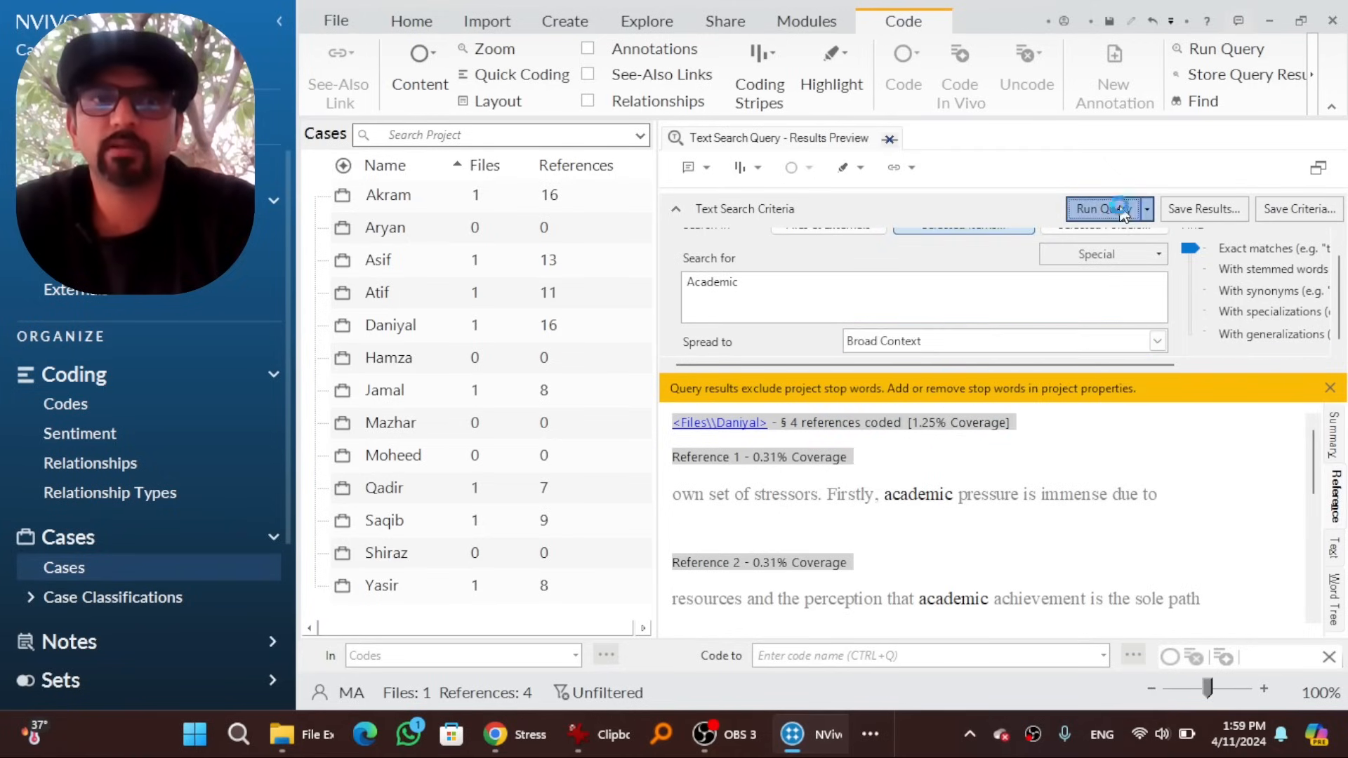
pyautogui.click(1104, 209)
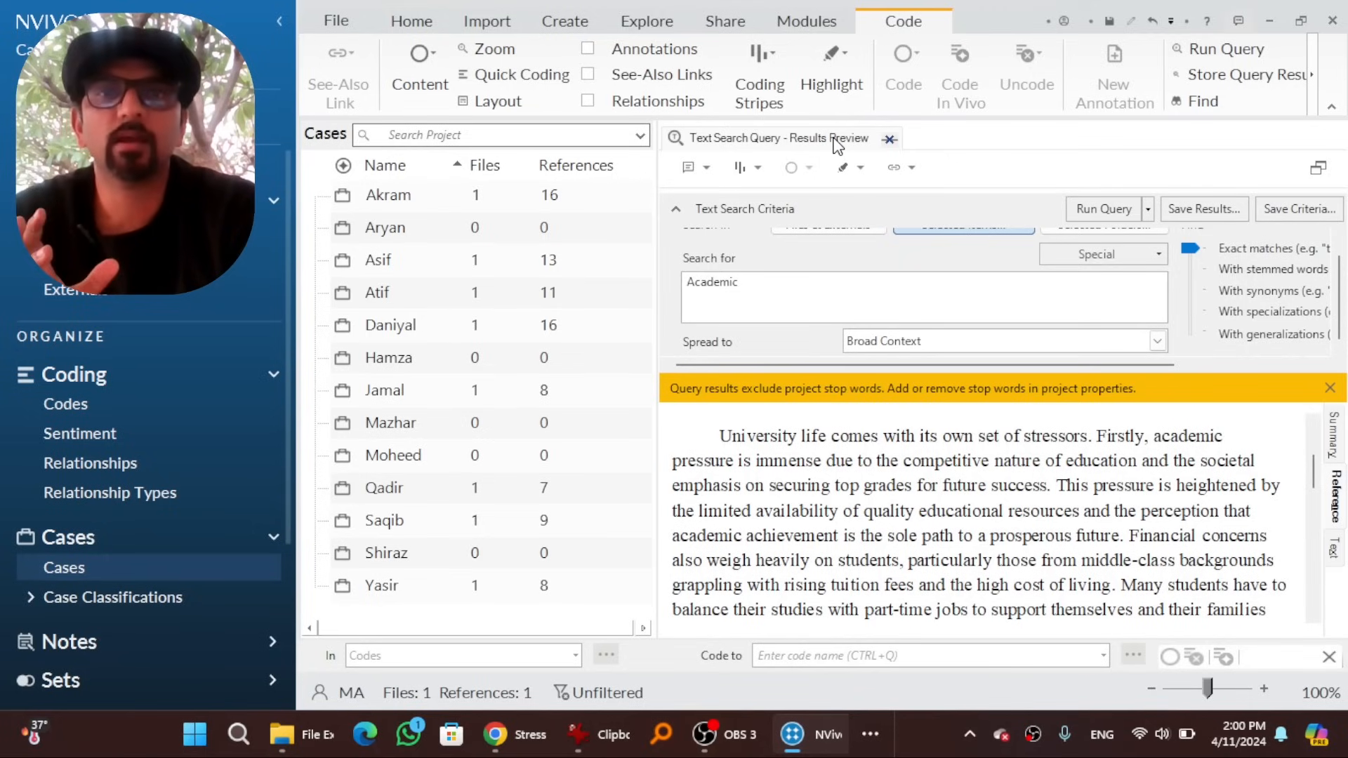
pyautogui.moveTo(860, 146)
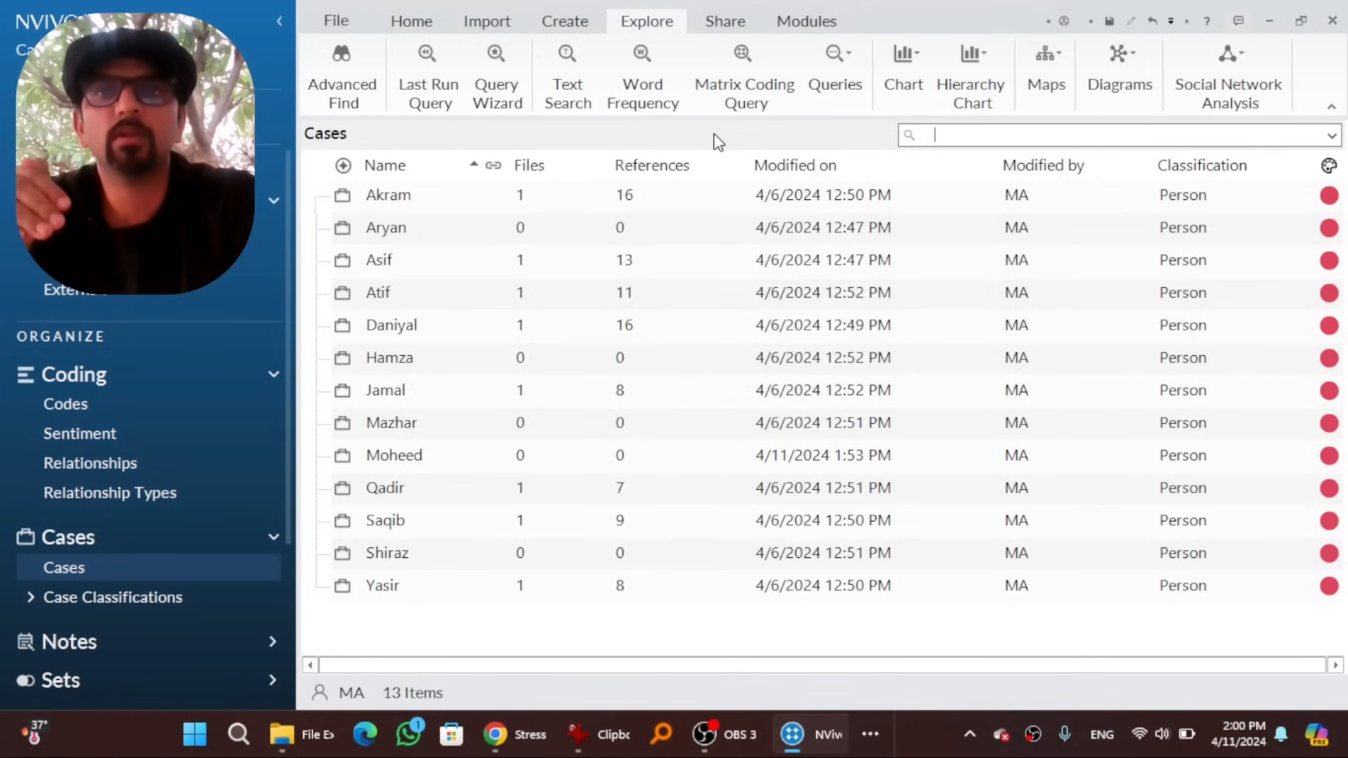
pyautogui.moveTo(734, 105)
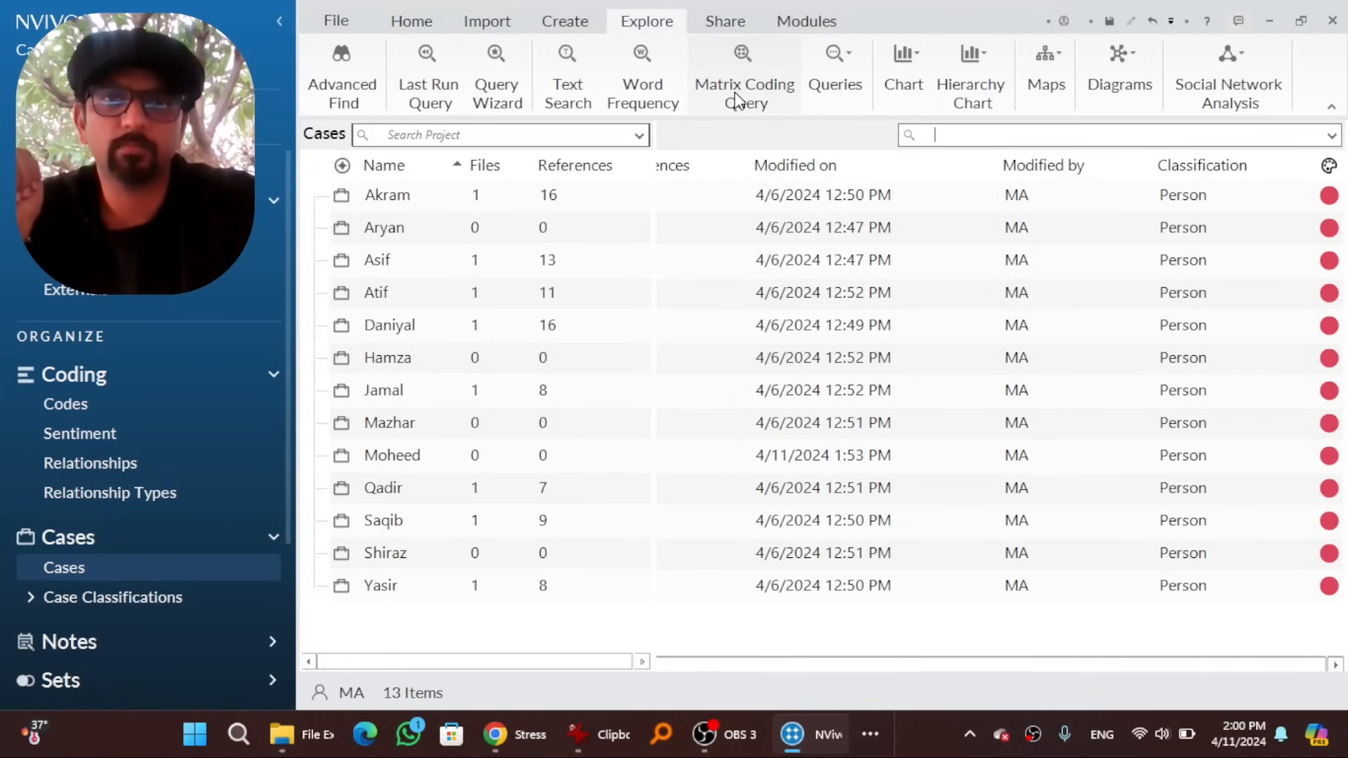
# Start a matrix coding query with all cases as the rows
pyautogui.click(743, 76)
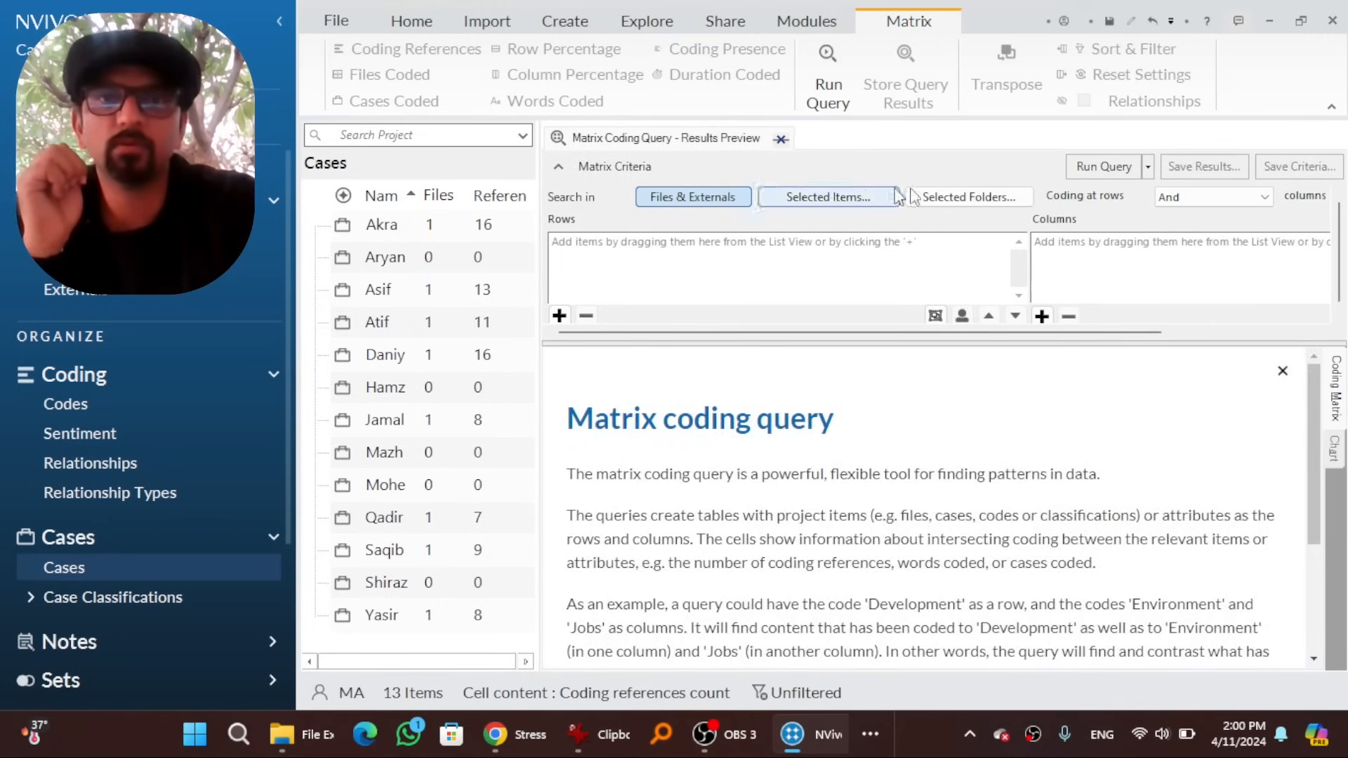
pyautogui.click(66, 404)
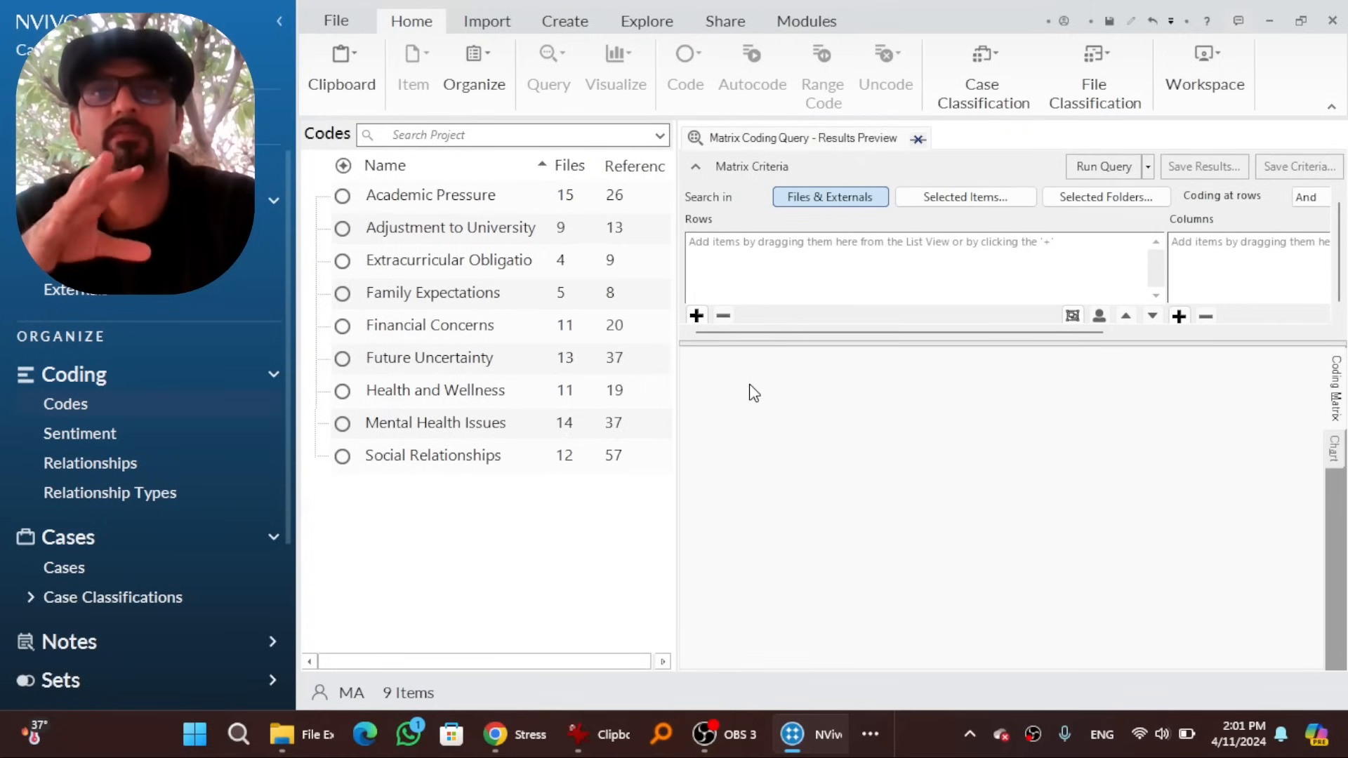
pyautogui.moveTo(430, 325)
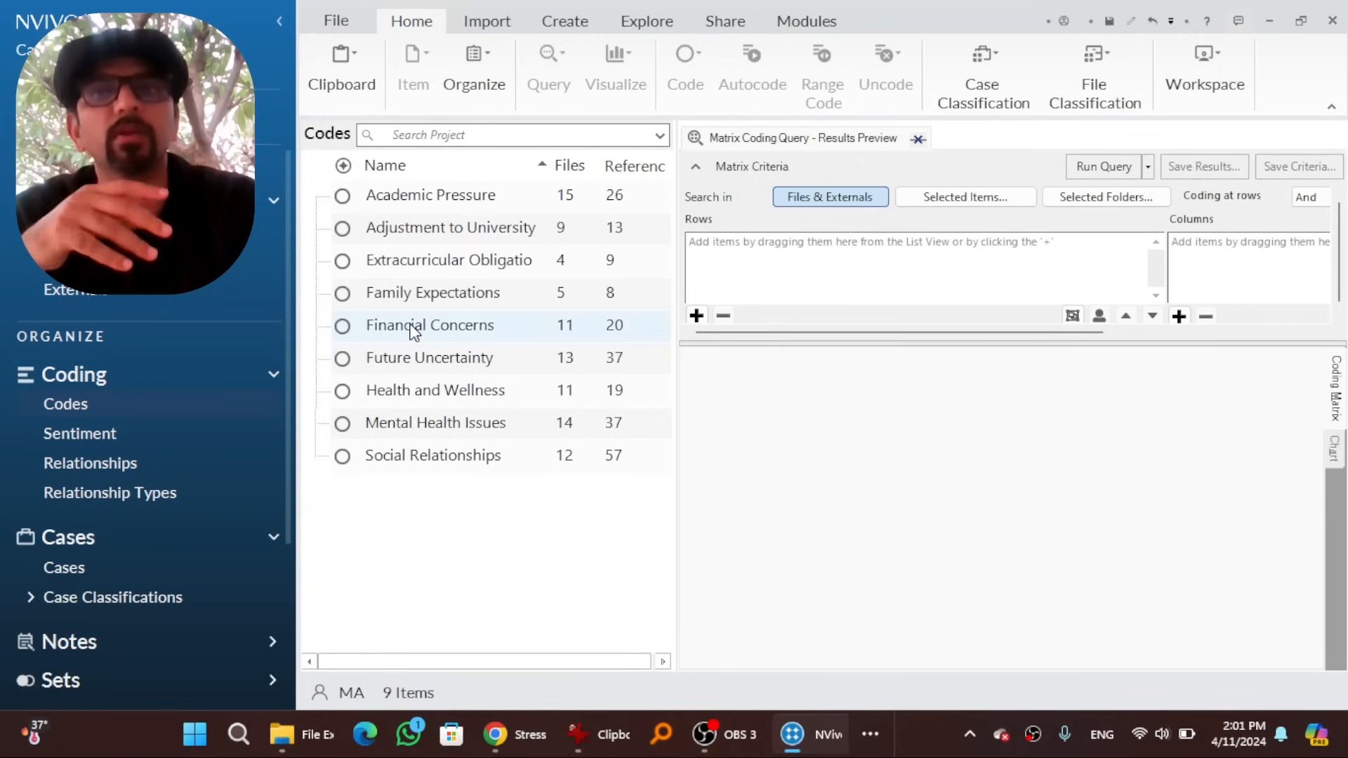
pyautogui.click(907, 21)
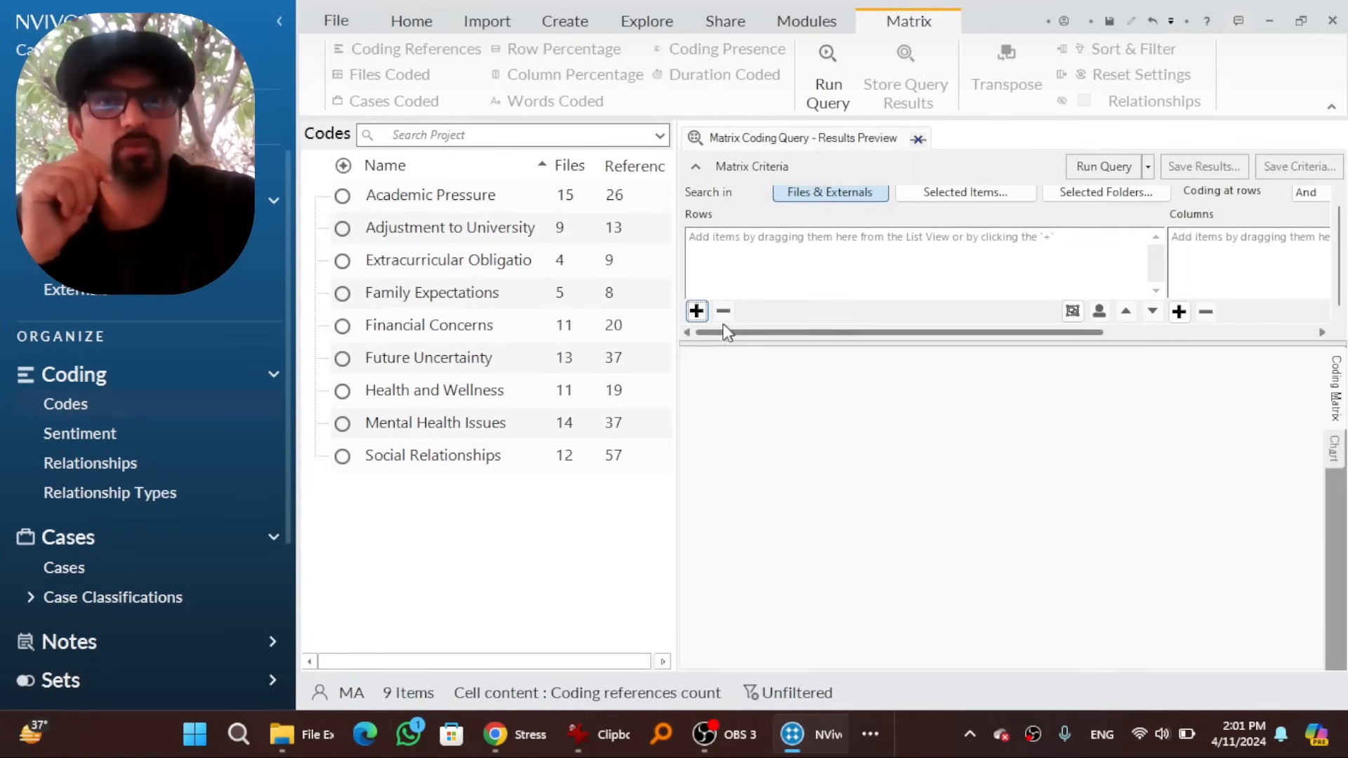
pyautogui.click(697, 311)
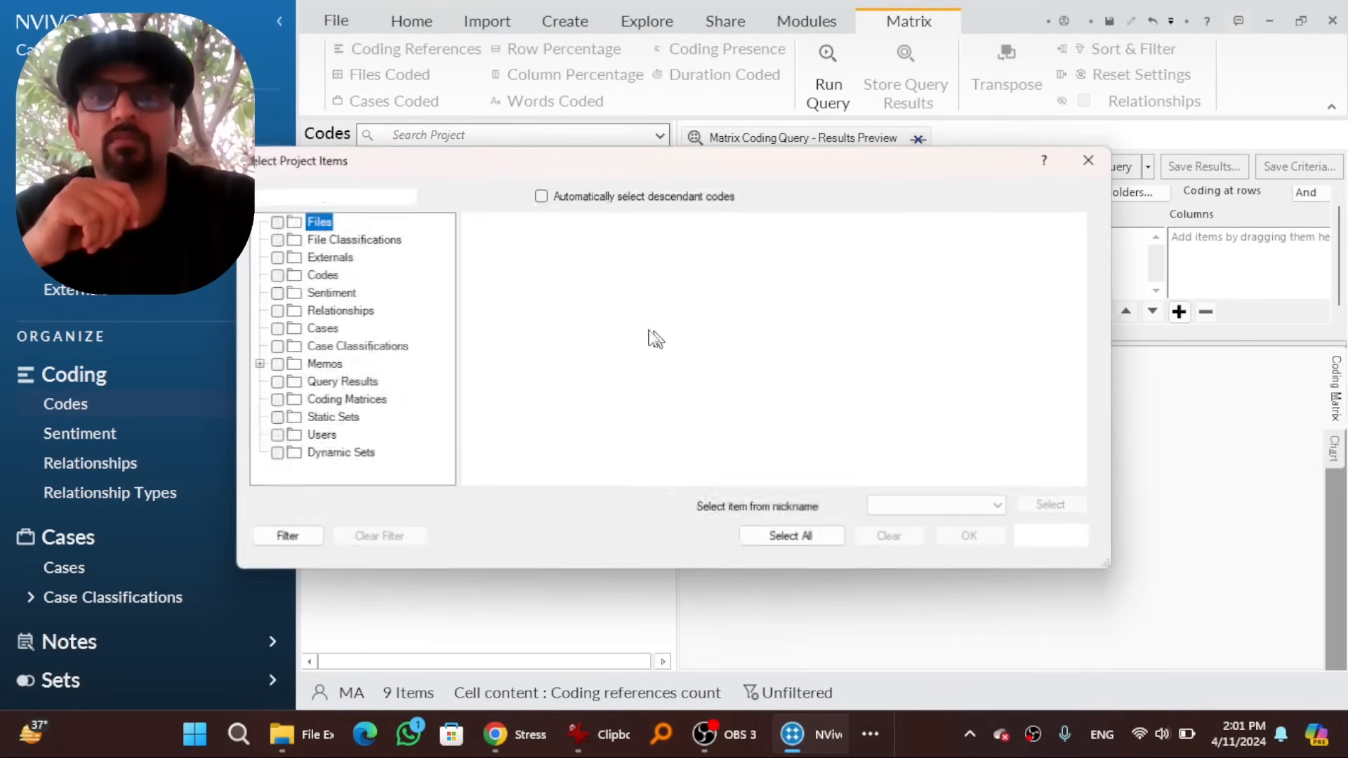
pyautogui.click(278, 328)
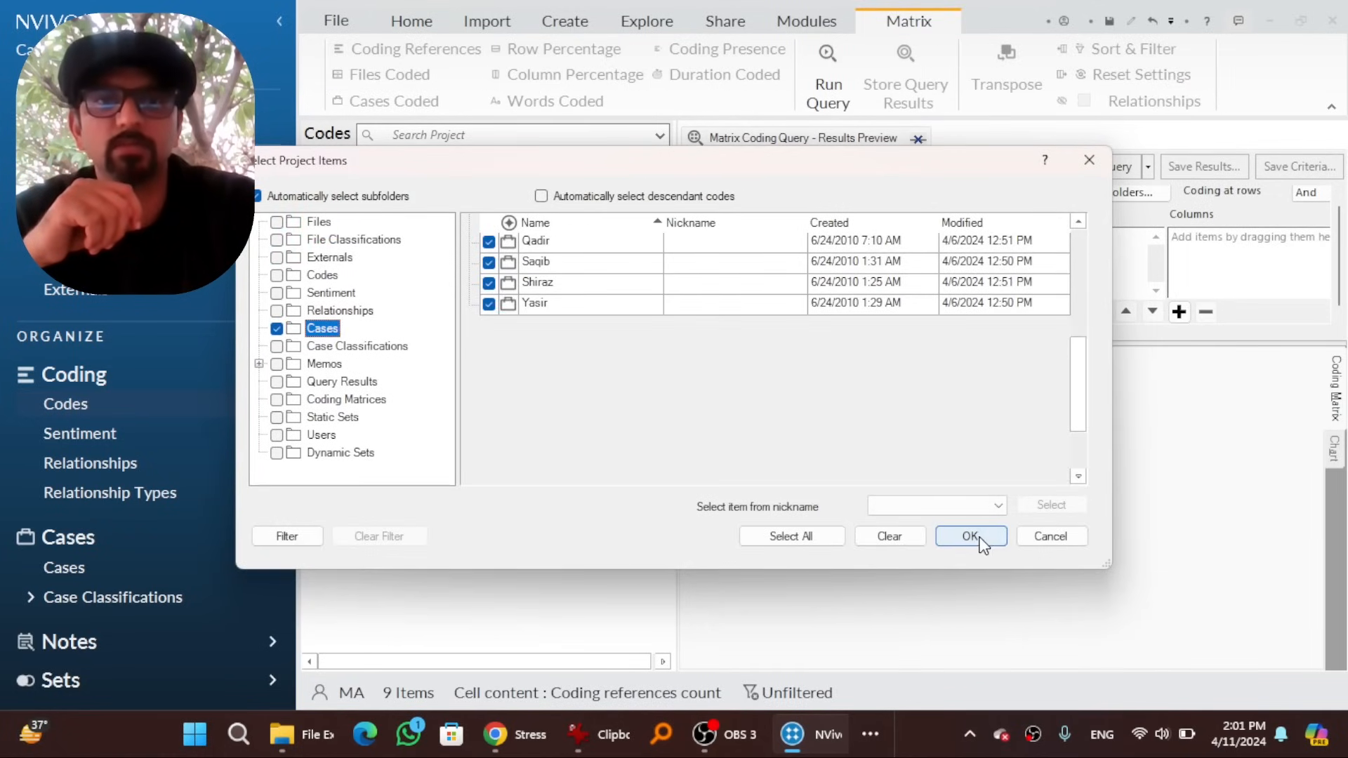
pyautogui.click(970, 534)
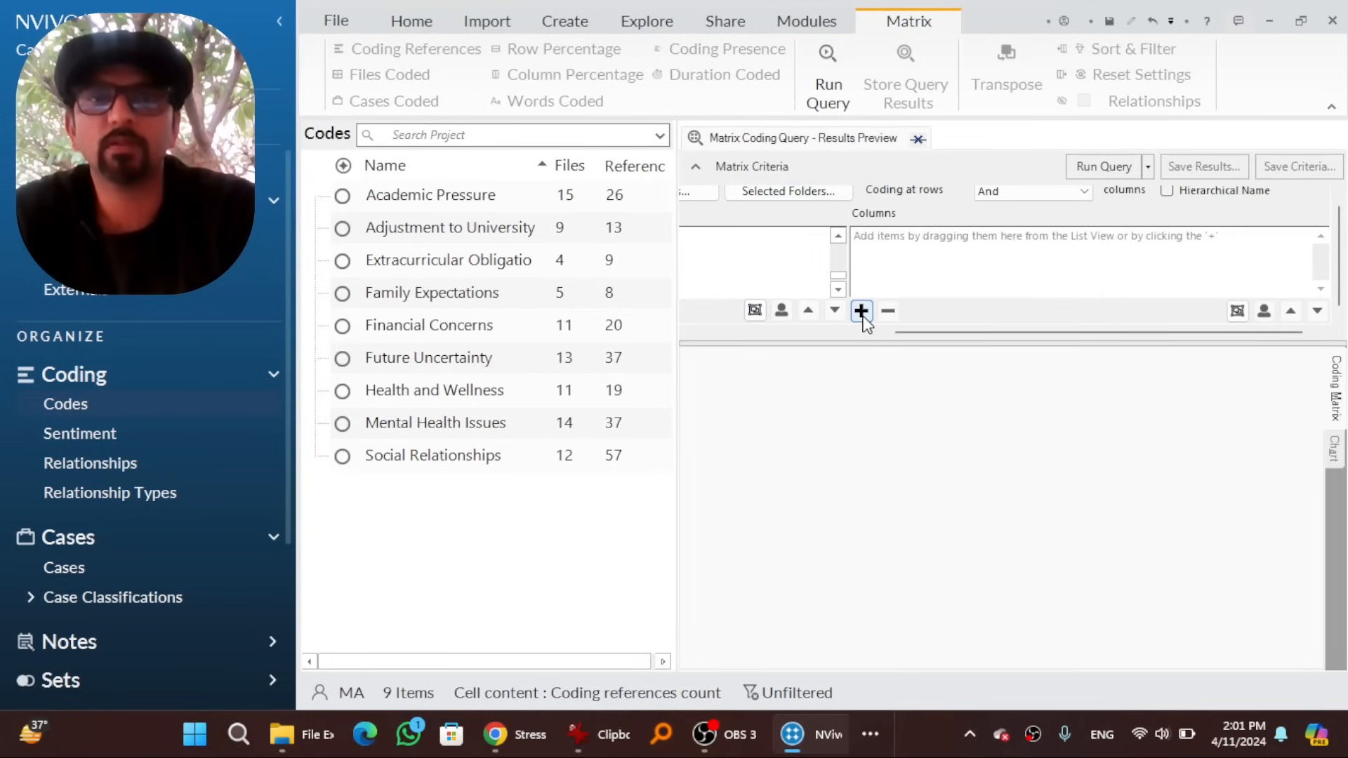
# Set the Financial Concerns code as the matrix column
pyautogui.click(860, 311)
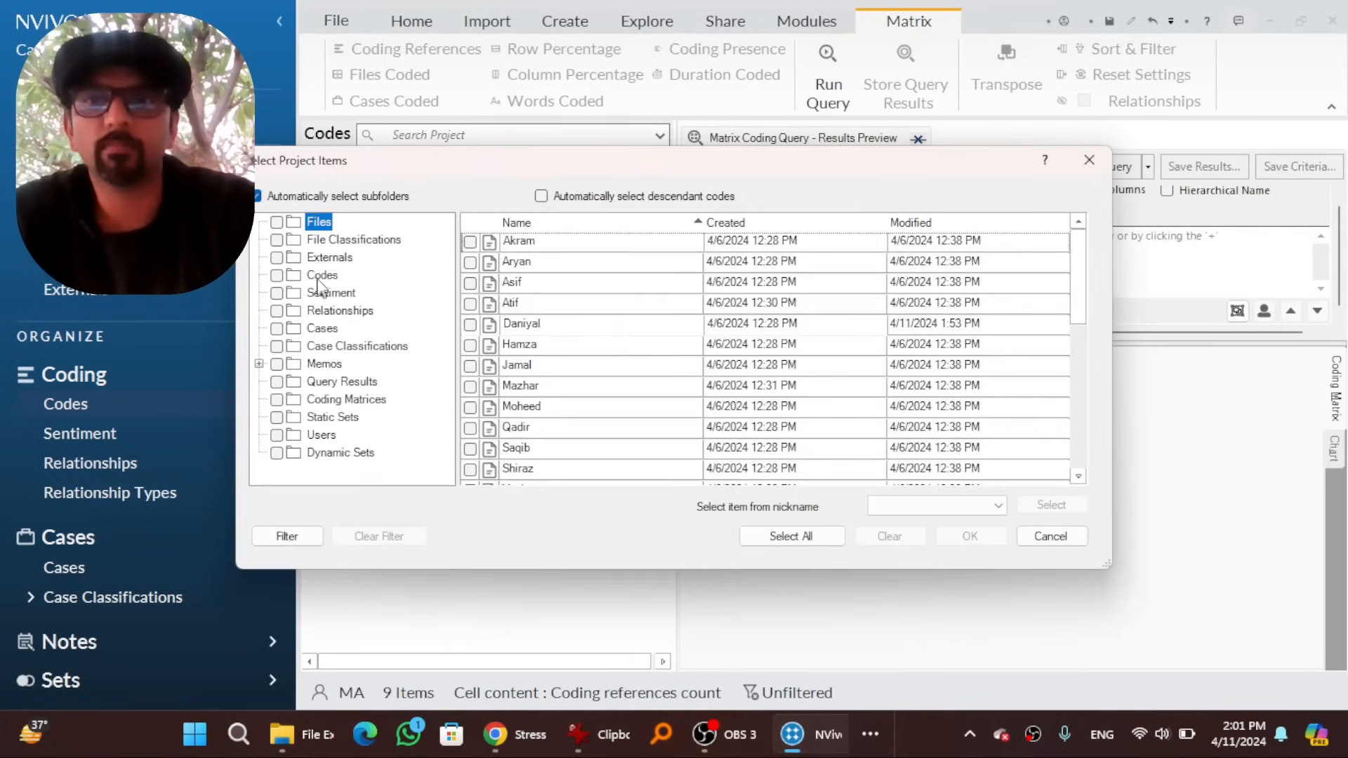
pyautogui.click(323, 275)
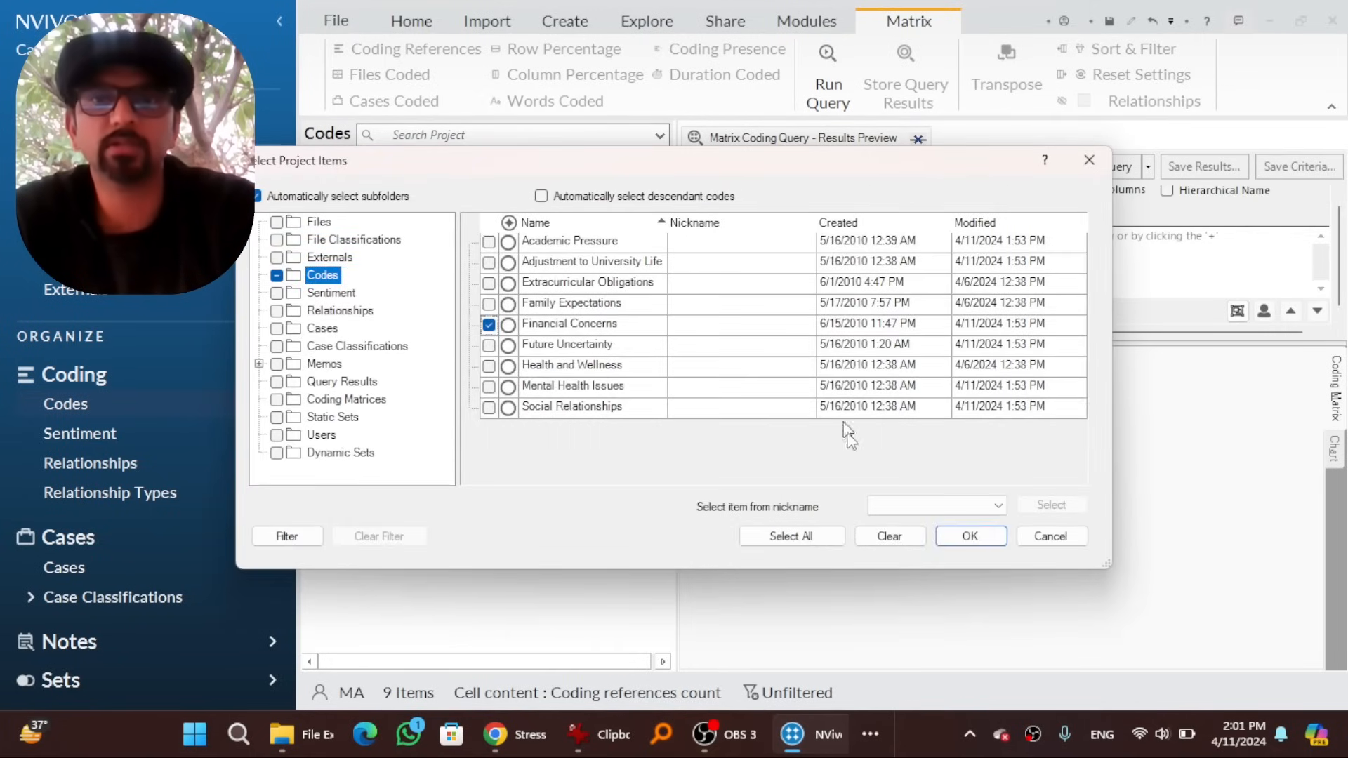
pyautogui.click(970, 535)
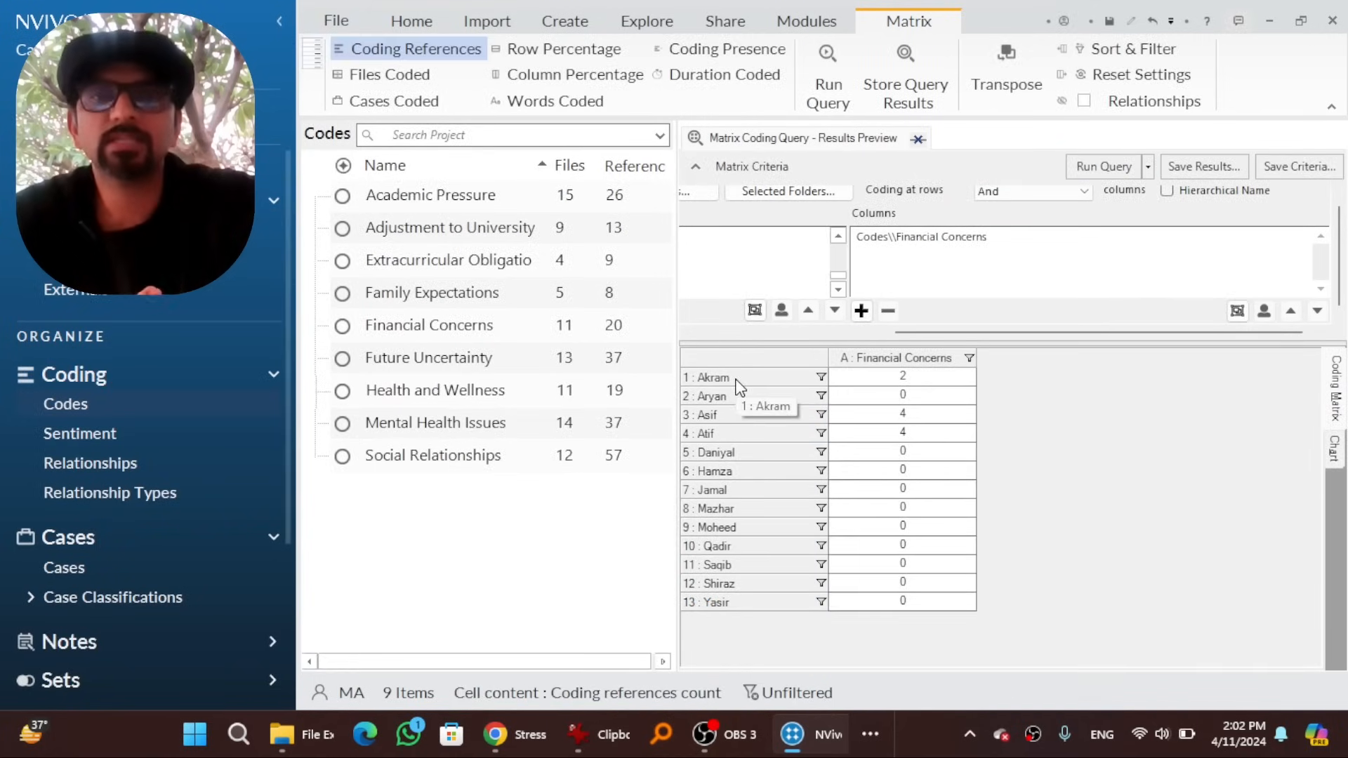
pyautogui.moveTo(943, 371)
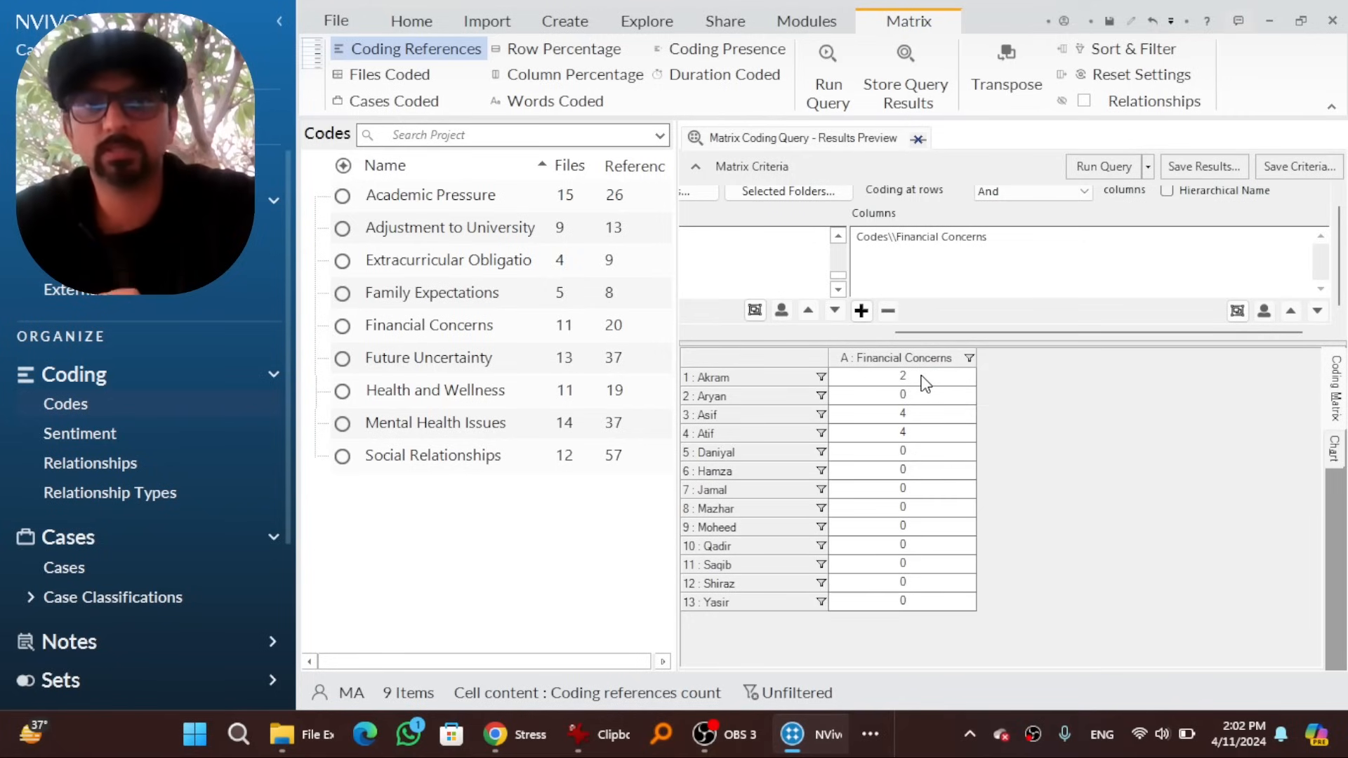
pyautogui.moveTo(760, 436)
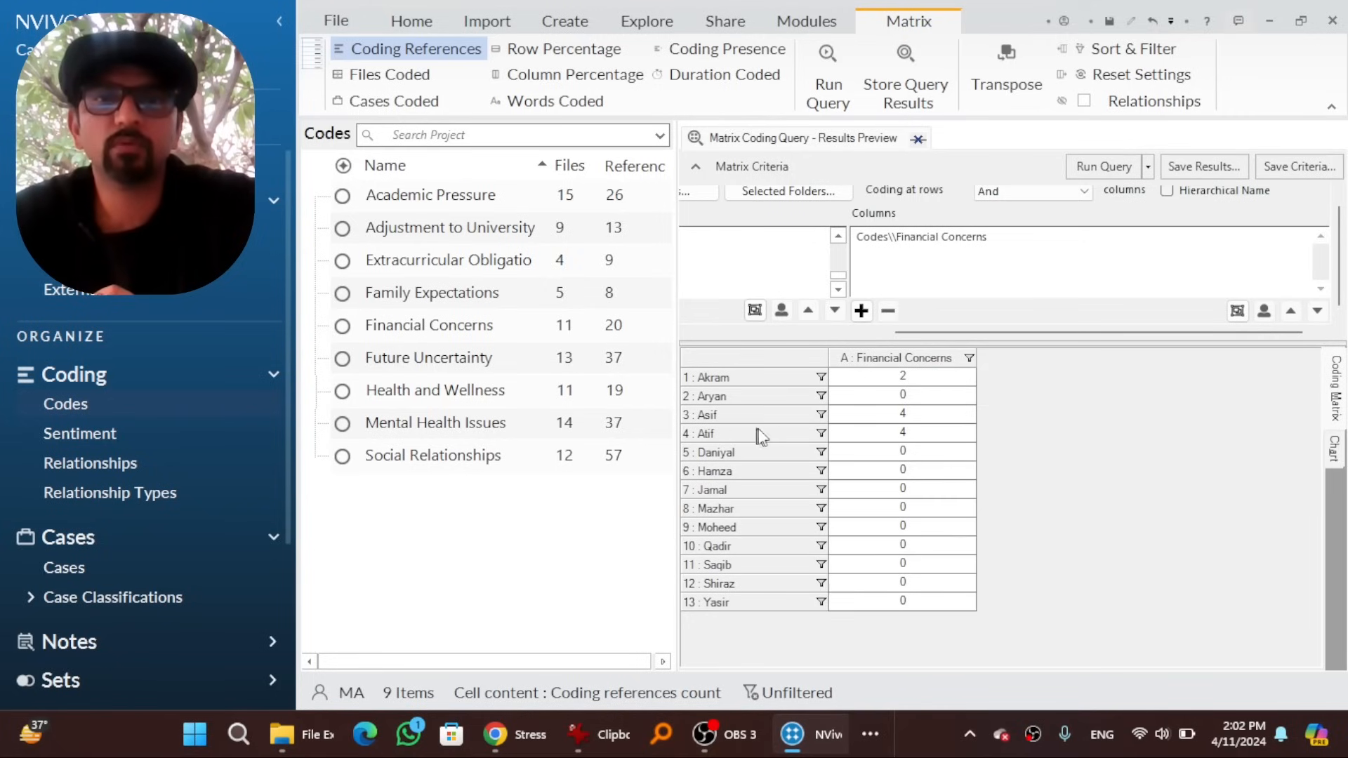
pyautogui.moveTo(803, 438)
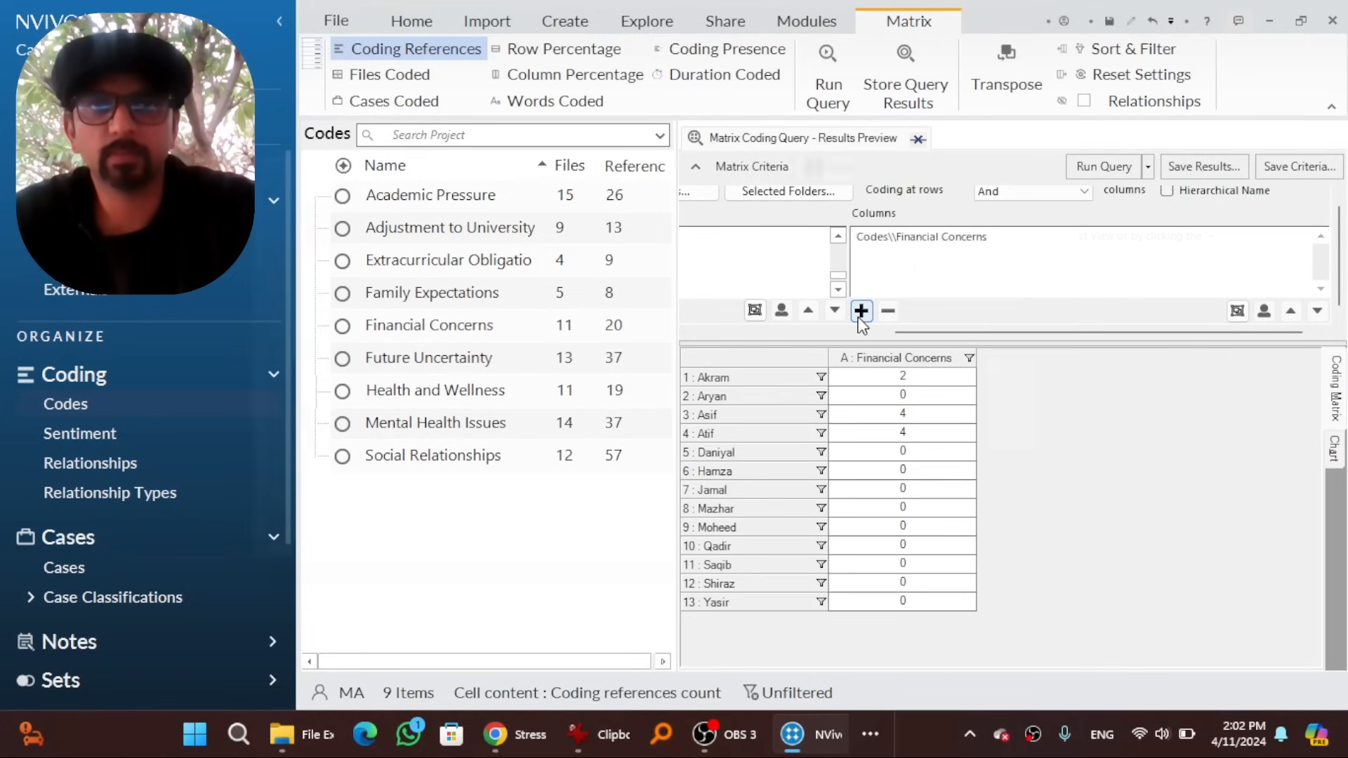
# Replace the column with all nine codes and rerun the case-by-code matrix
pyautogui.click(860, 312)
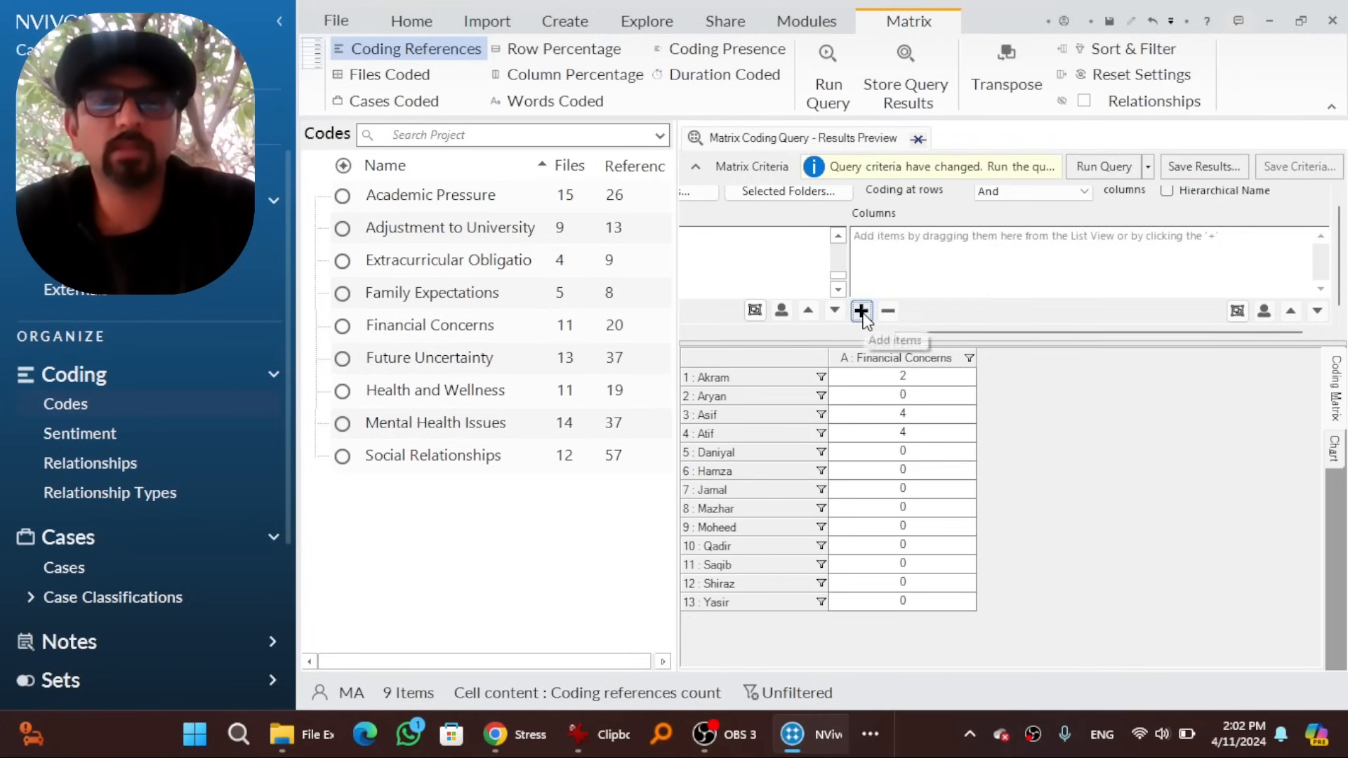
pyautogui.click(861, 312)
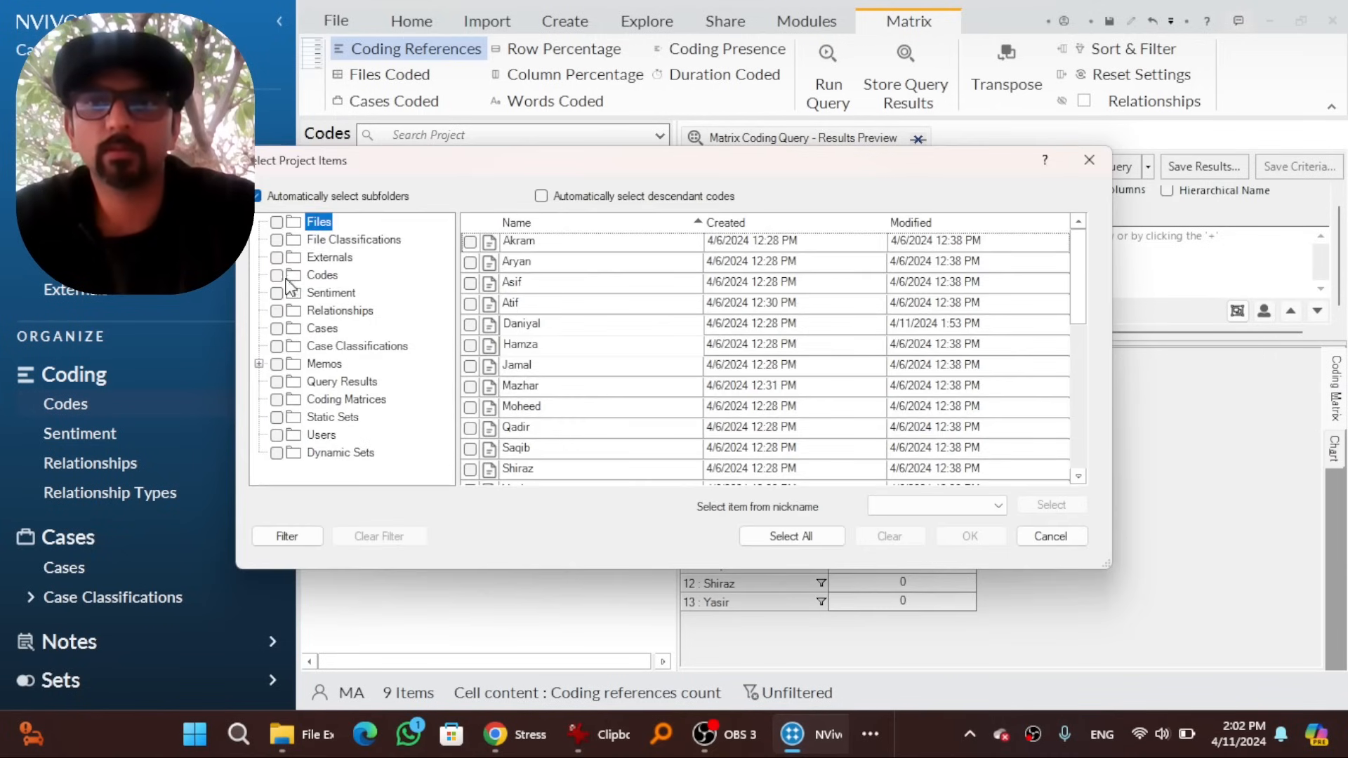
pyautogui.click(323, 274)
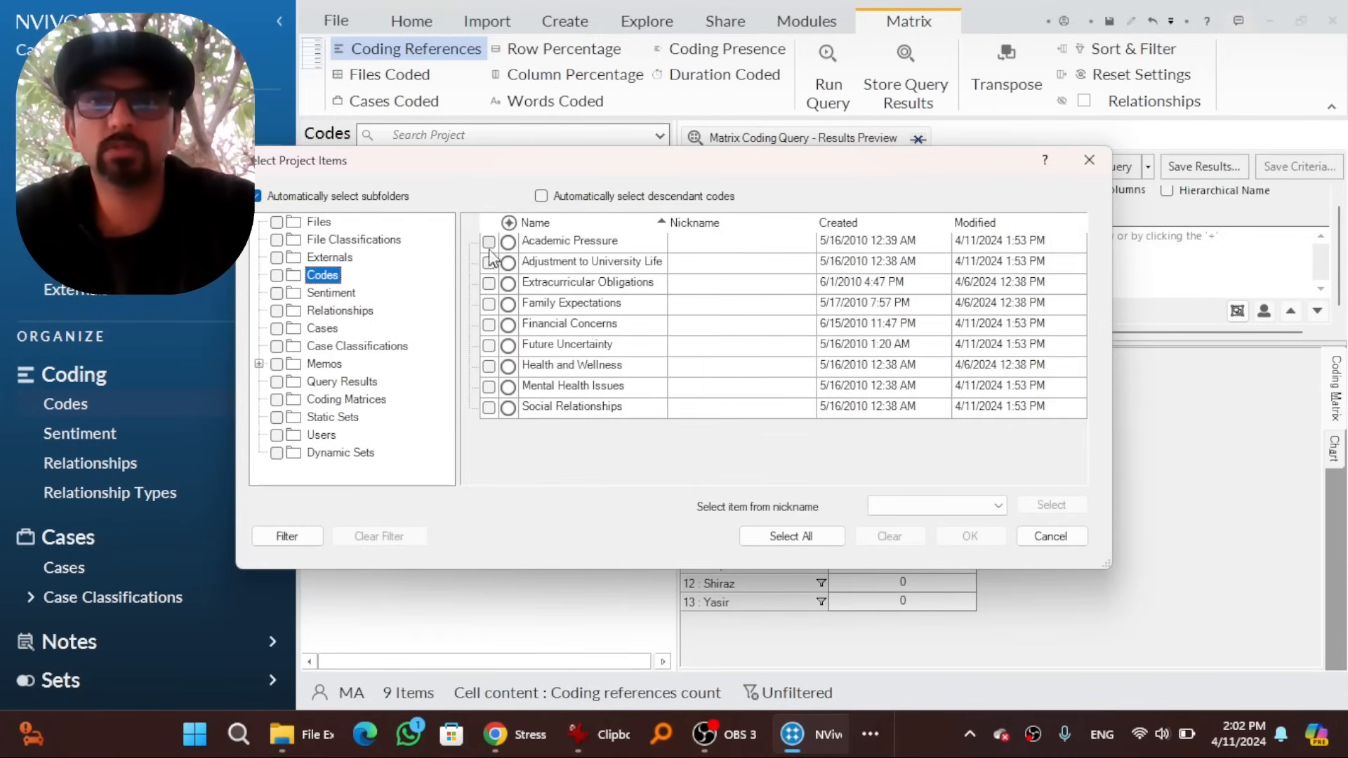
pyautogui.click(790, 535)
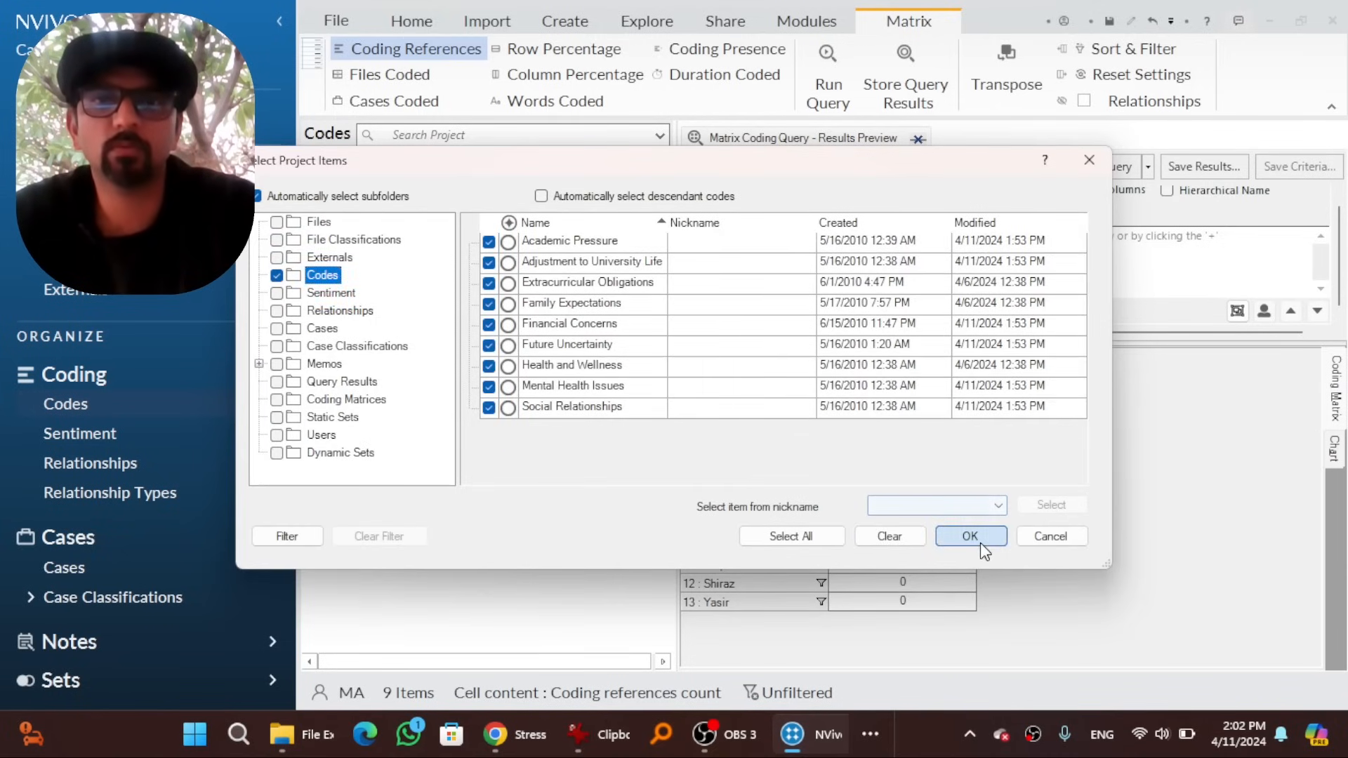
pyautogui.click(970, 535)
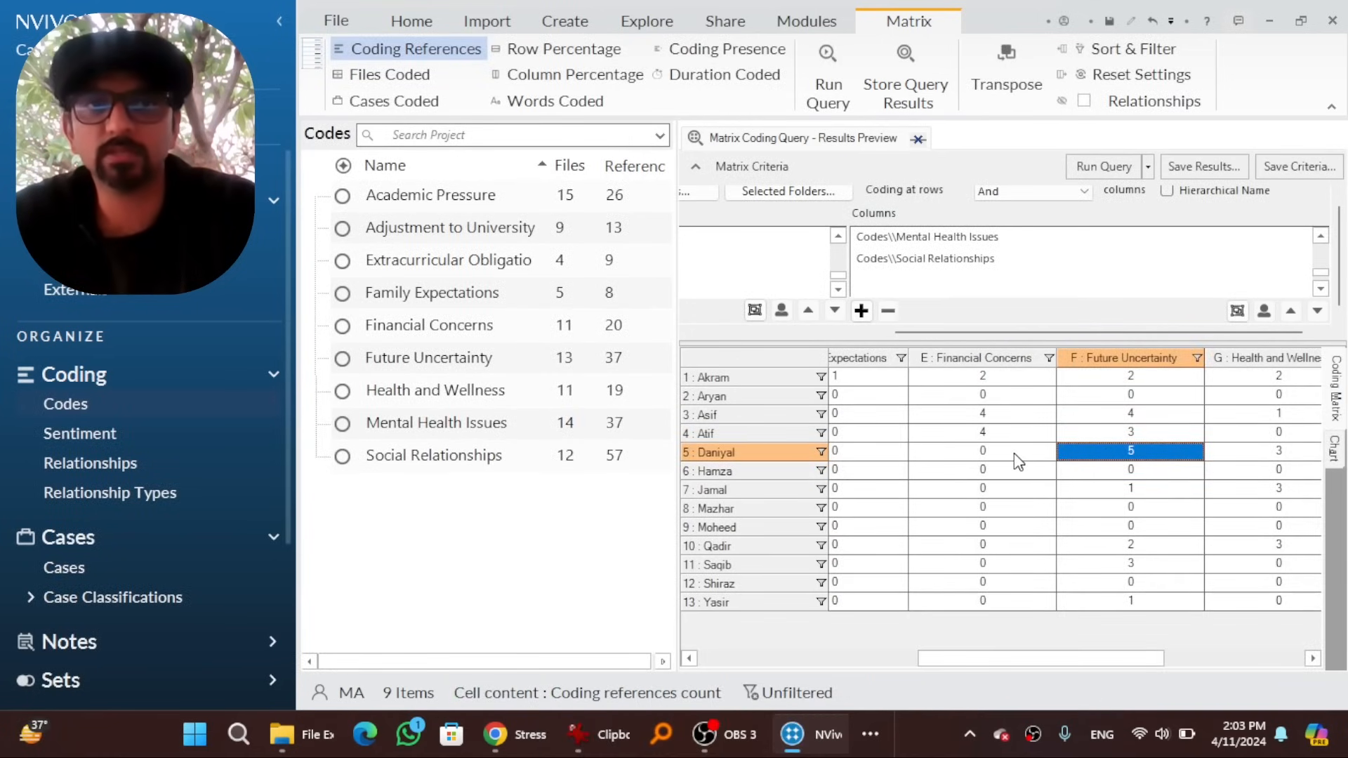
pyautogui.moveTo(1135, 462)
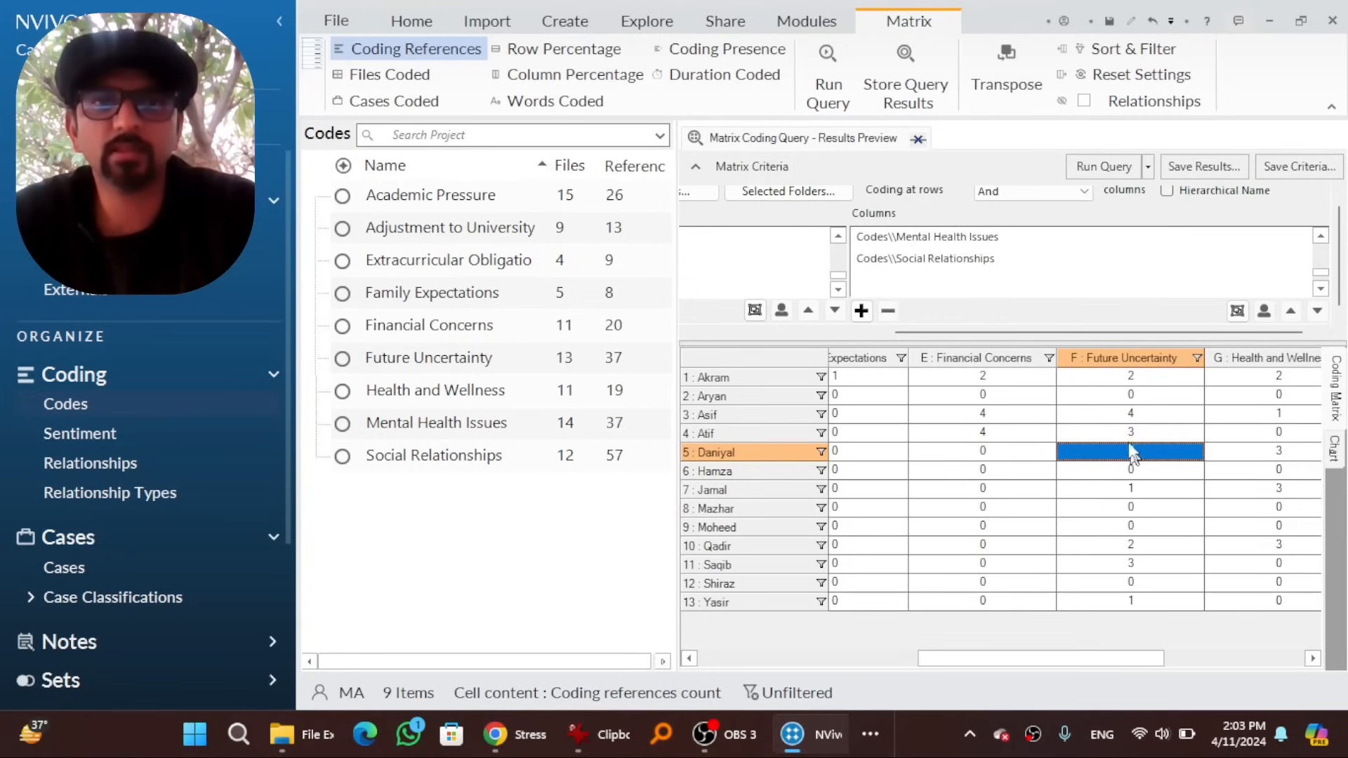
pyautogui.click(1129, 432)
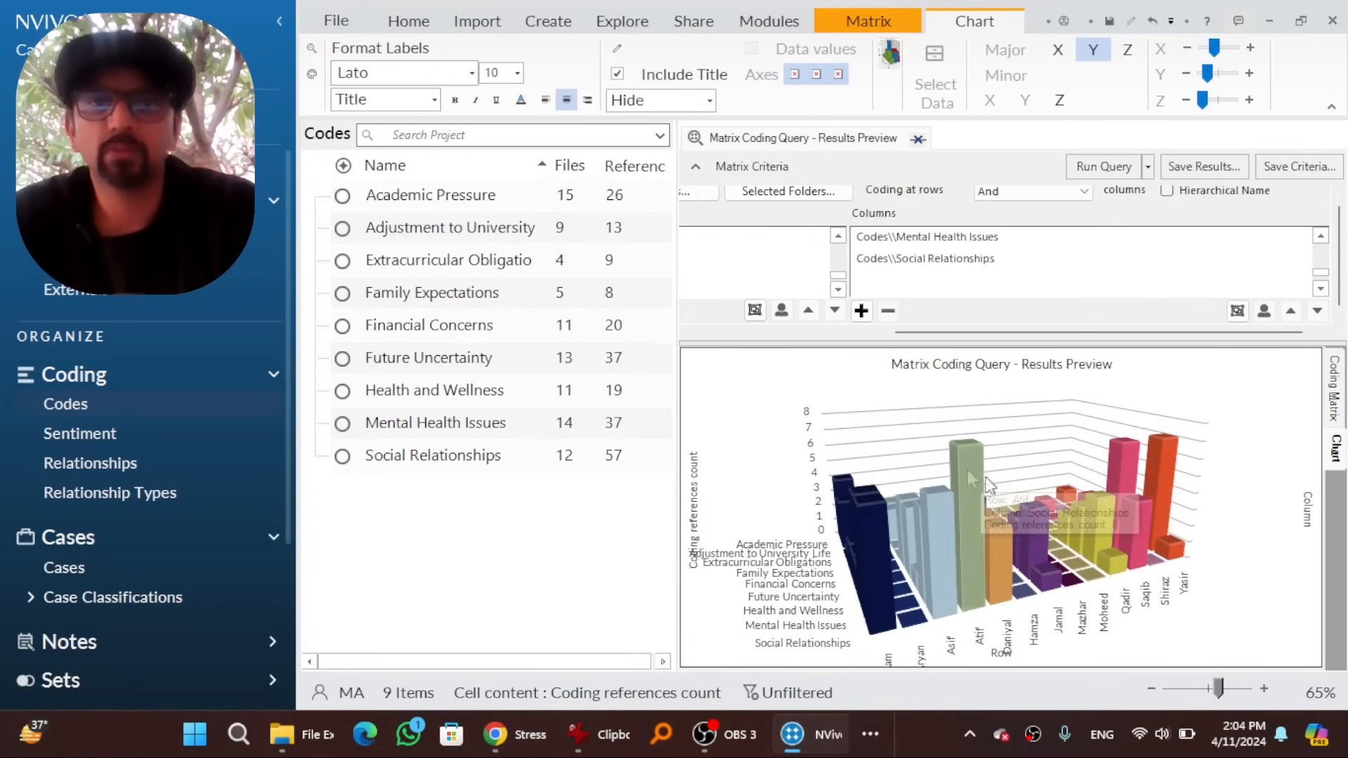
pyautogui.moveTo(968, 479)
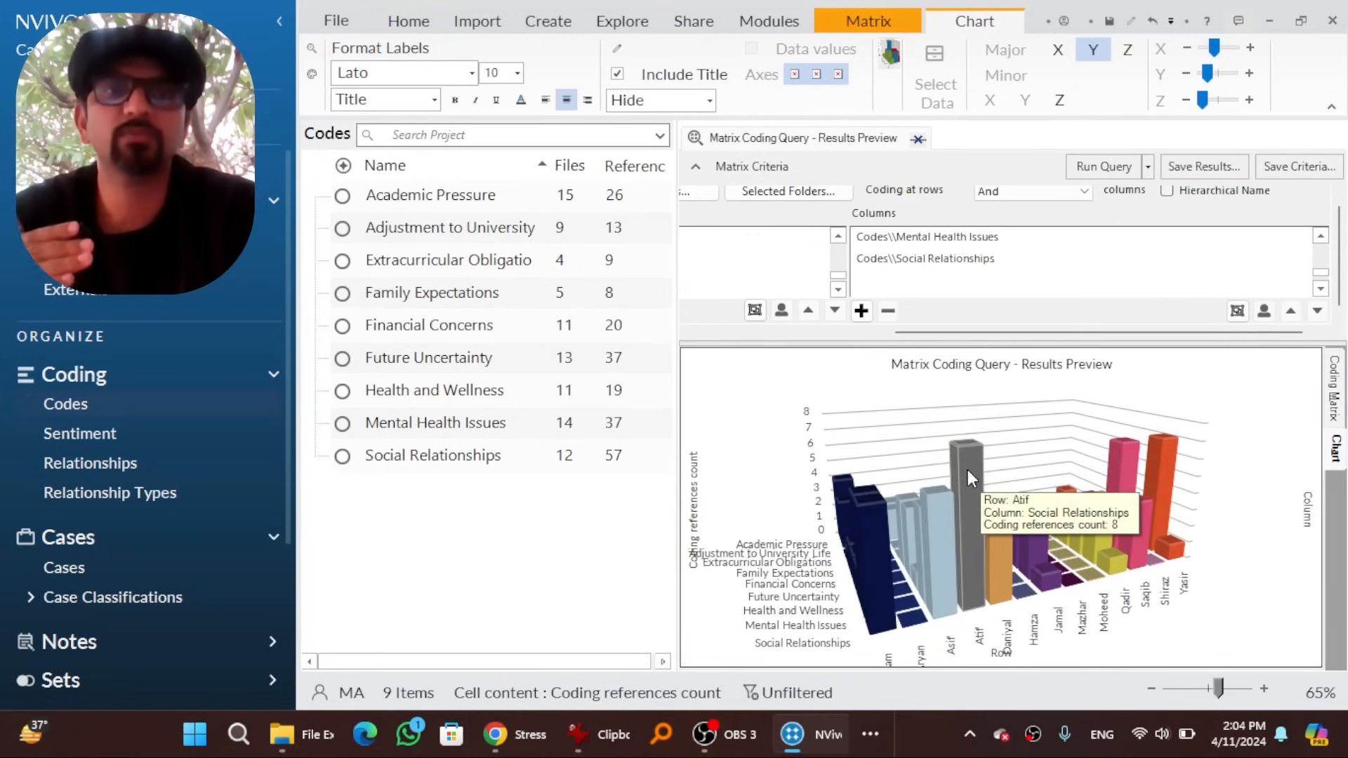
pyautogui.moveTo(914, 565)
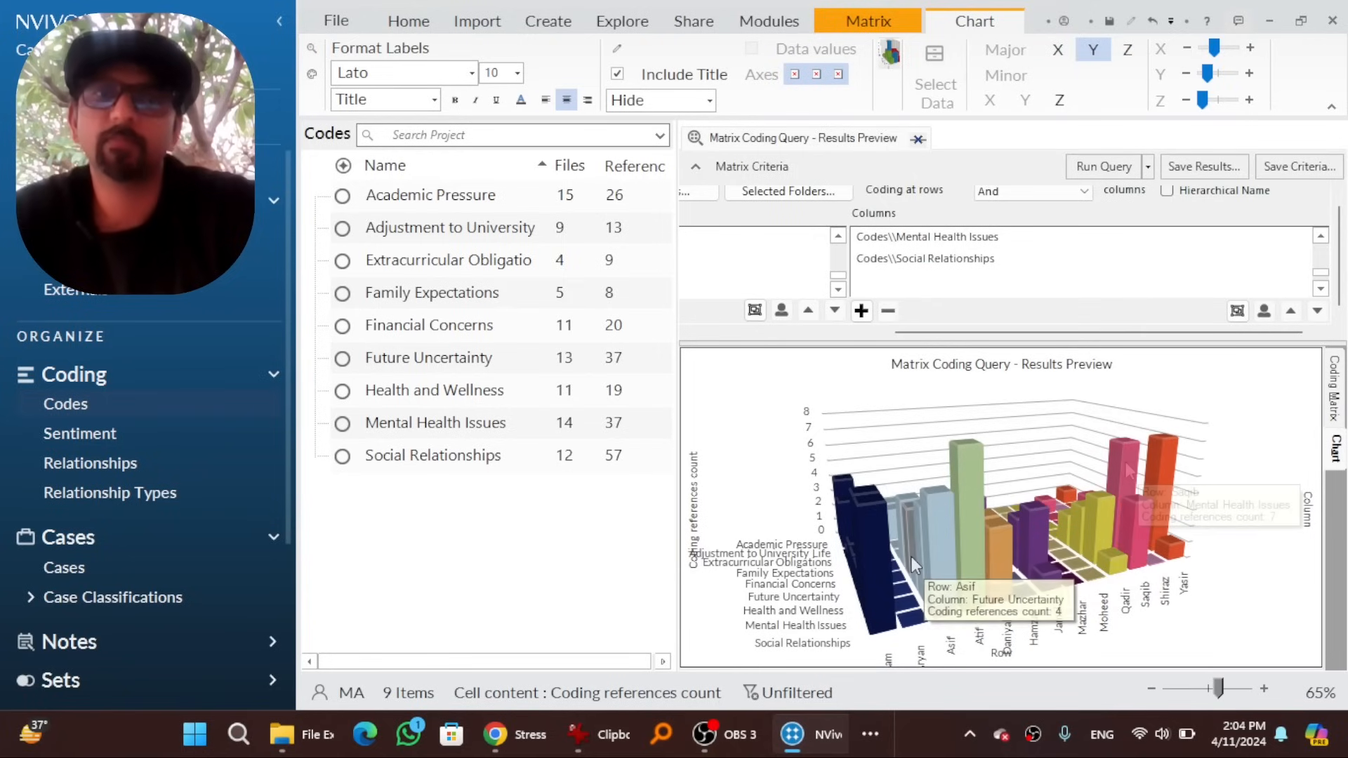
pyautogui.moveTo(1128, 472)
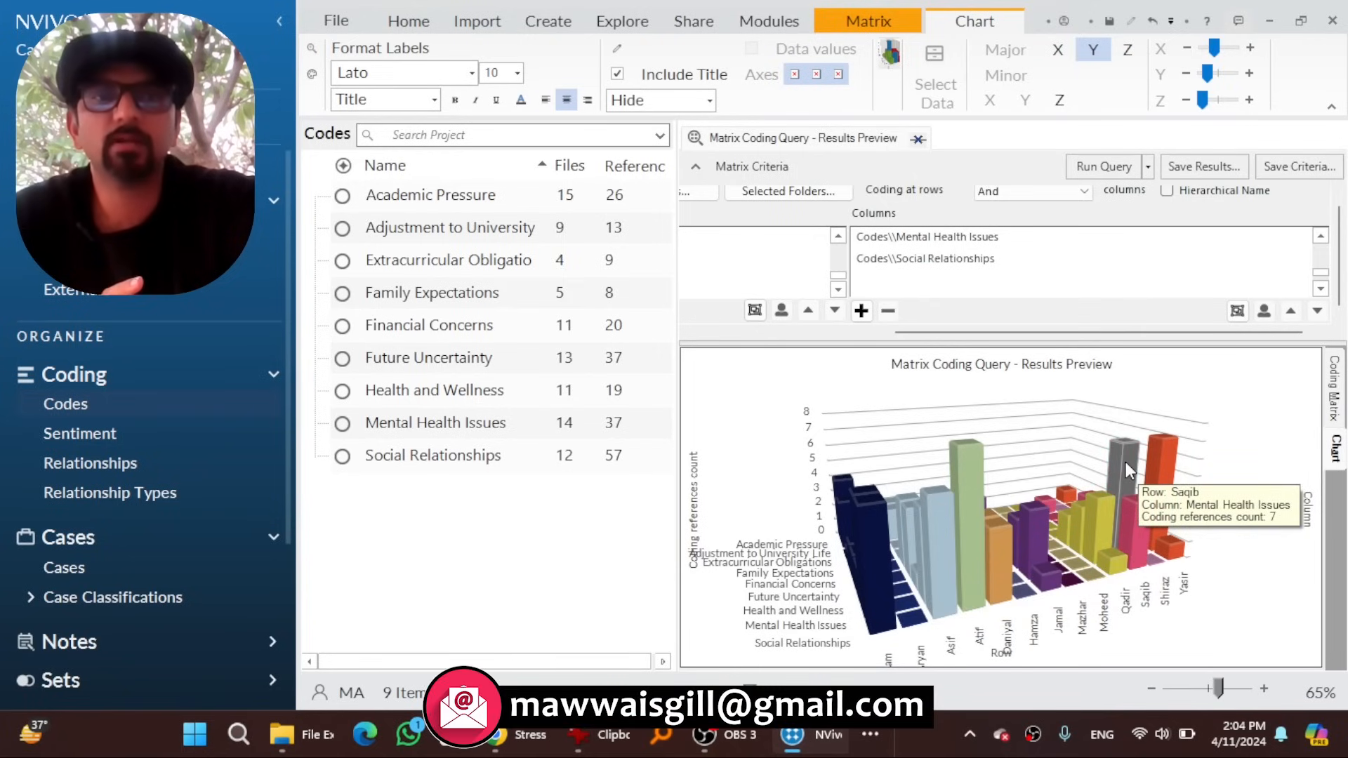
pyautogui.moveTo(1092, 490)
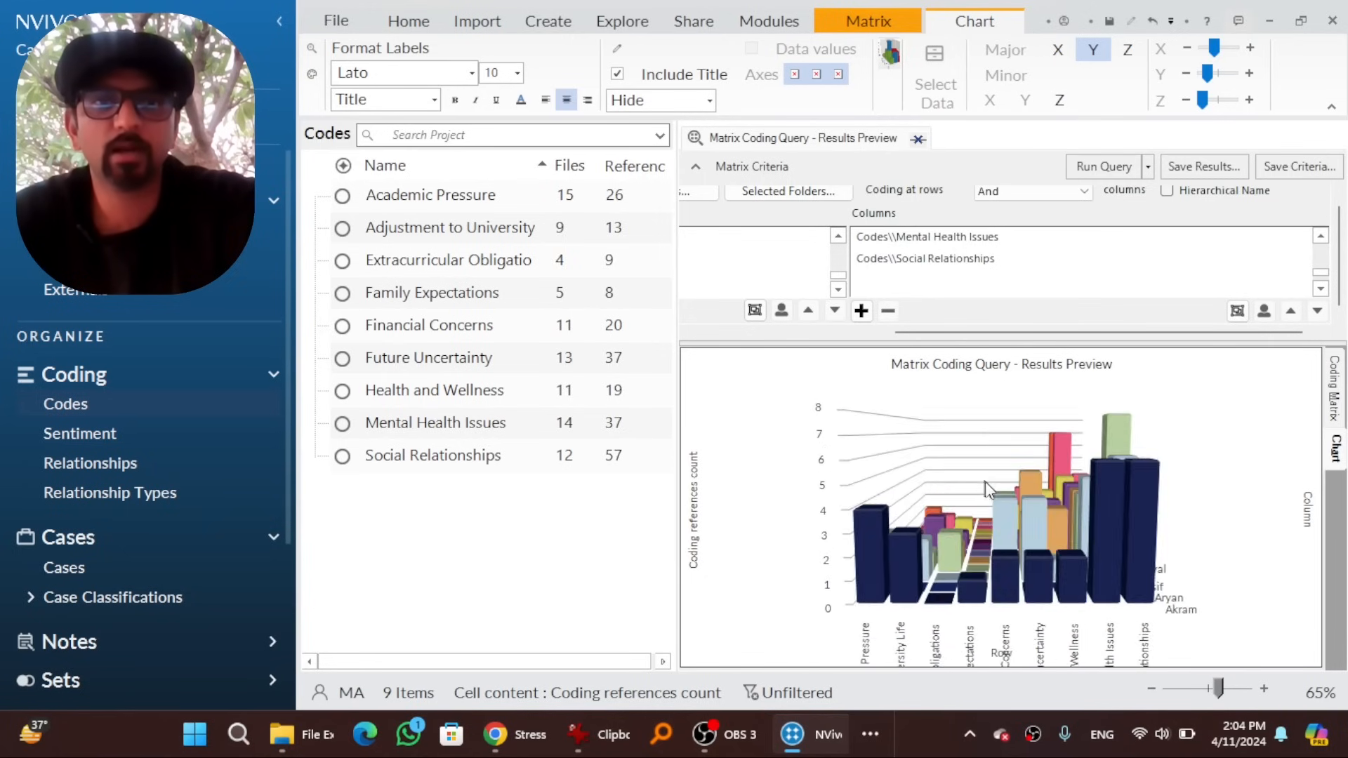
# Start a fresh, empty matrix coding query
pyautogui.click(907, 21)
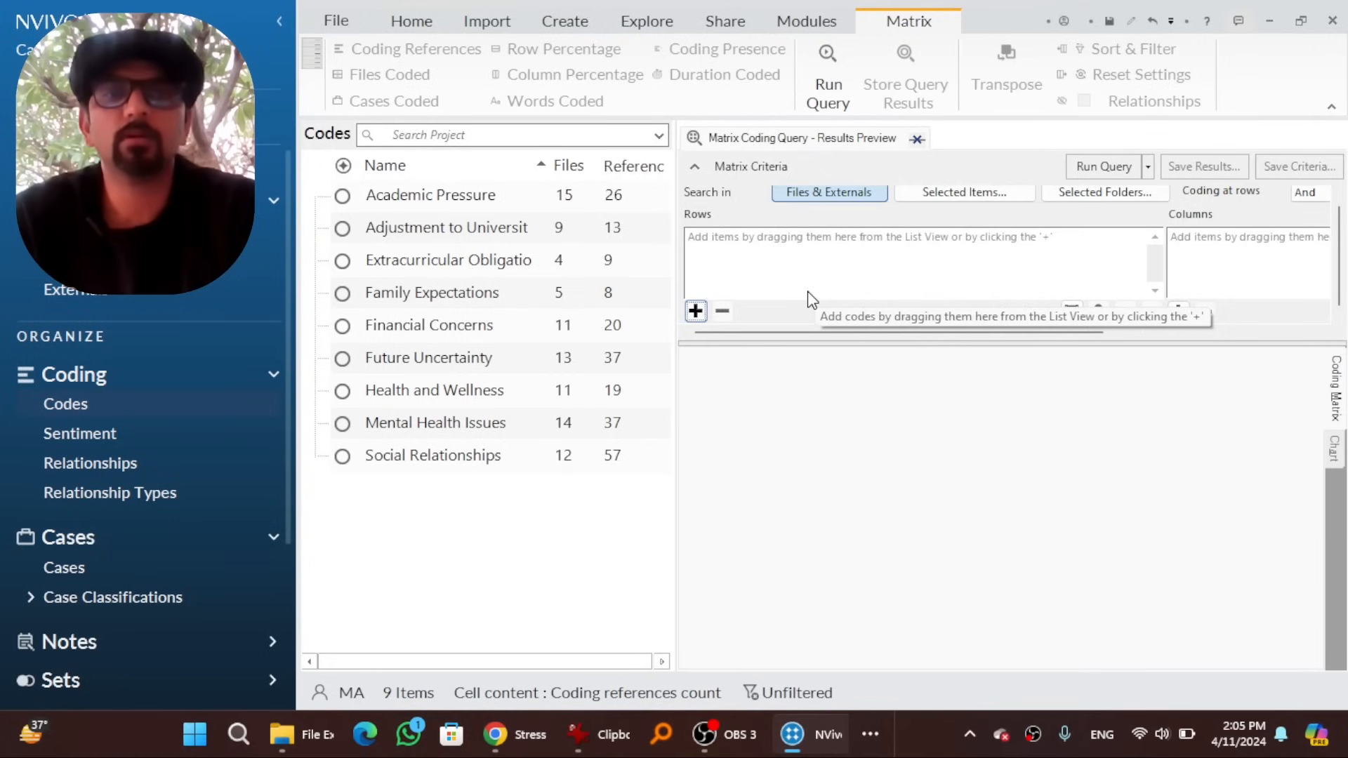
# Set the matrix rows to the selected project codes
pyautogui.click(695, 312)
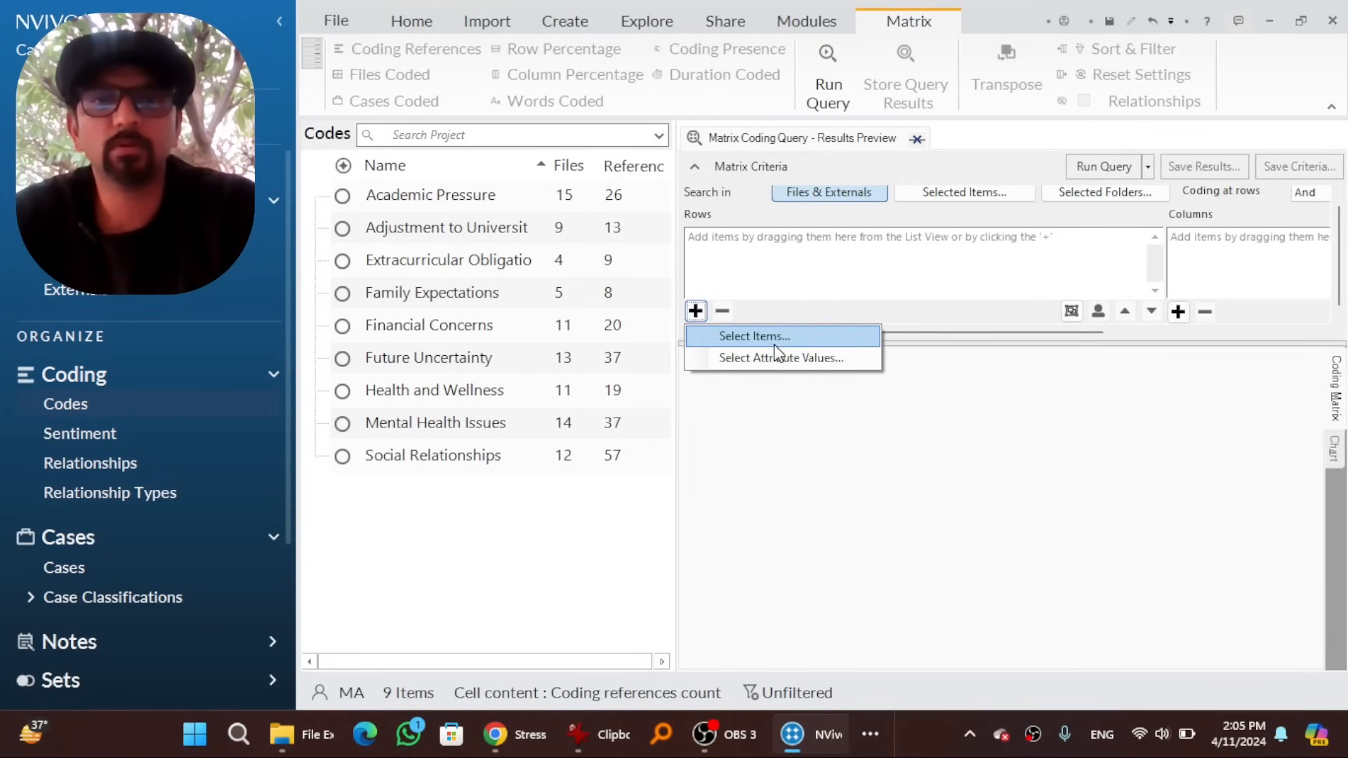
pyautogui.click(751, 336)
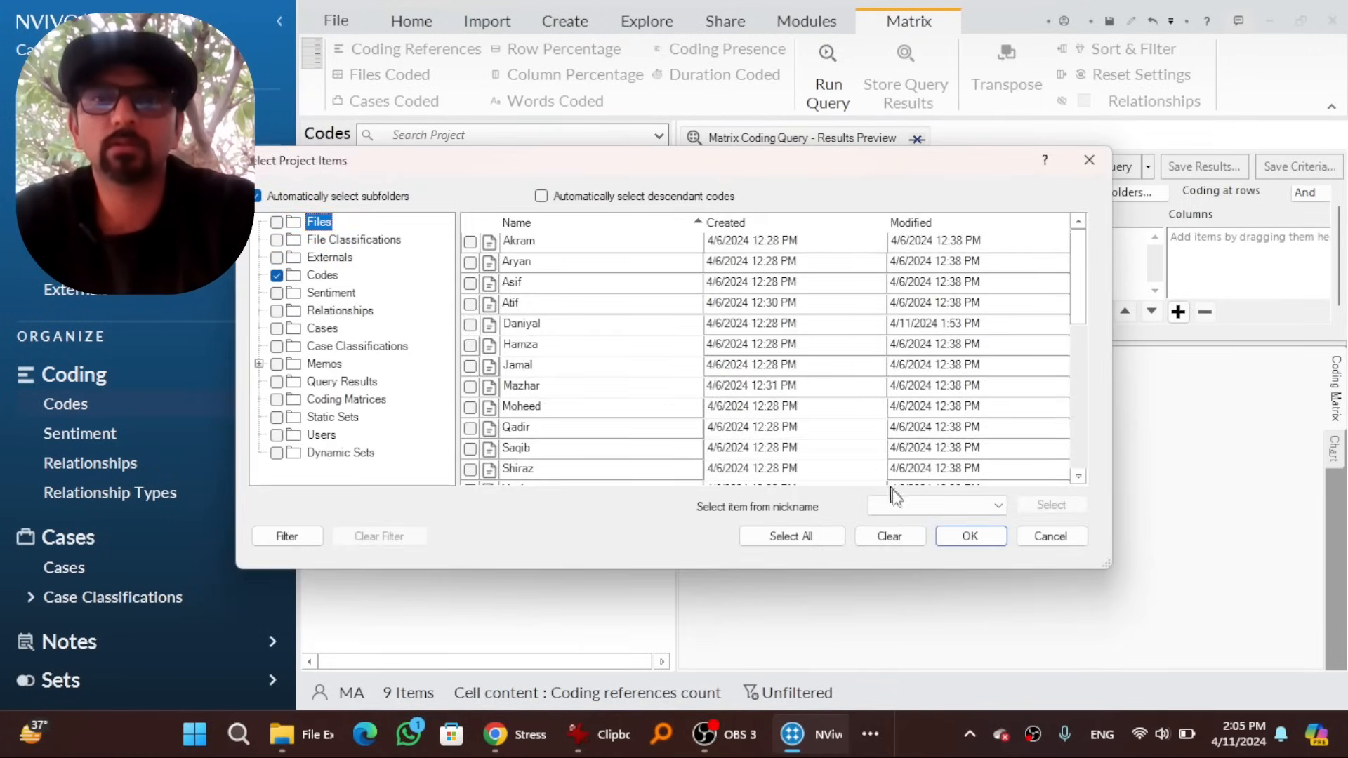
pyautogui.click(968, 535)
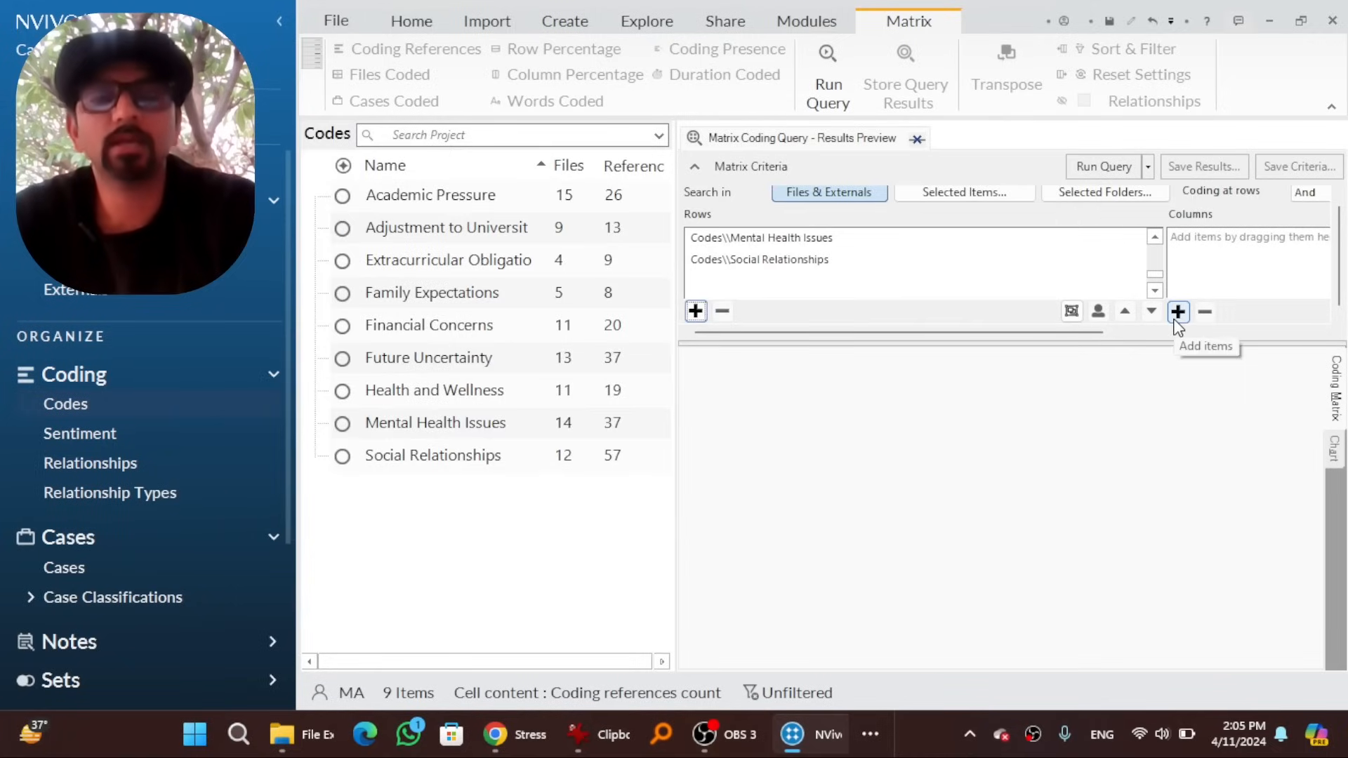
# Add a column for Person cases with Age equal to 22
pyautogui.click(1178, 312)
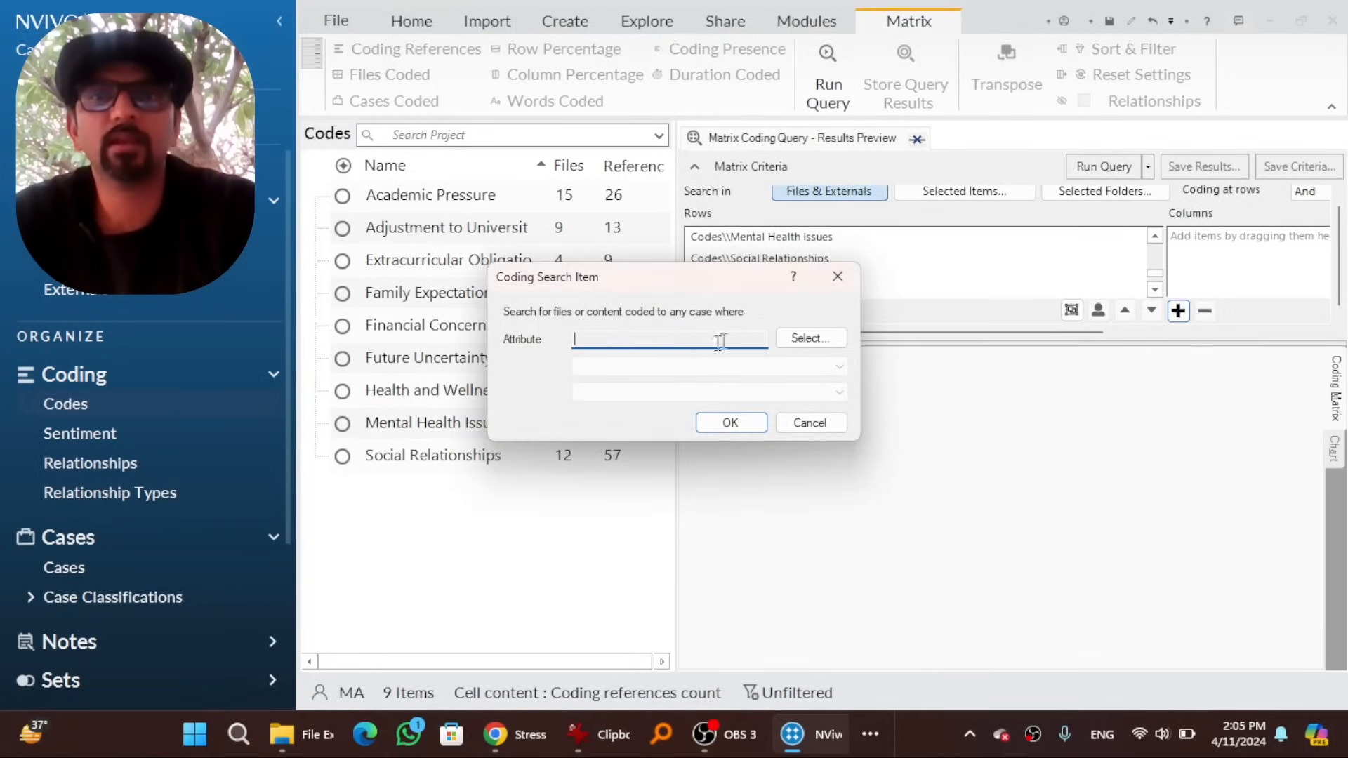
pyautogui.click(811, 337)
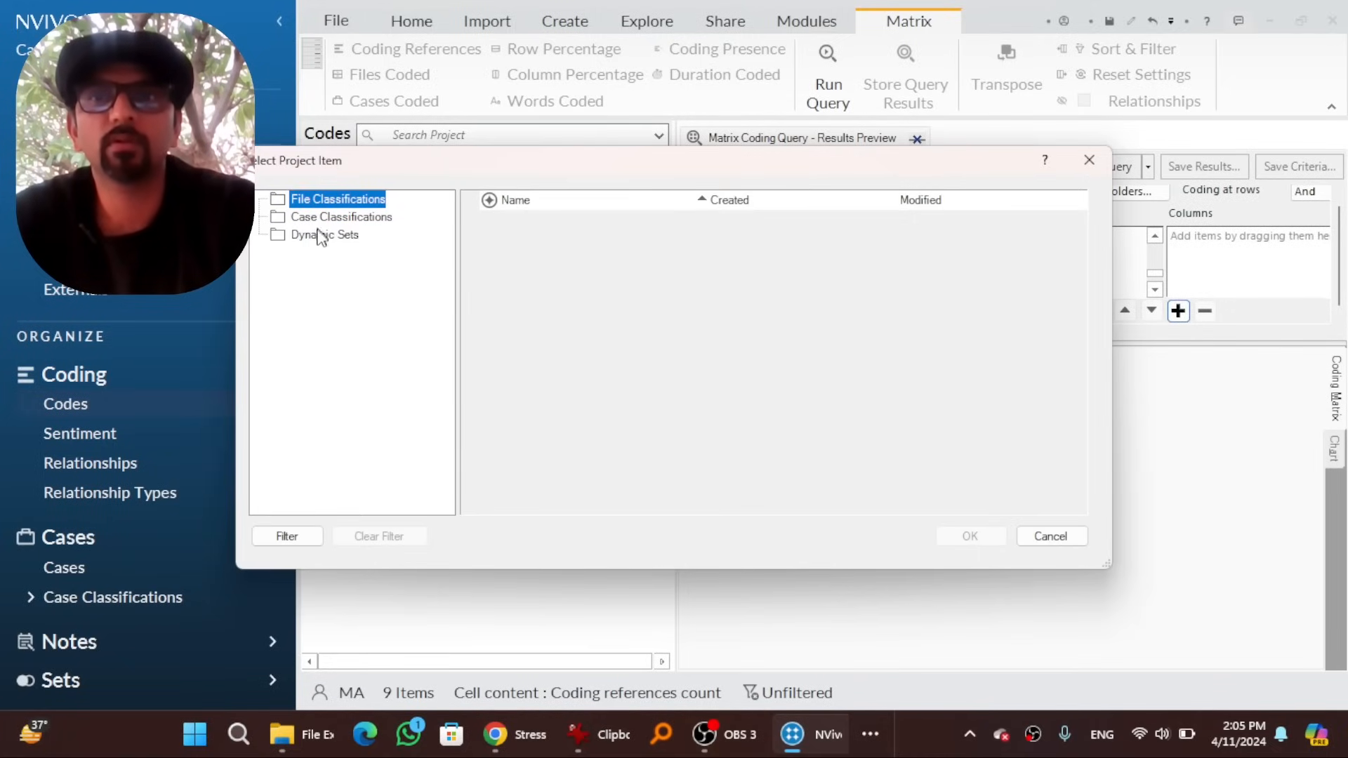
pyautogui.click(341, 216)
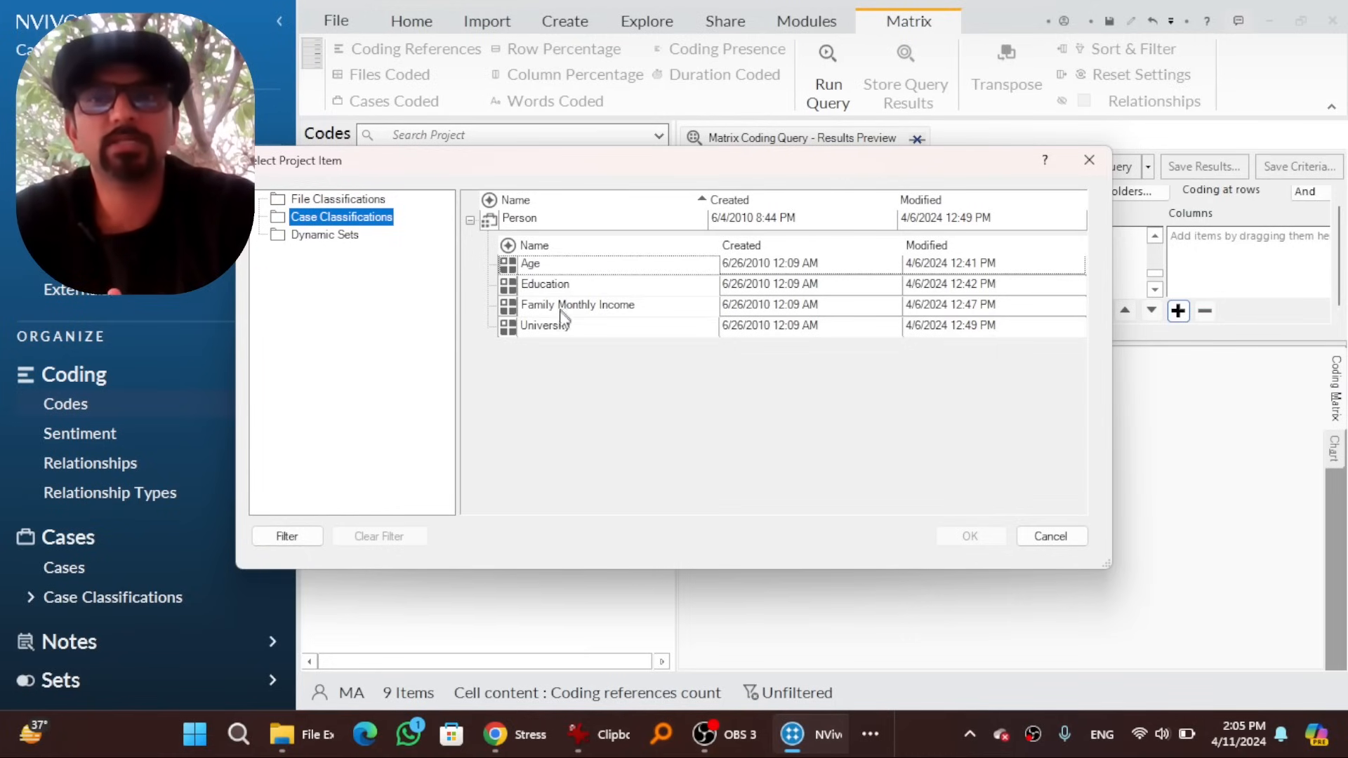
pyautogui.click(530, 264)
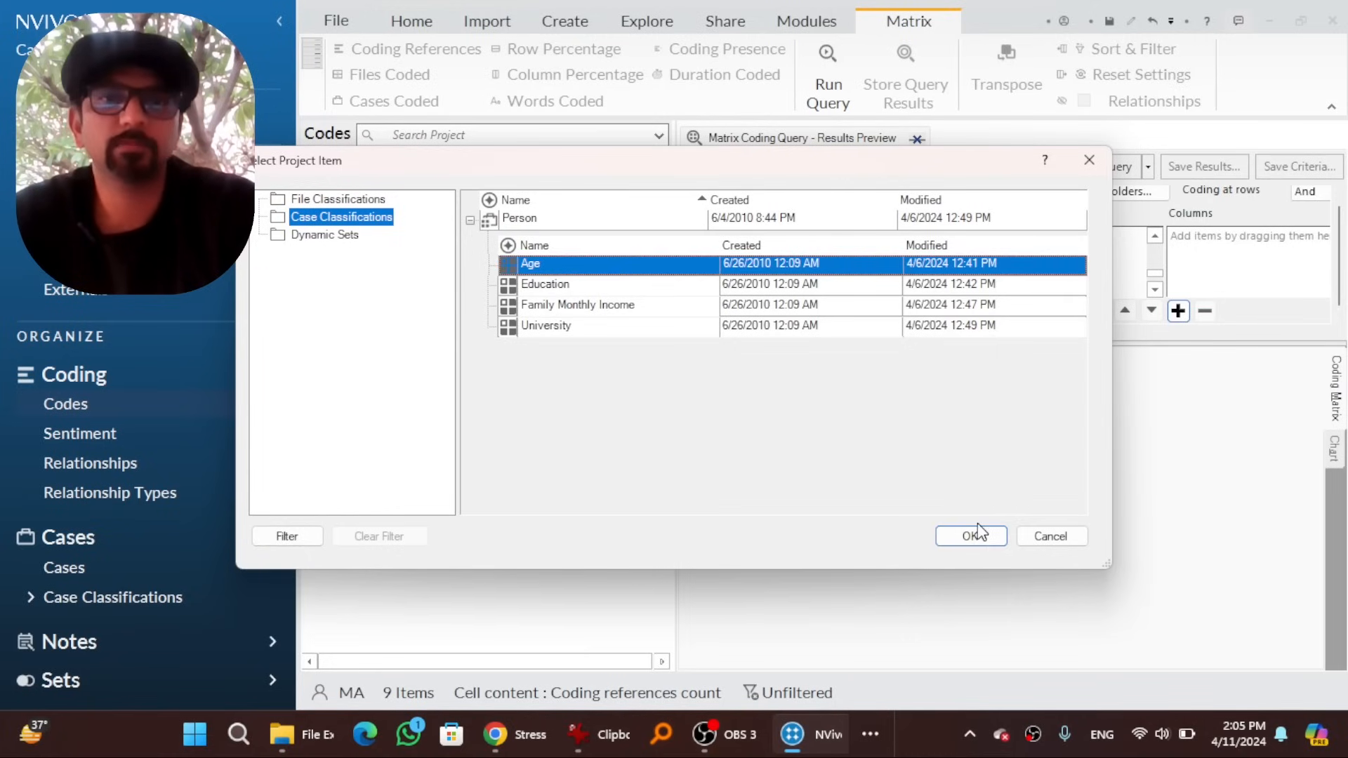
pyautogui.click(970, 535)
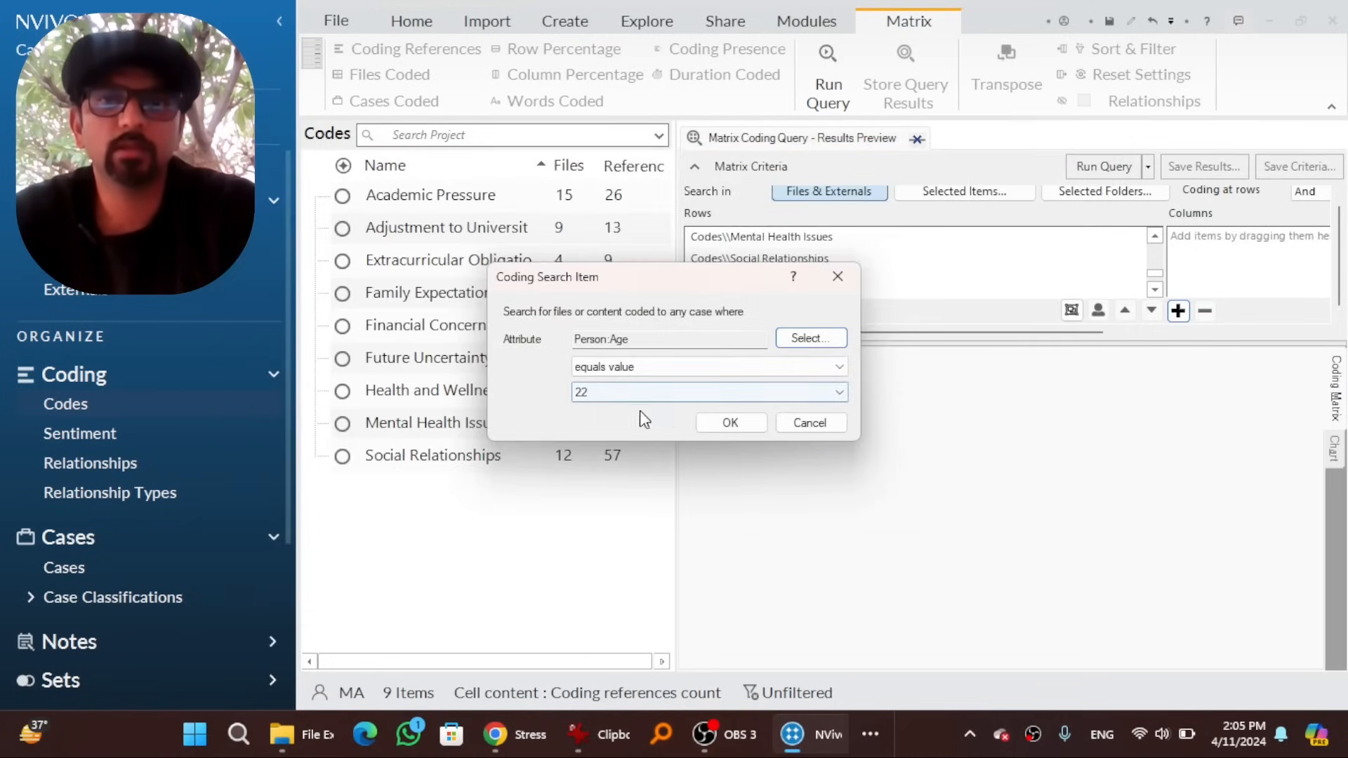
pyautogui.click(730, 422)
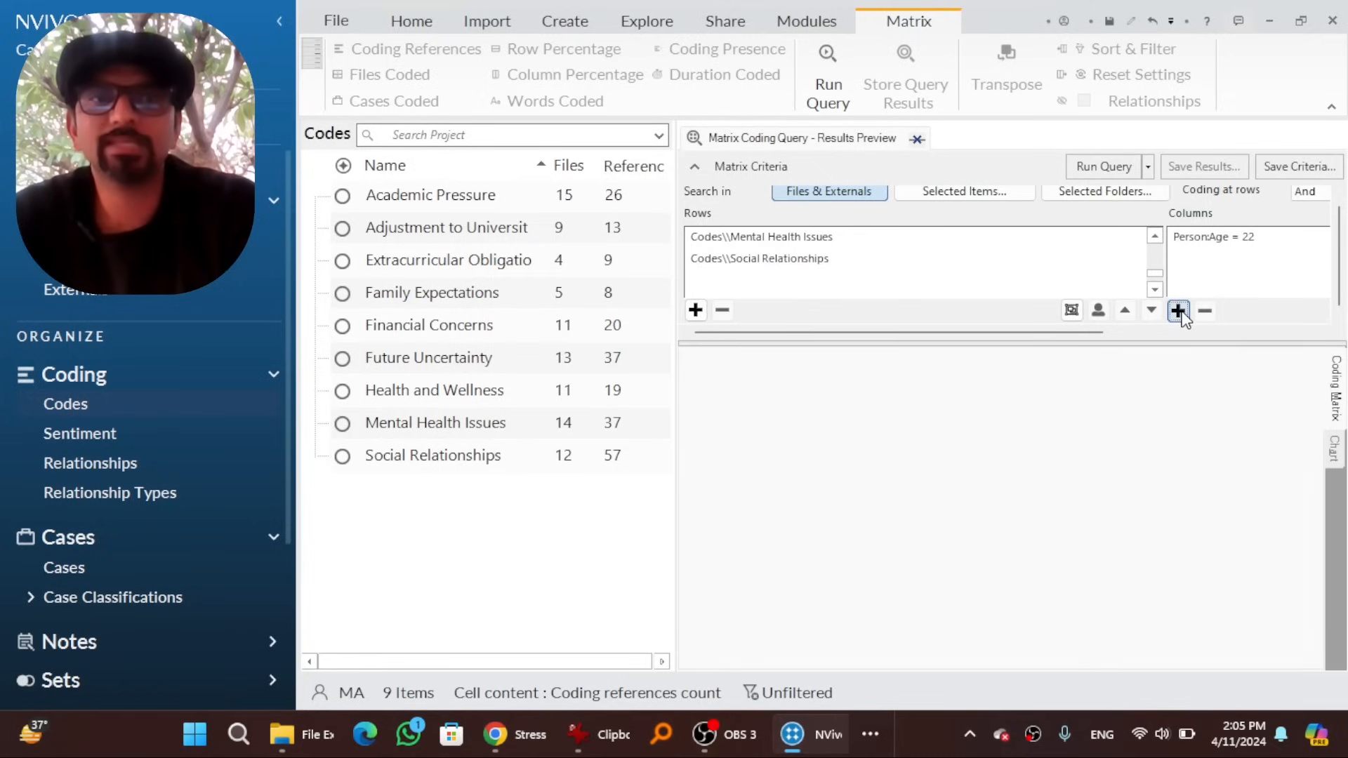
# Add a second column for Age equal to 23 and run the matrix coding query
pyautogui.click(1177, 310)
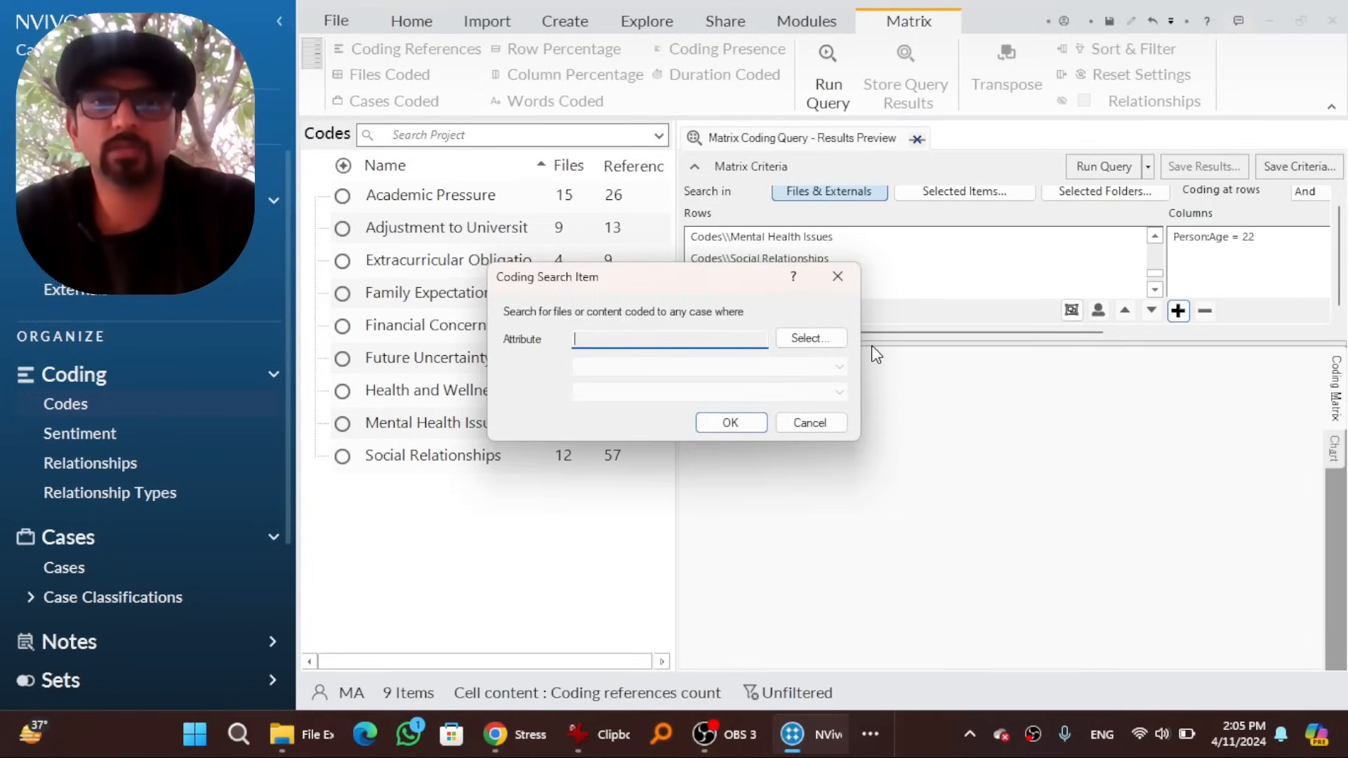
pyautogui.click(809, 337)
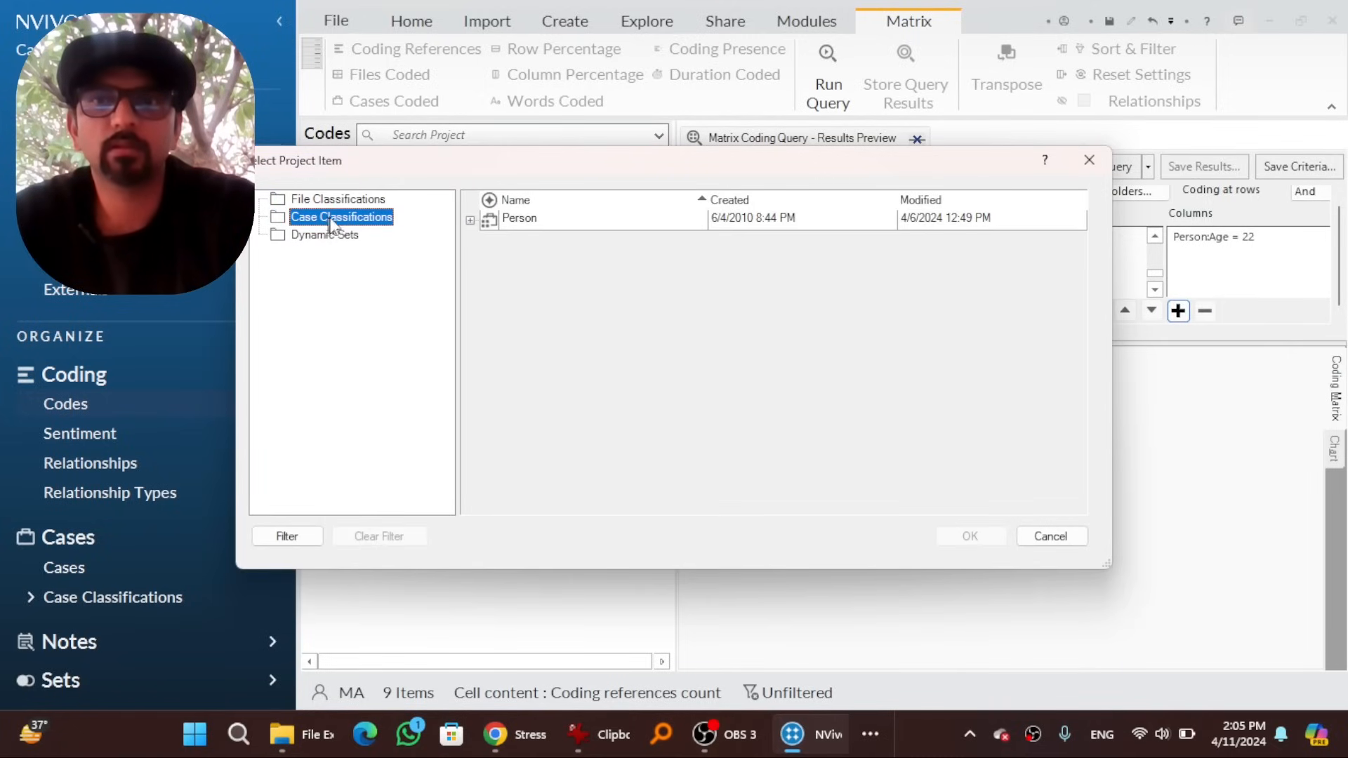
pyautogui.click(471, 217)
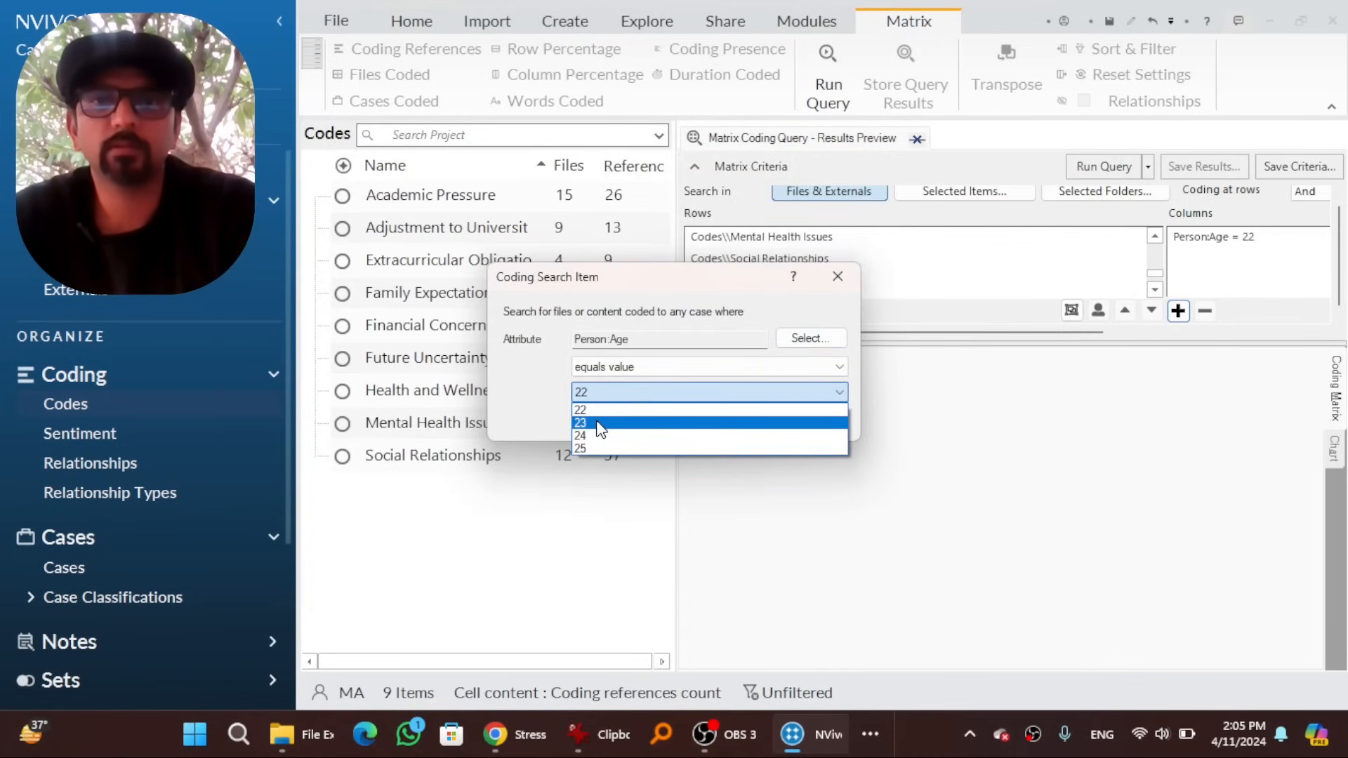
pyautogui.click(580, 423)
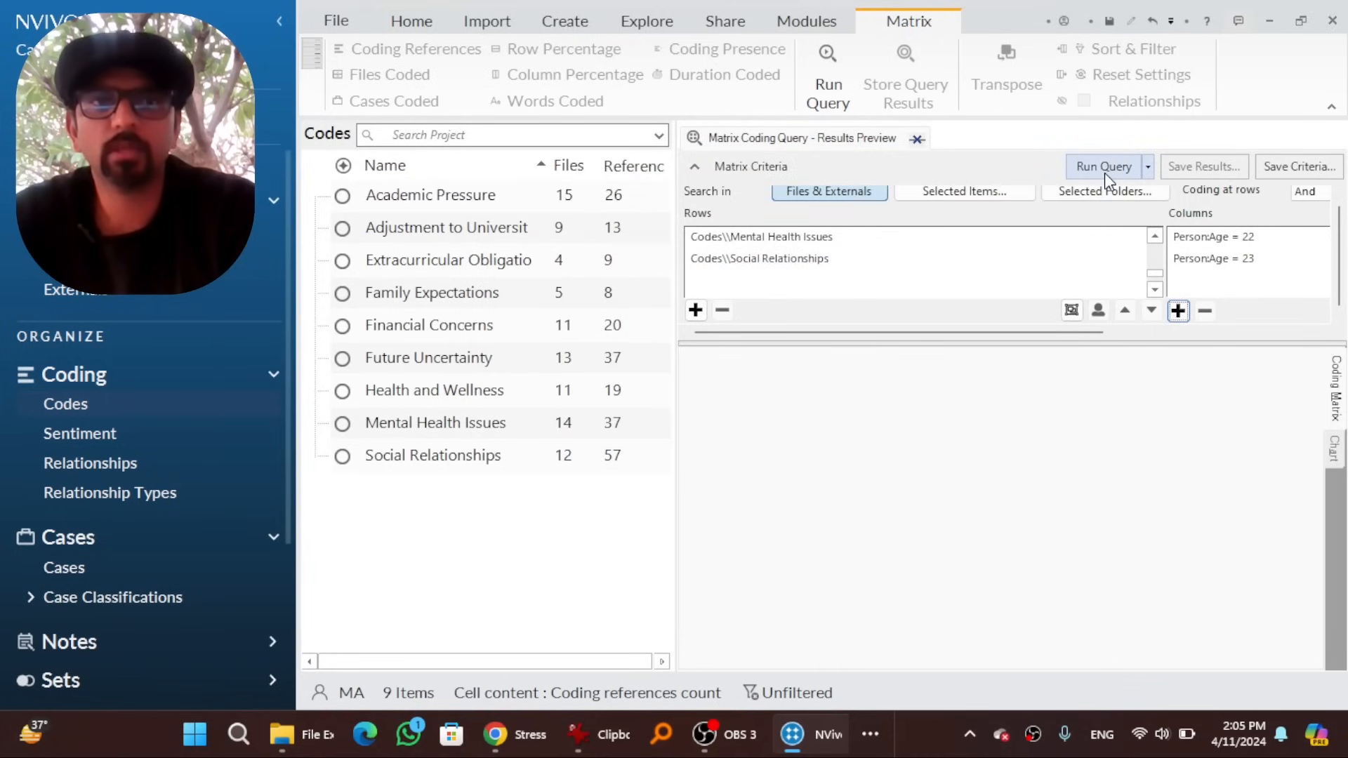
pyautogui.click(1103, 166)
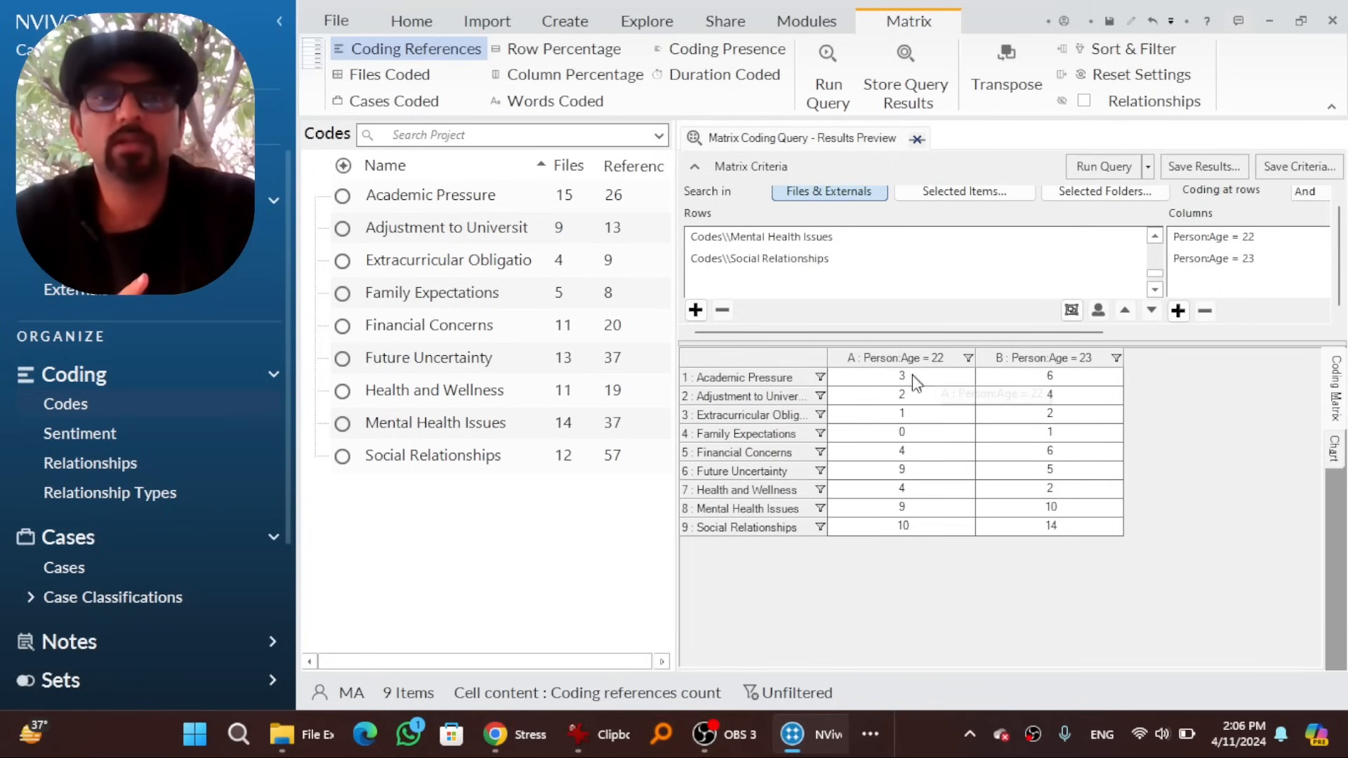
pyautogui.moveTo(920, 381)
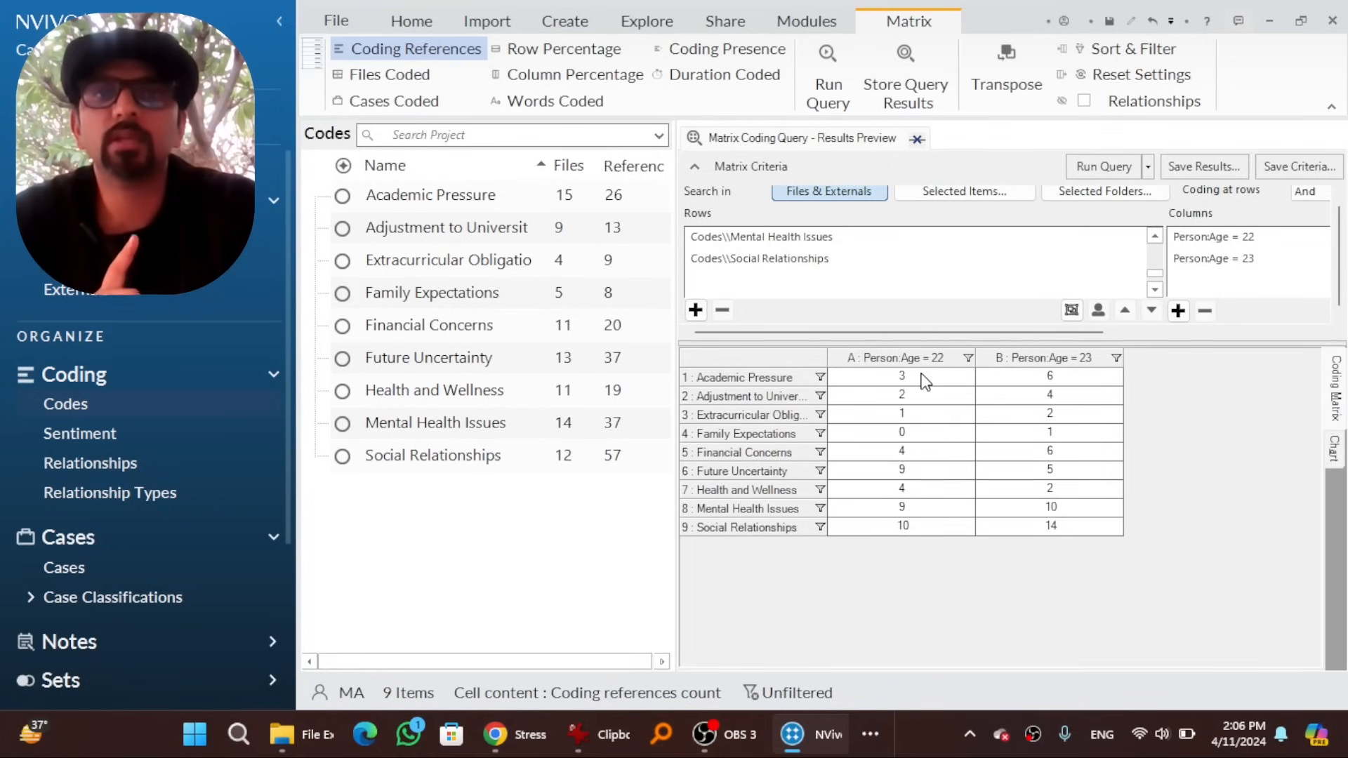
pyautogui.moveTo(1093, 361)
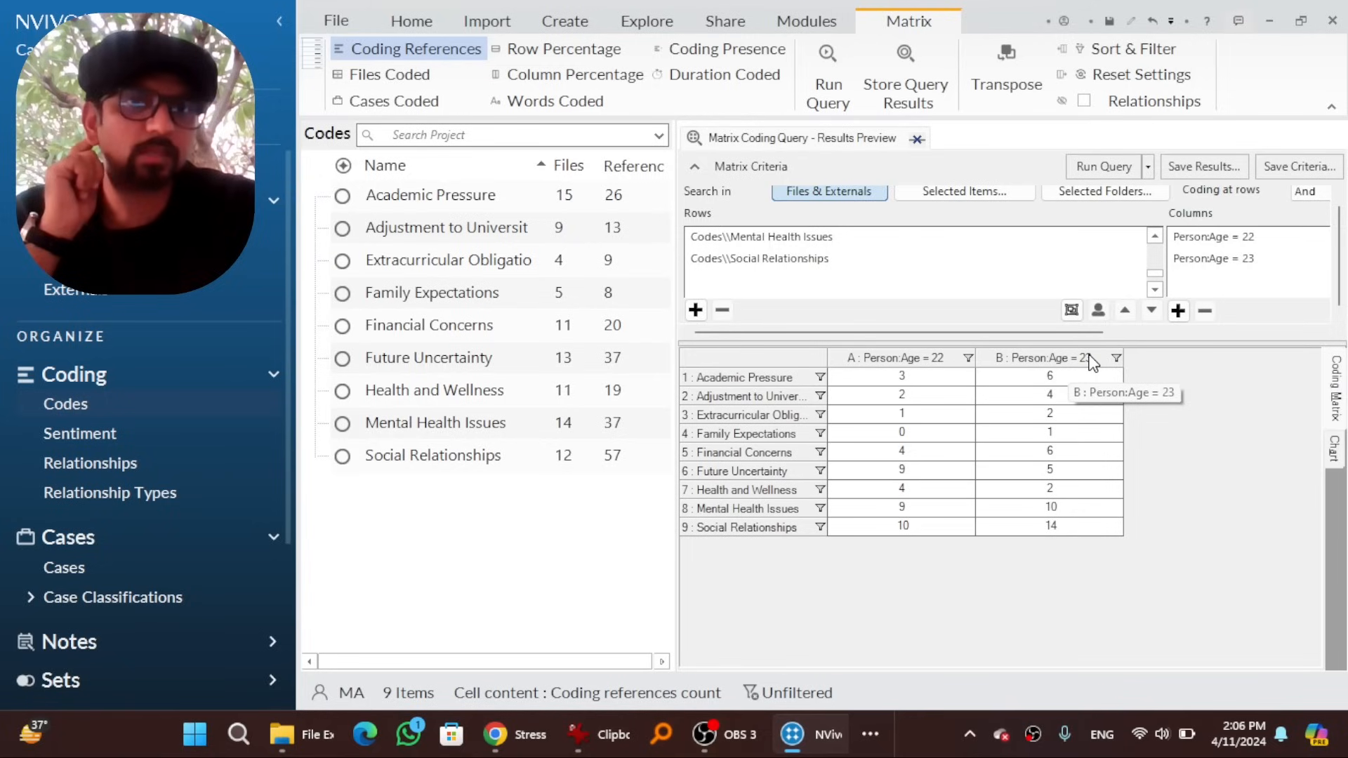
pyautogui.moveTo(1057, 381)
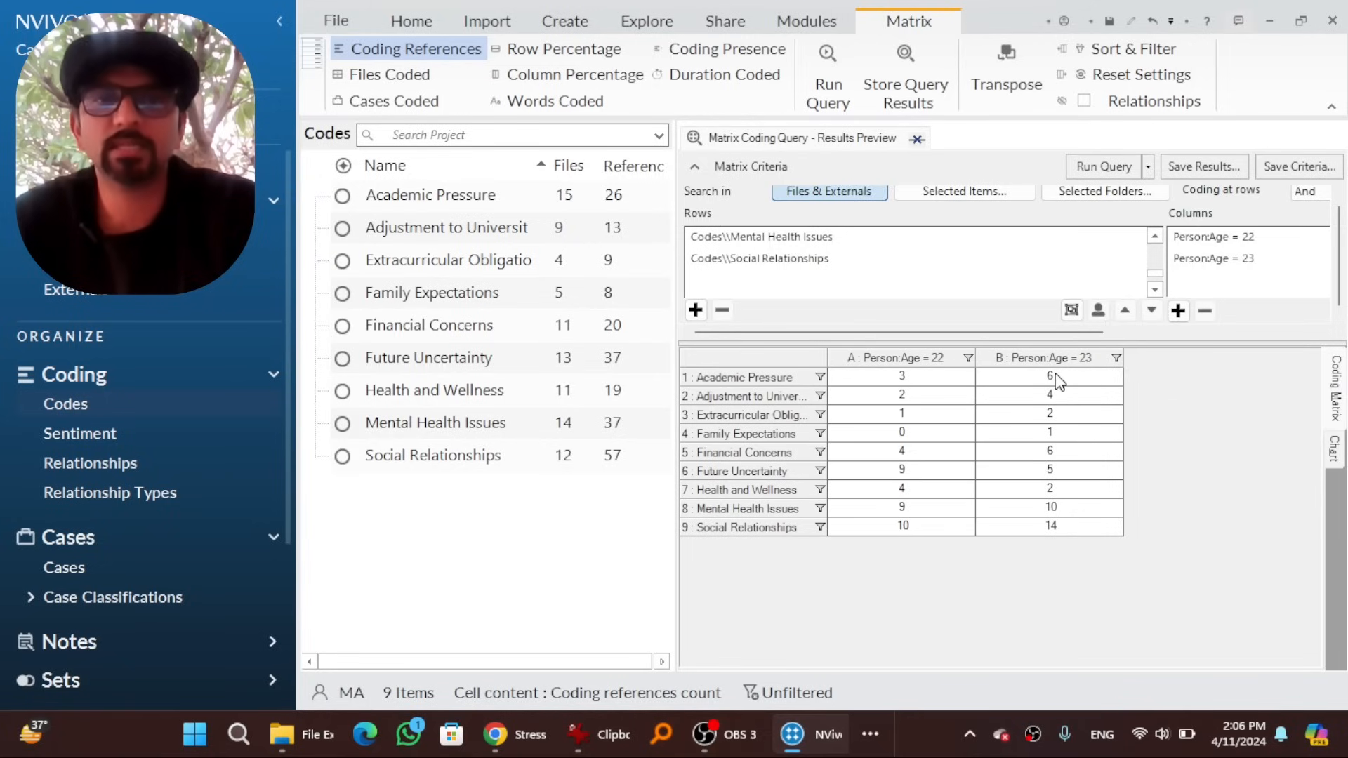
pyautogui.moveTo(741, 378)
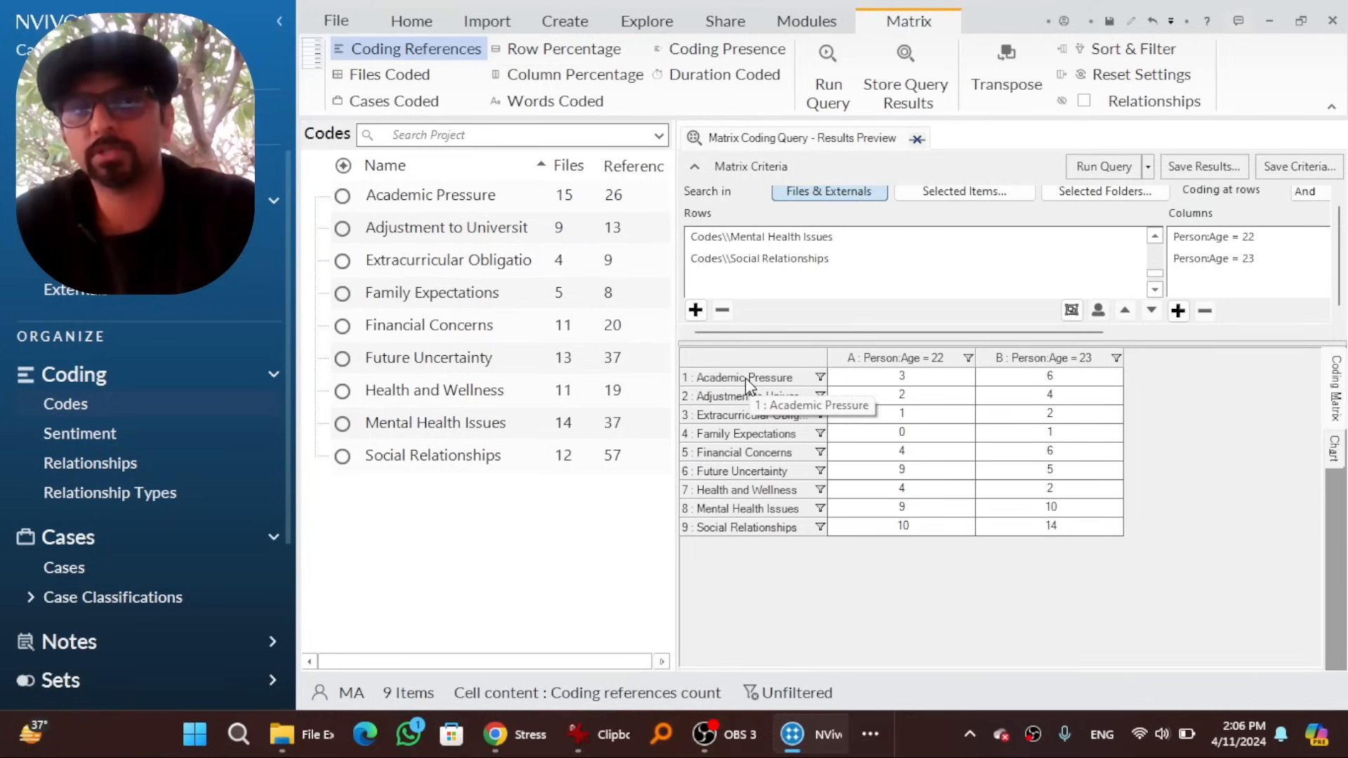
pyautogui.moveTo(1008, 528)
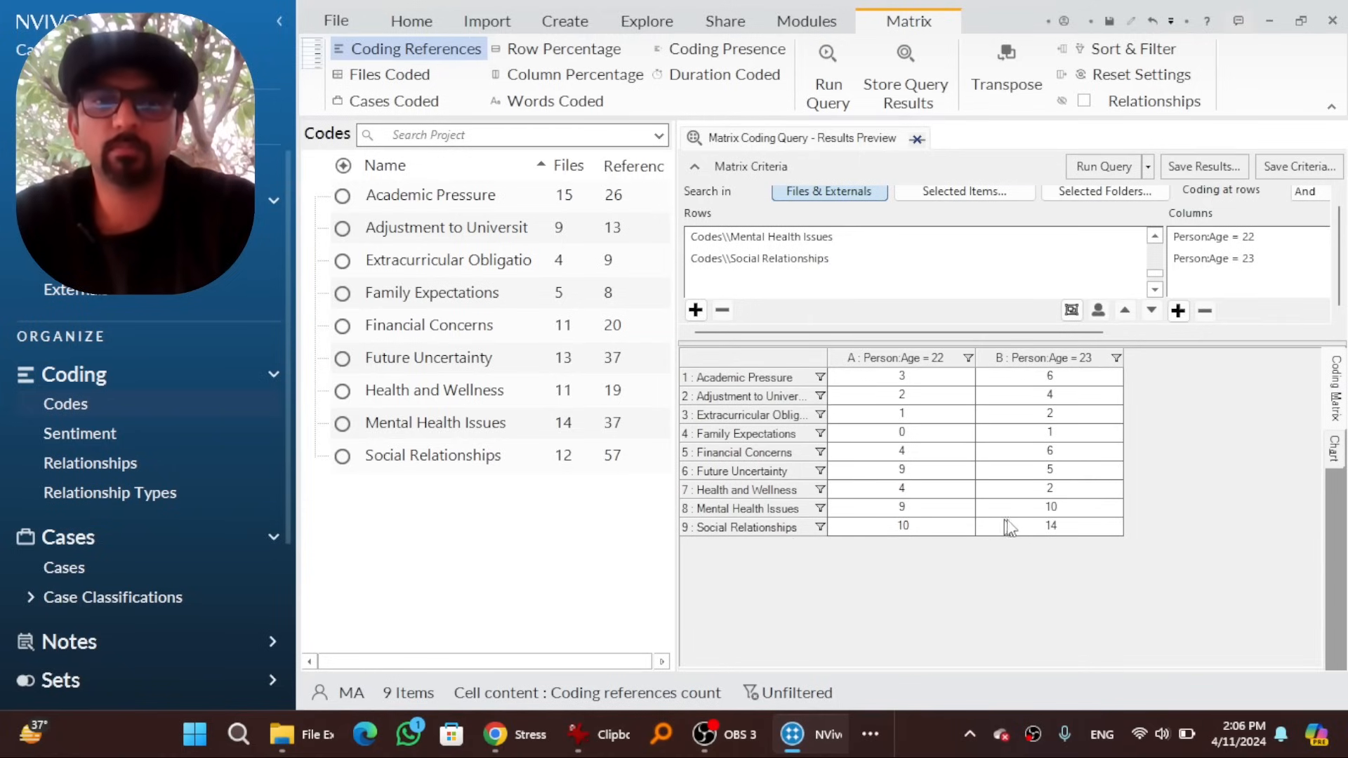
pyautogui.moveTo(939, 365)
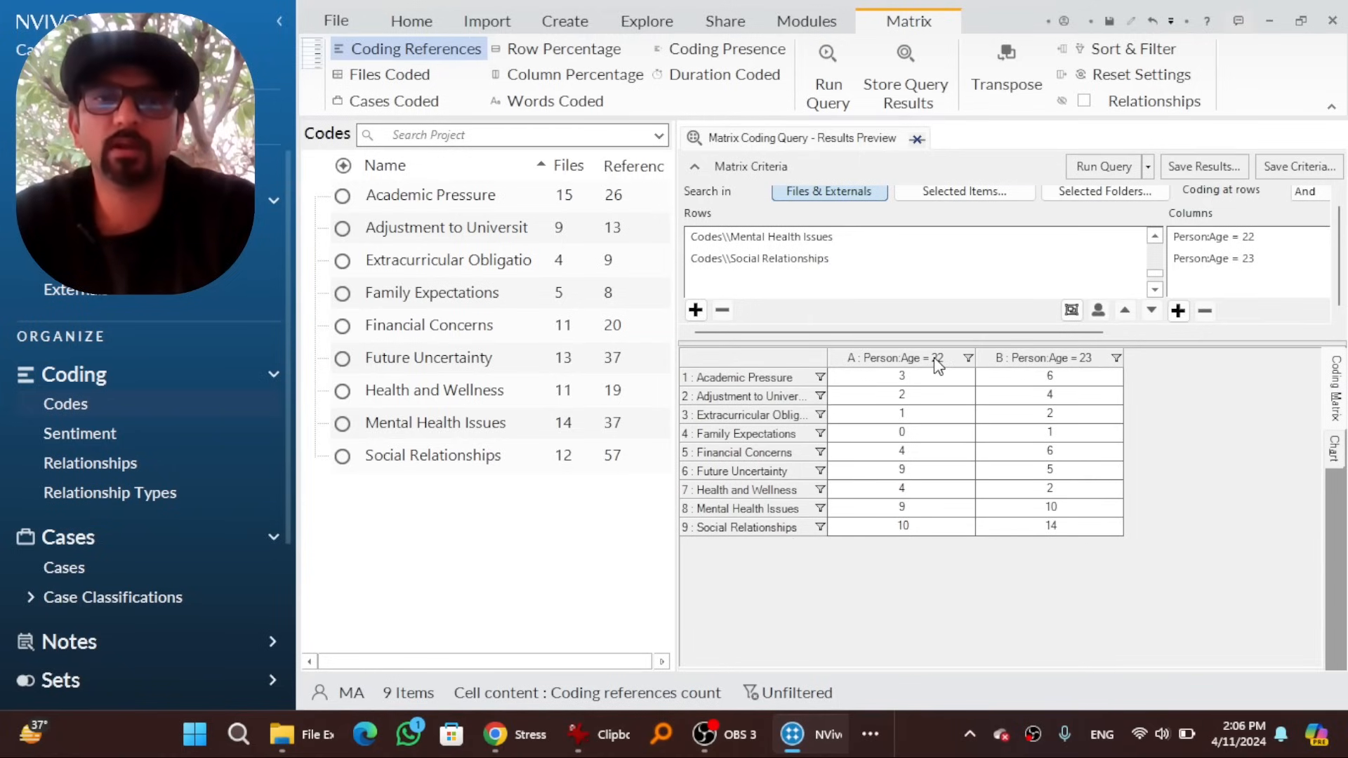
pyautogui.moveTo(1097, 369)
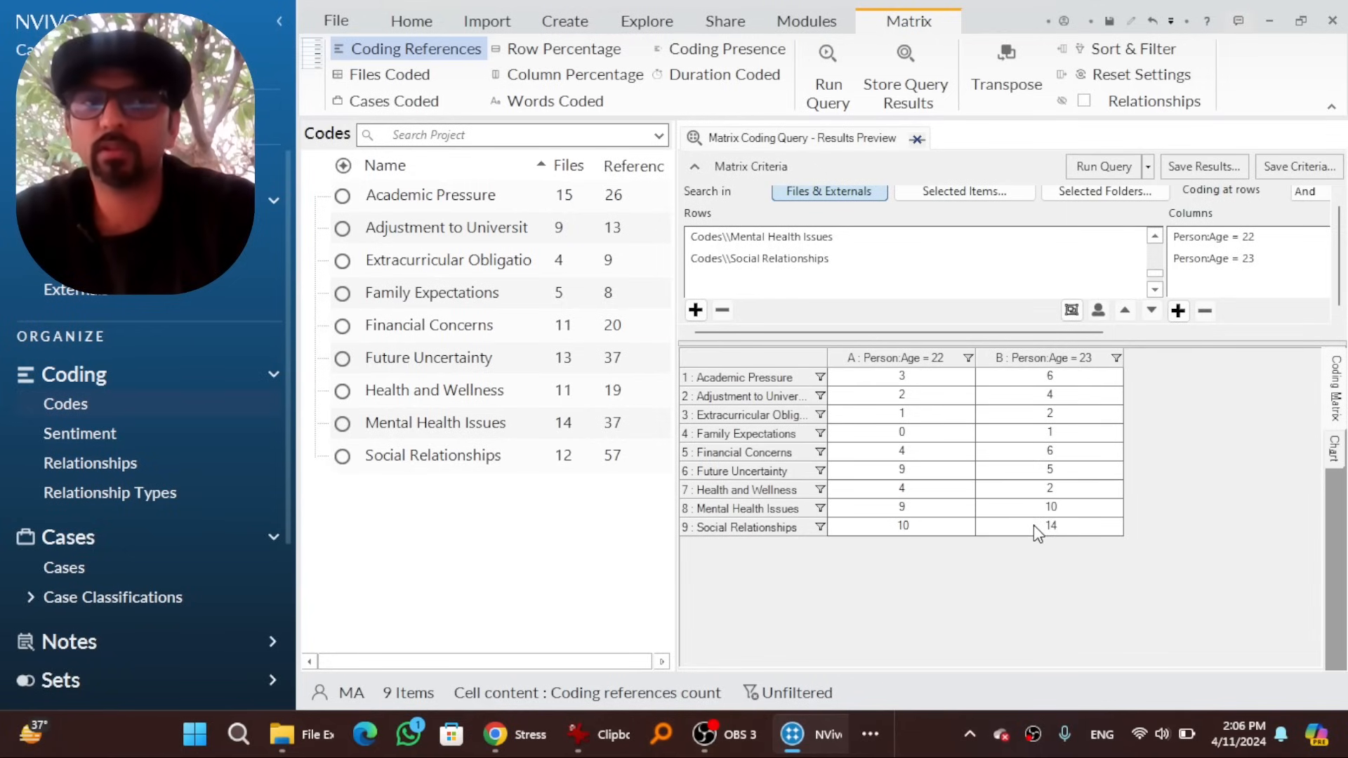
pyautogui.moveTo(1288, 466)
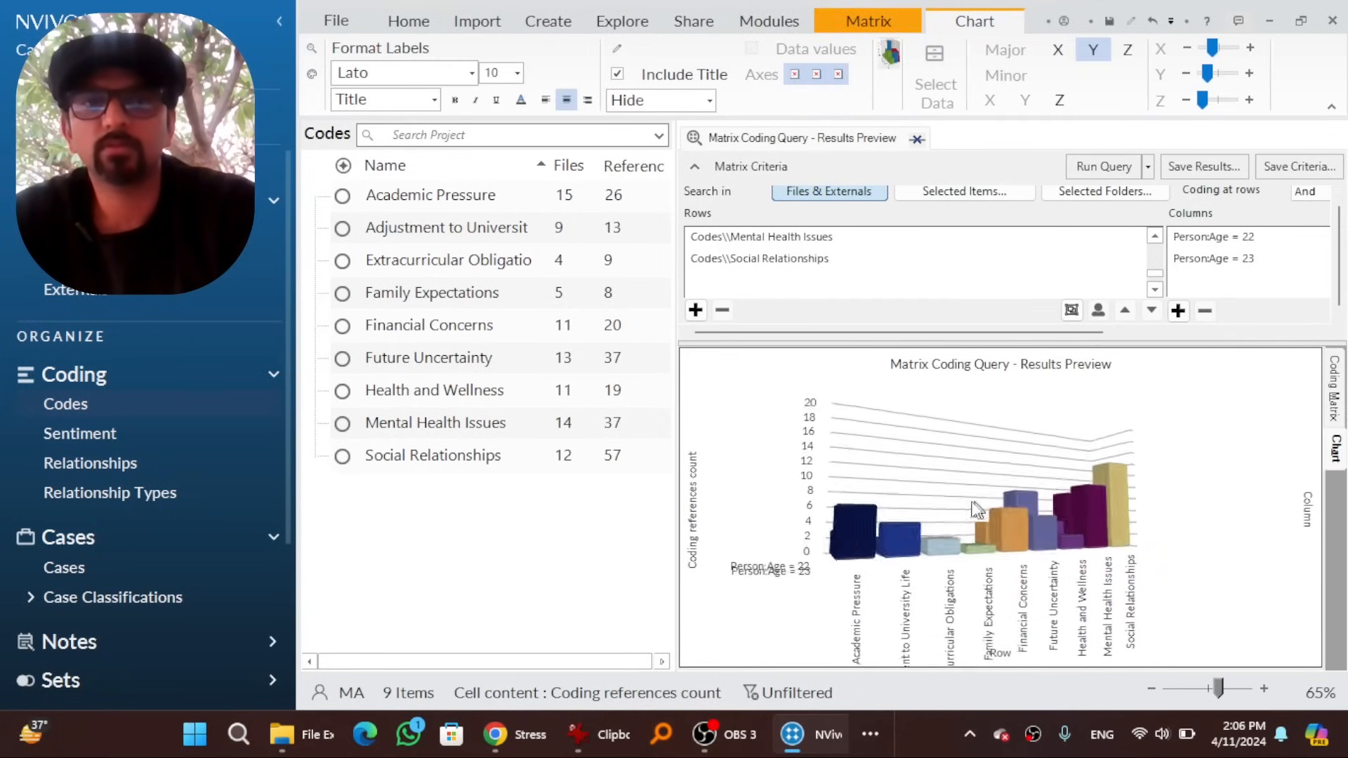
# Start a new coding query from the Explore ribbon
pyautogui.click(646, 21)
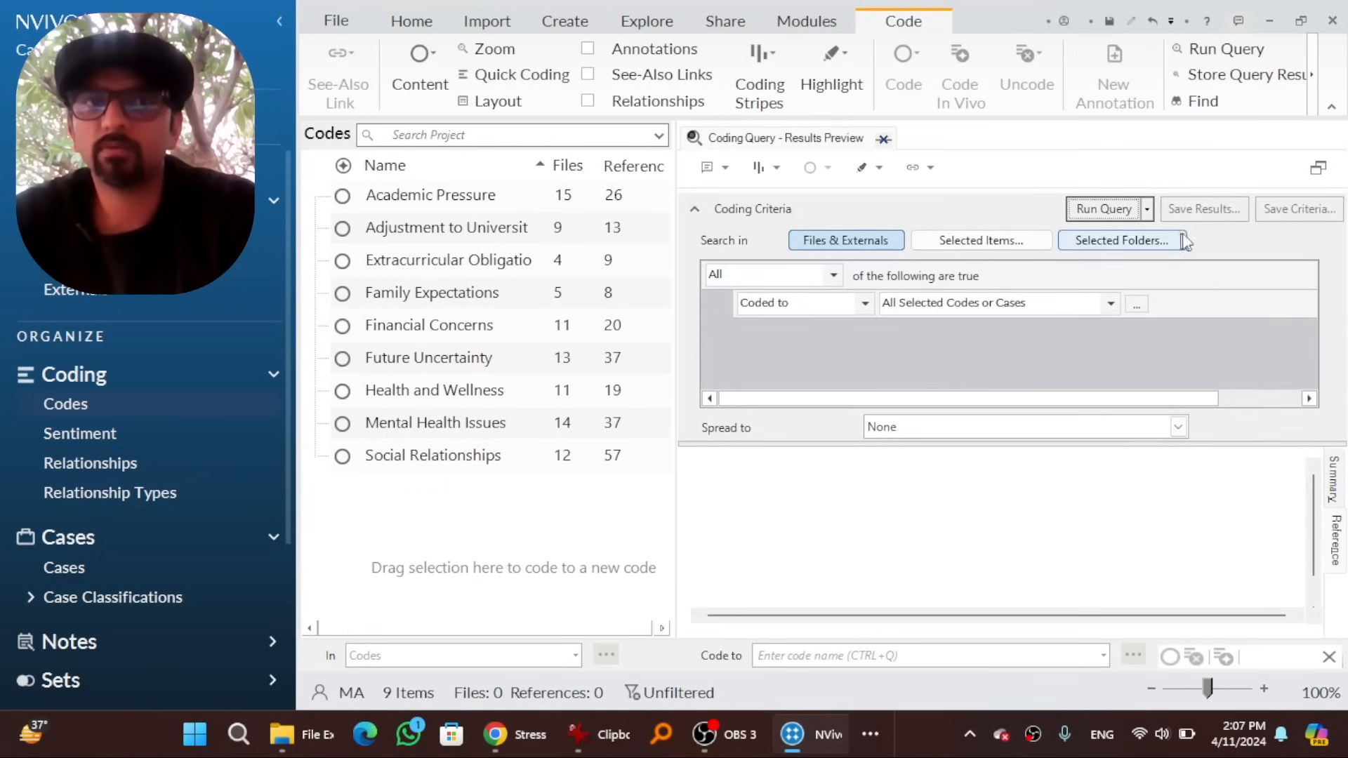
pyautogui.moveTo(868, 323)
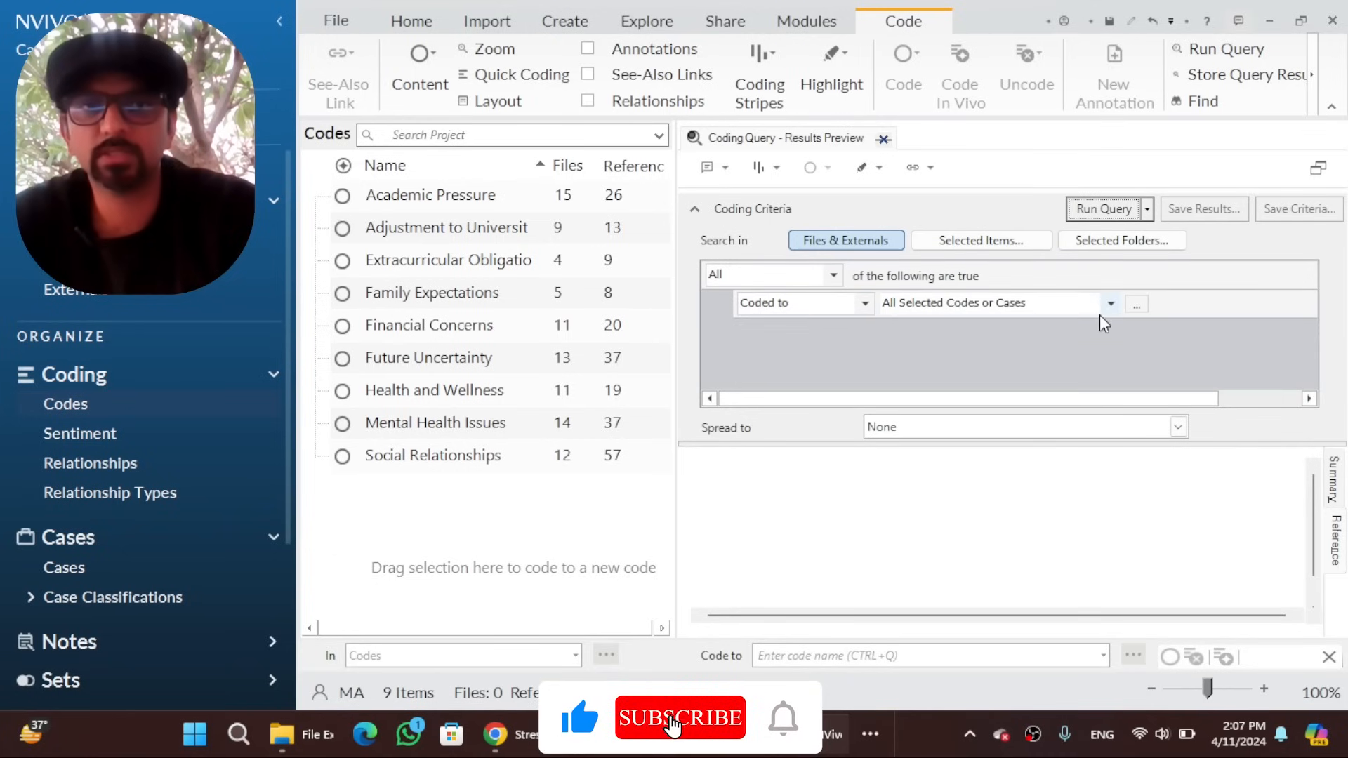
# Set the first criterion to content coded to Family Expectations
pyautogui.click(1135, 304)
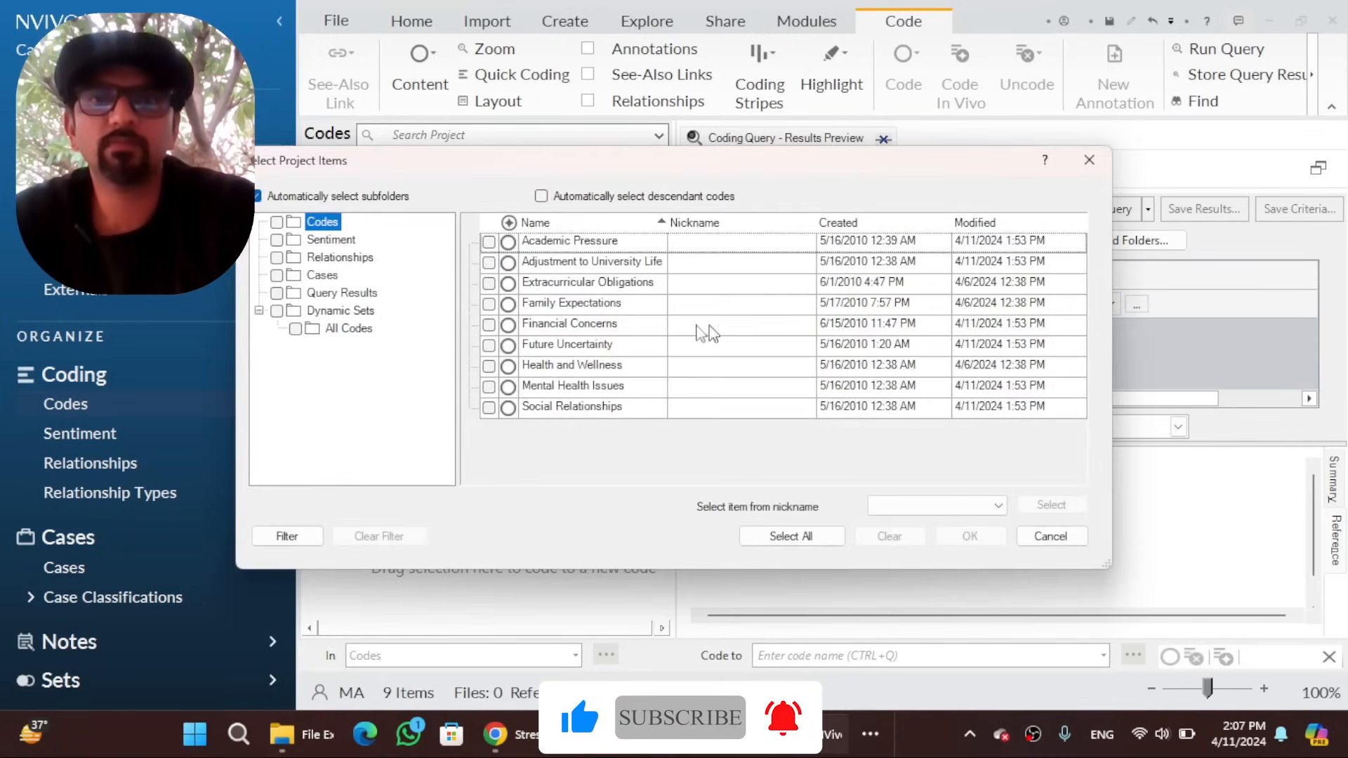
pyautogui.click(488, 303)
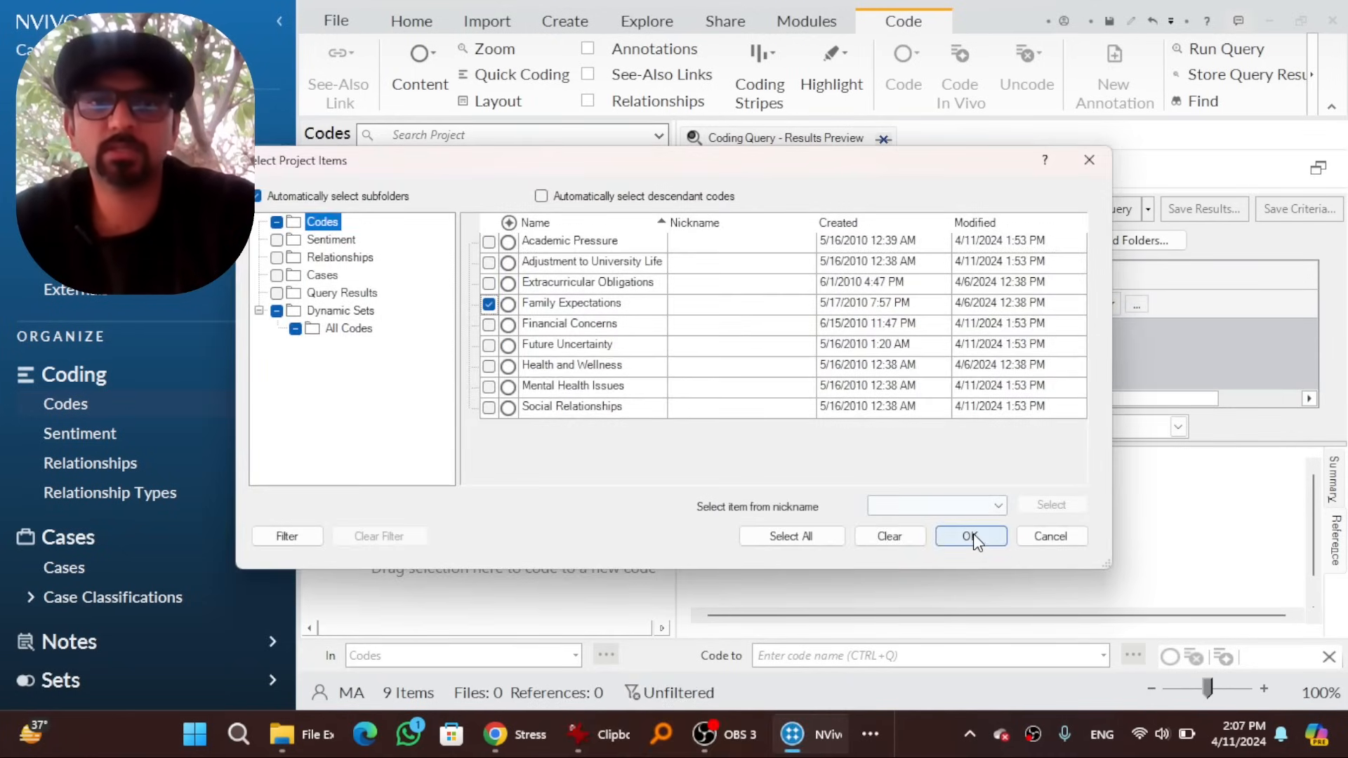
pyautogui.click(970, 535)
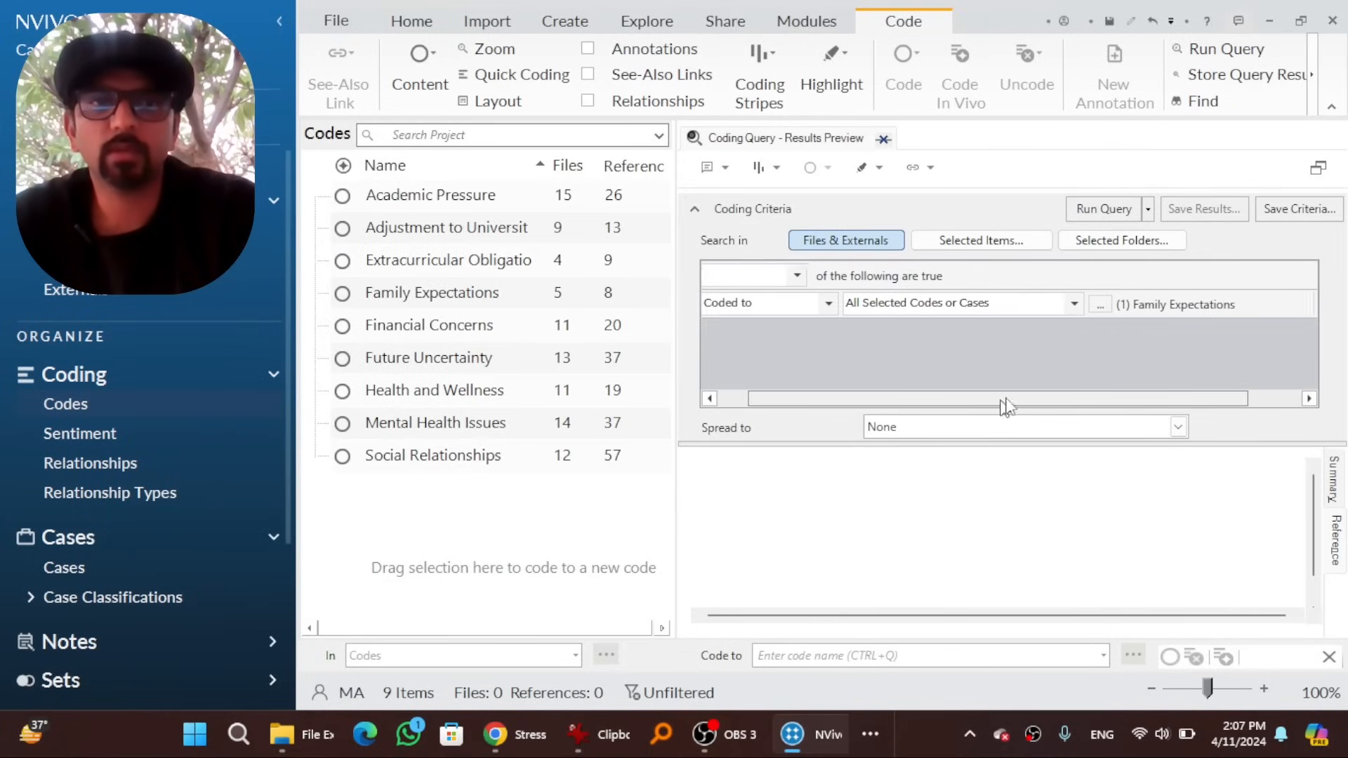
# Add a second criterion for content coded to Mental Health Issues
pyautogui.click(1289, 303)
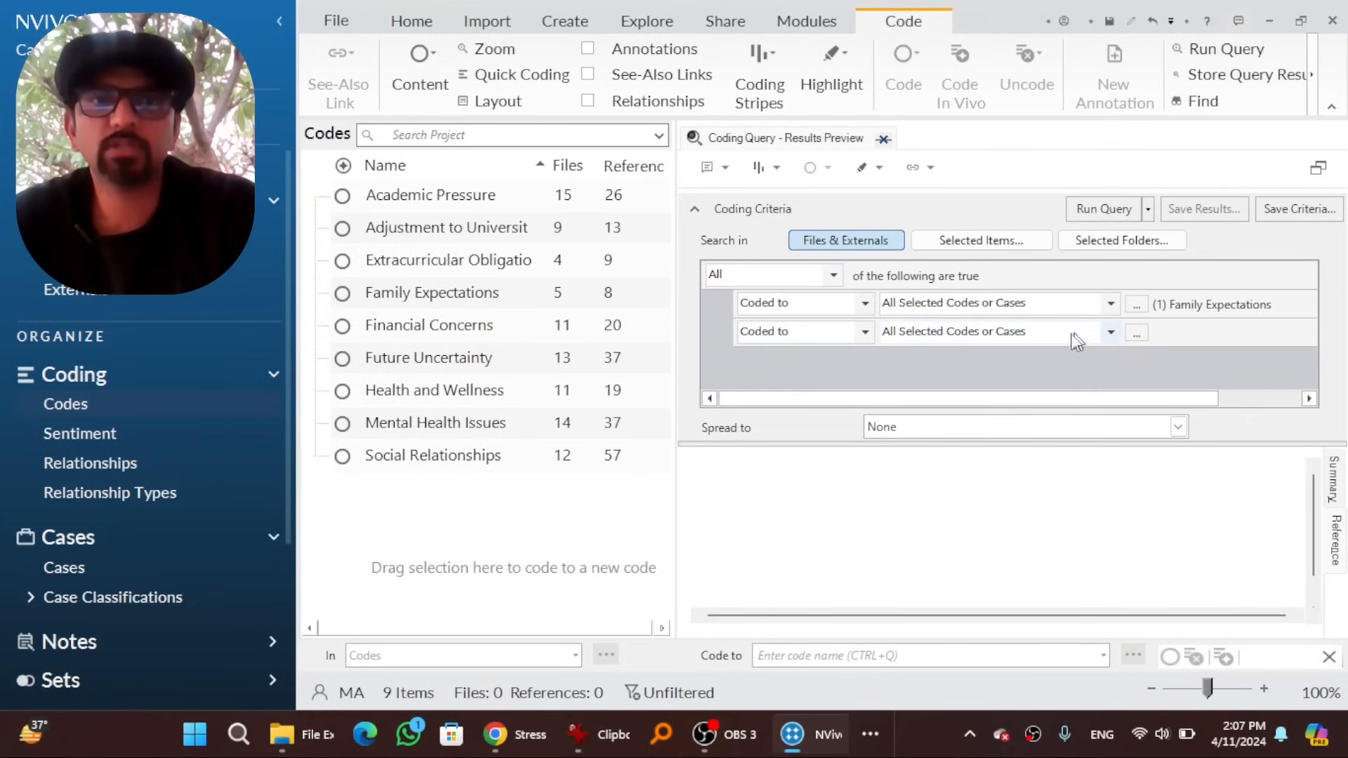
pyautogui.click(1136, 331)
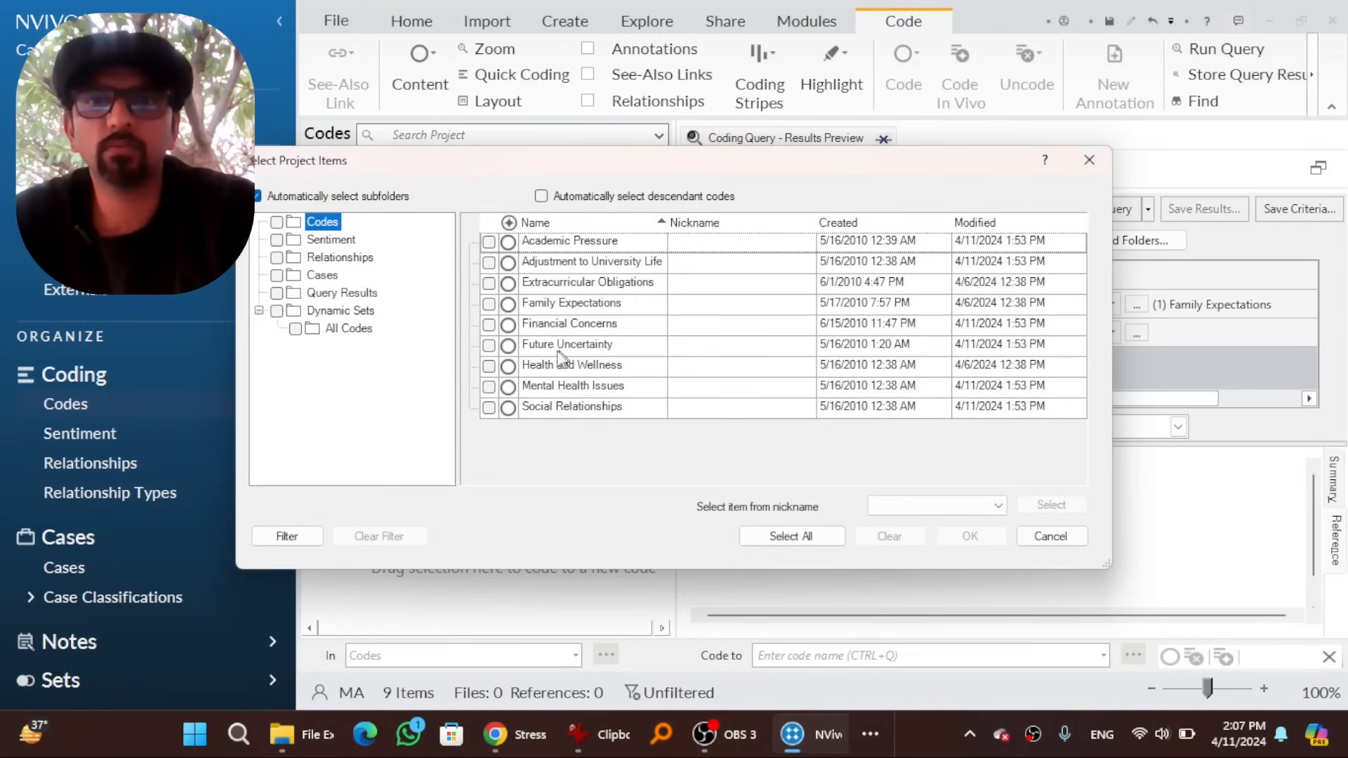
pyautogui.click(488, 388)
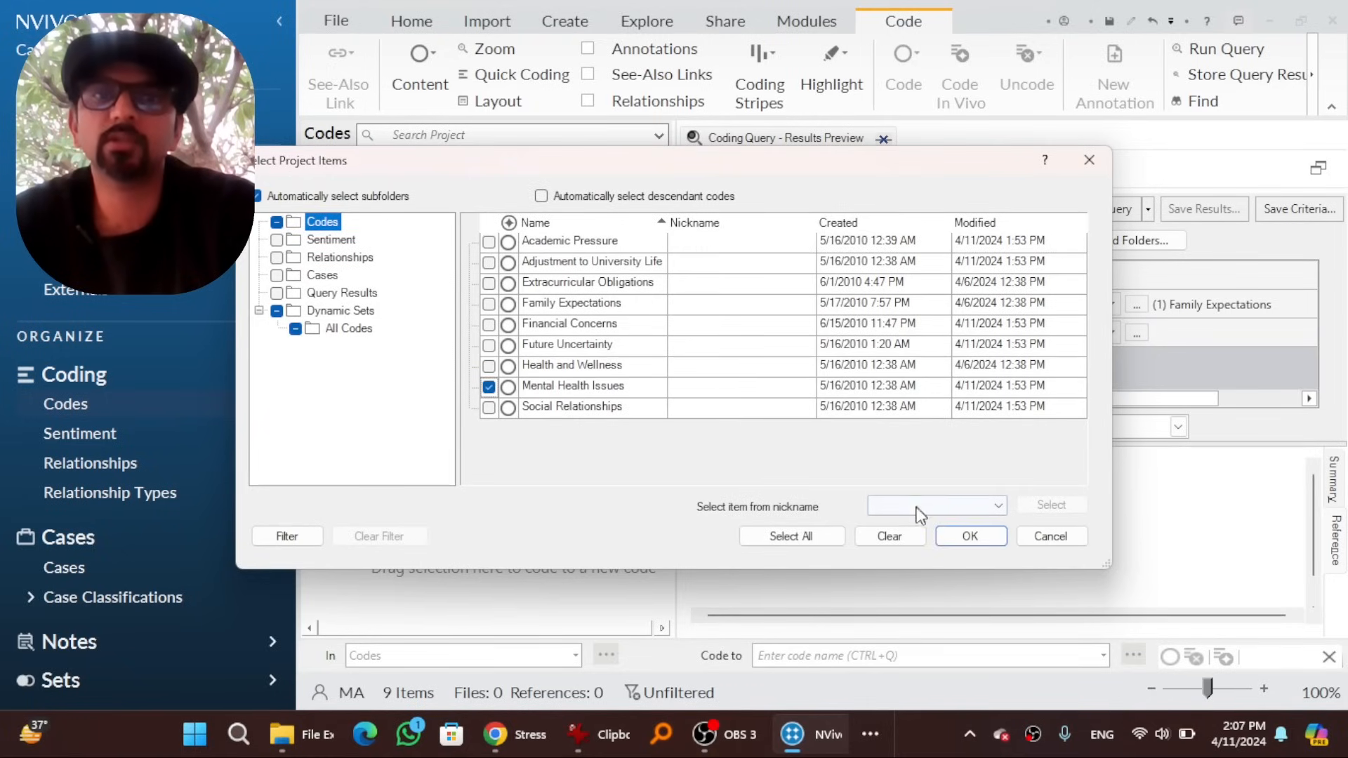
pyautogui.click(970, 535)
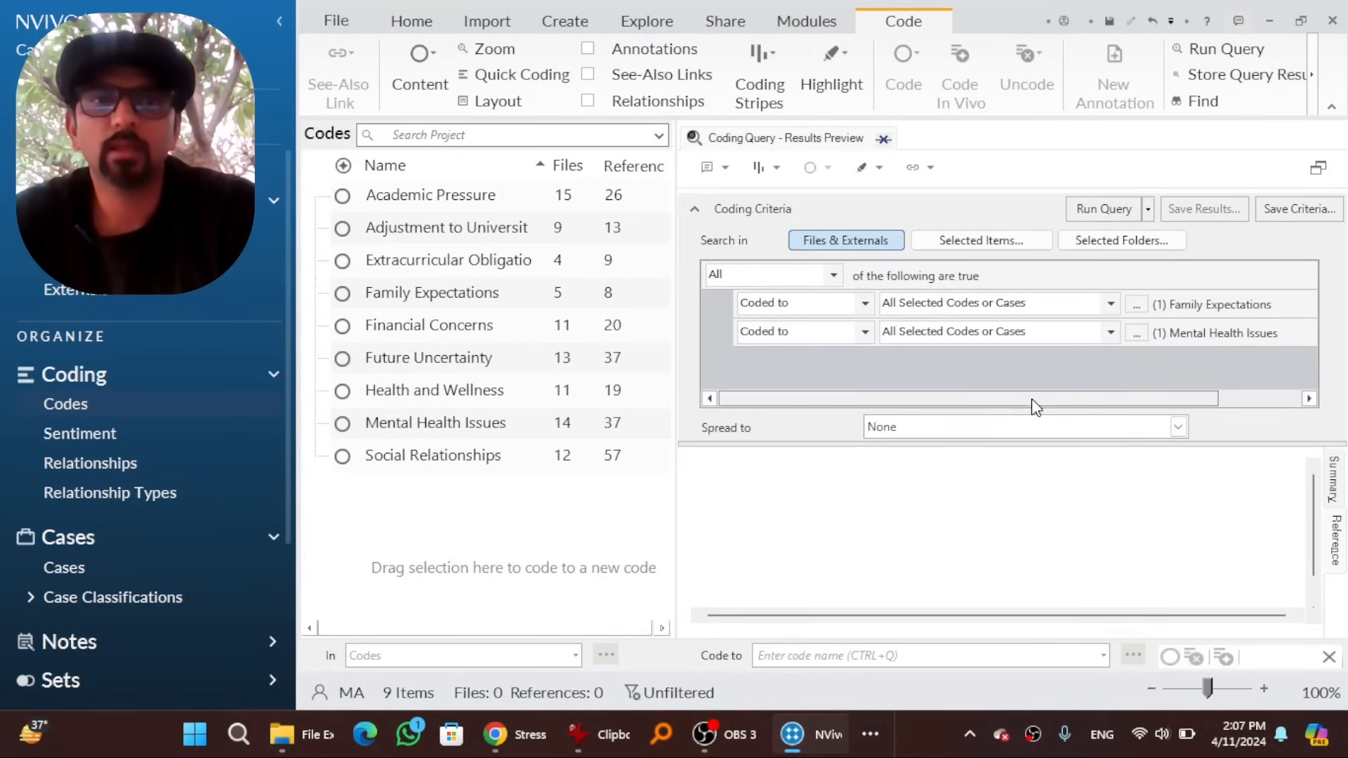
# Add a third criterion for content not coded to Social Relationships
pyautogui.click(1293, 303)
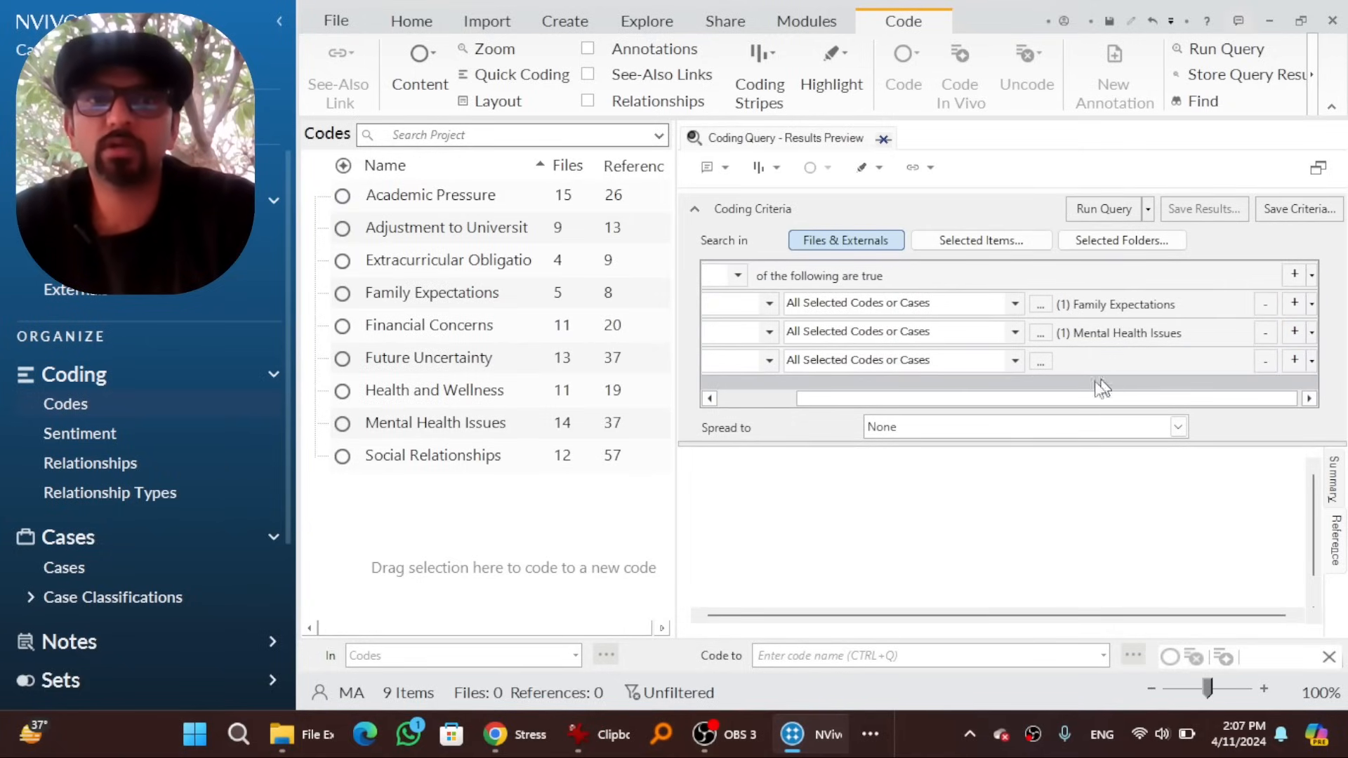
pyautogui.click(864, 360)
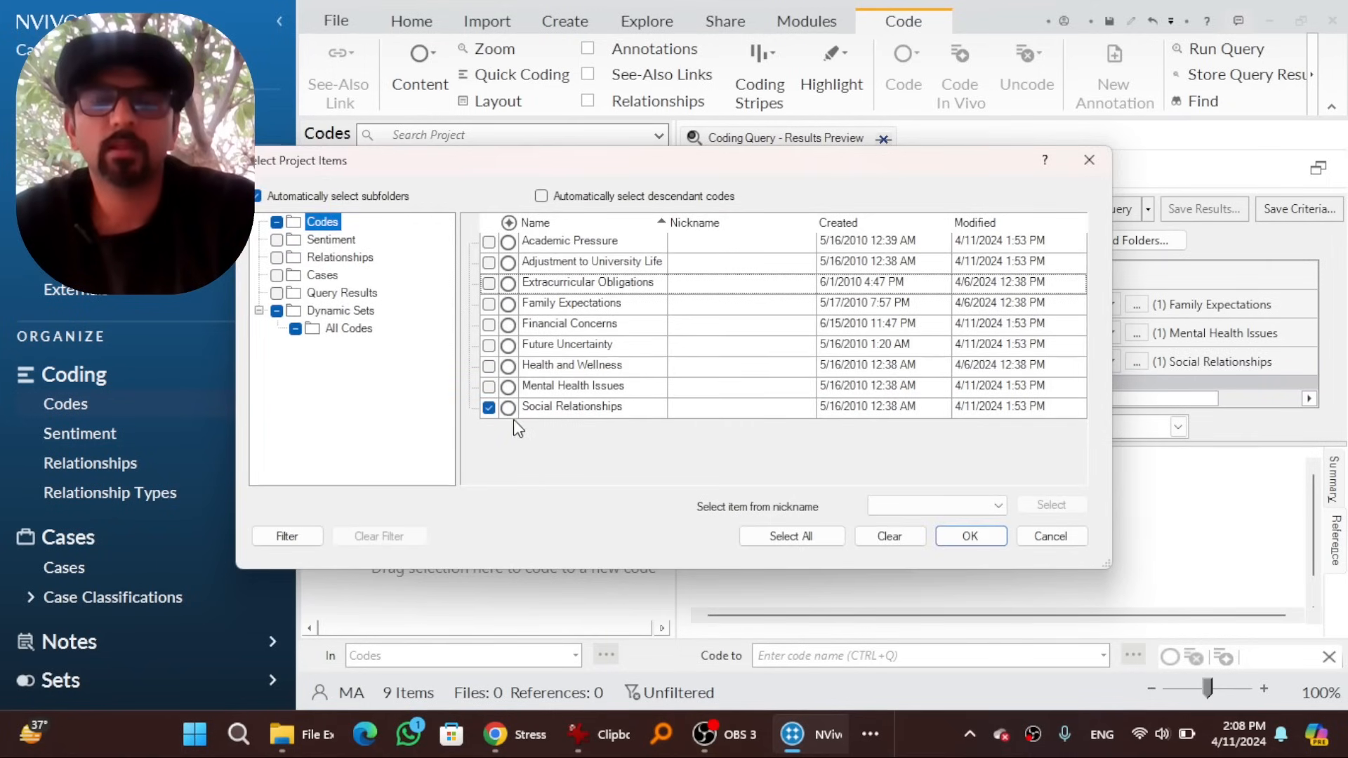
pyautogui.moveTo(684, 421)
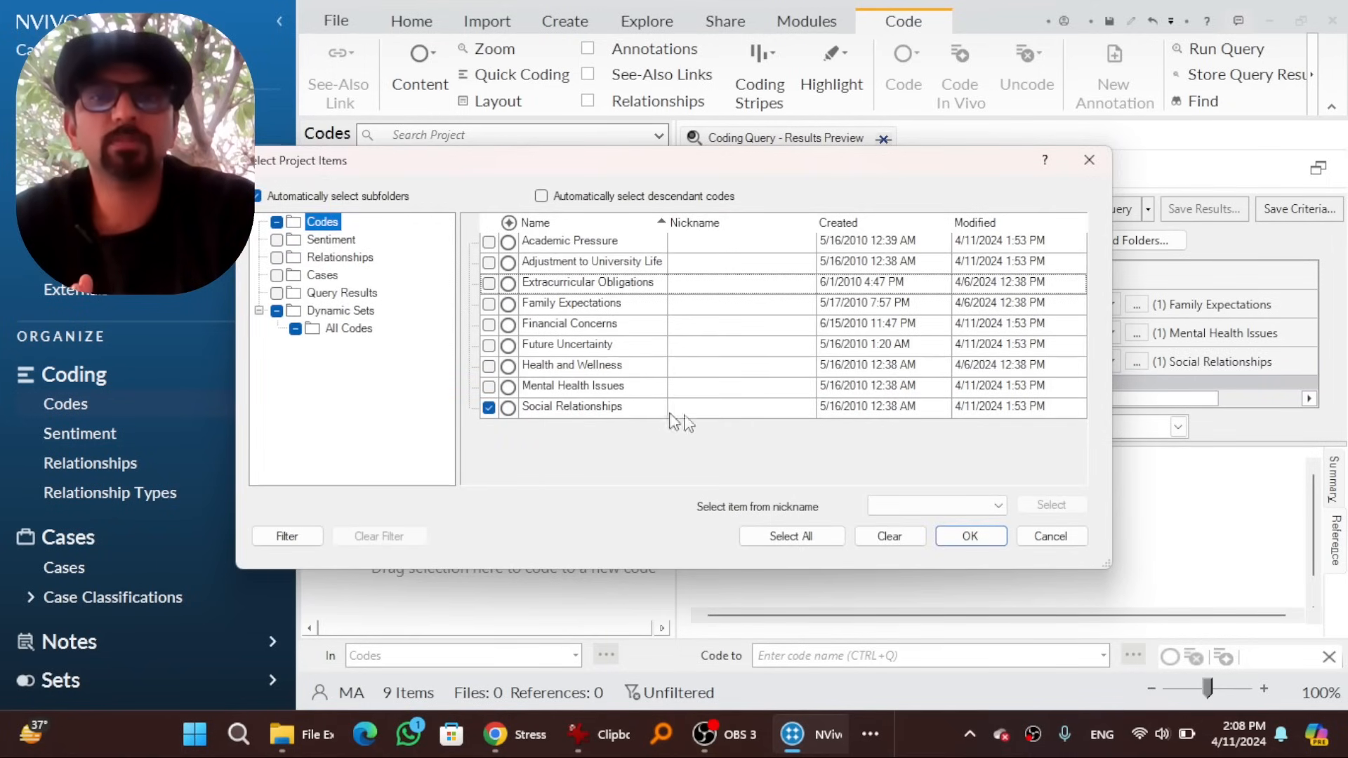
pyautogui.click(969, 535)
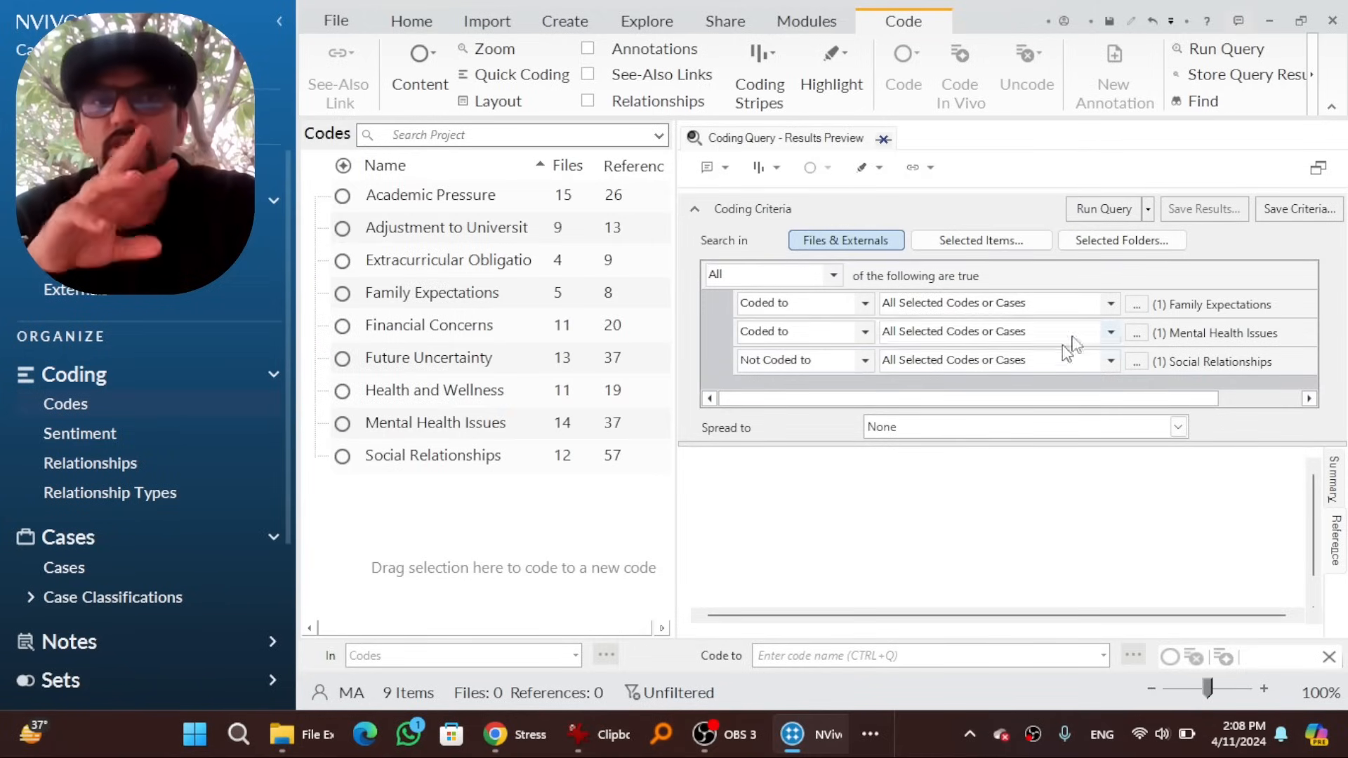
pyautogui.moveTo(1216, 319)
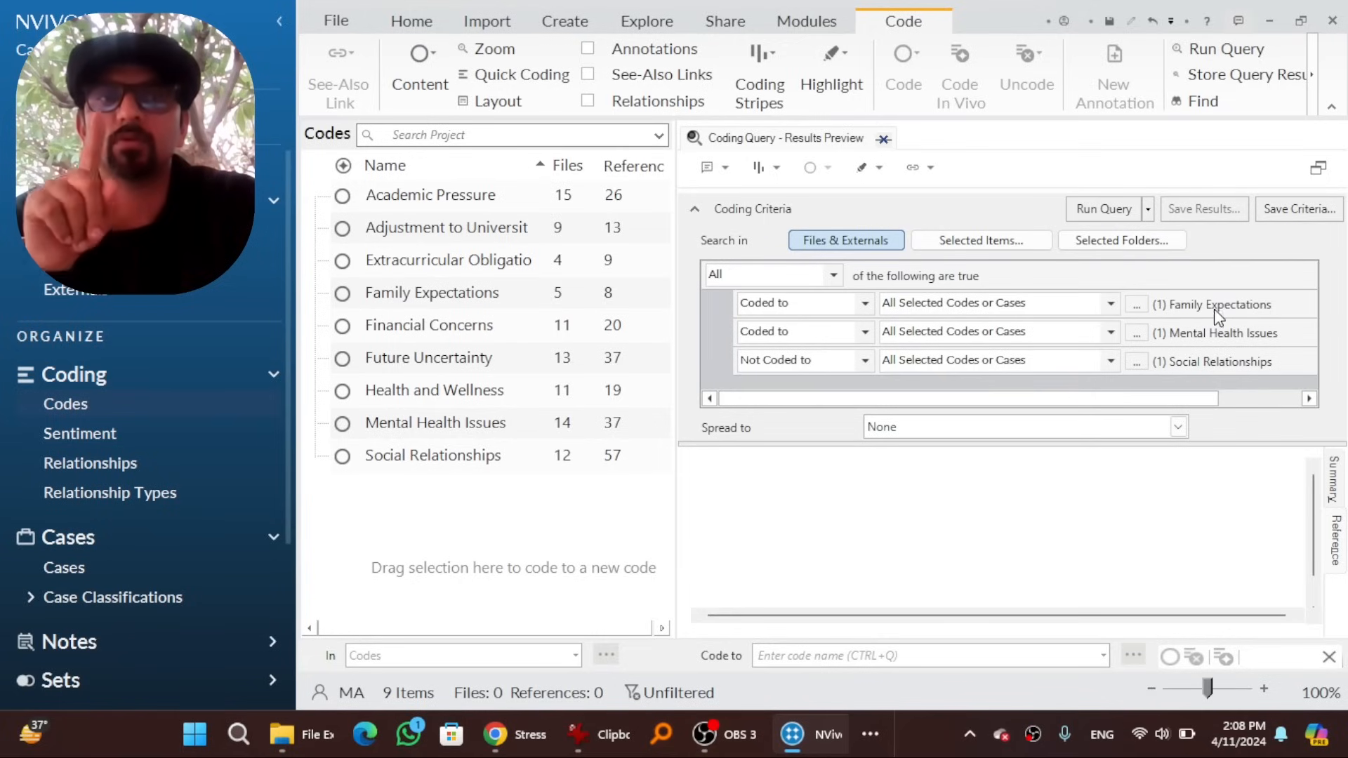
pyautogui.moveTo(1223, 343)
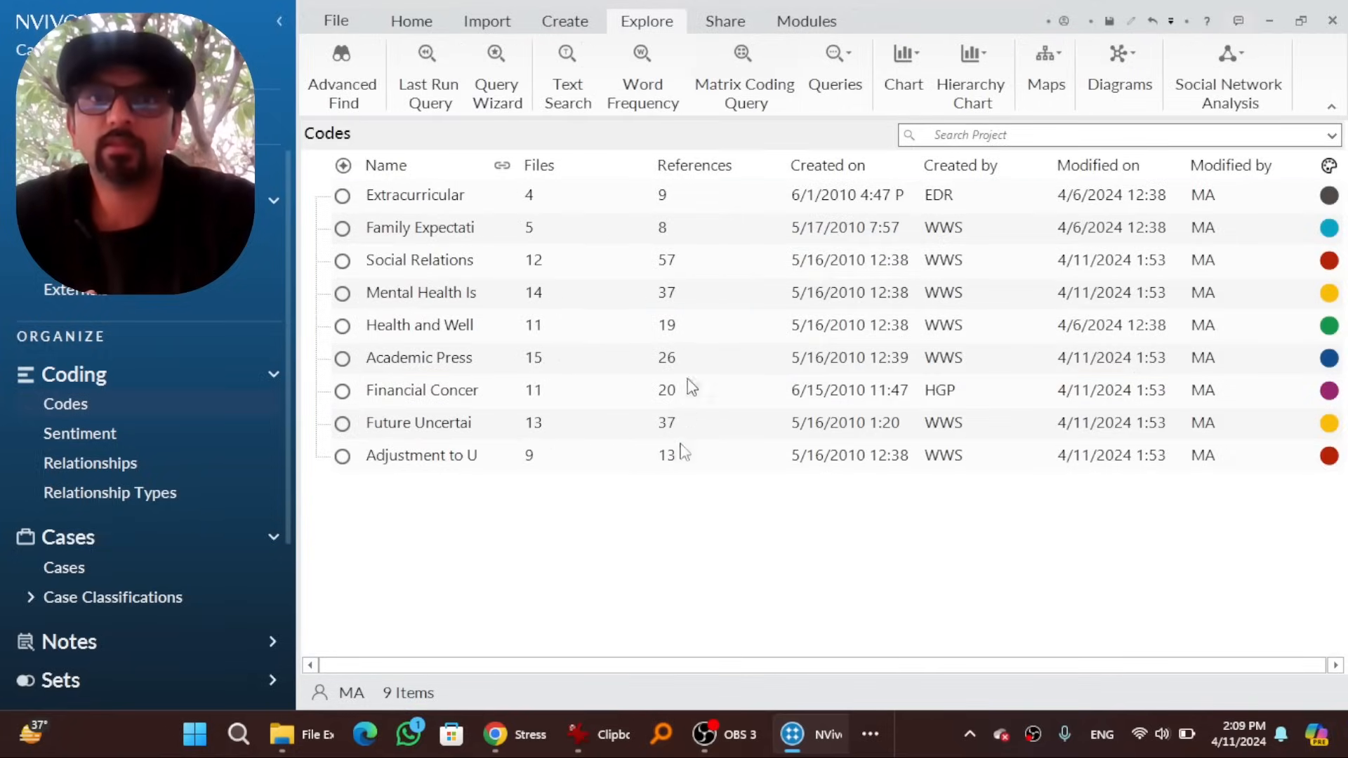
pyautogui.moveTo(970, 75)
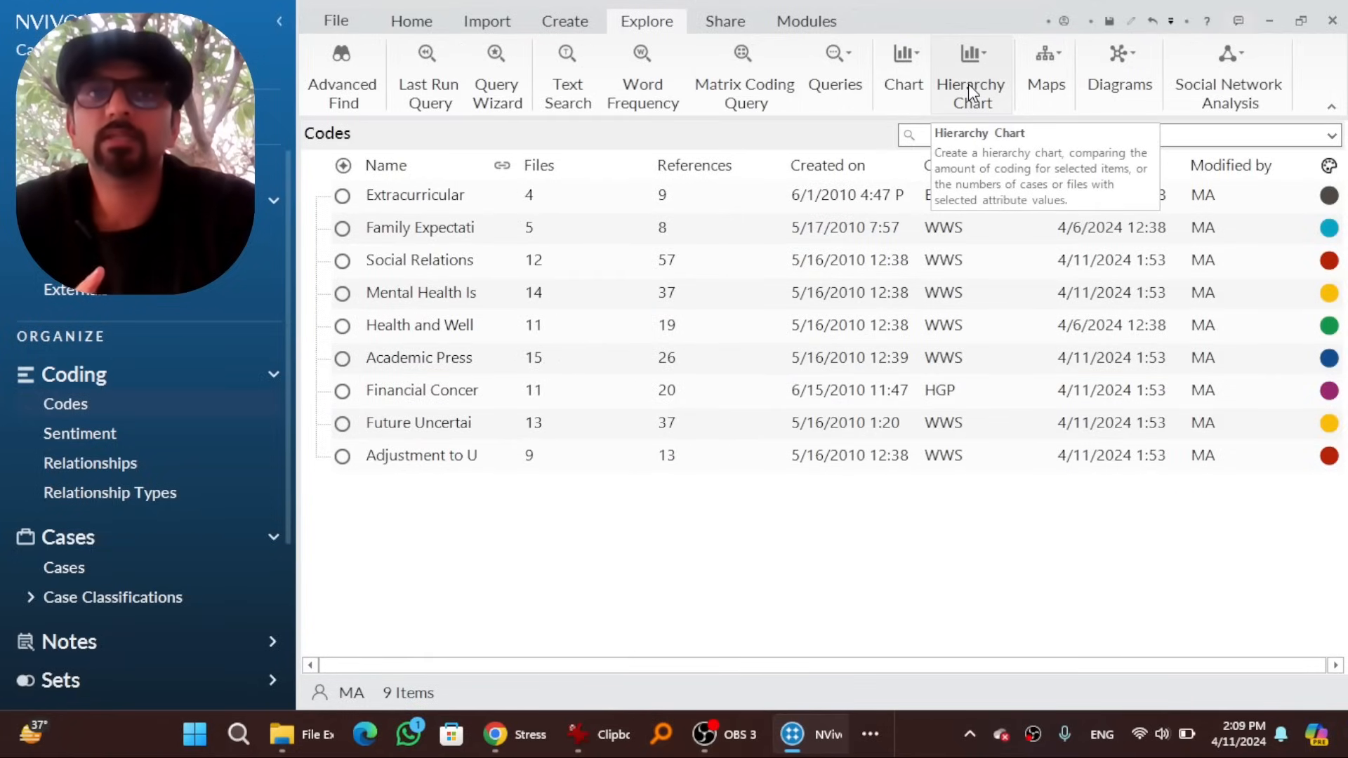
pyautogui.click(970, 75)
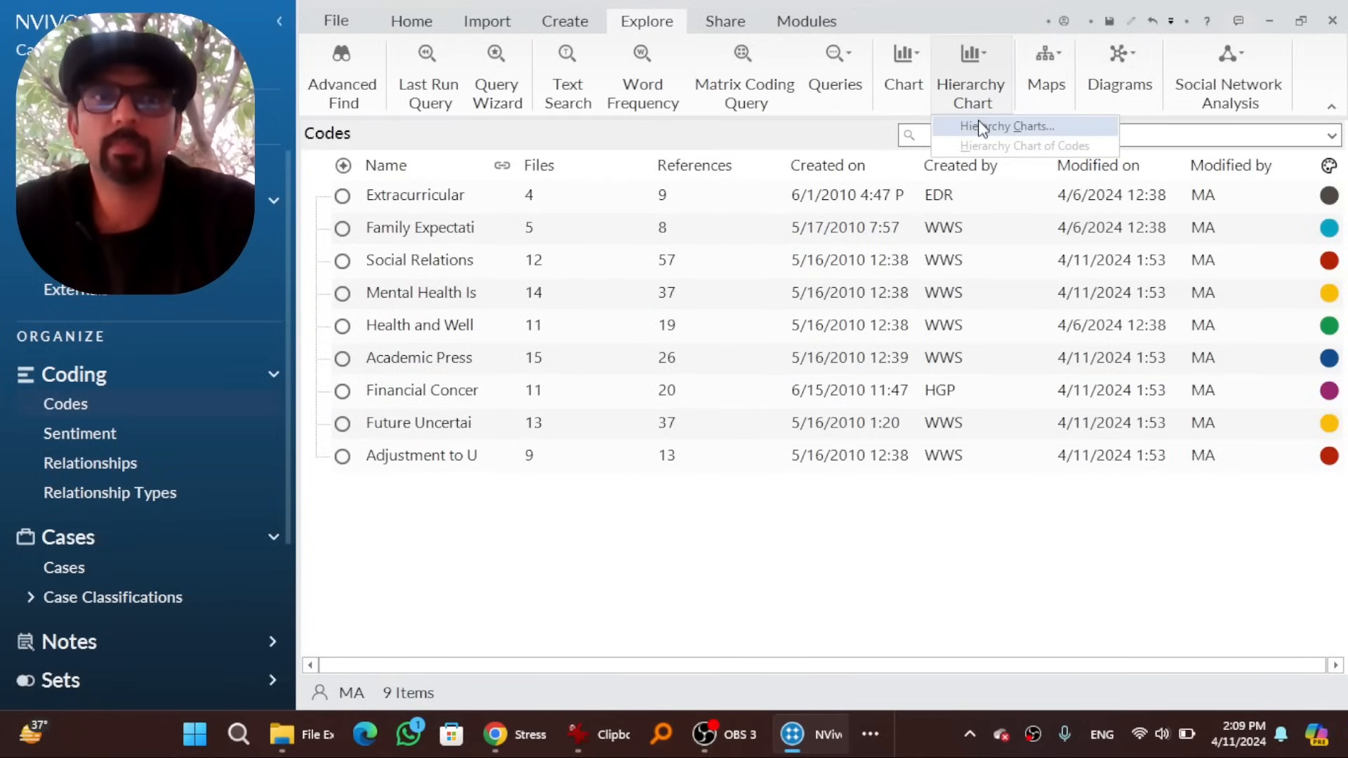
pyautogui.click(1005, 126)
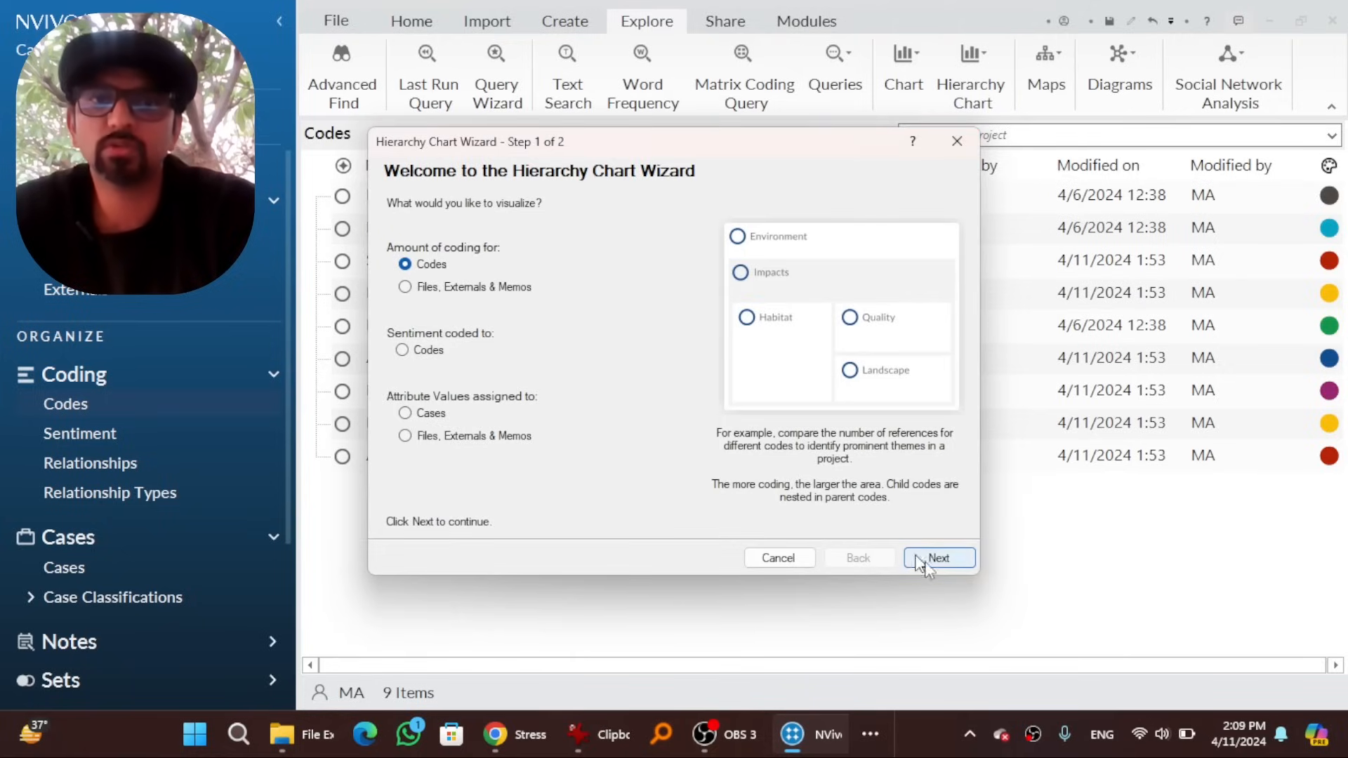
pyautogui.click(938, 557)
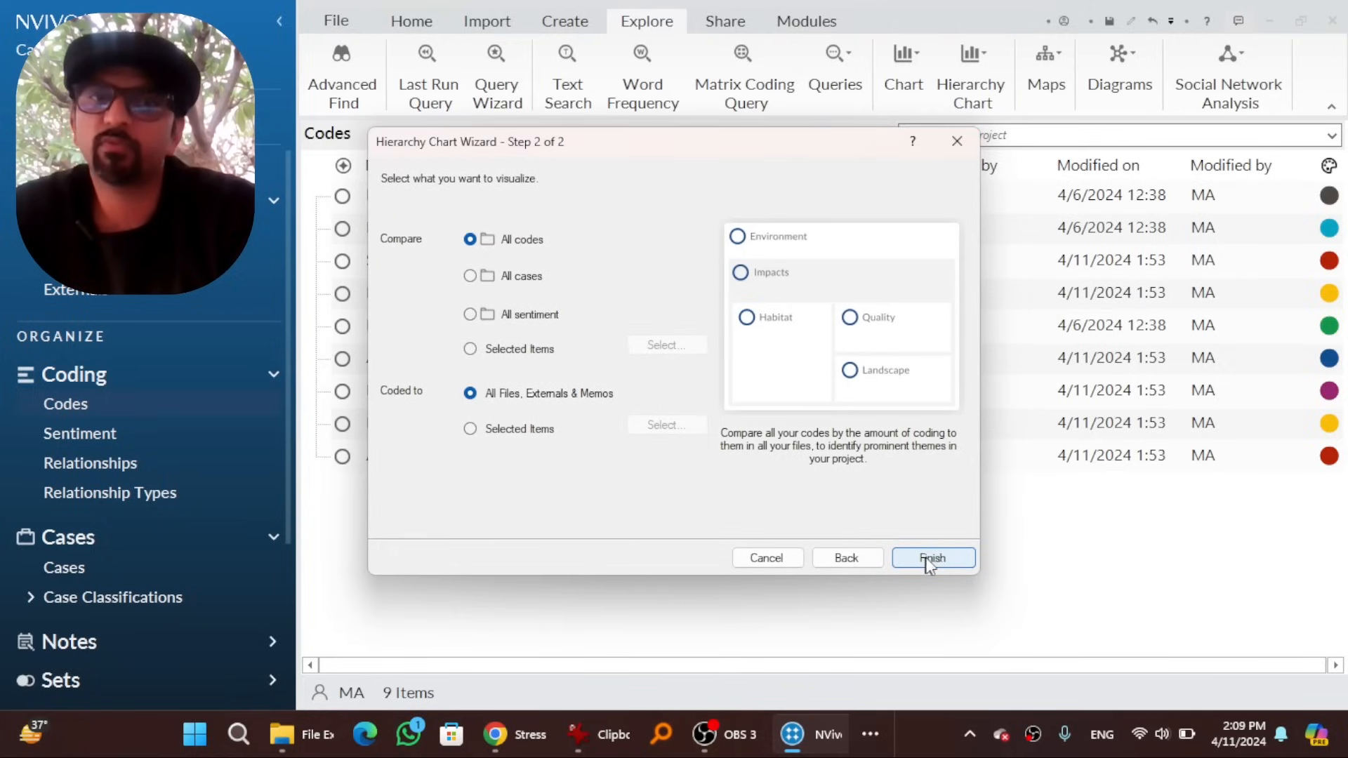
pyautogui.click(932, 557)
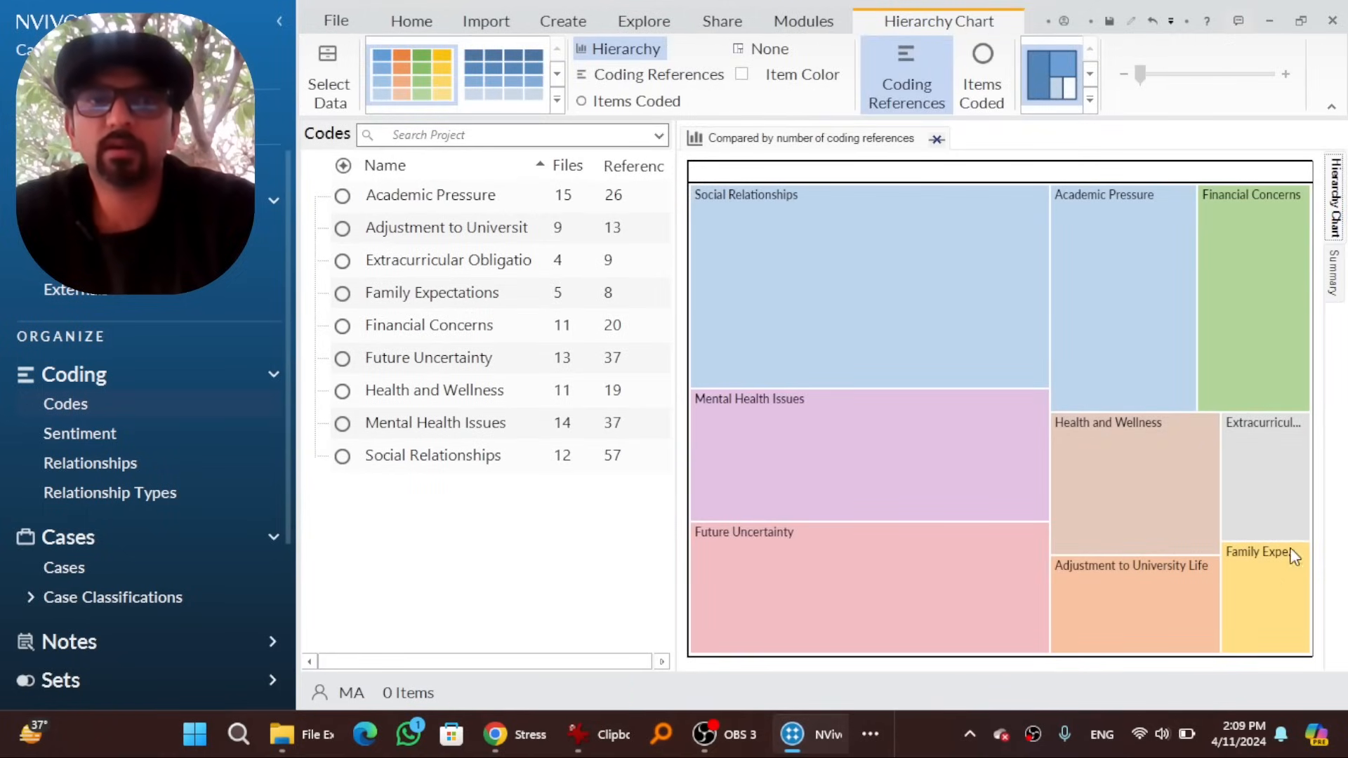
pyautogui.moveTo(813, 409)
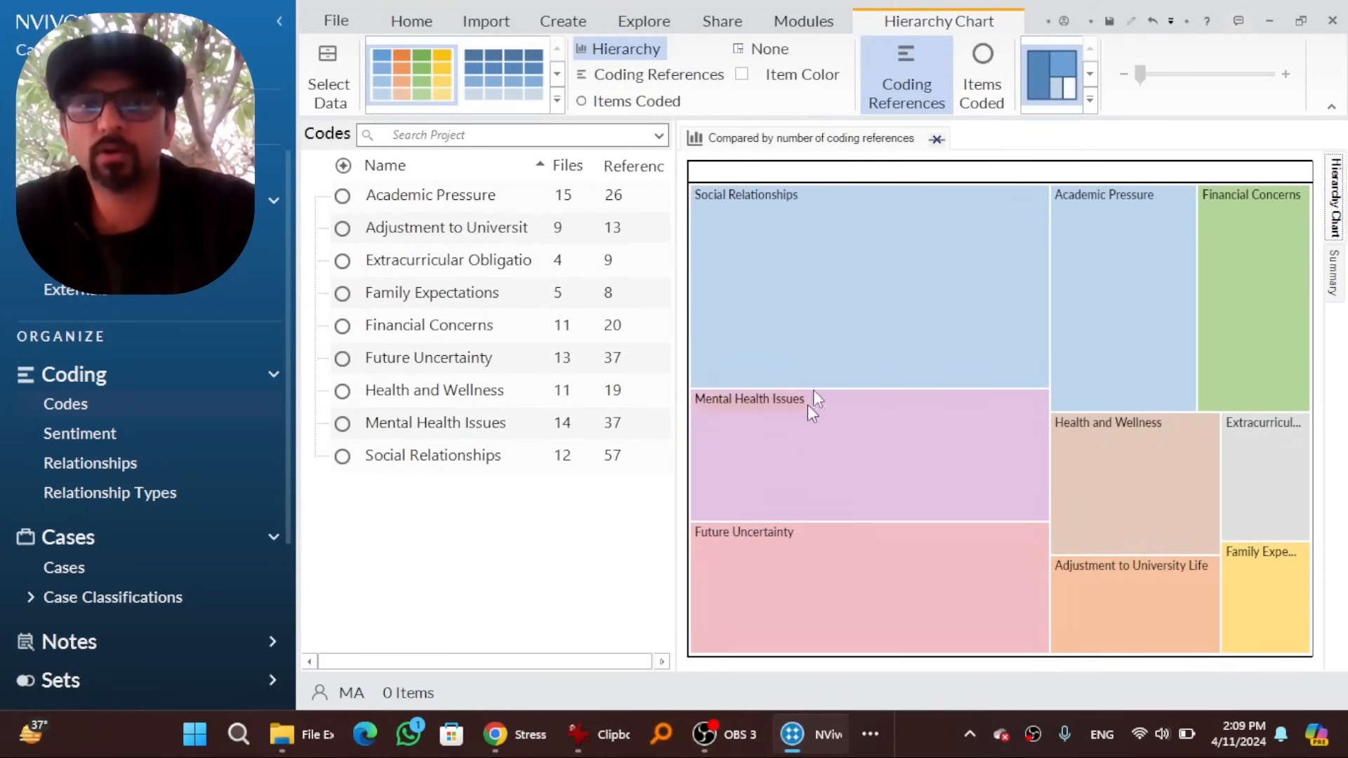
pyautogui.moveTo(888, 222)
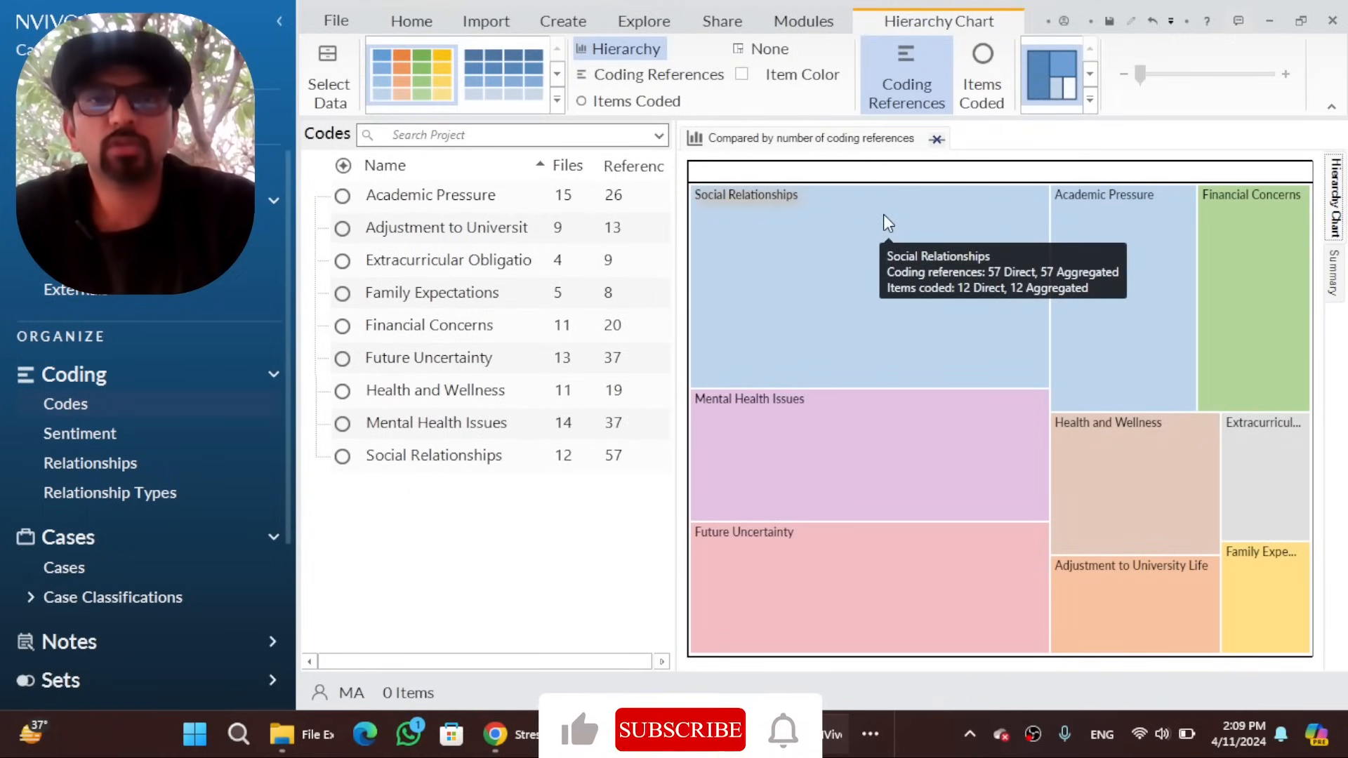
pyautogui.moveTo(977, 316)
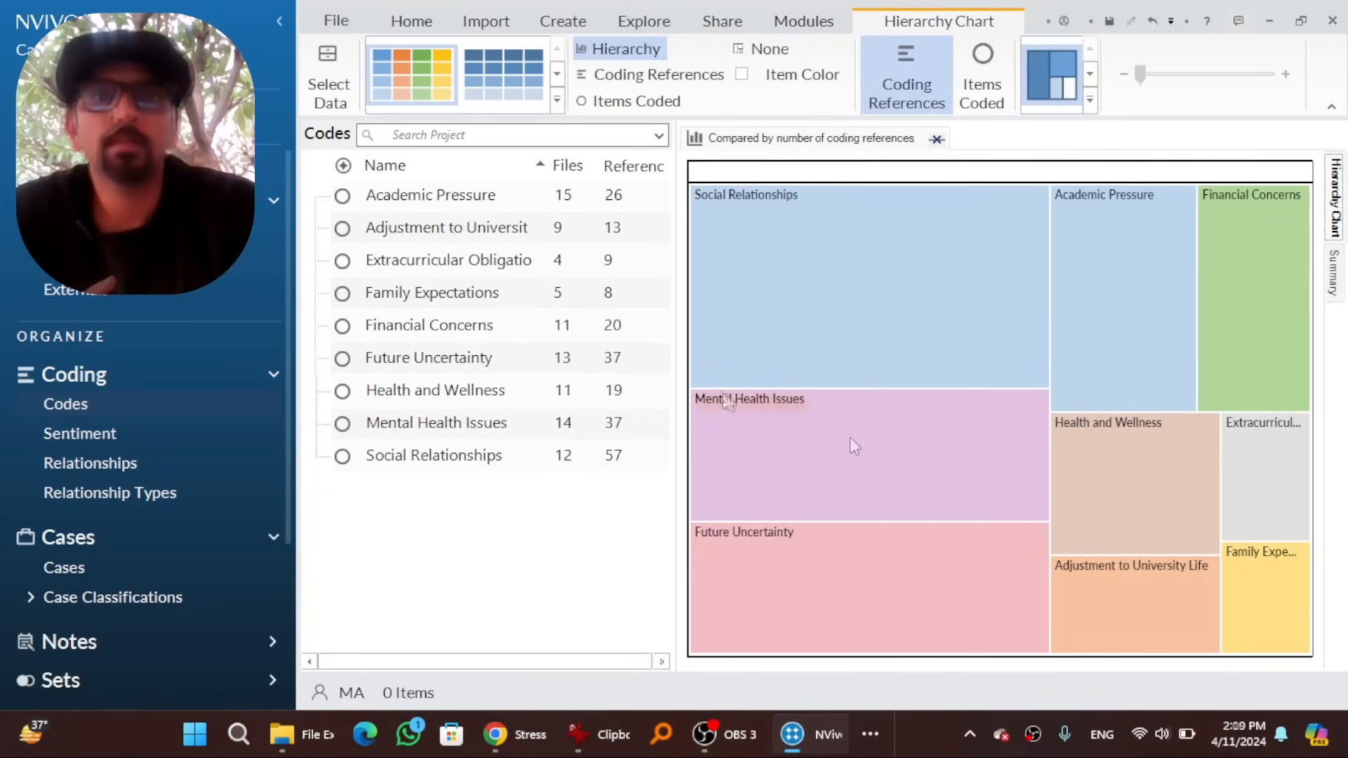
pyautogui.moveTo(815, 421)
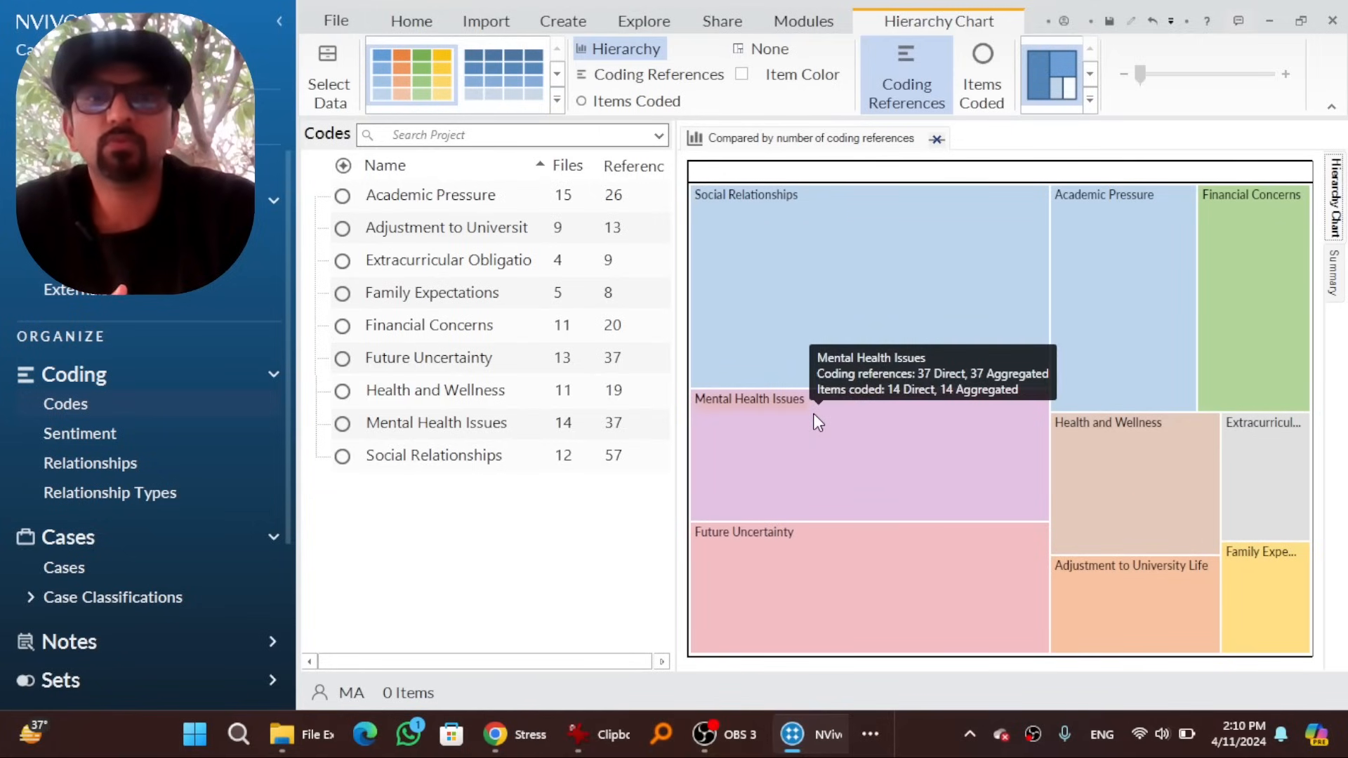
pyautogui.moveTo(1109, 447)
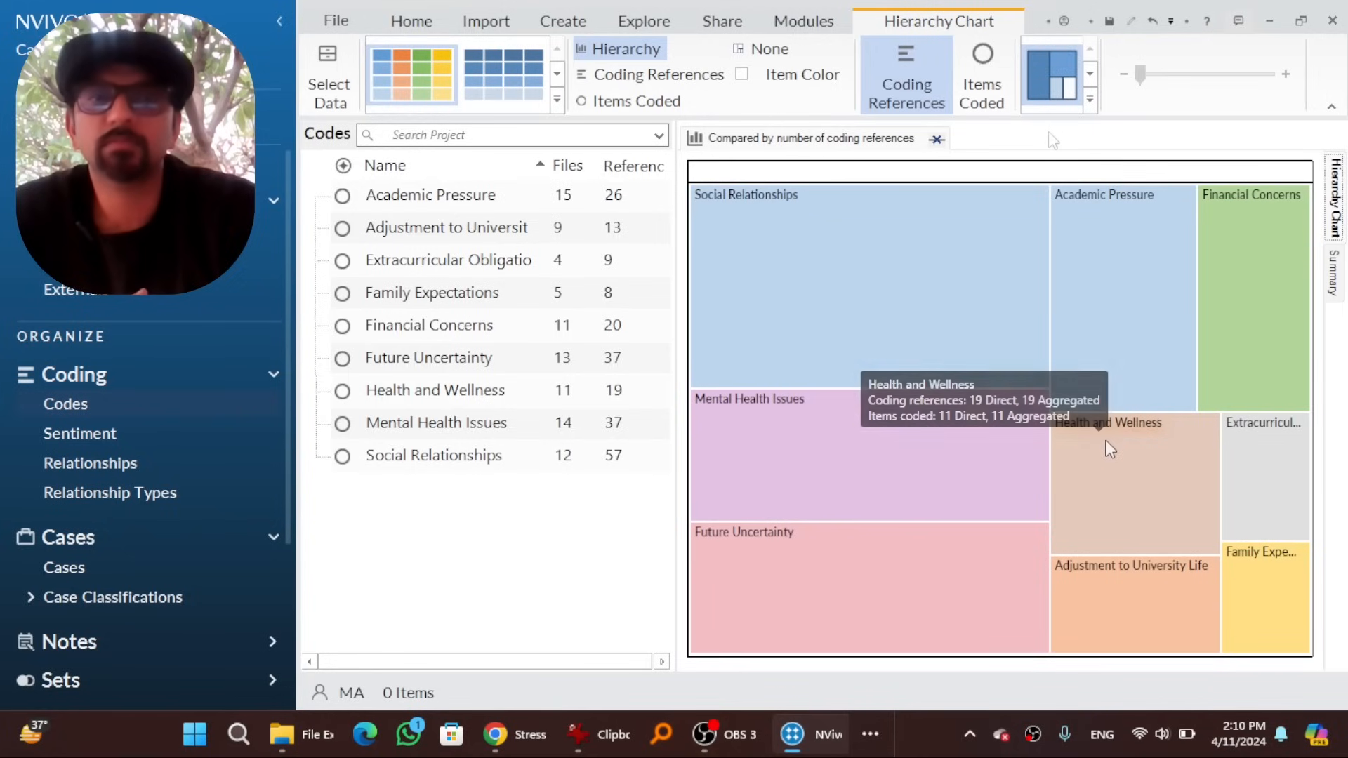
pyautogui.moveTo(1092, 73)
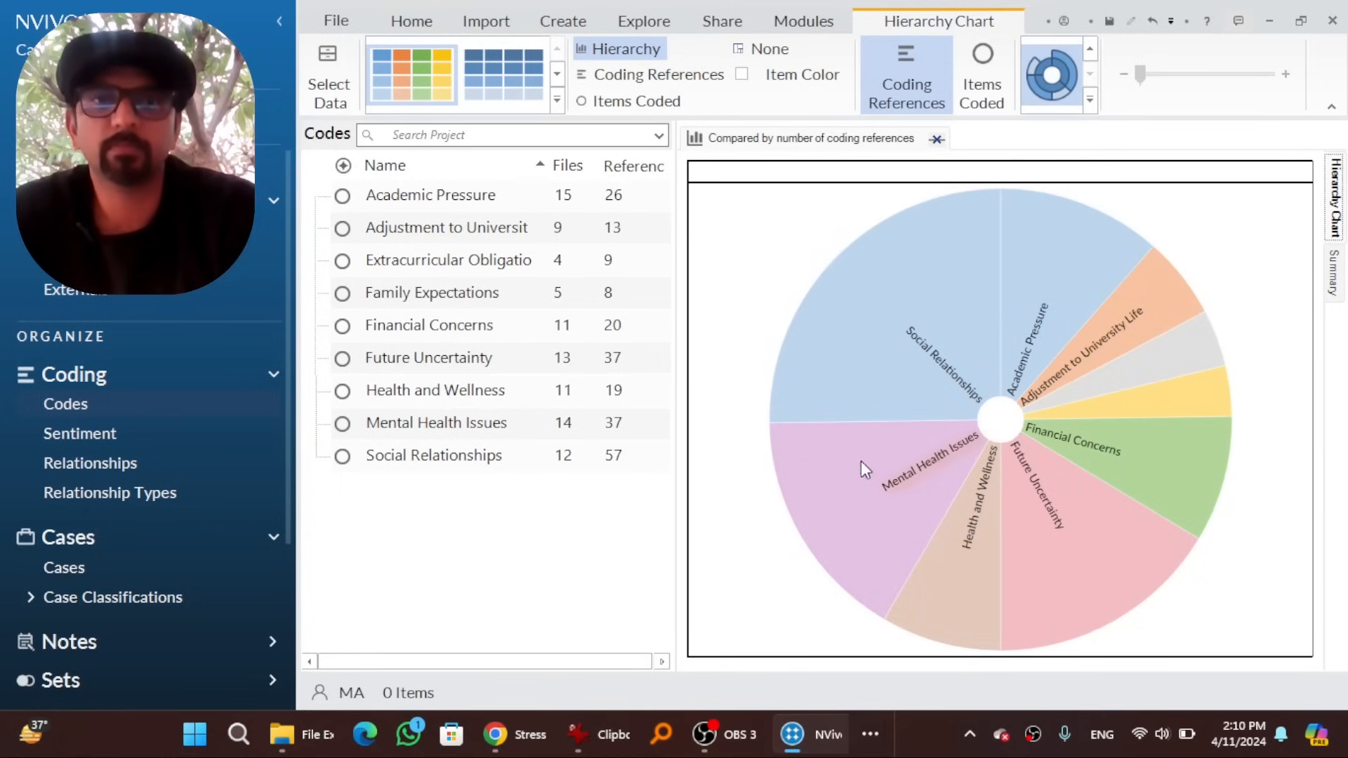
pyautogui.moveTo(1134, 369)
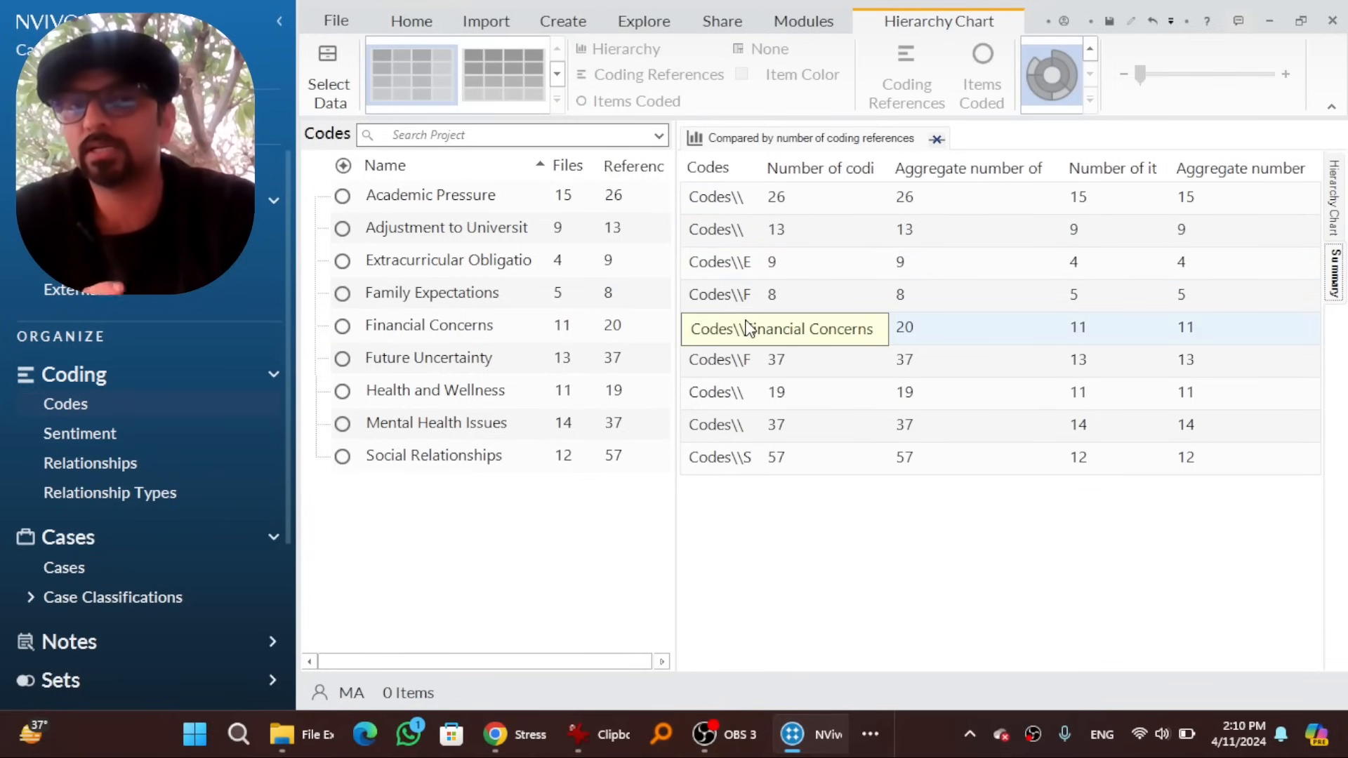
pyautogui.click(643, 21)
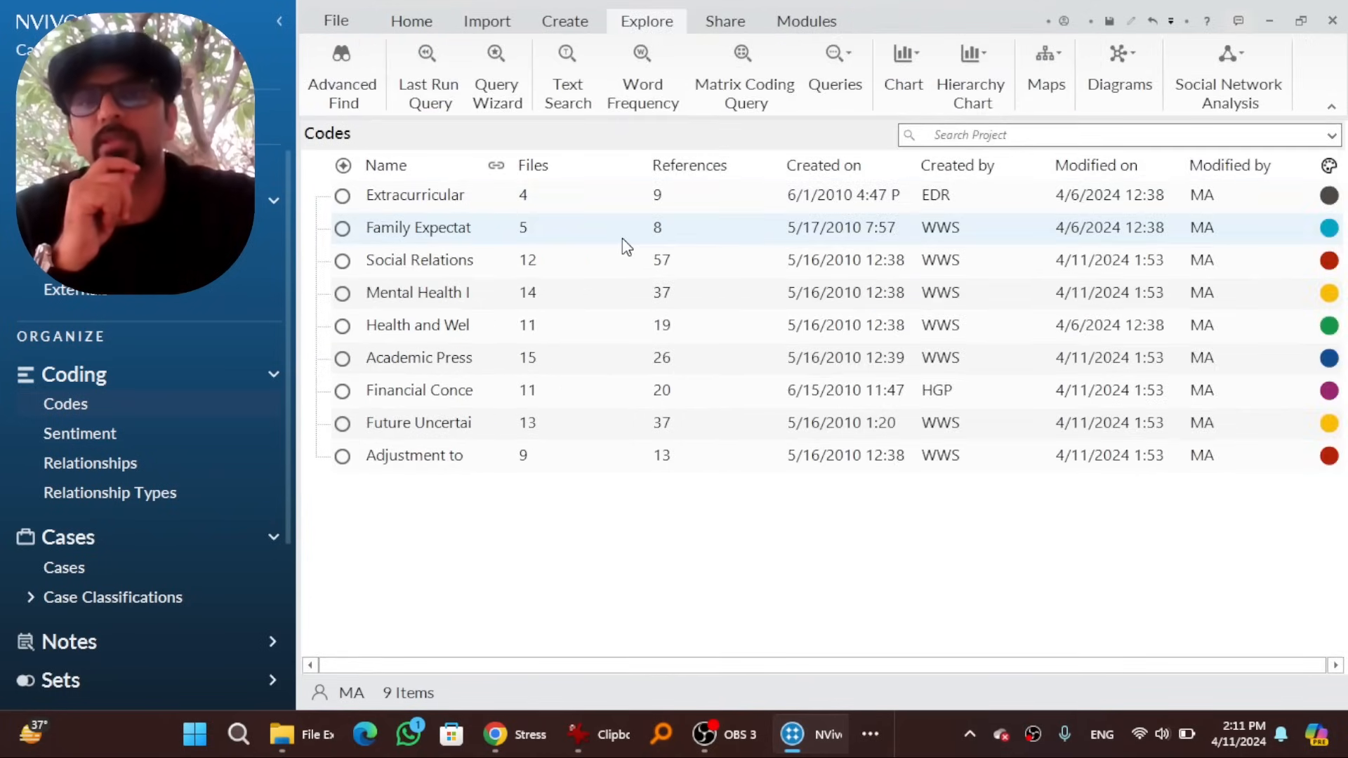
# Chart the document coding of the Atif file from its Visualize menu
pyautogui.rightClick(348, 292)
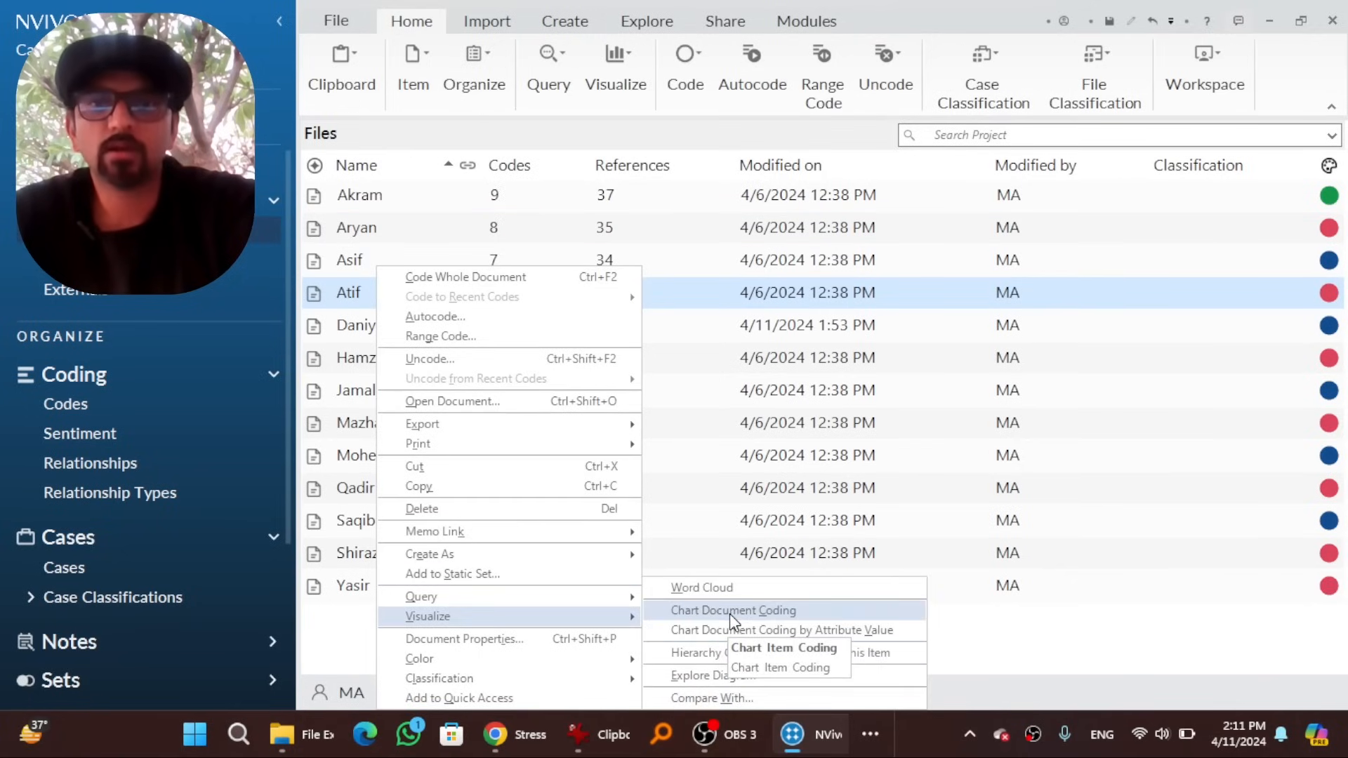
pyautogui.click(733, 609)
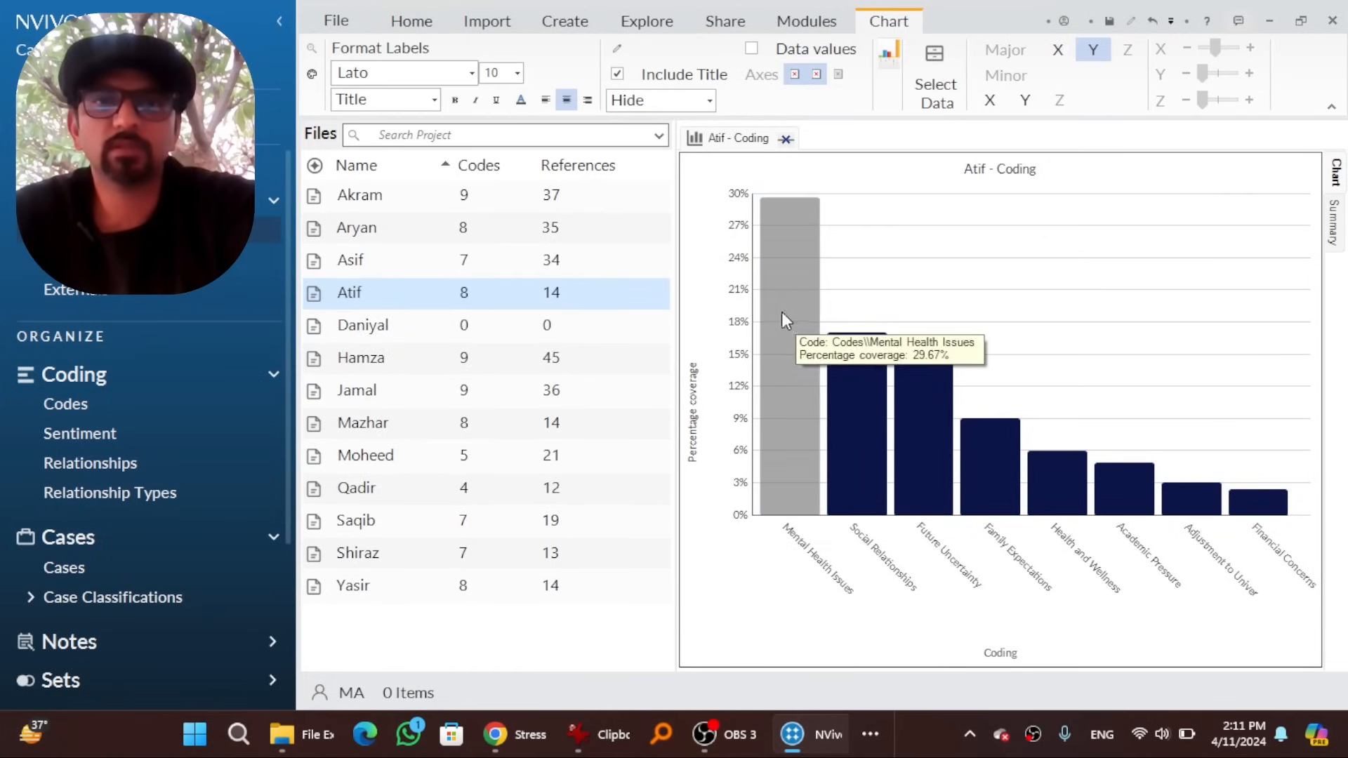
pyautogui.moveTo(1107, 581)
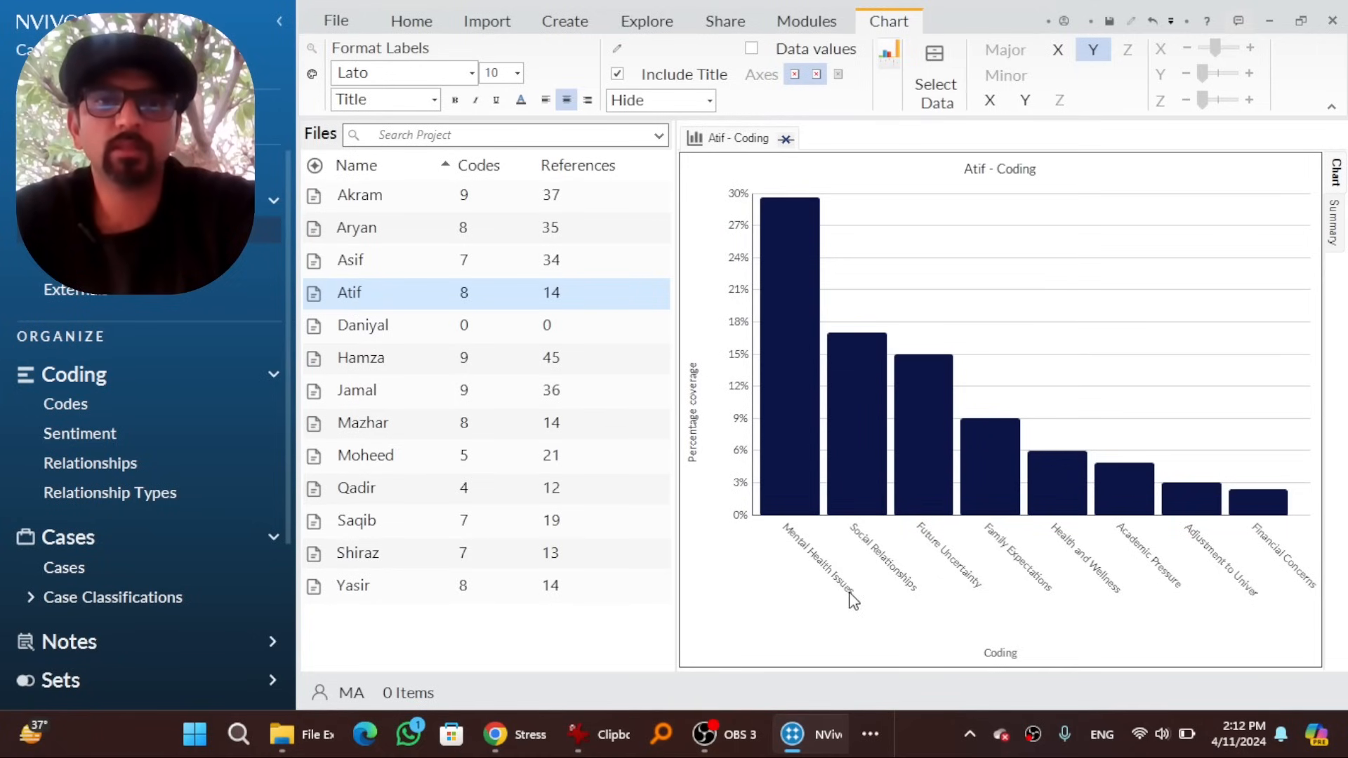
pyautogui.moveTo(1147, 569)
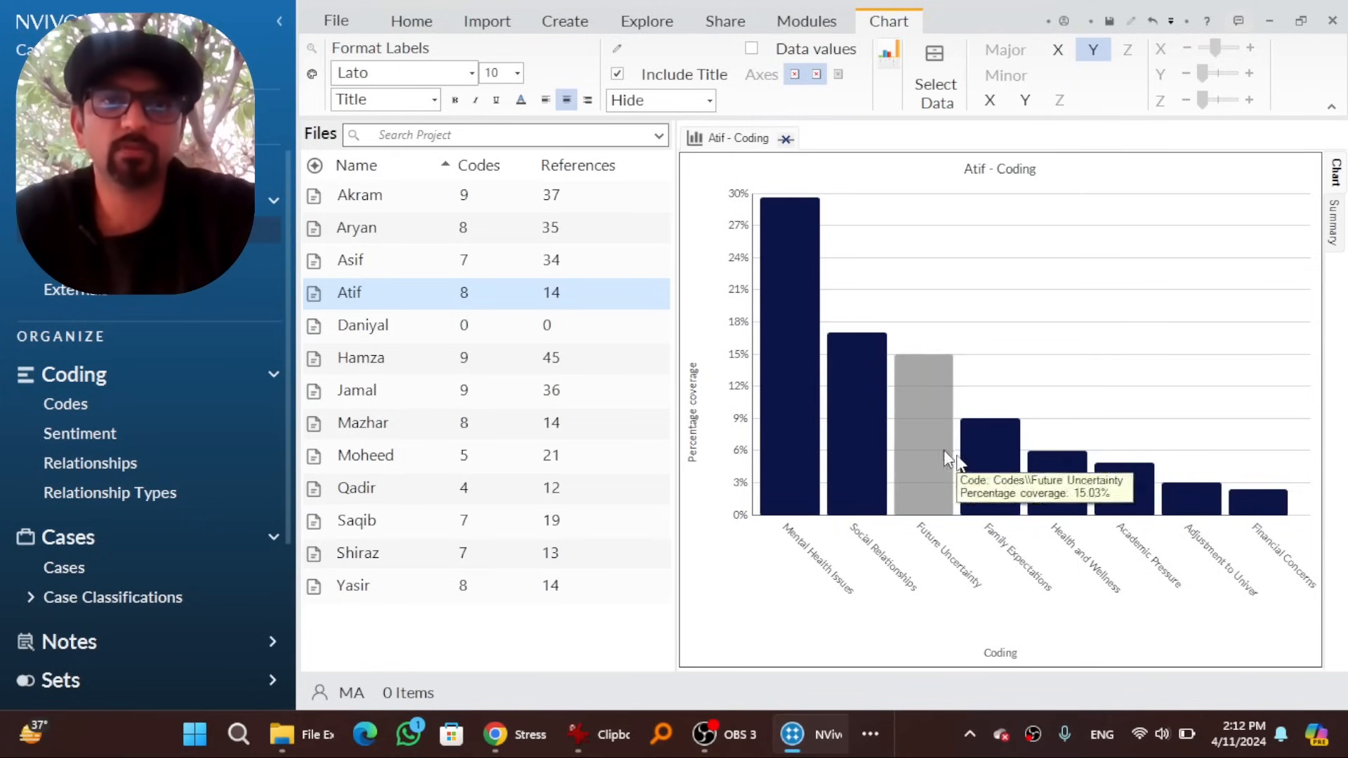
pyautogui.moveTo(1328, 222)
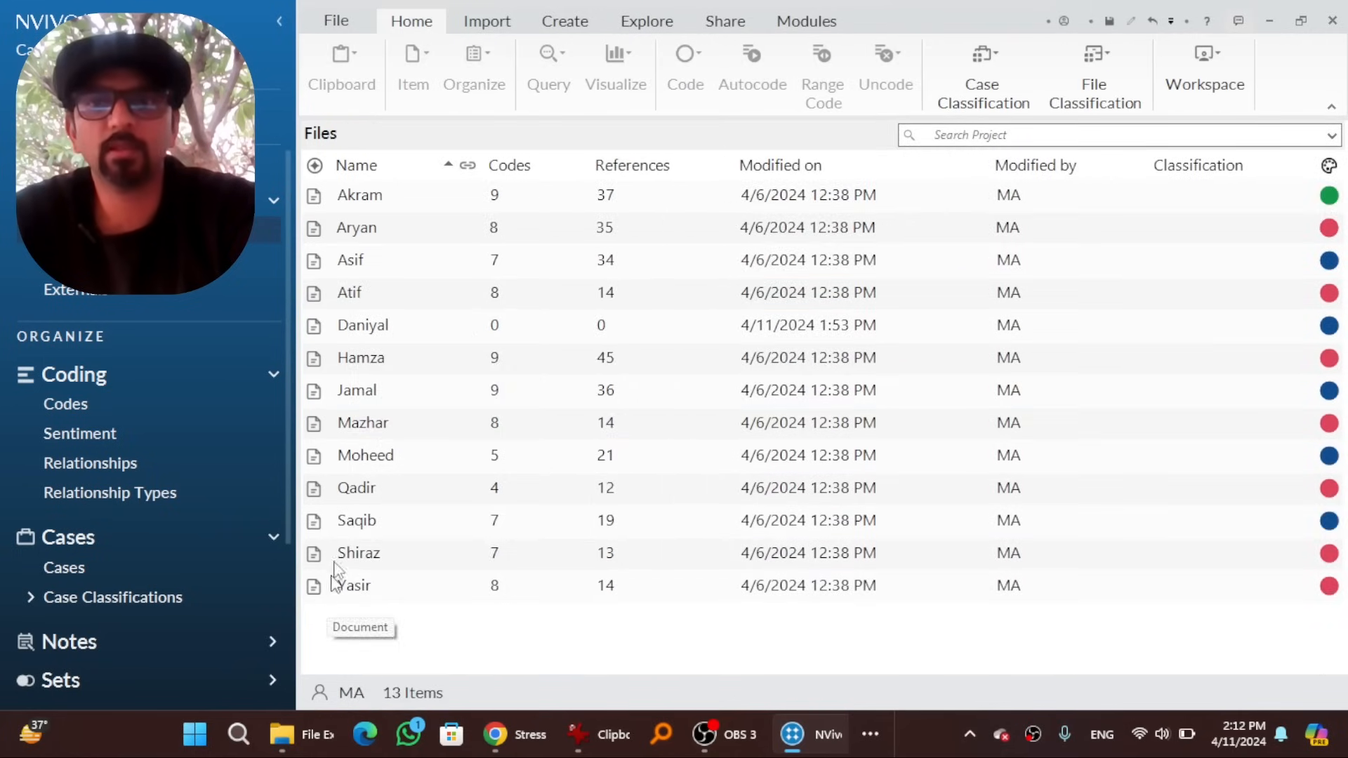
pyautogui.rightClick(348, 292)
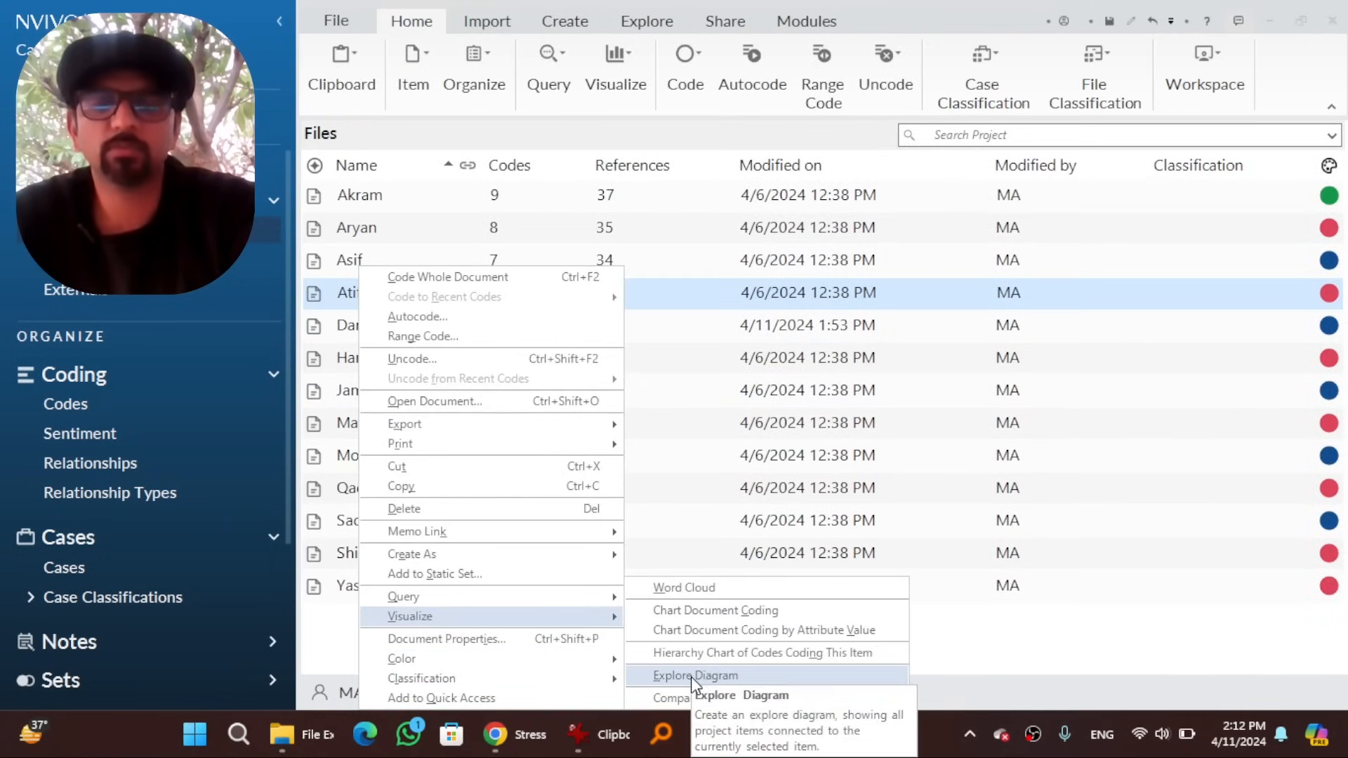
pyautogui.click(695, 675)
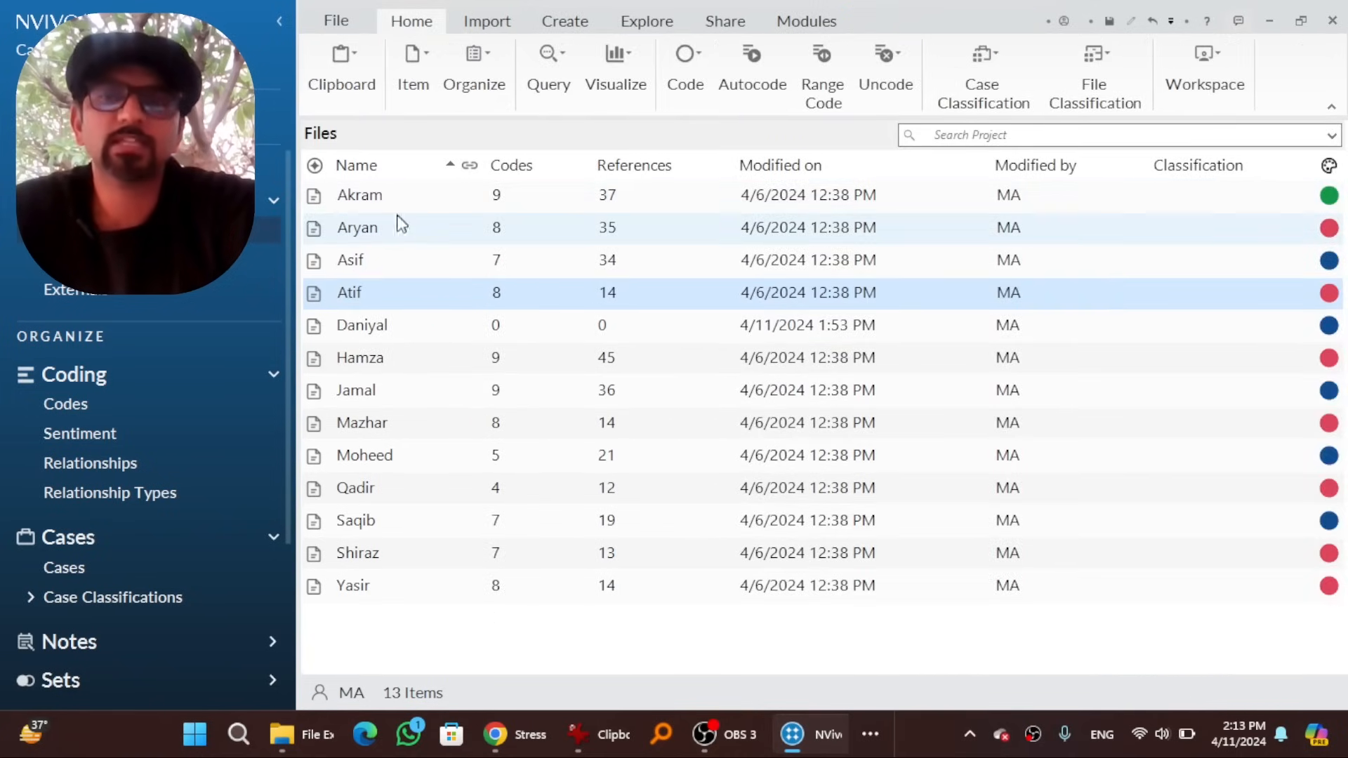
pyautogui.click(64, 405)
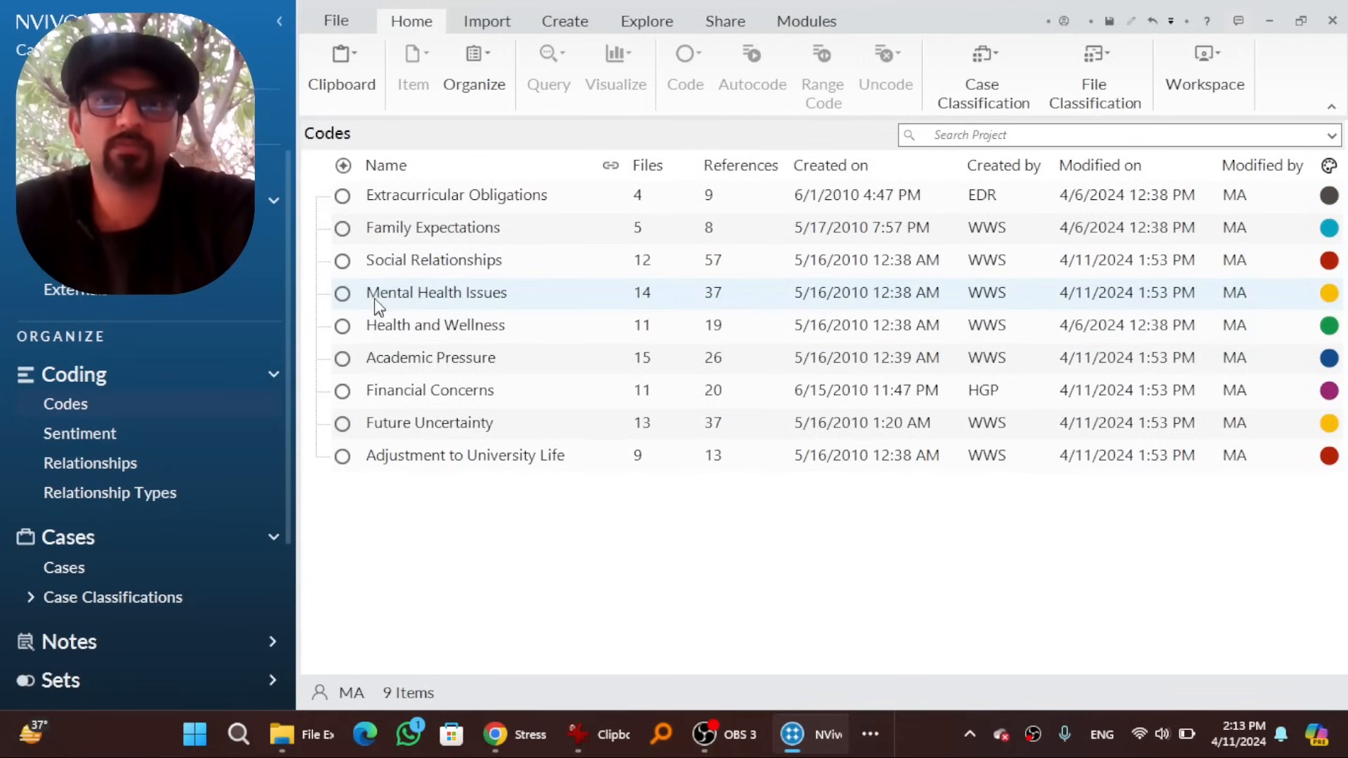
pyautogui.rightClick(435, 292)
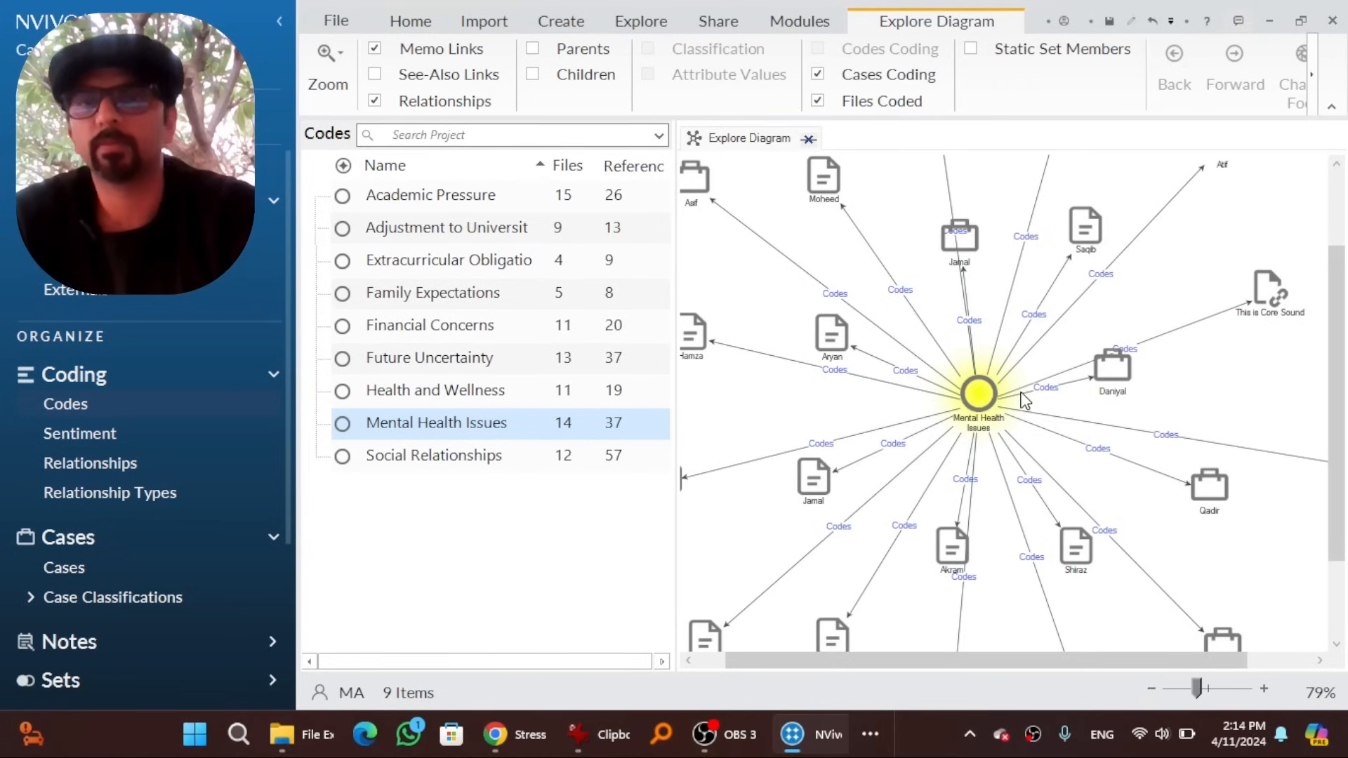
pyautogui.click(646, 21)
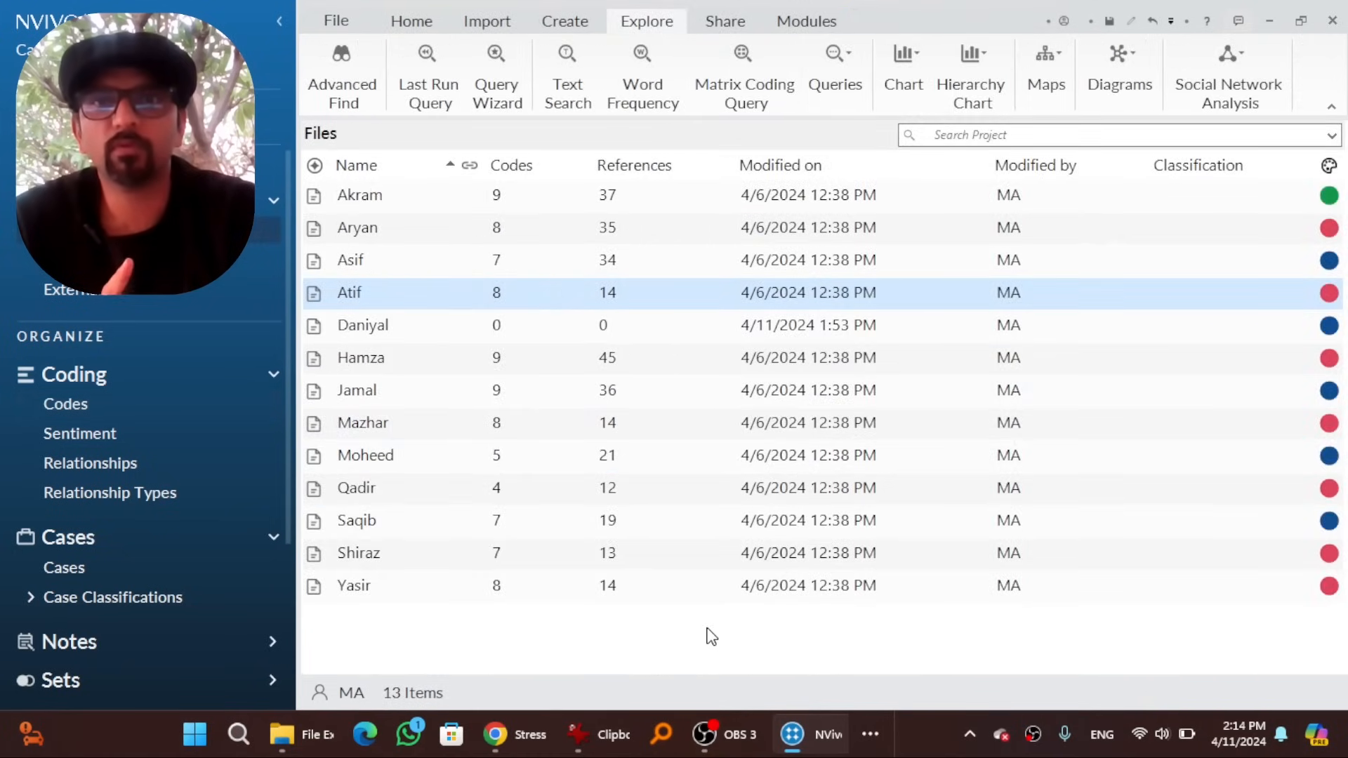